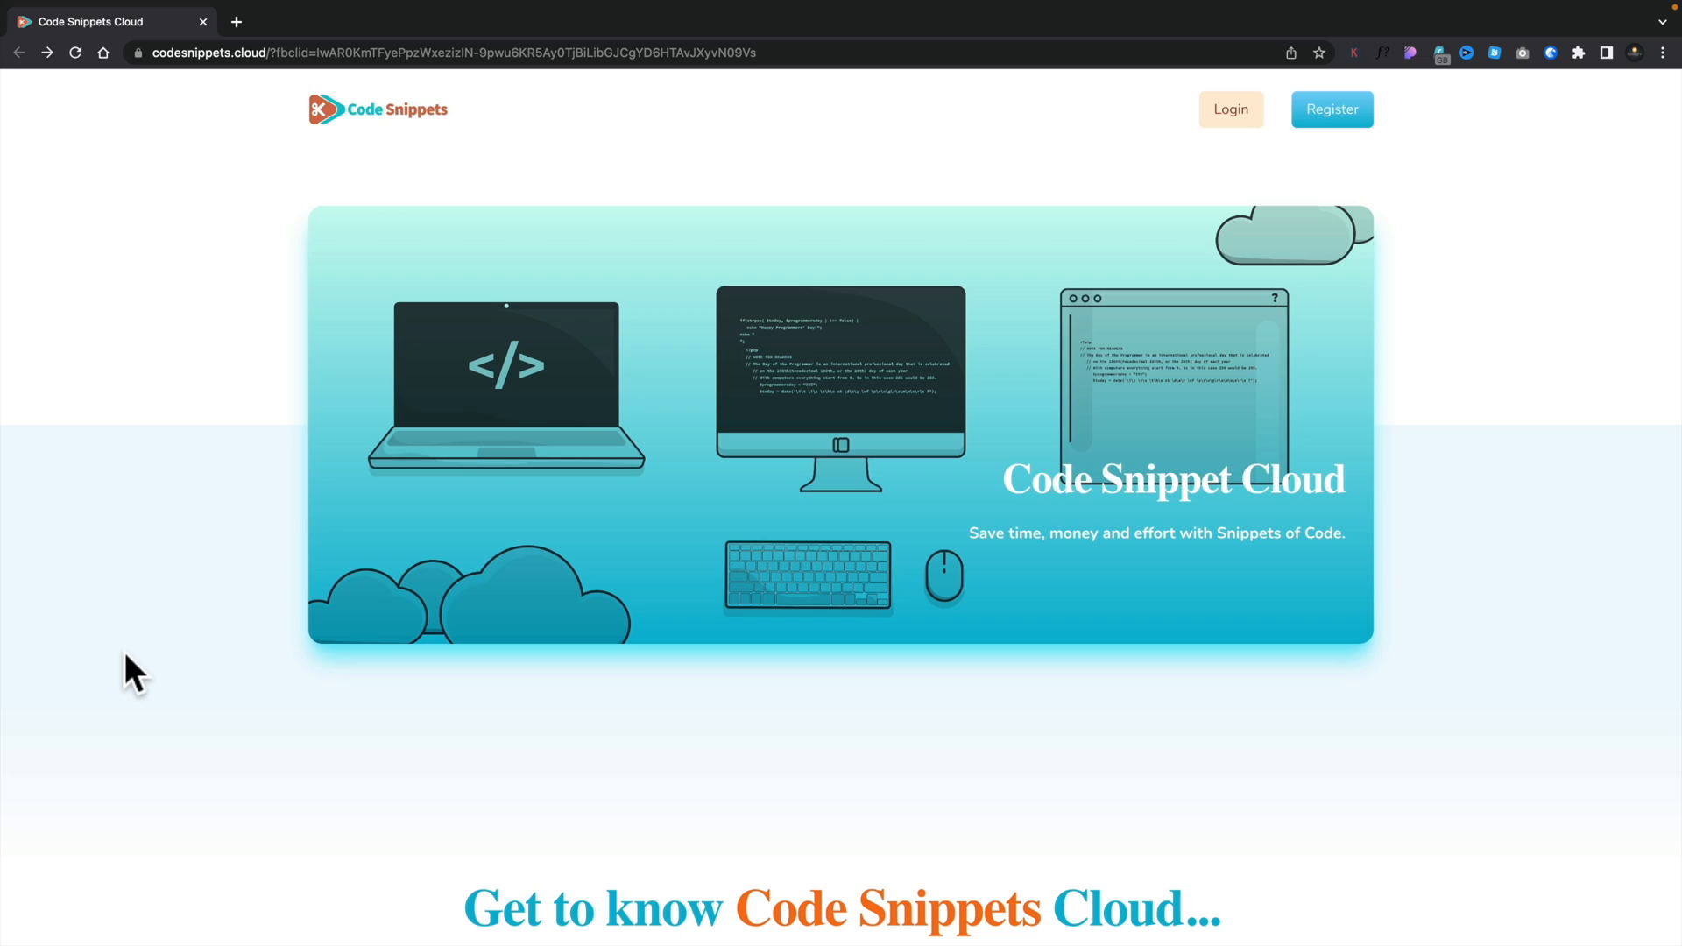
{"action": "mouse_move", "coordinate": [145, 676]}
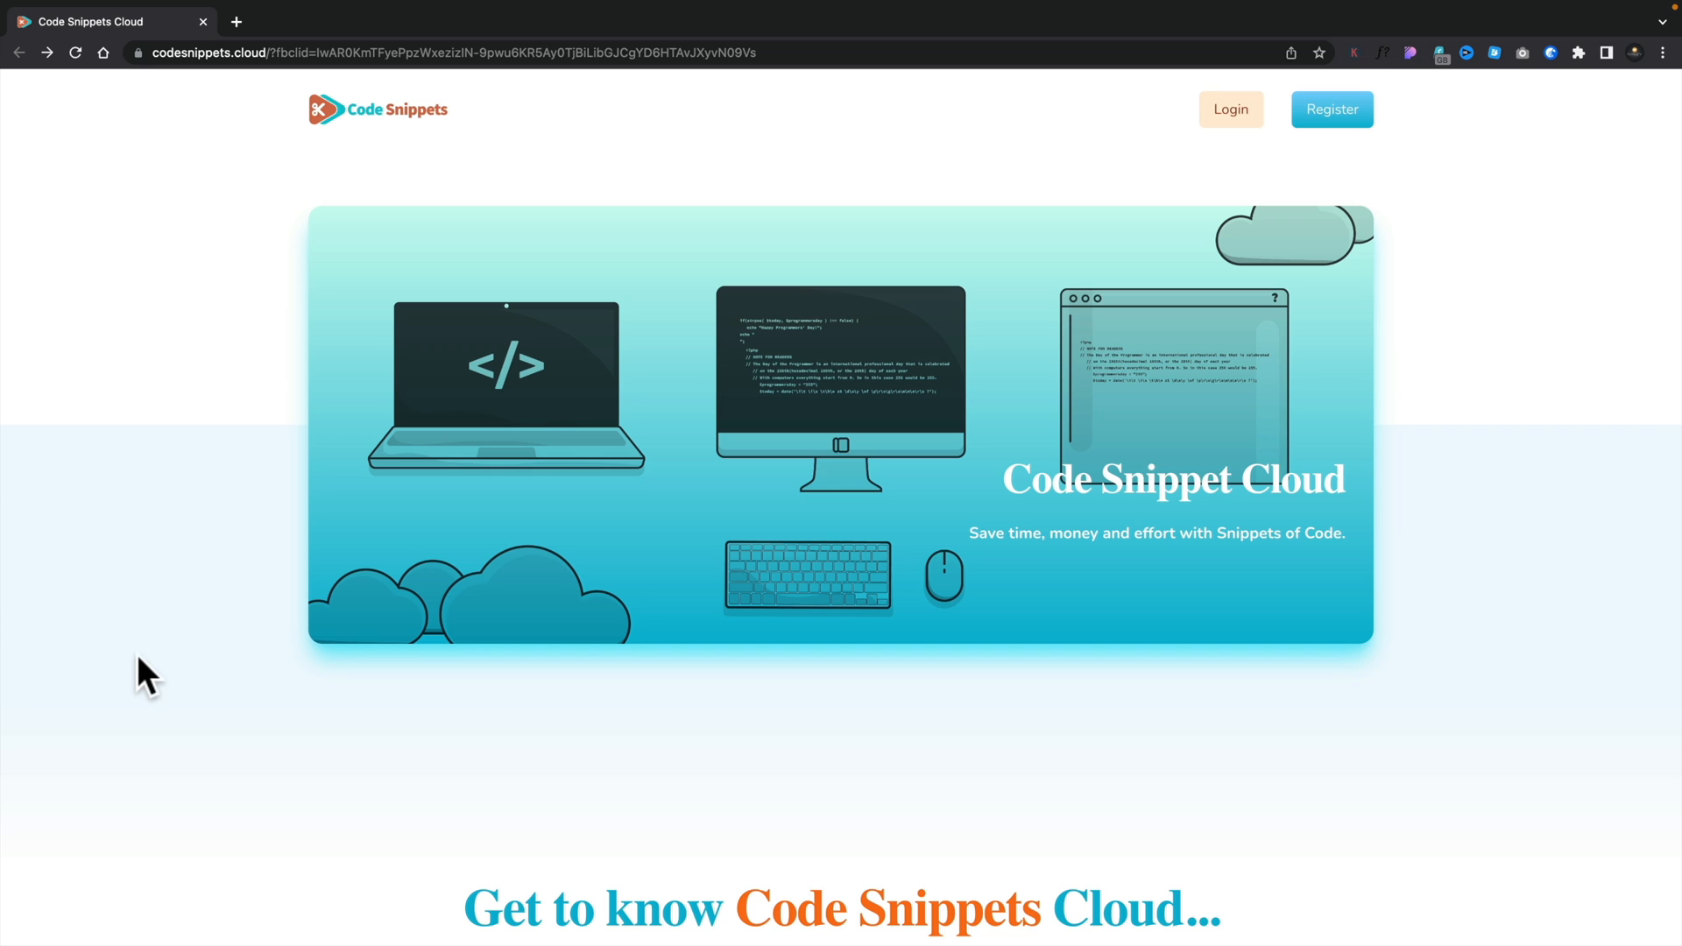
Scroll down the landing page while filling in the account email and password for login.
{"action": "scroll", "scroll_direction": "down", "scroll_amount": 3}
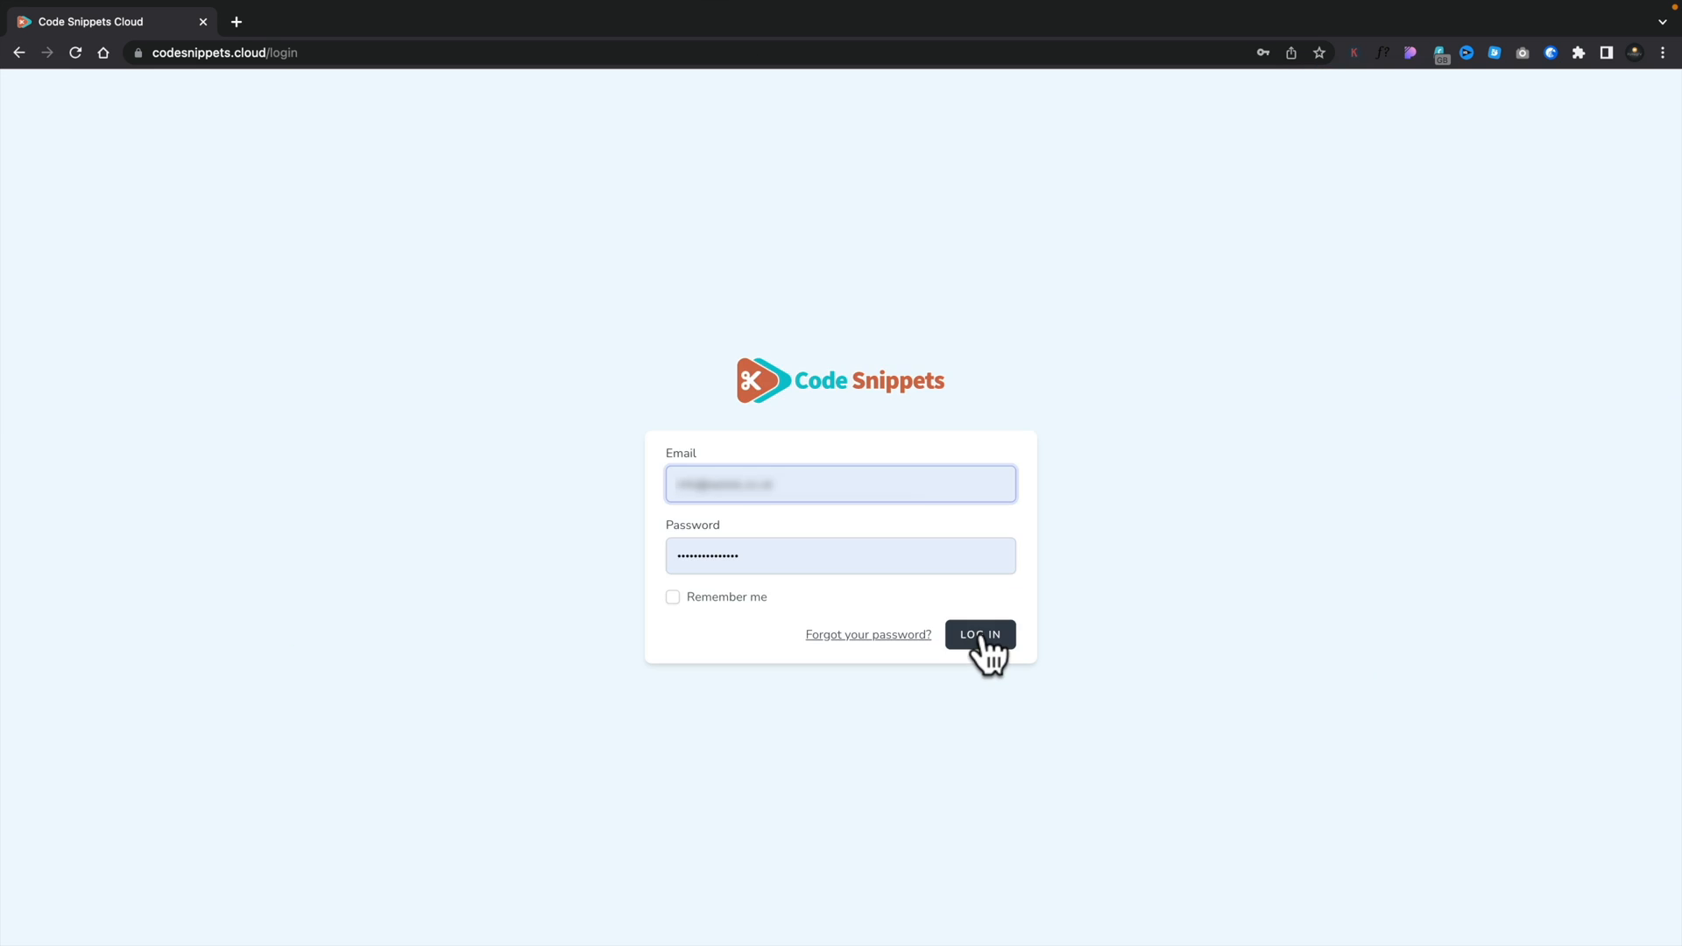
Log in and land on the empty My Snippets welcome dashboard.
{"action": "left_click", "coordinate": [979, 635]}
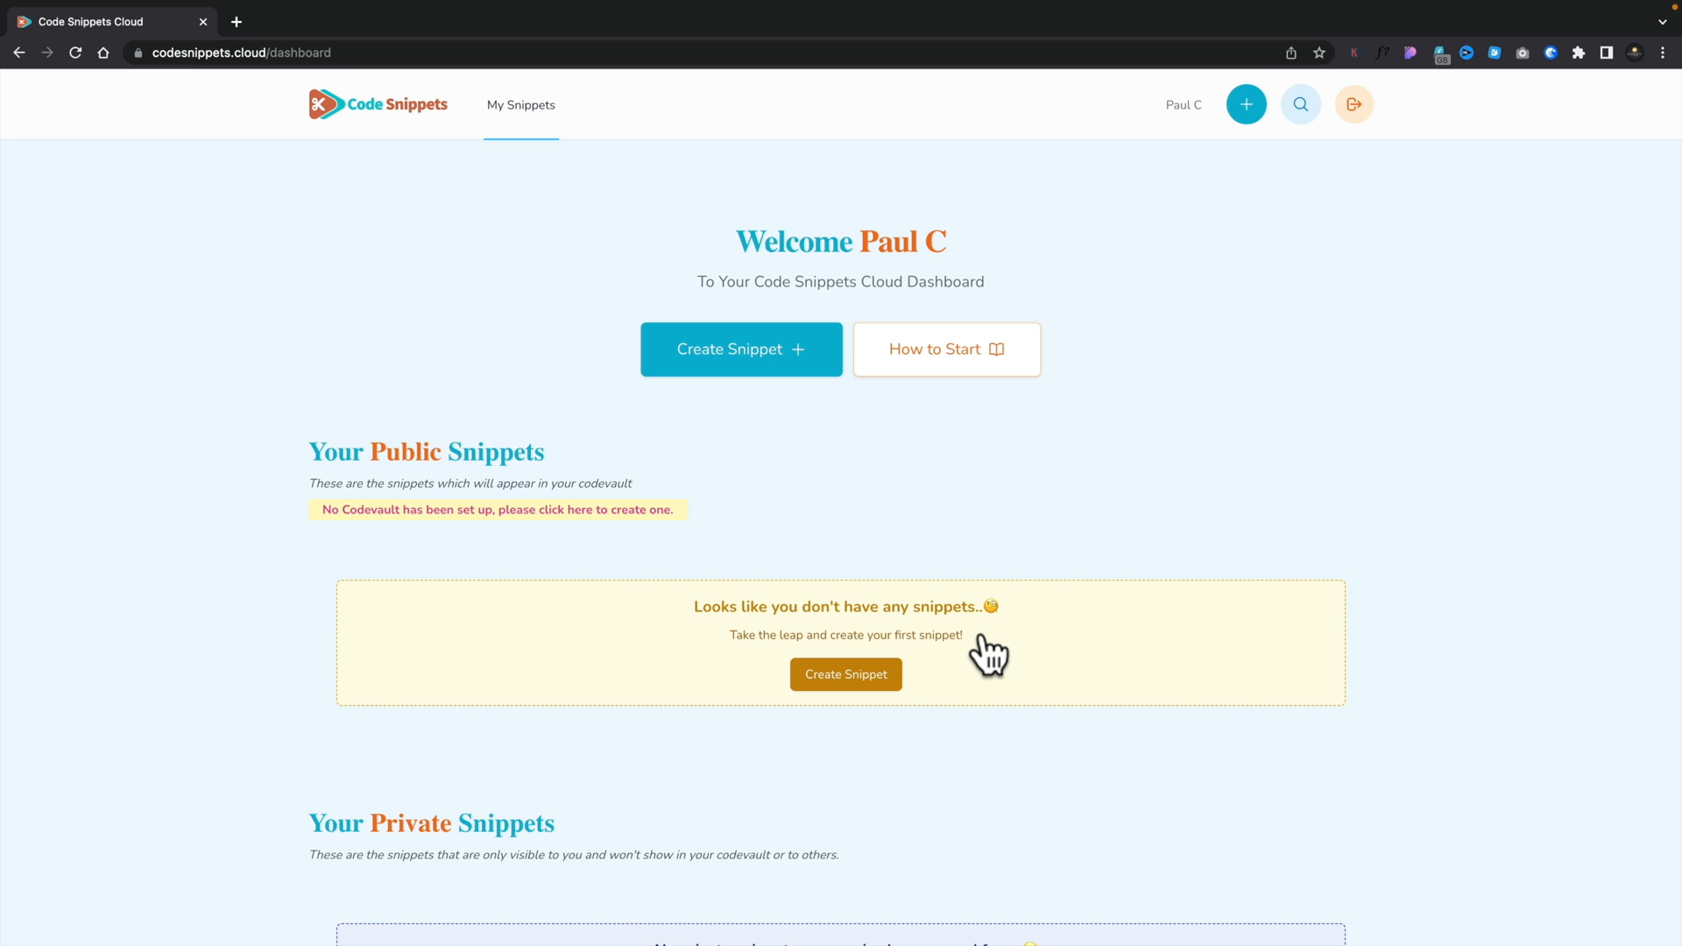
{"action": "mouse_move", "coordinate": [639, 564]}
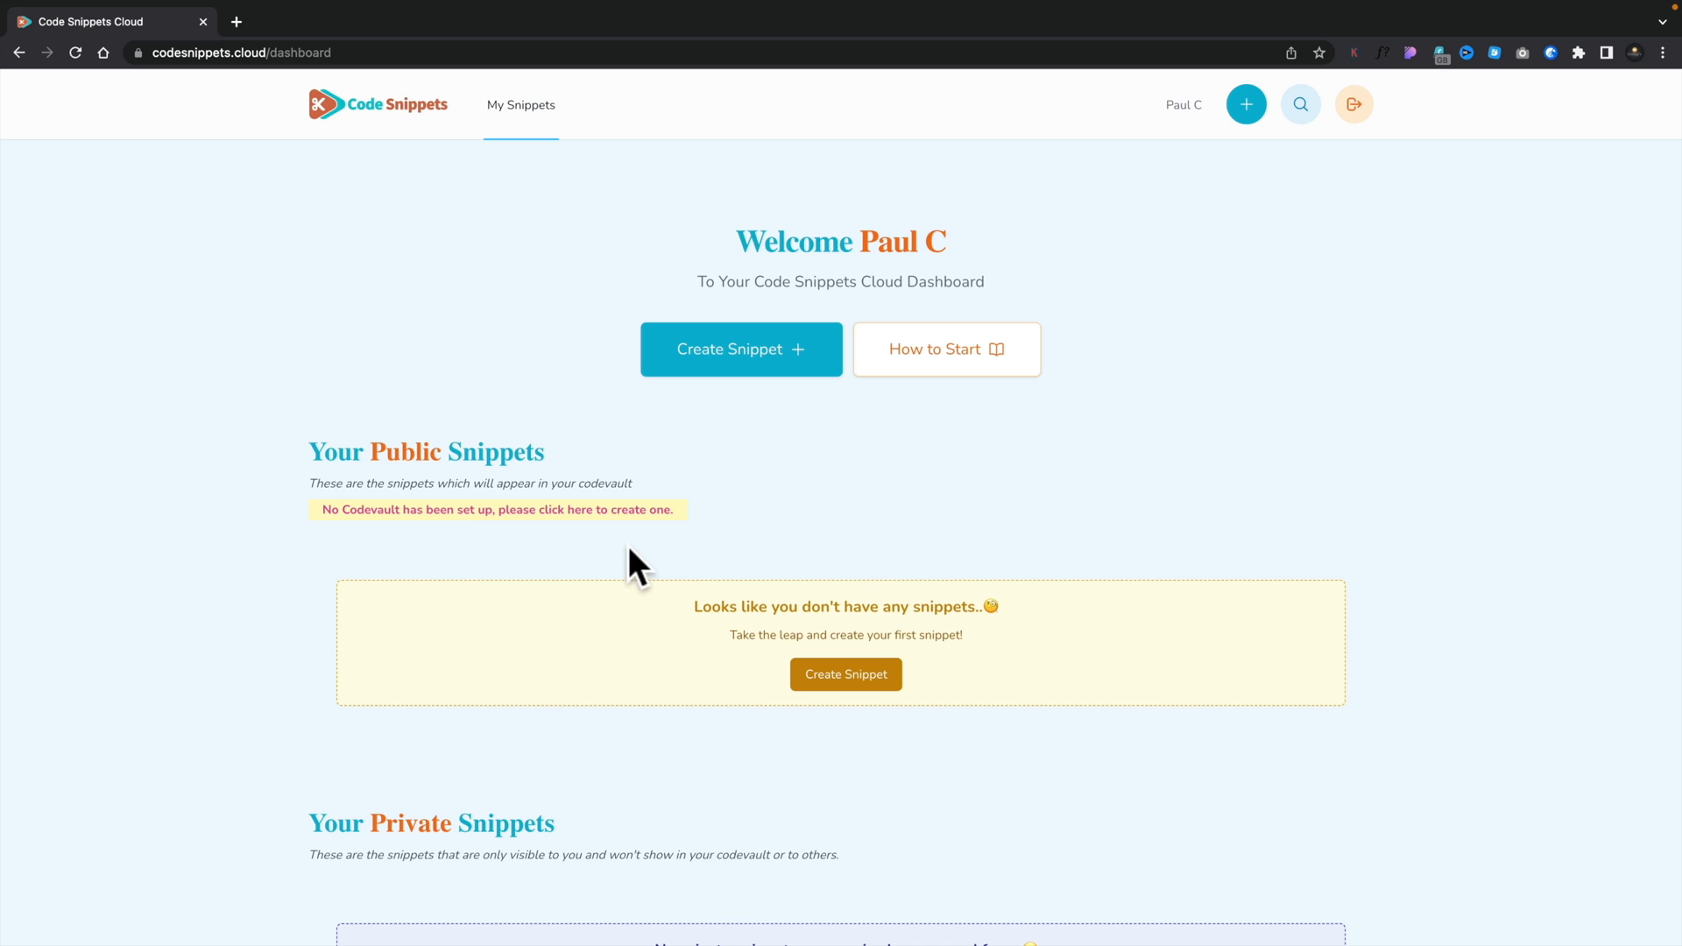
{"action": "mouse_move", "coordinate": [402, 536]}
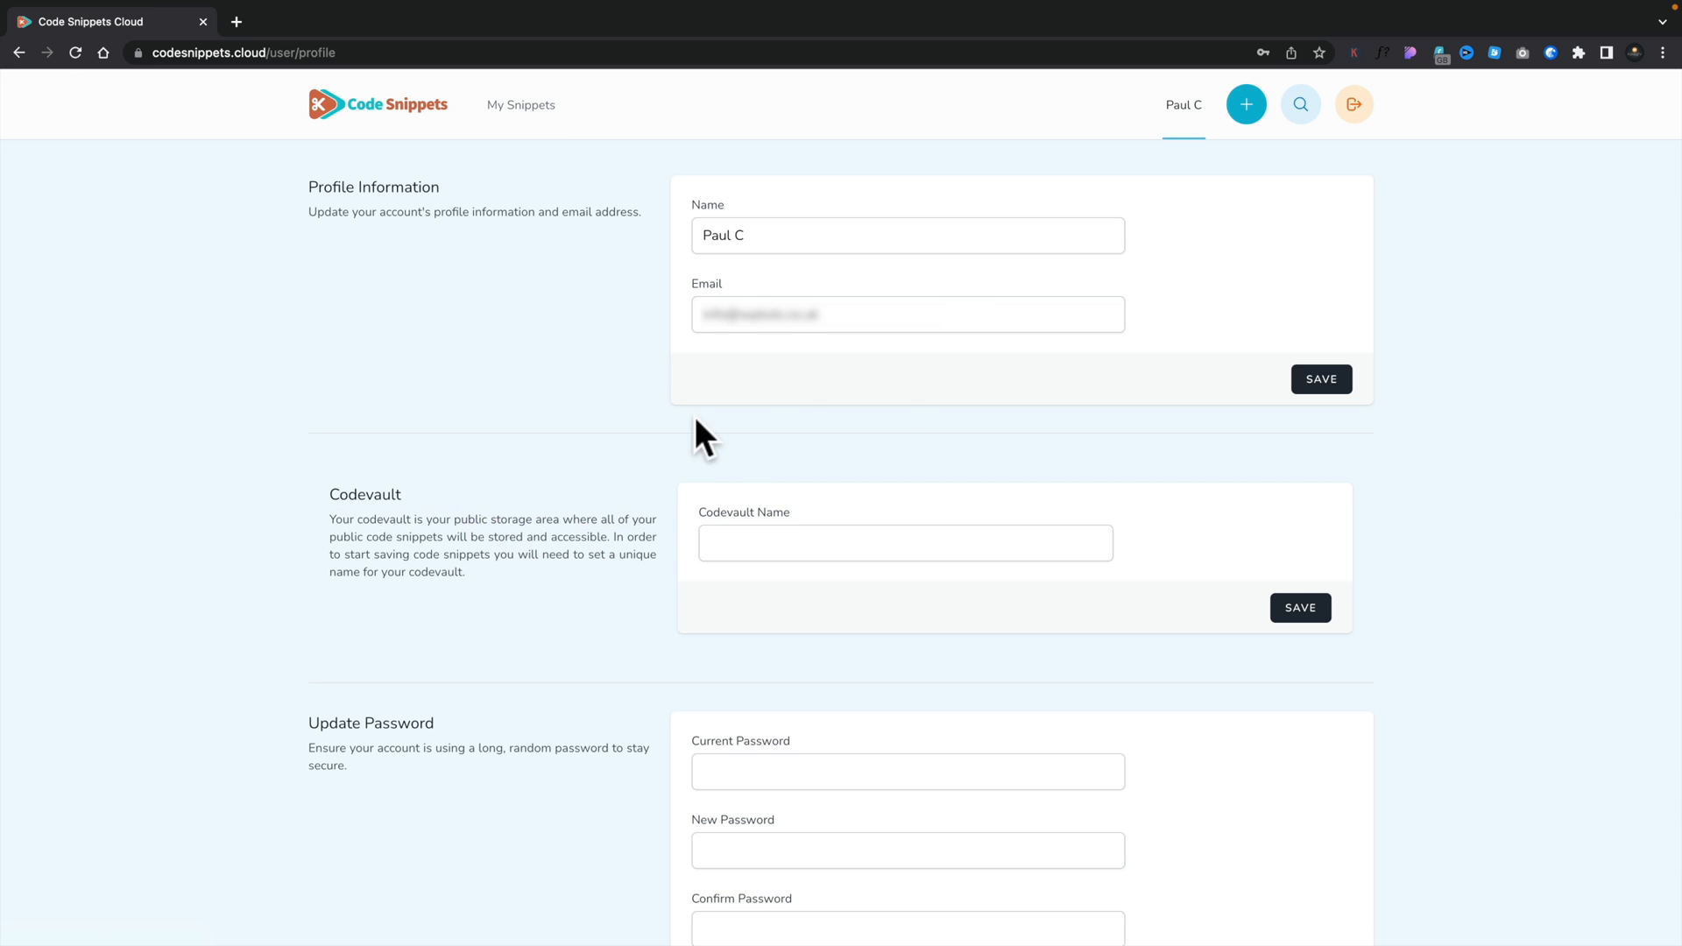
{"action": "mouse_move", "coordinate": [727, 478]}
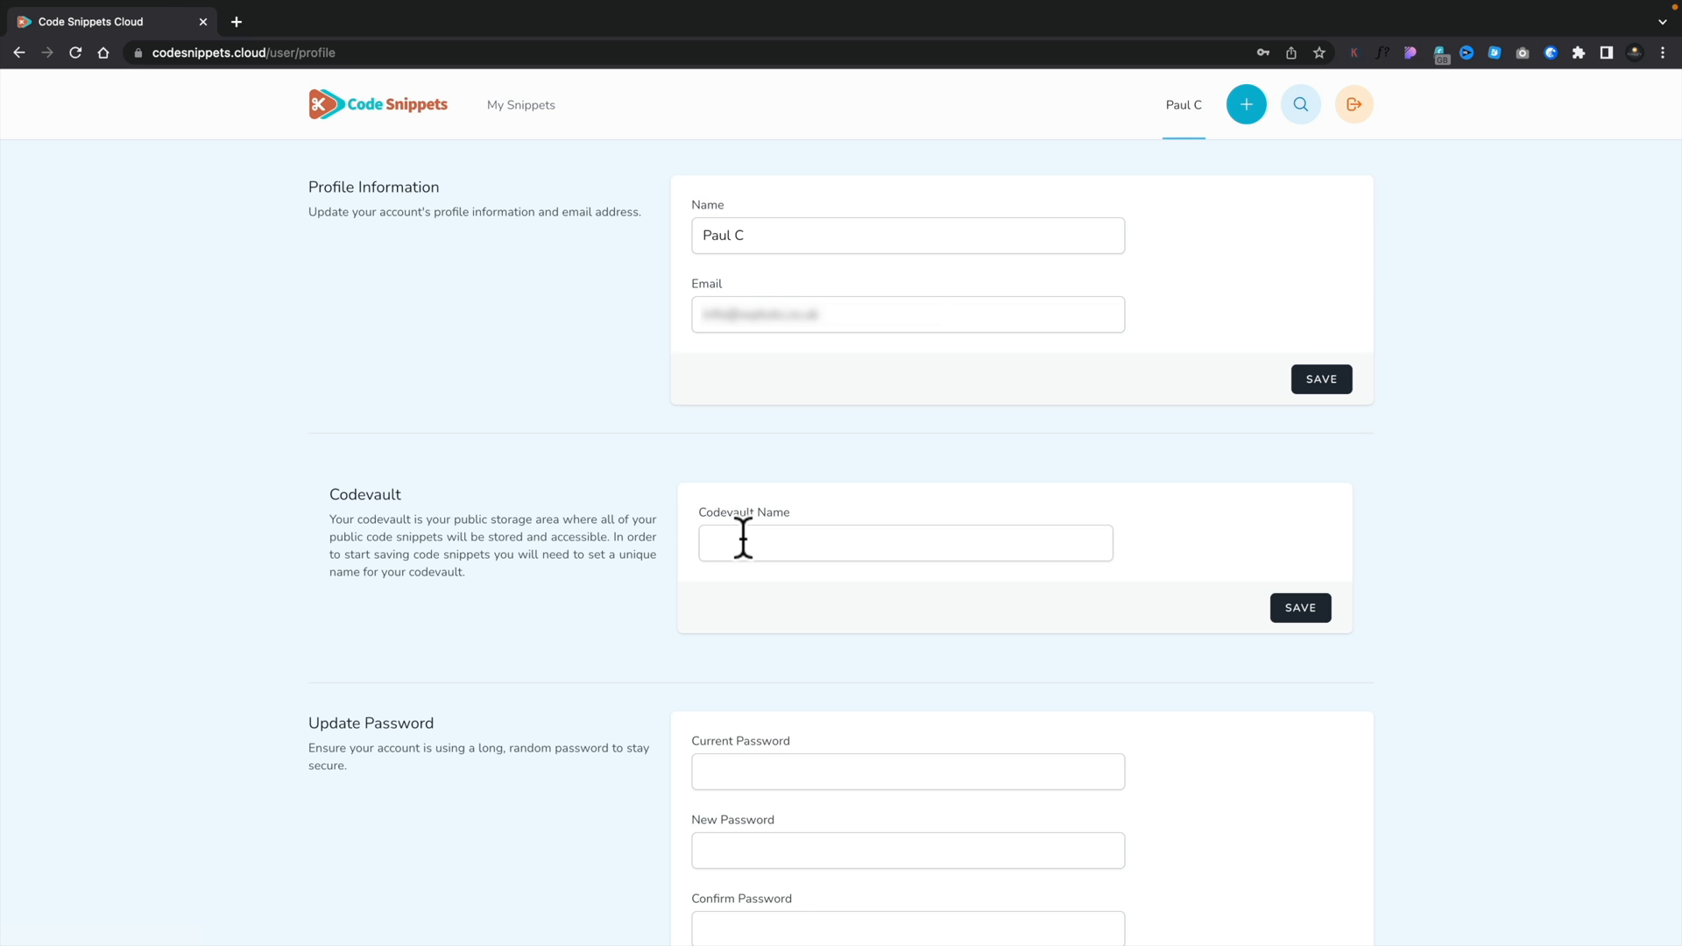
Enter wptuts-snippets as the codevault name on the profile page.
{"action": "type", "text": "wptuts-snippets"}
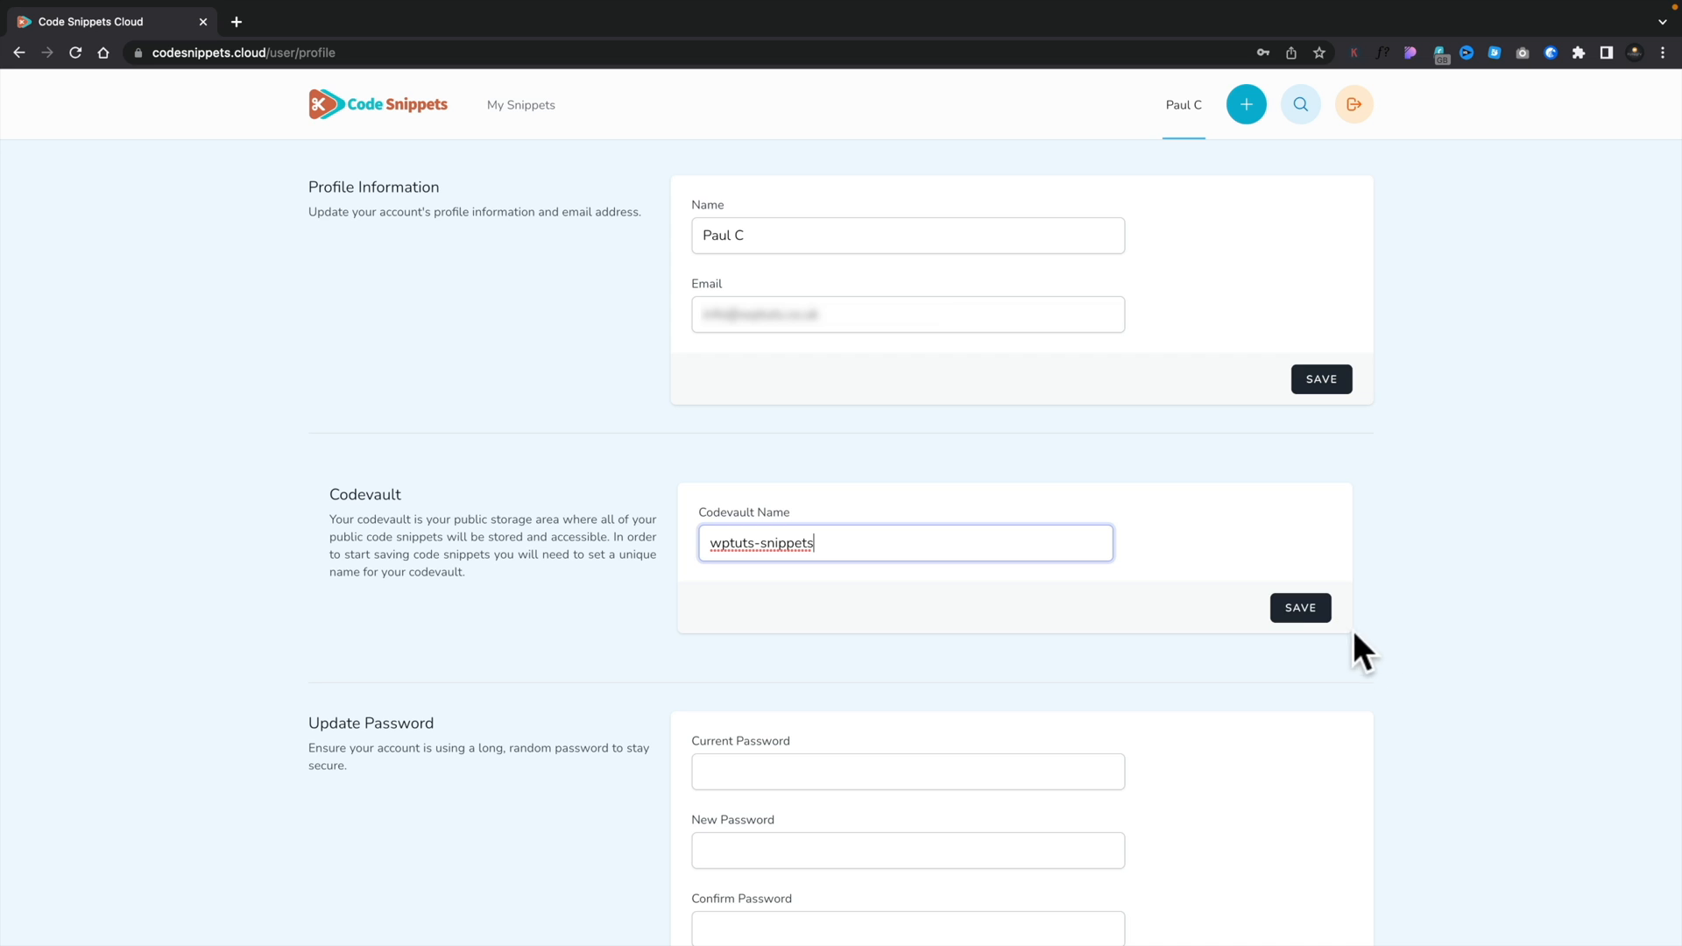
{"action": "mouse_move", "coordinate": [1301, 608]}
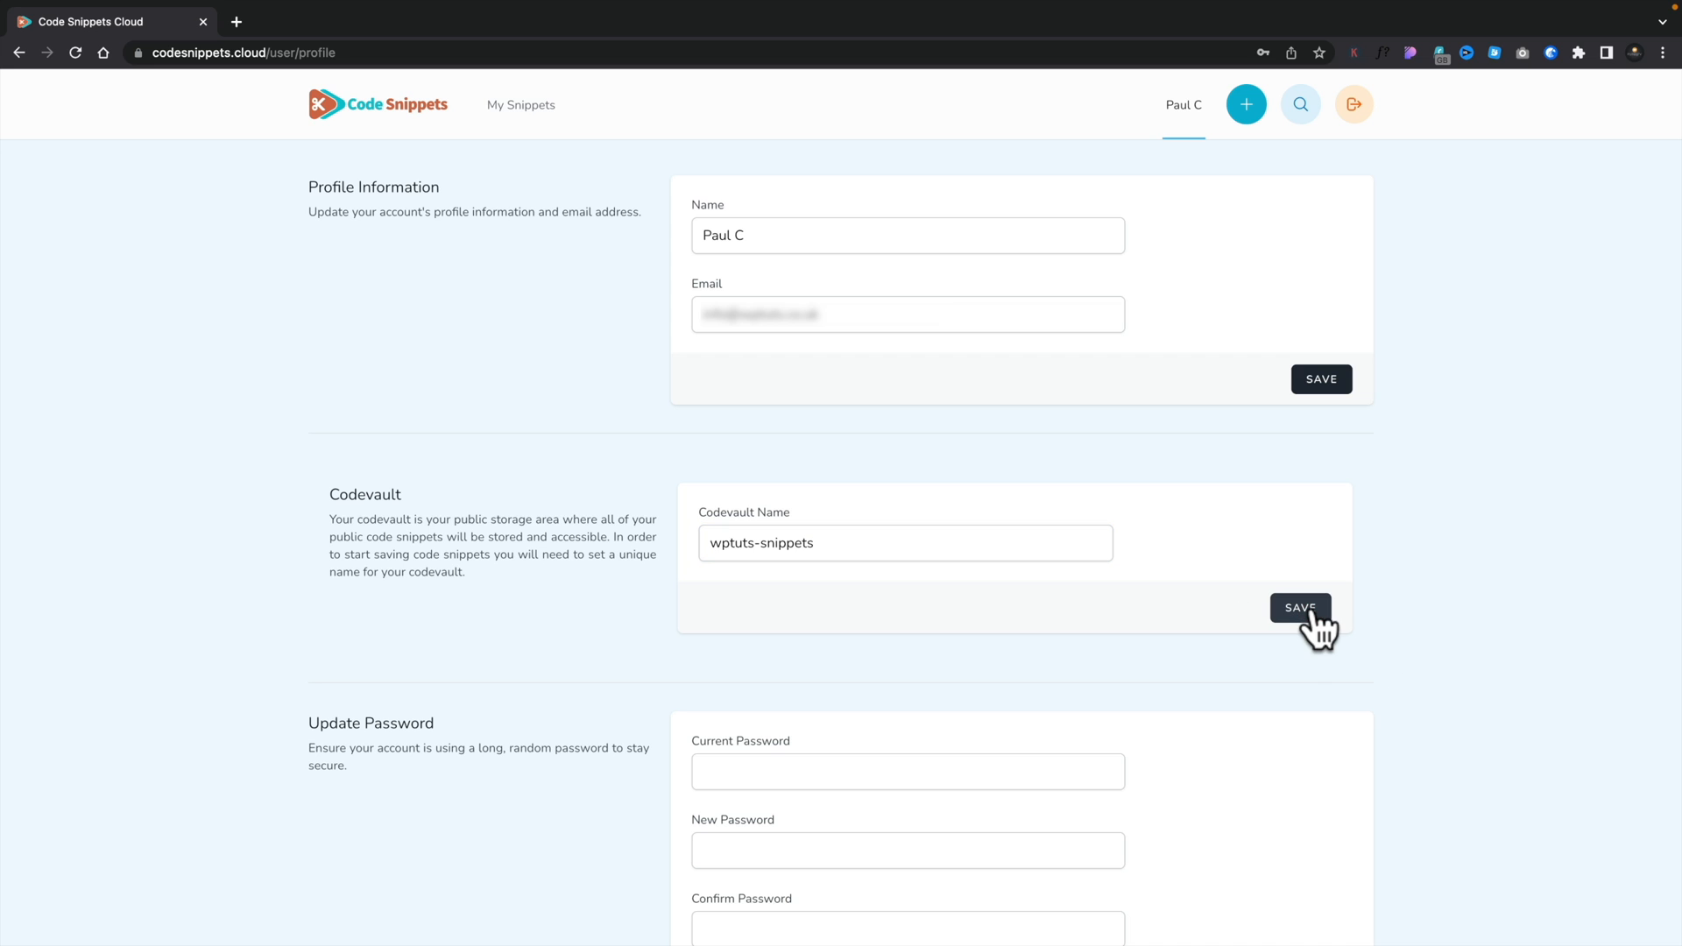
{"action": "mouse_move", "coordinate": [1311, 563]}
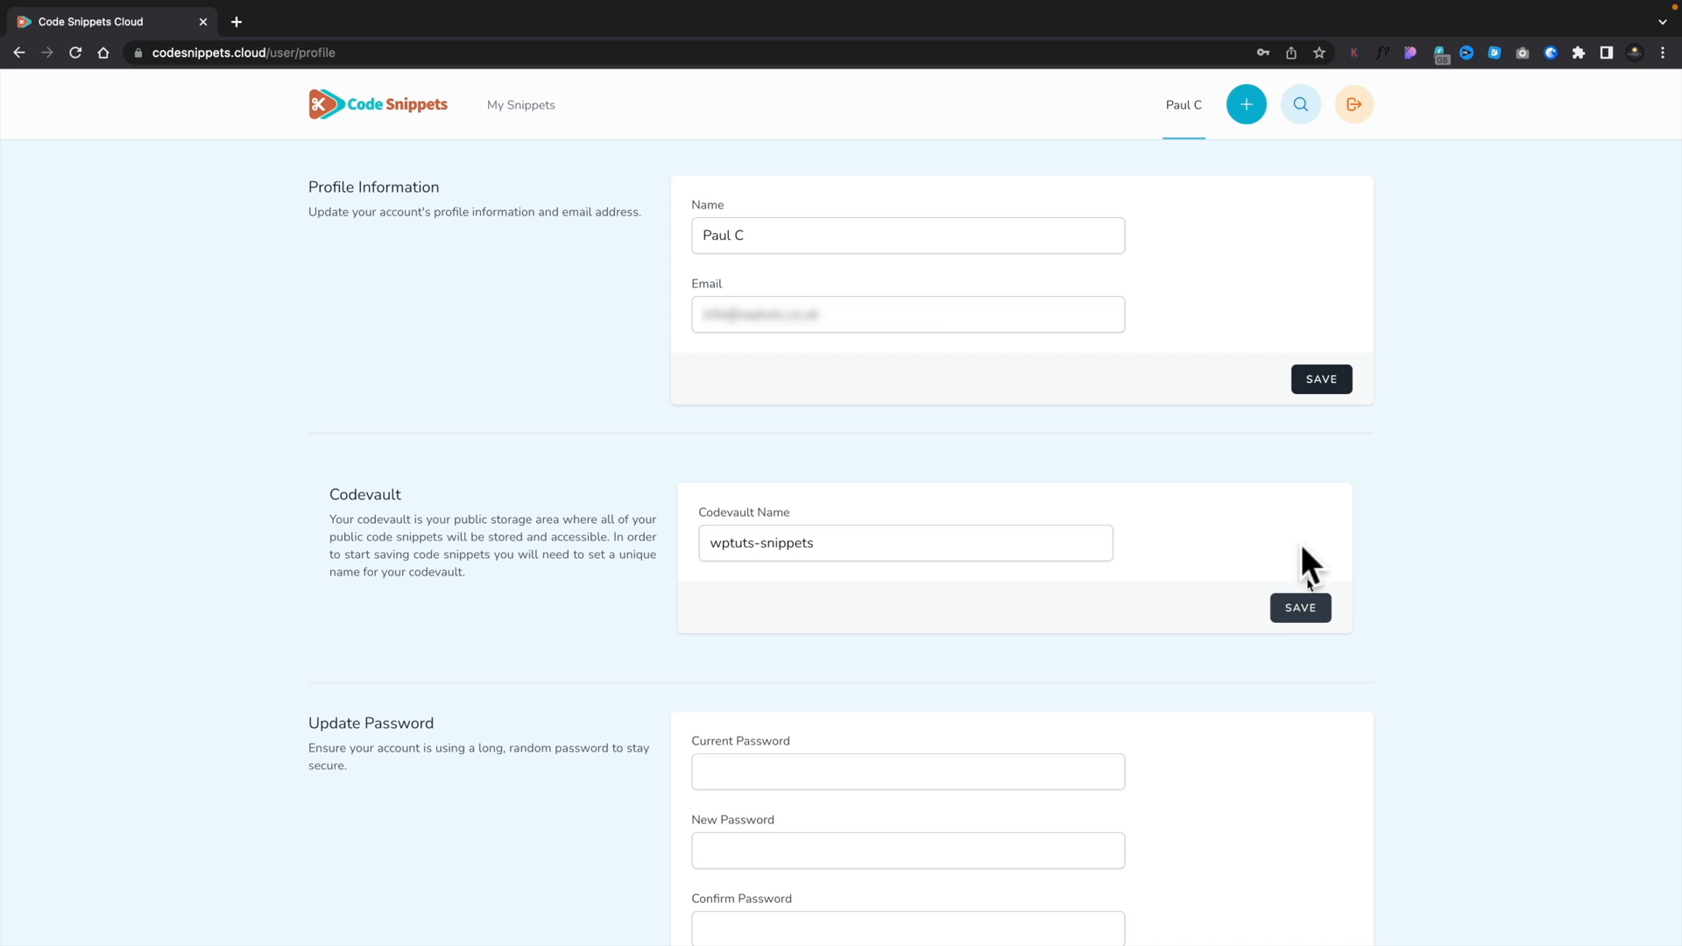
{"action": "mouse_move", "coordinate": [521, 105]}
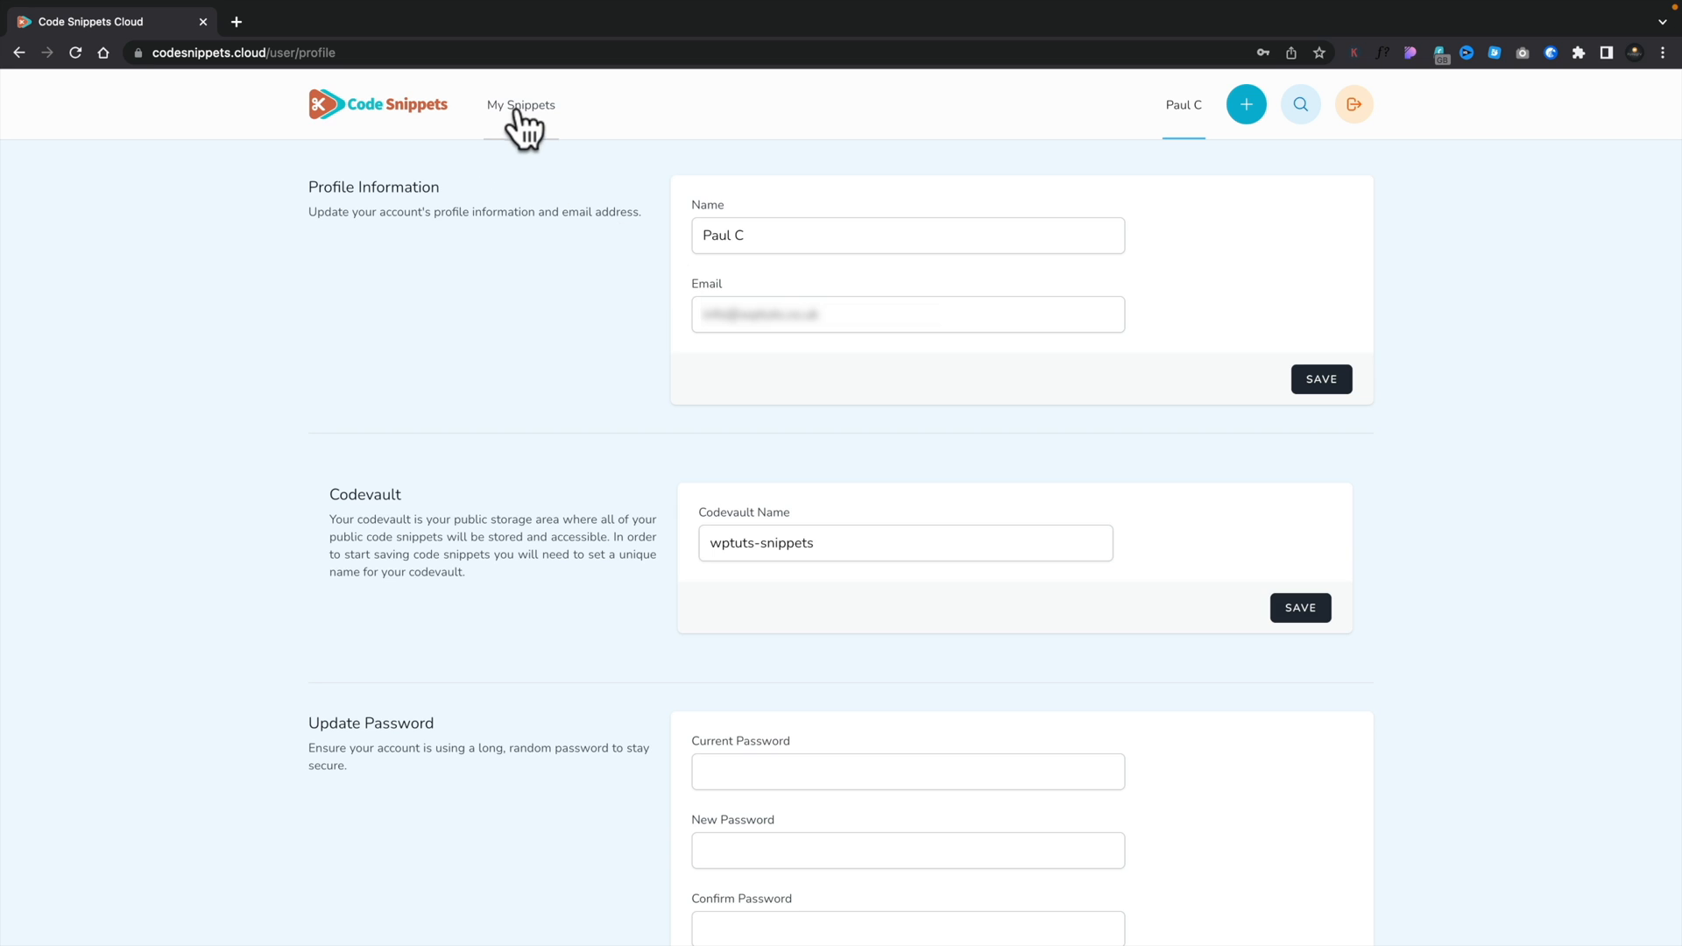
Return to My Snippets and browse the public, private, under-review and blocked sections.
{"action": "left_click", "coordinate": [520, 105]}
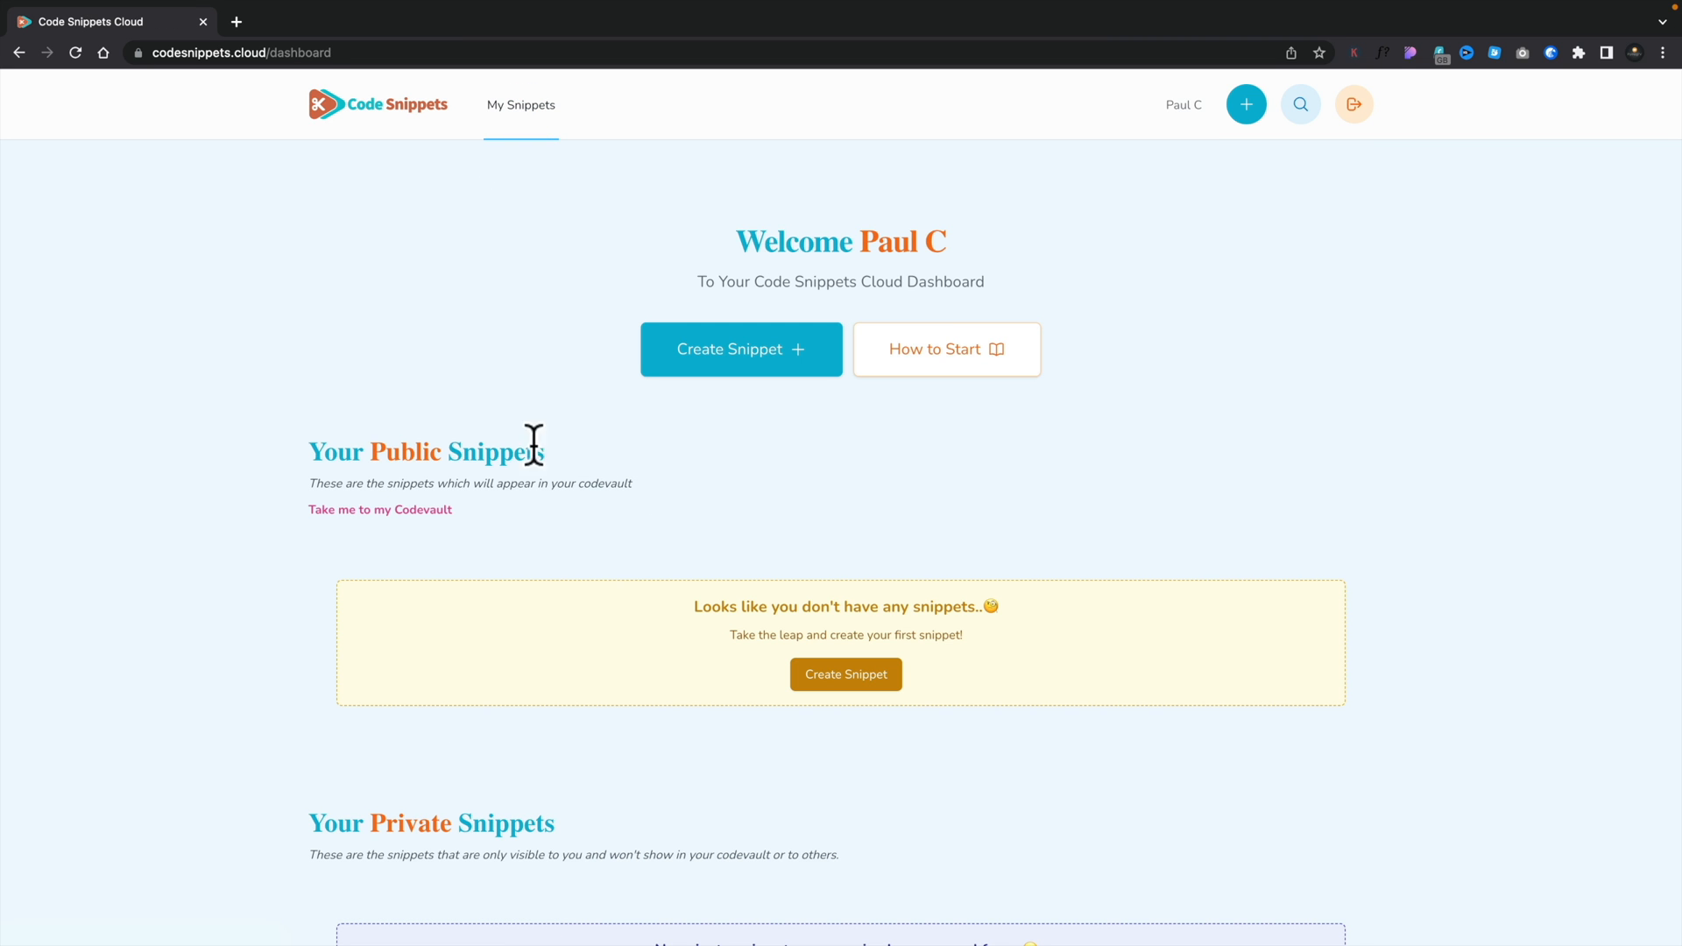
{"action": "mouse_move", "coordinate": [730, 349]}
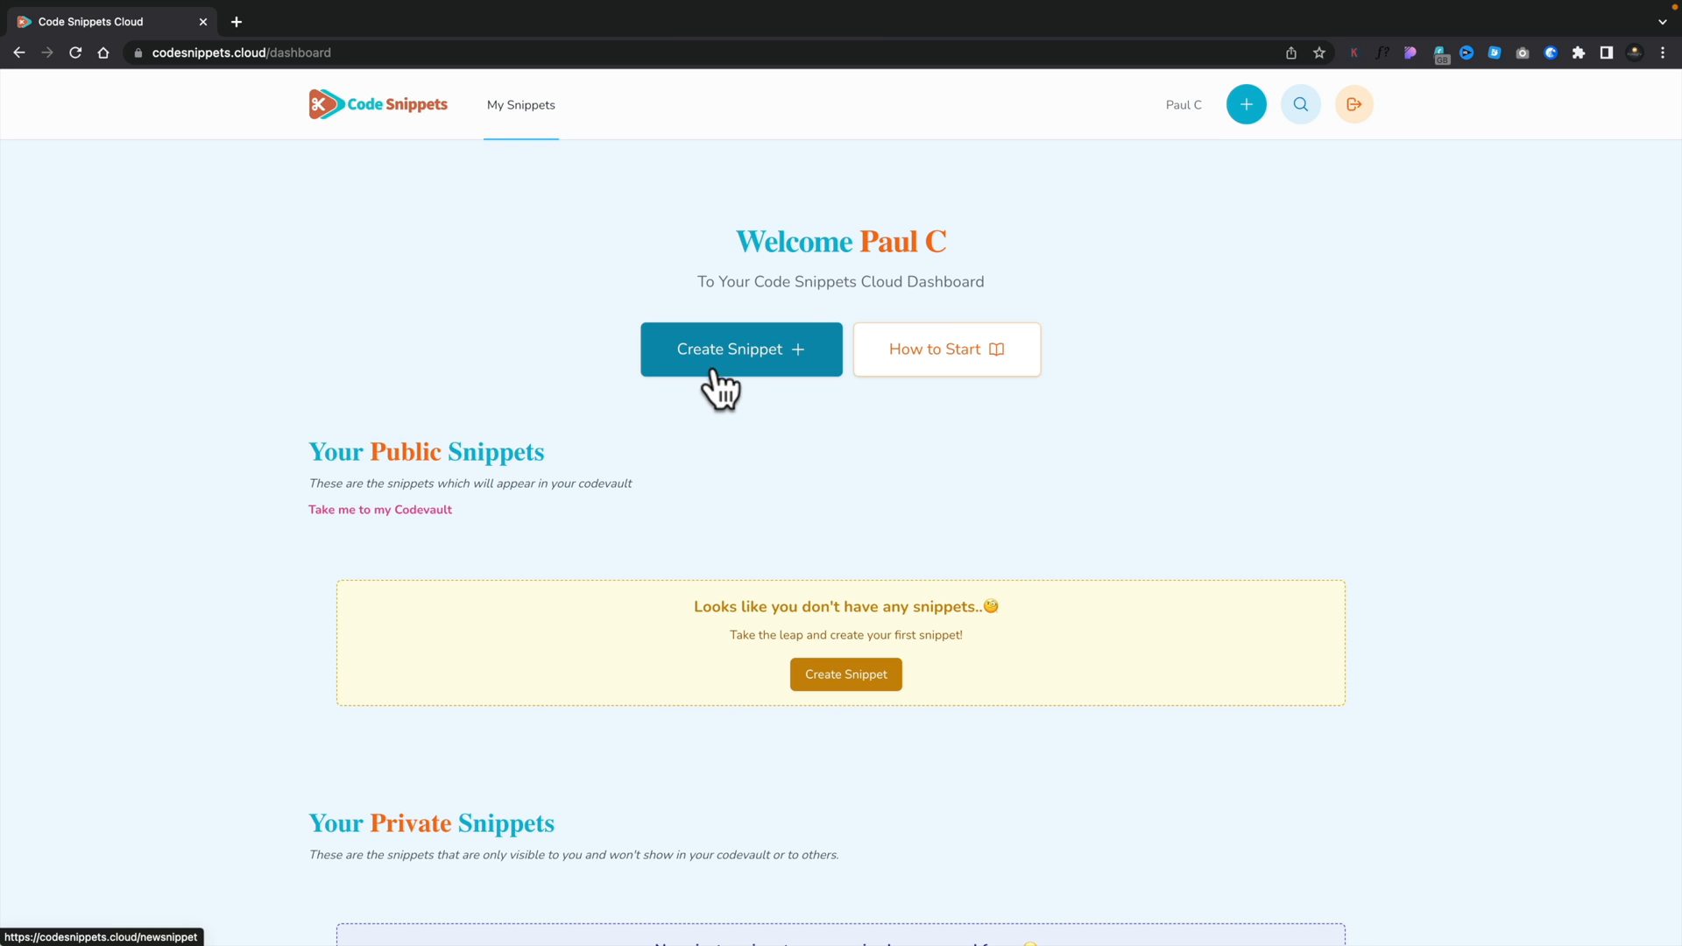
{"action": "mouse_move", "coordinate": [367, 540]}
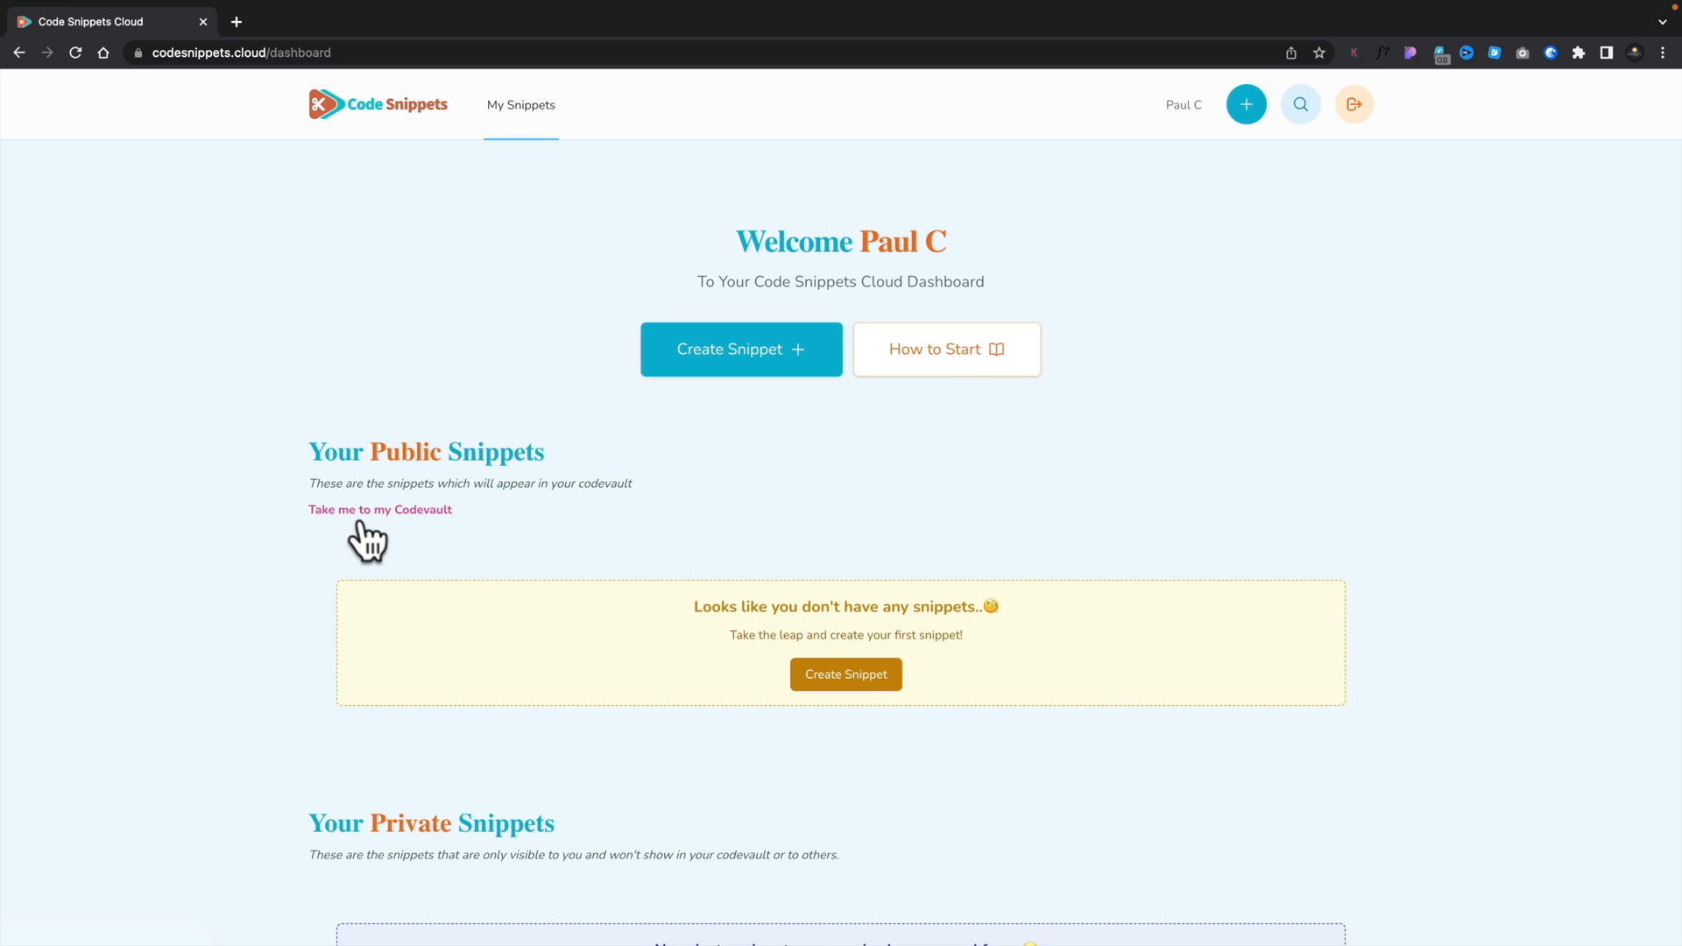
{"action": "mouse_move", "coordinate": [380, 510]}
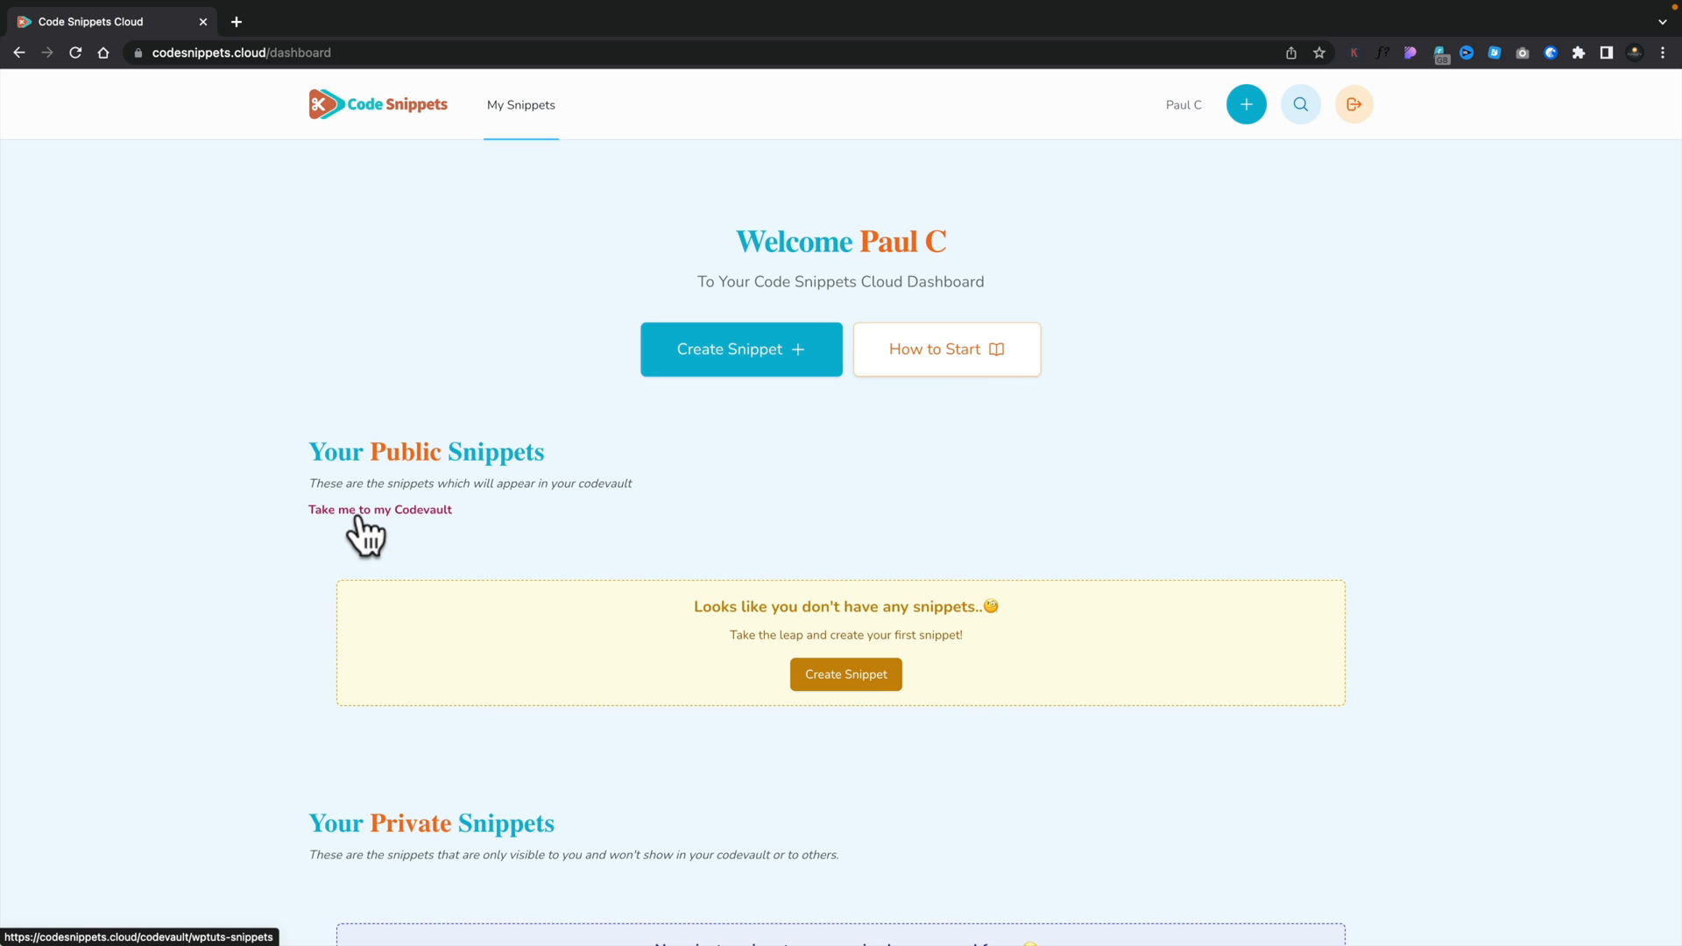
{"action": "scroll", "scroll_direction": "down", "scroll_amount": 3}
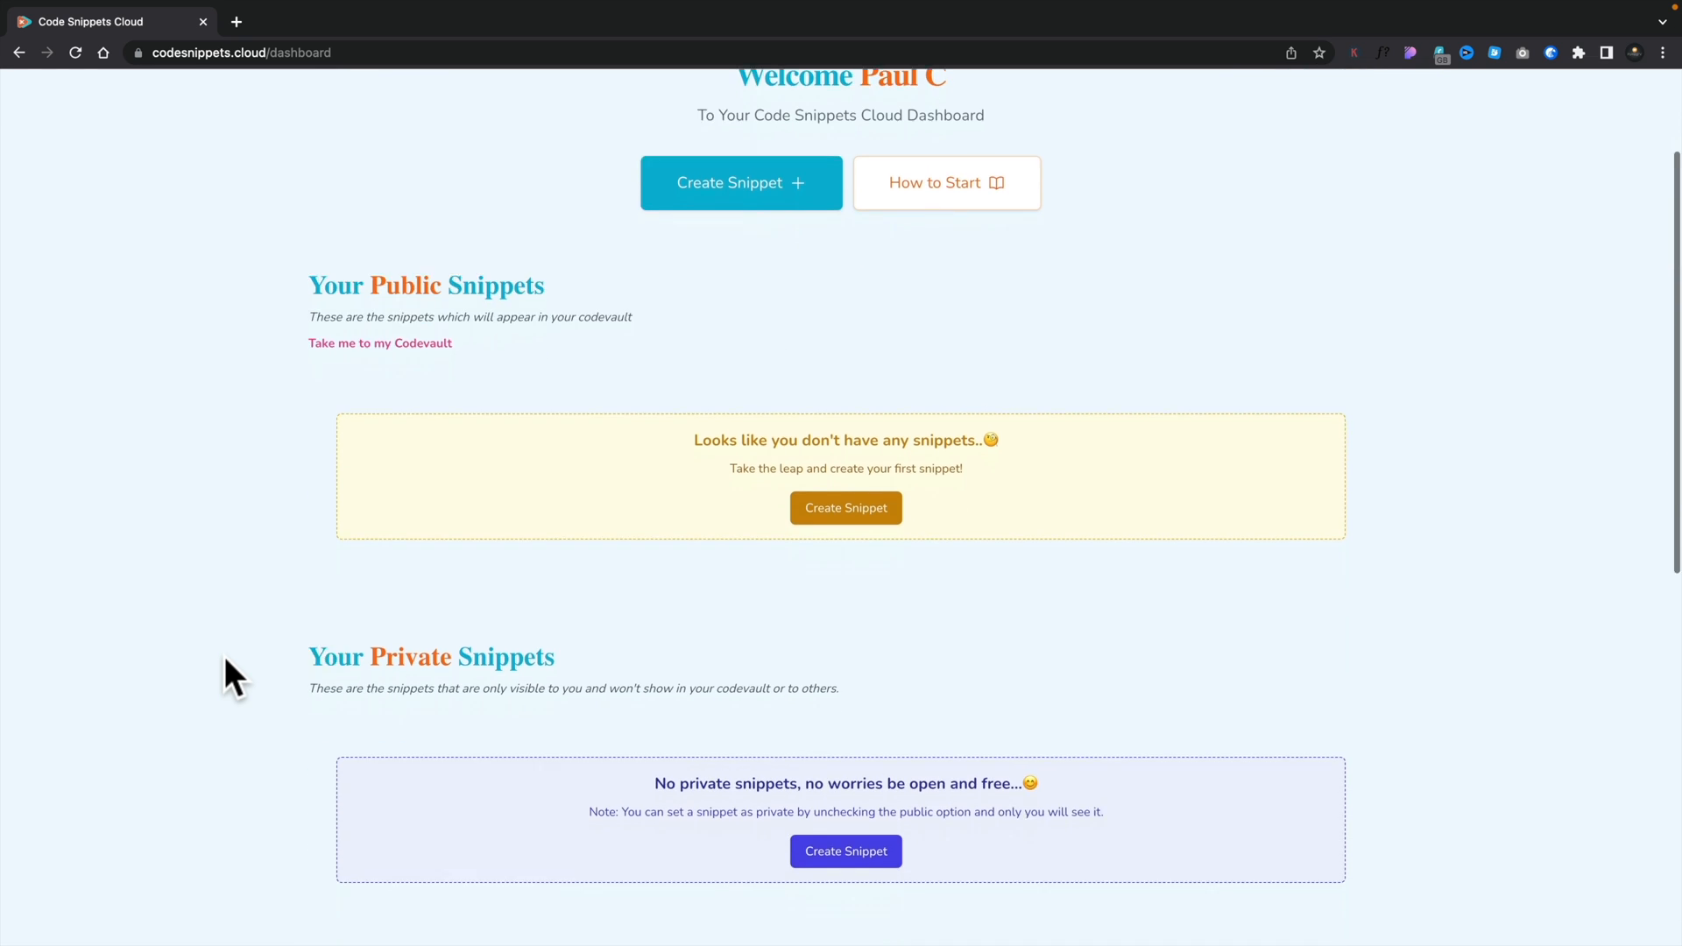
{"action": "scroll", "scroll_direction": "down", "scroll_amount": 3}
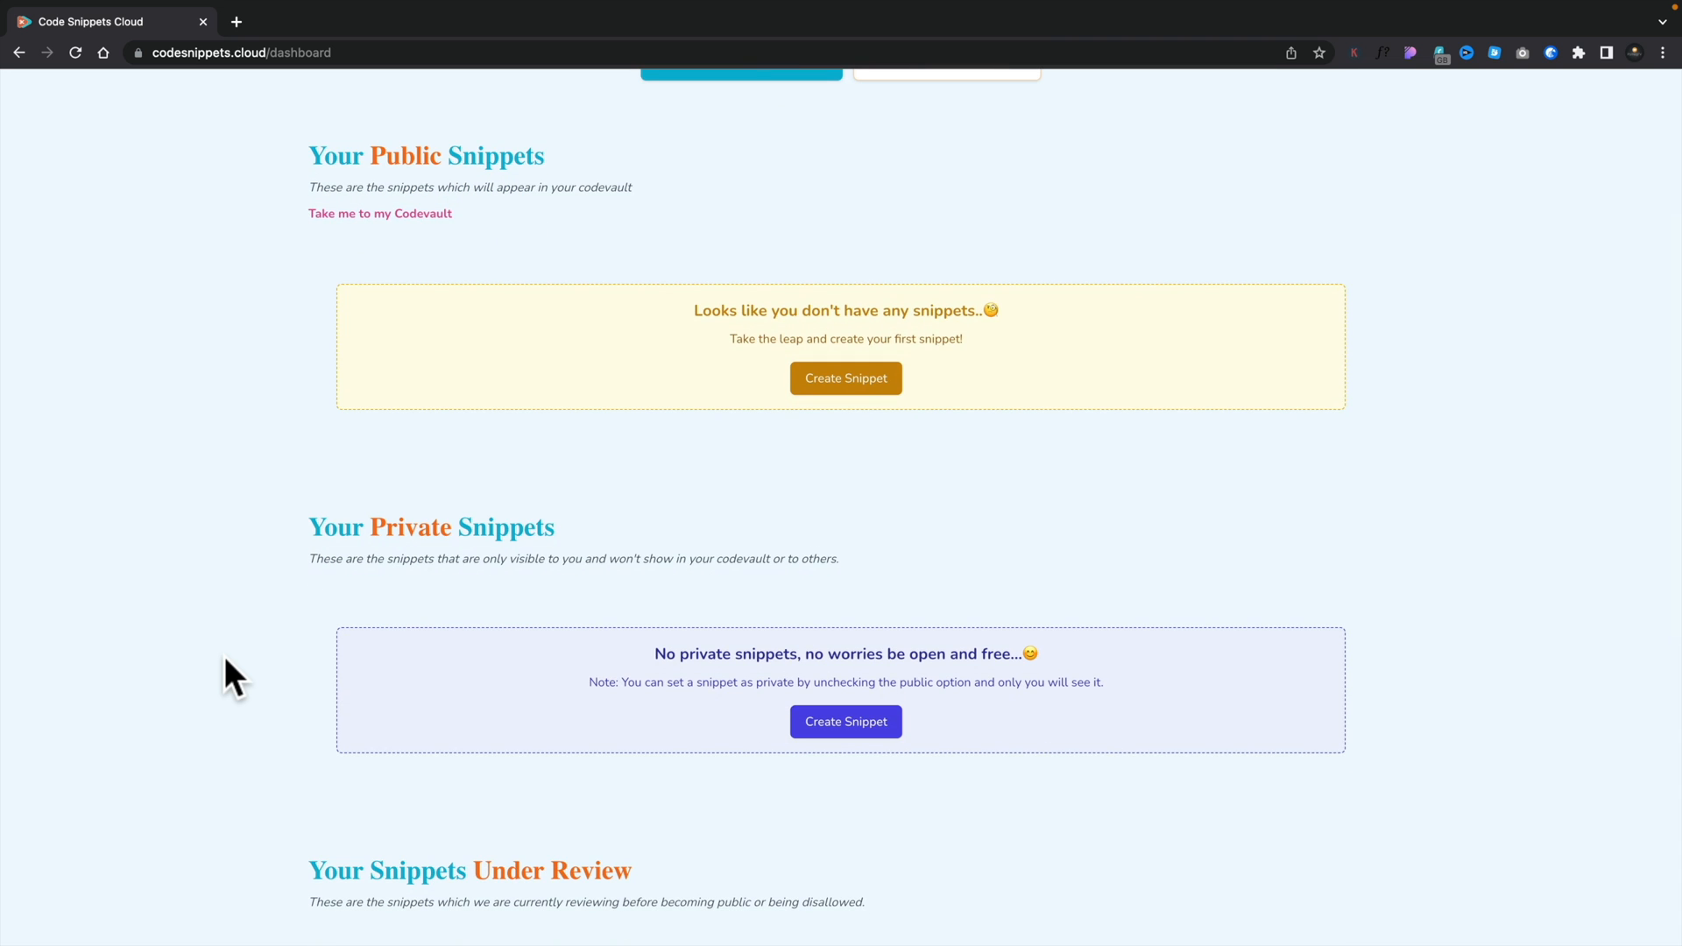
{"action": "scroll", "scroll_direction": "down", "scroll_amount": 3}
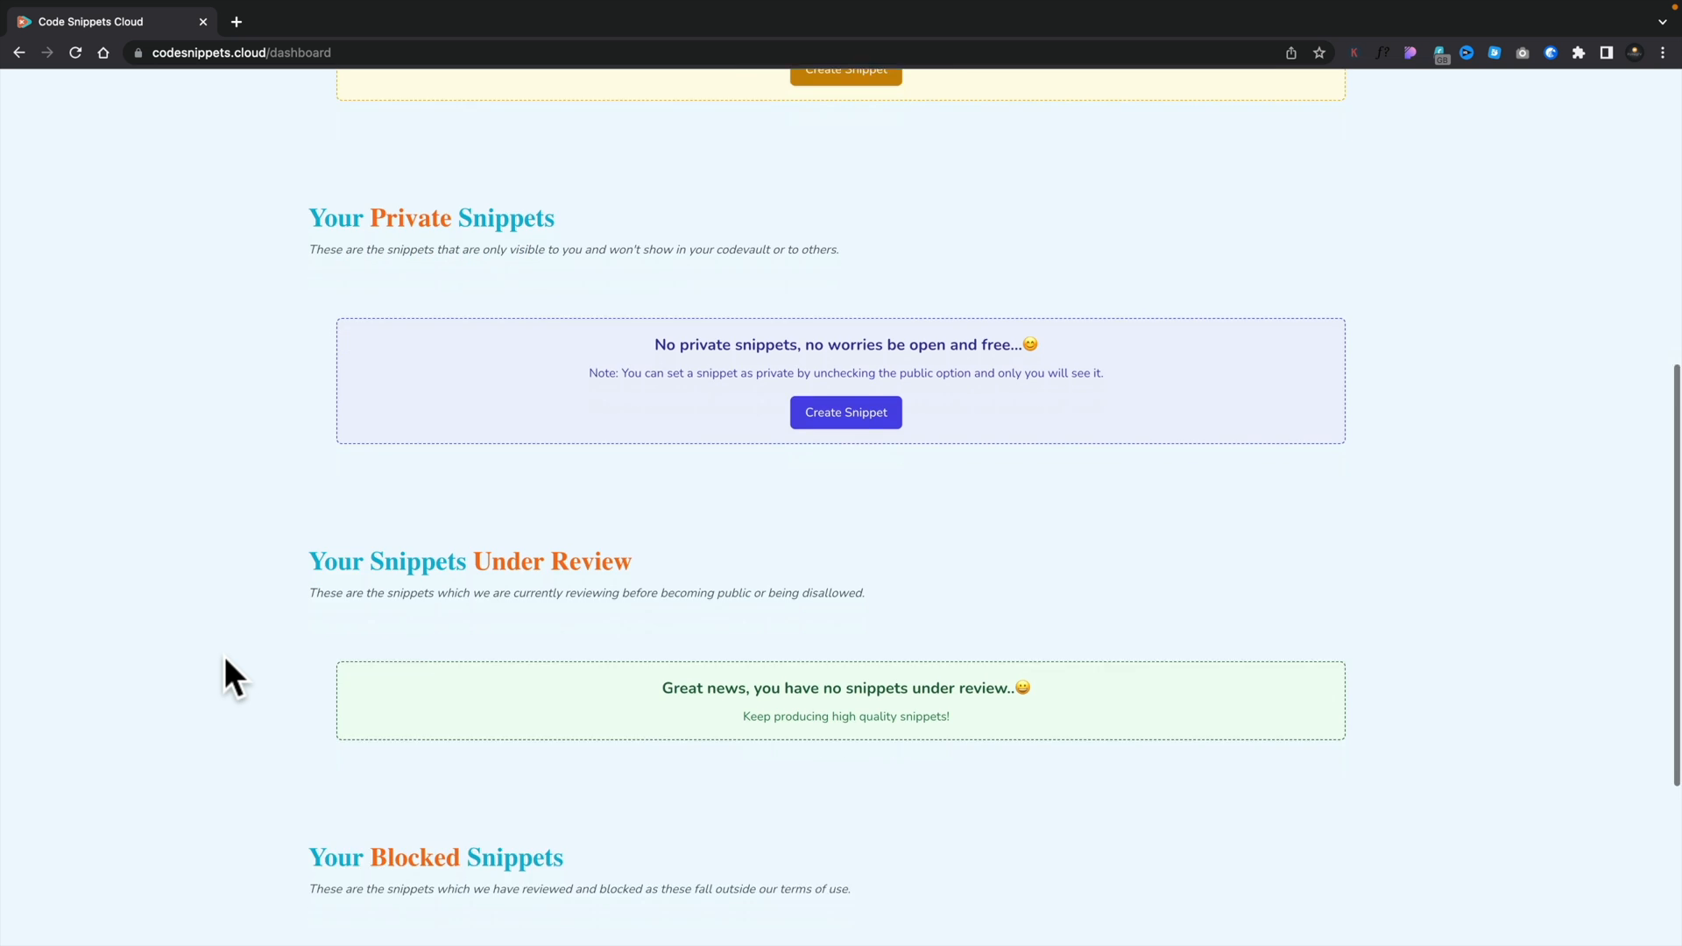
{"action": "scroll", "scroll_direction": "up", "scroll_amount": 3}
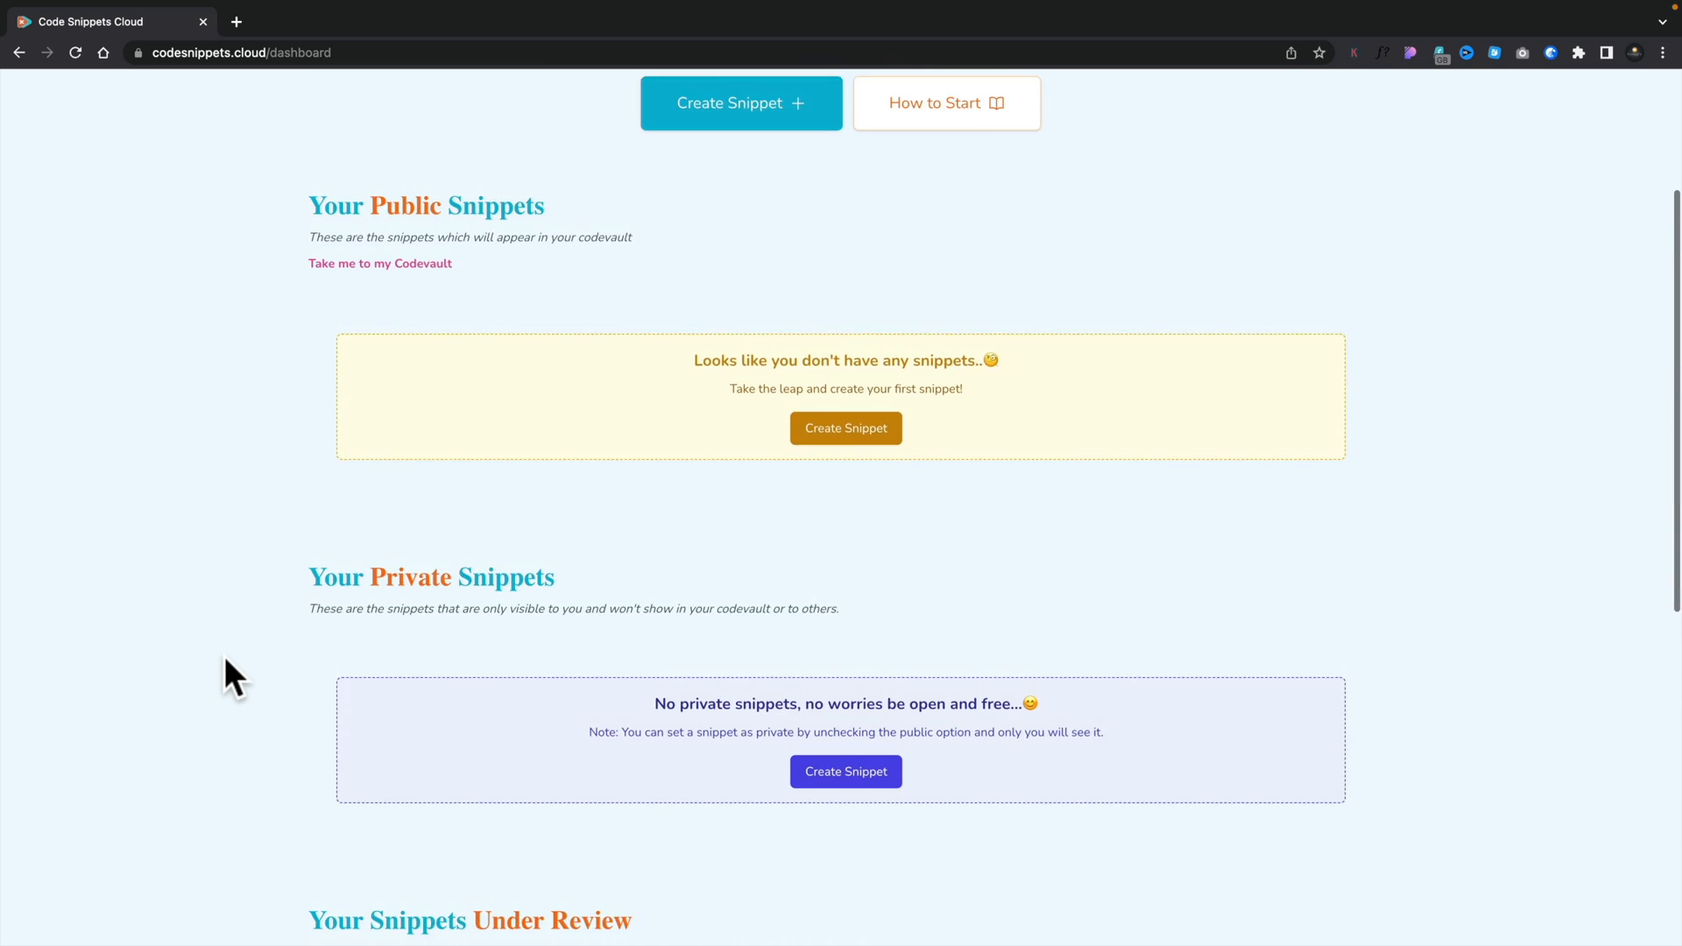
Open the empty wptuts-snippets codevault page from the dashboard link.
{"action": "left_click", "coordinate": [379, 263]}
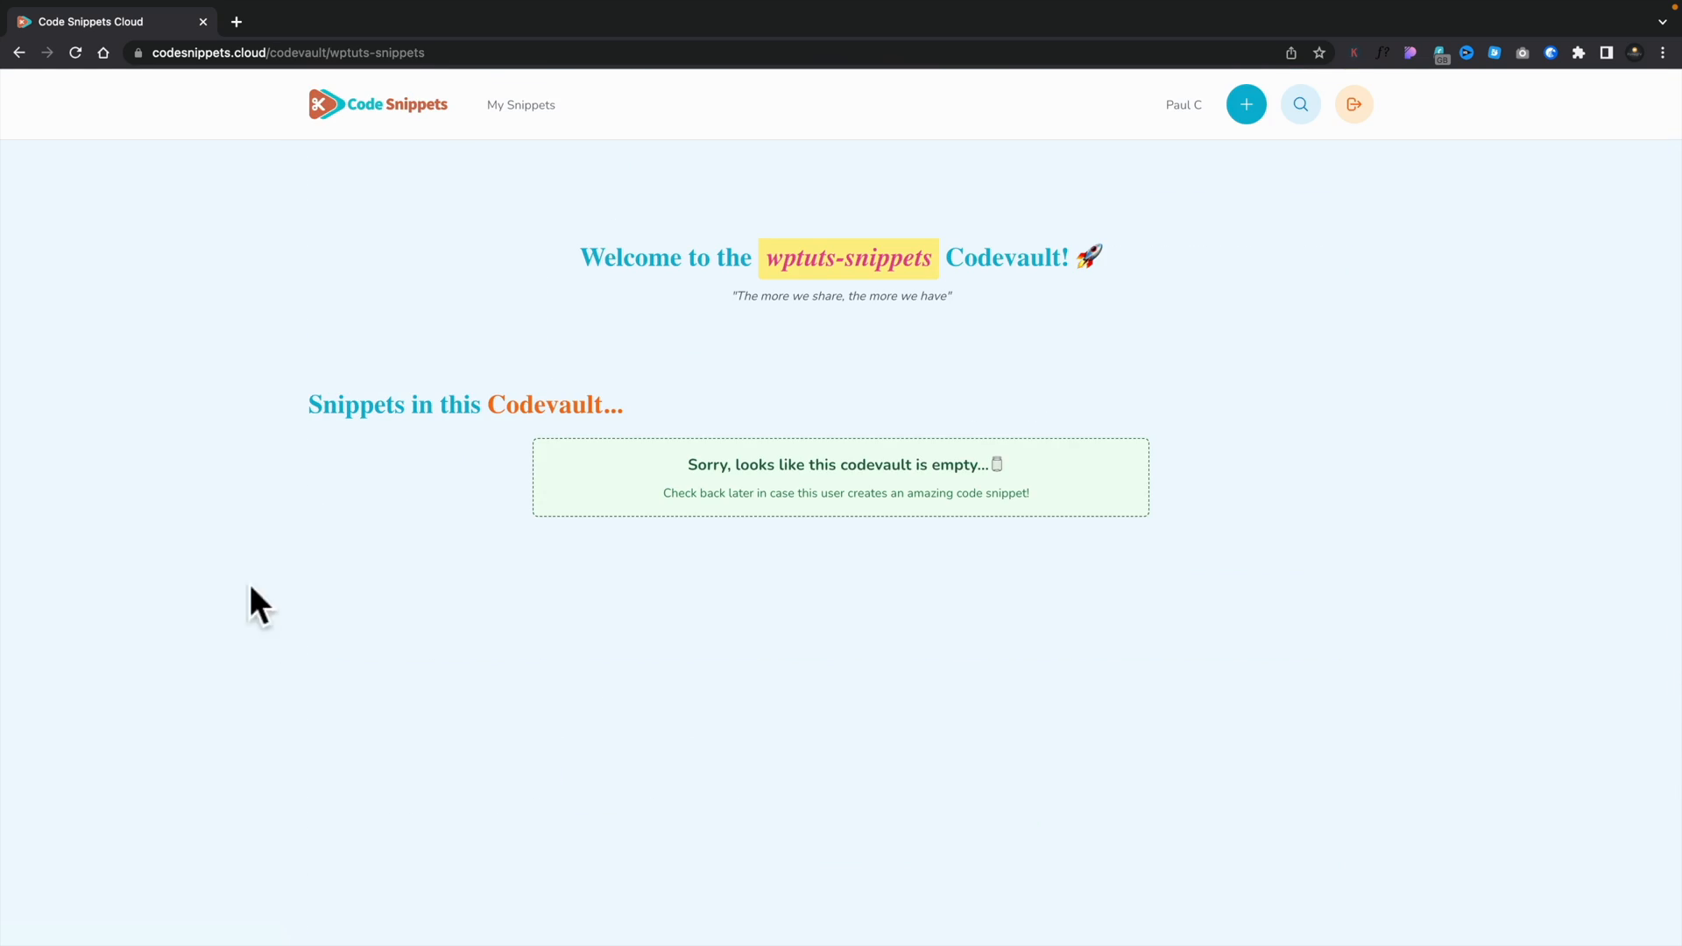
{"action": "mouse_move", "coordinate": [263, 656]}
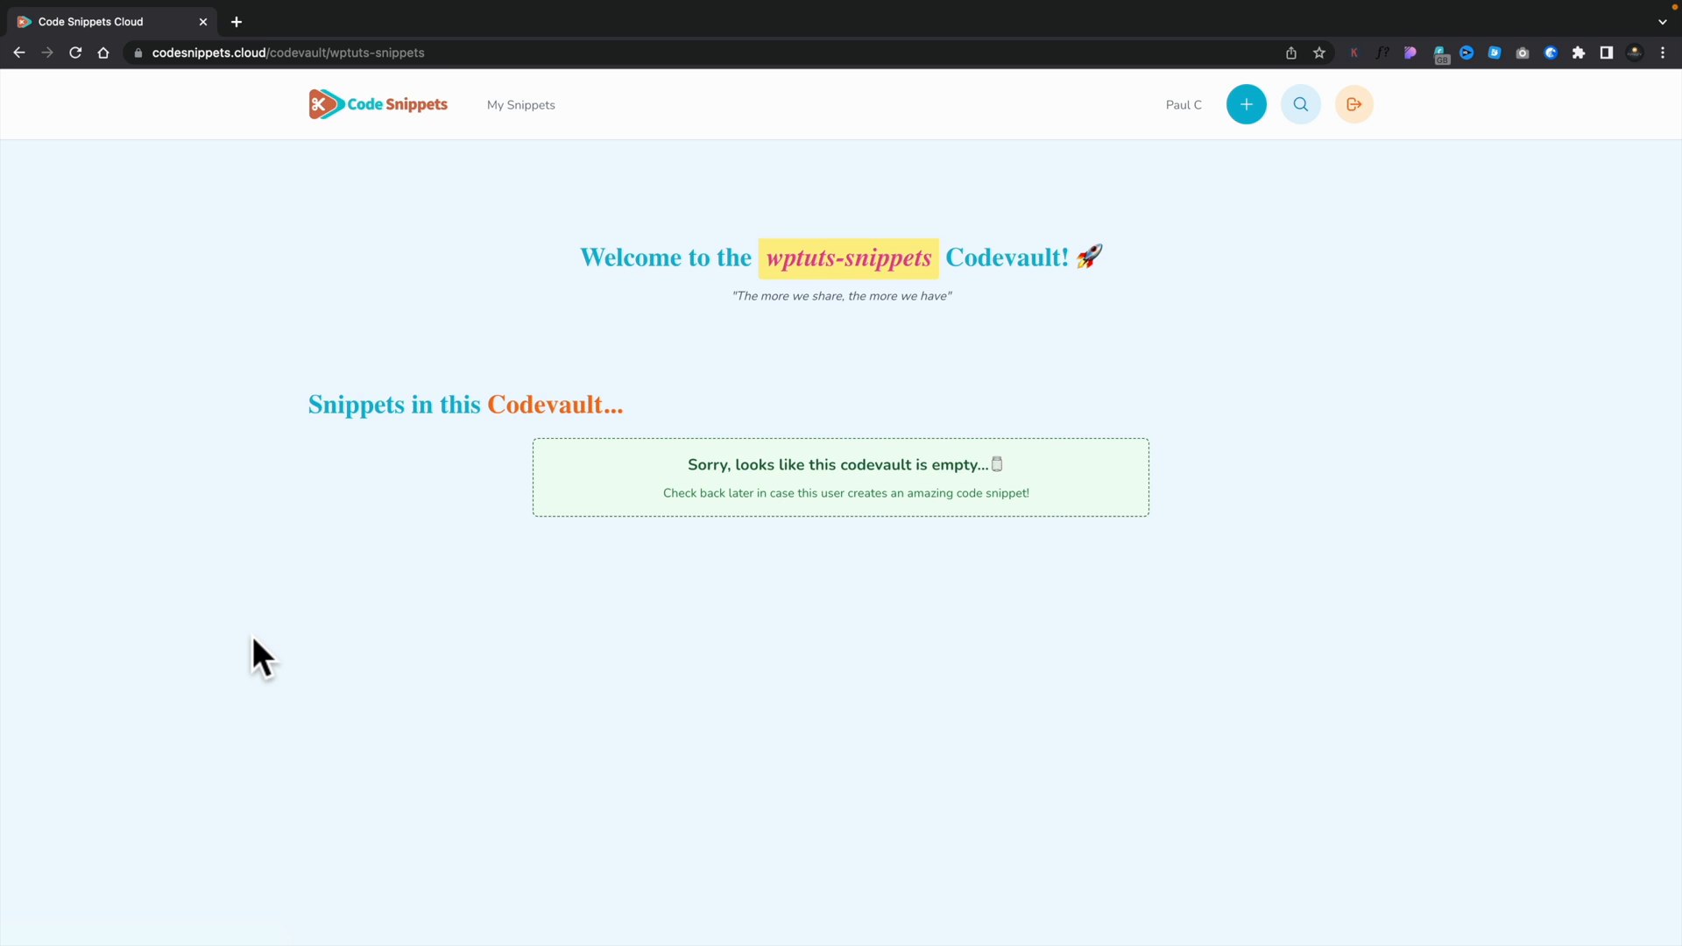
{"action": "mouse_move", "coordinate": [642, 601]}
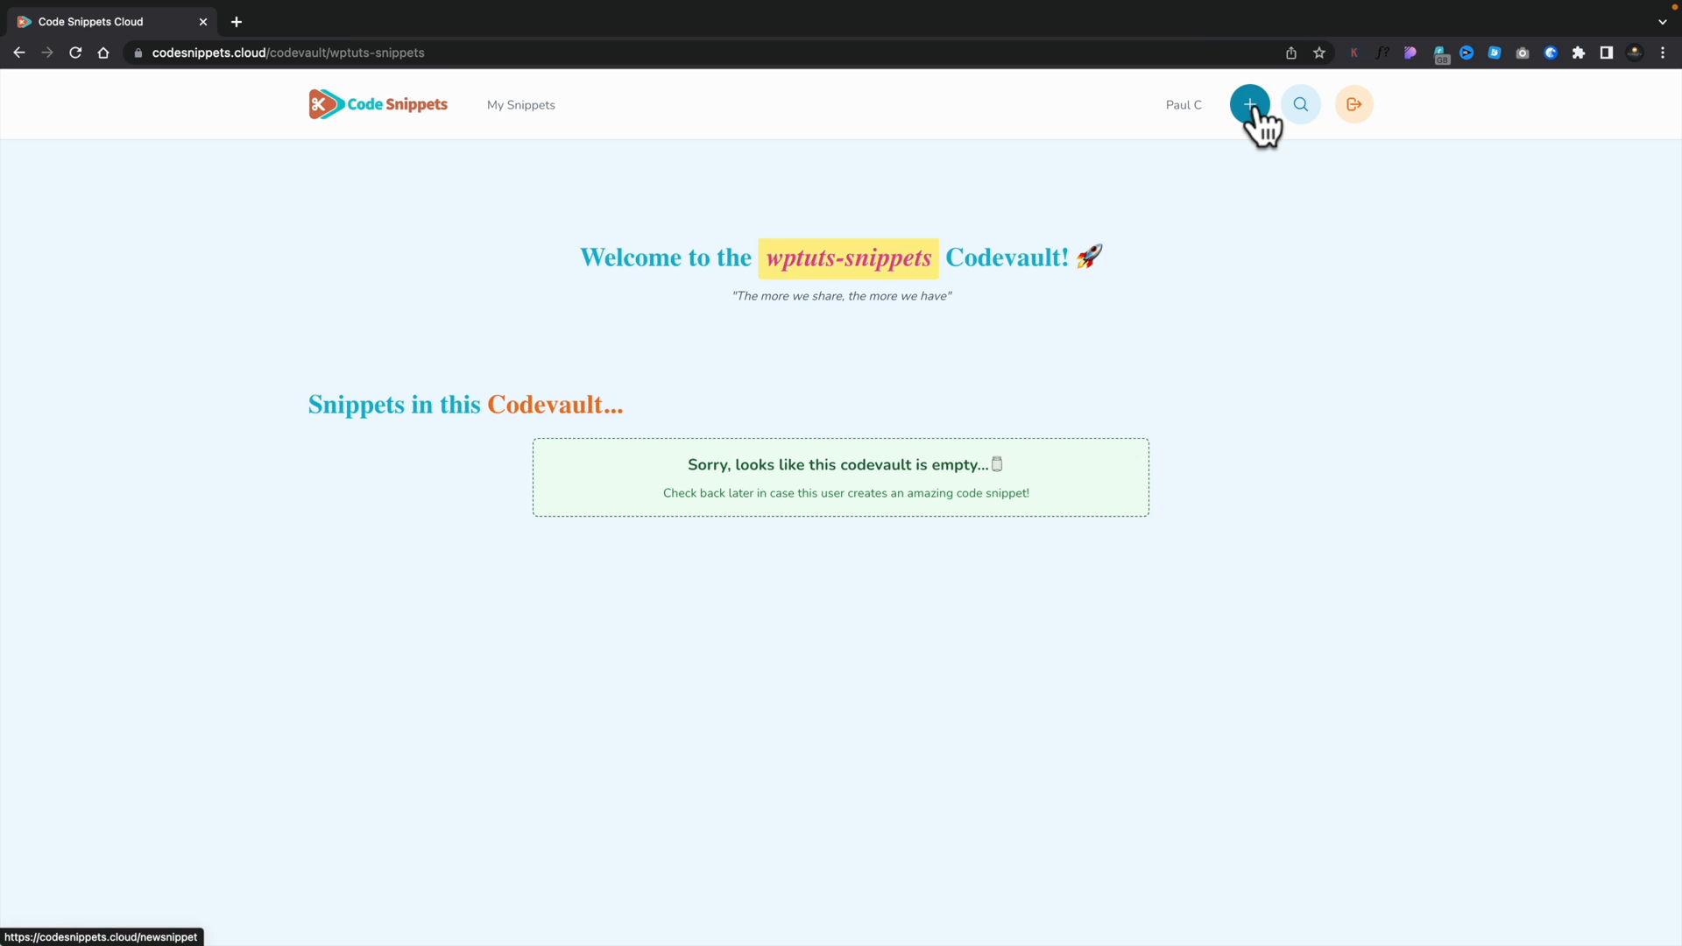
Start a new snippet named 'WC Change Add To Cart Button Text (Archive Page)' with slug WC-Btn-Txt-Archive-Page.
{"action": "left_click", "coordinate": [1247, 104]}
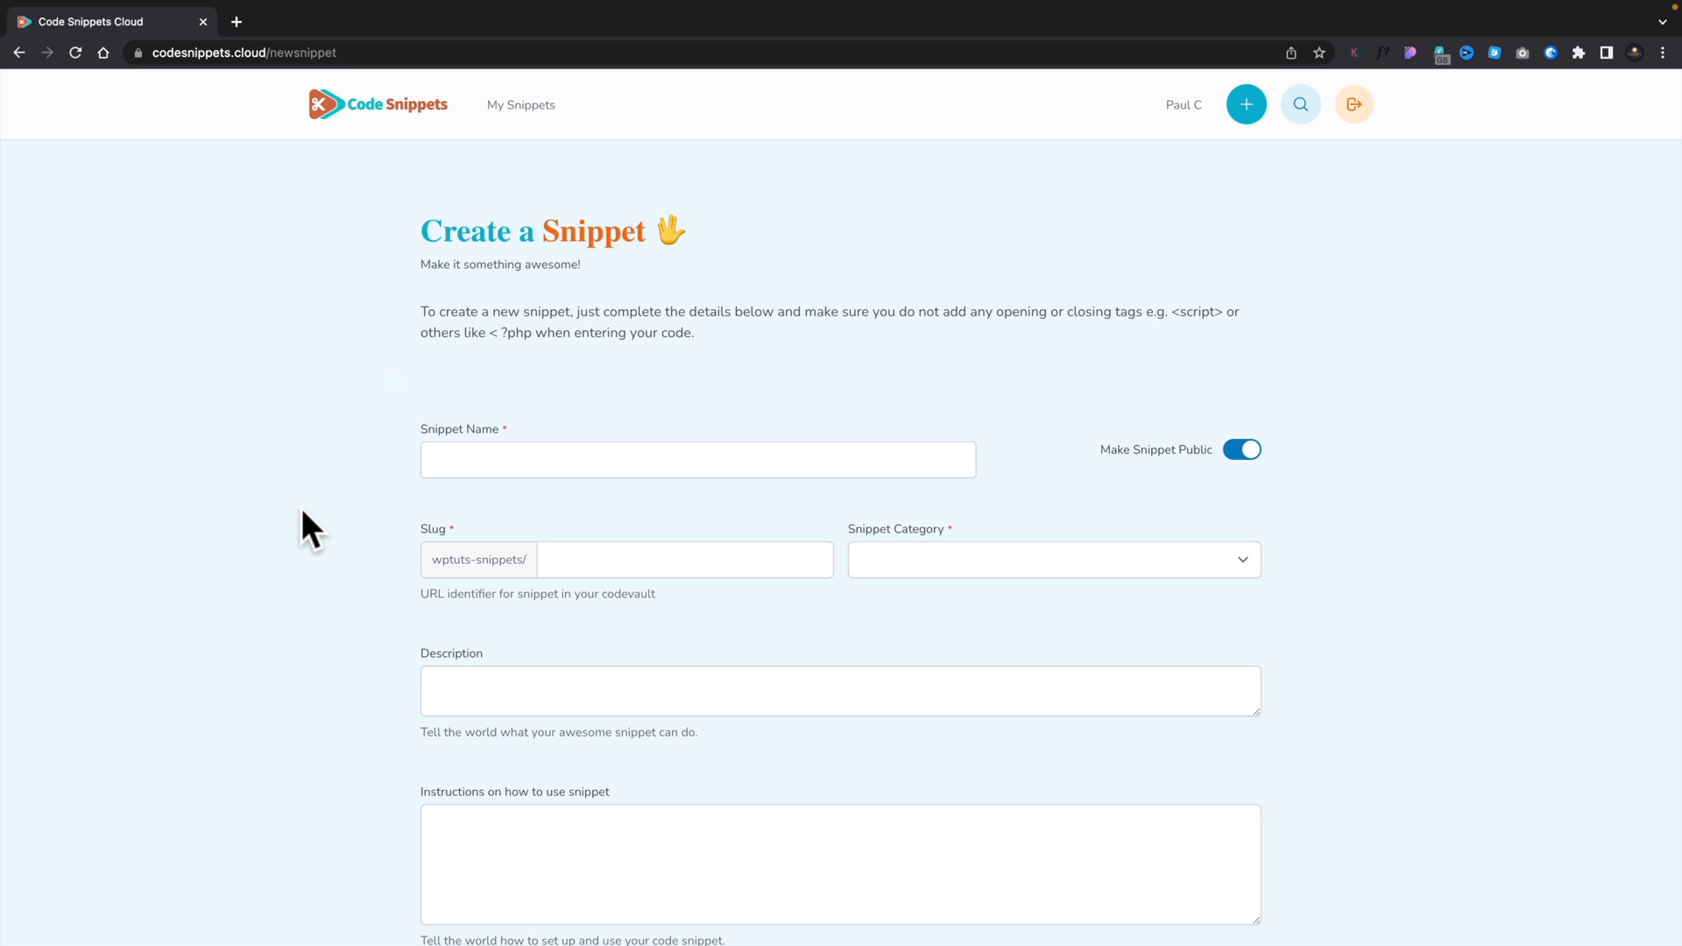
{"action": "mouse_move", "coordinate": [443, 508]}
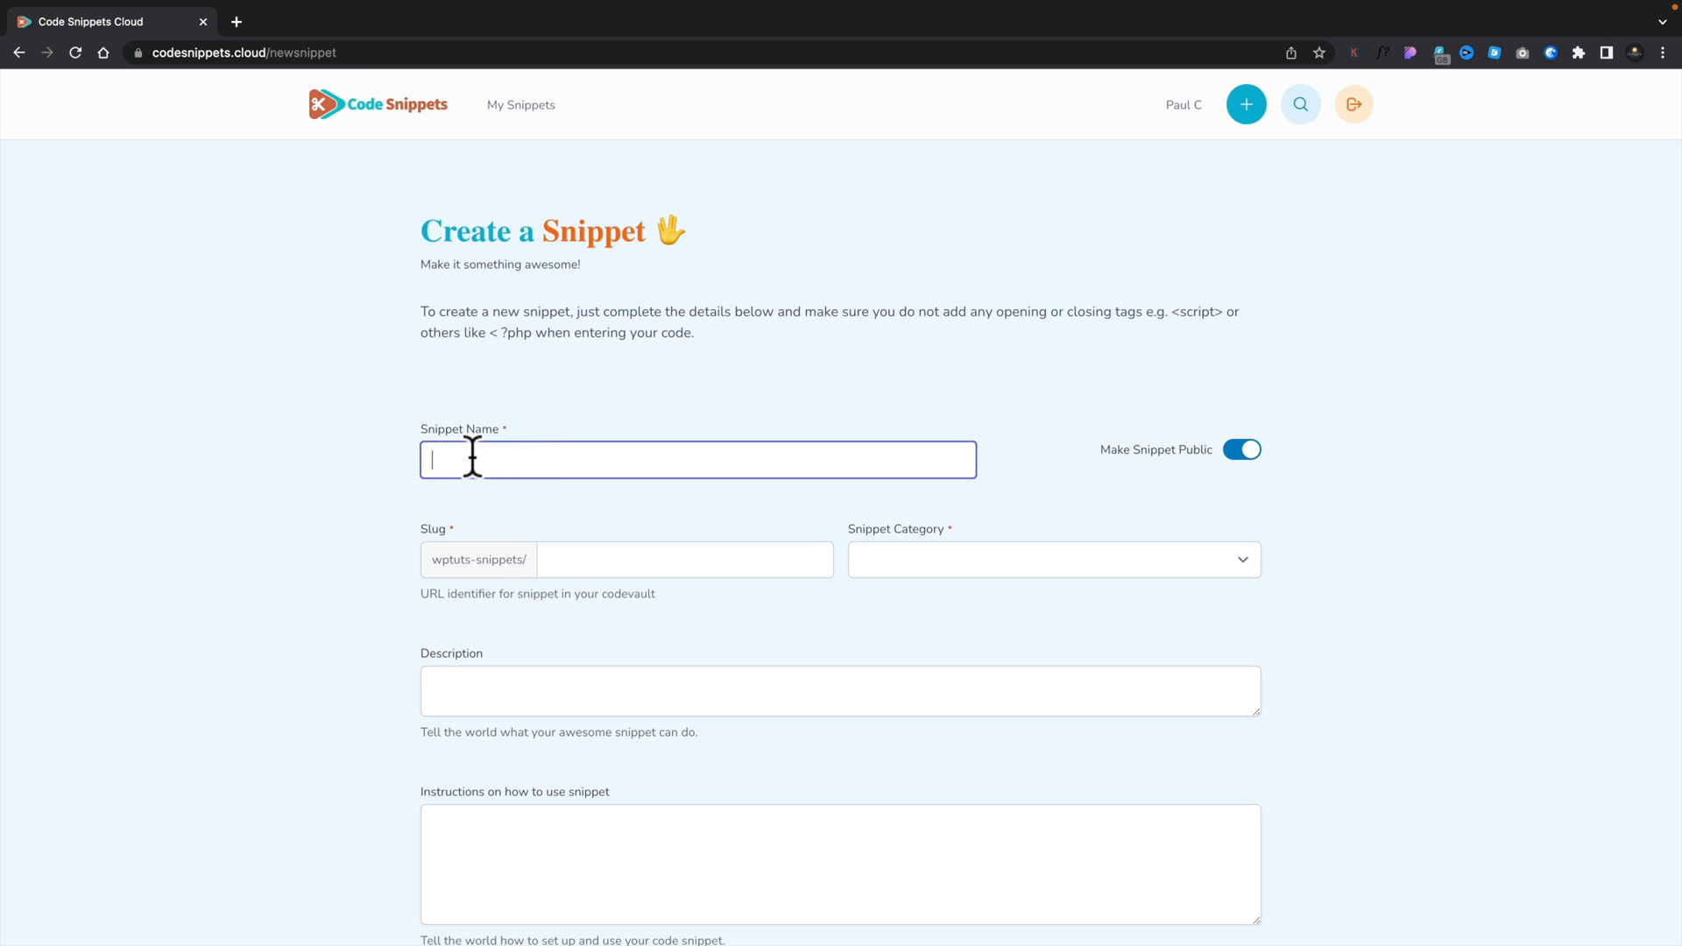
{"action": "type", "text": "wc"}
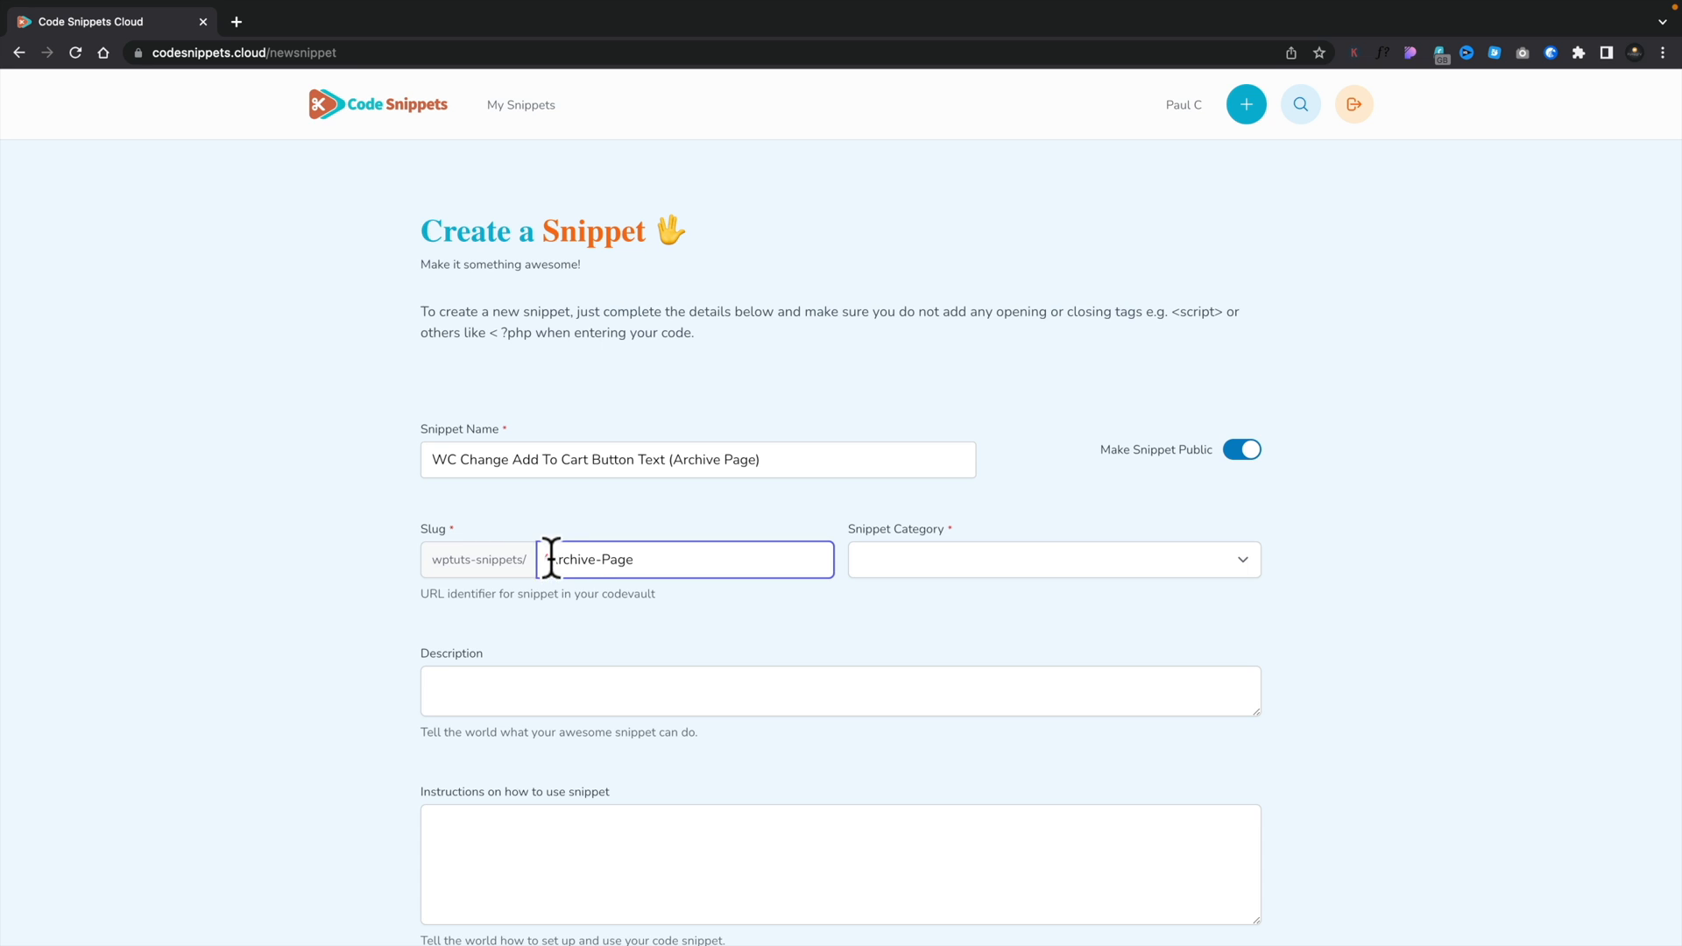
{"action": "type", "text": "WC-Btn-Txt-Archive-Page"}
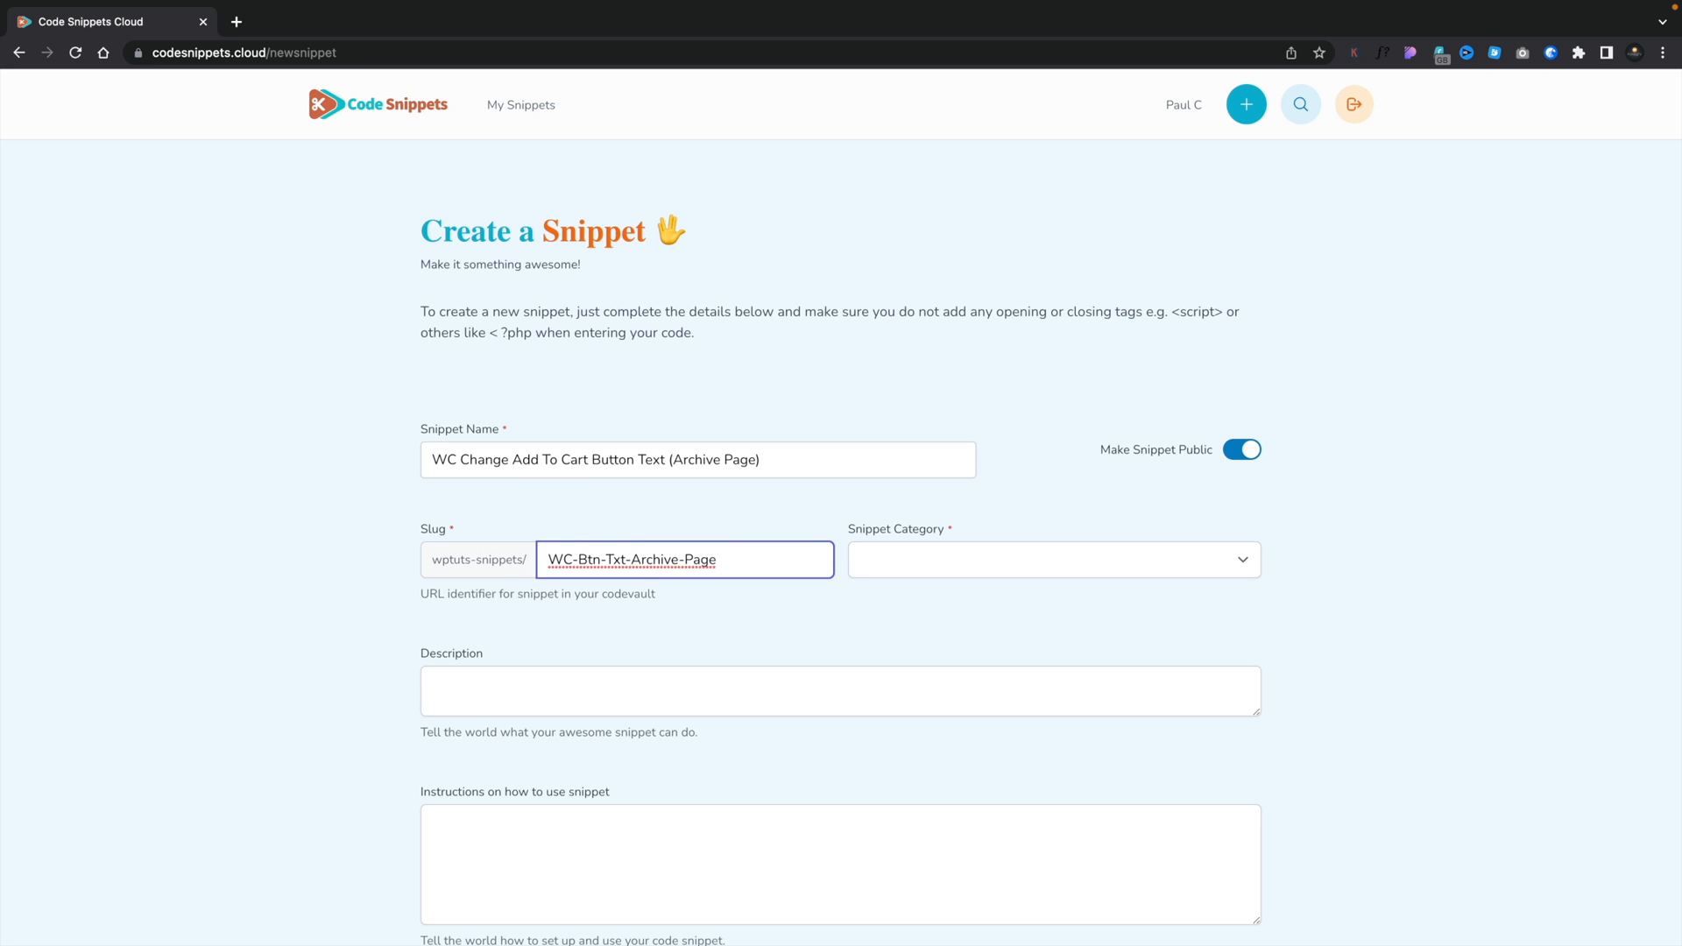
{"action": "left_click", "coordinate": [1052, 559]}
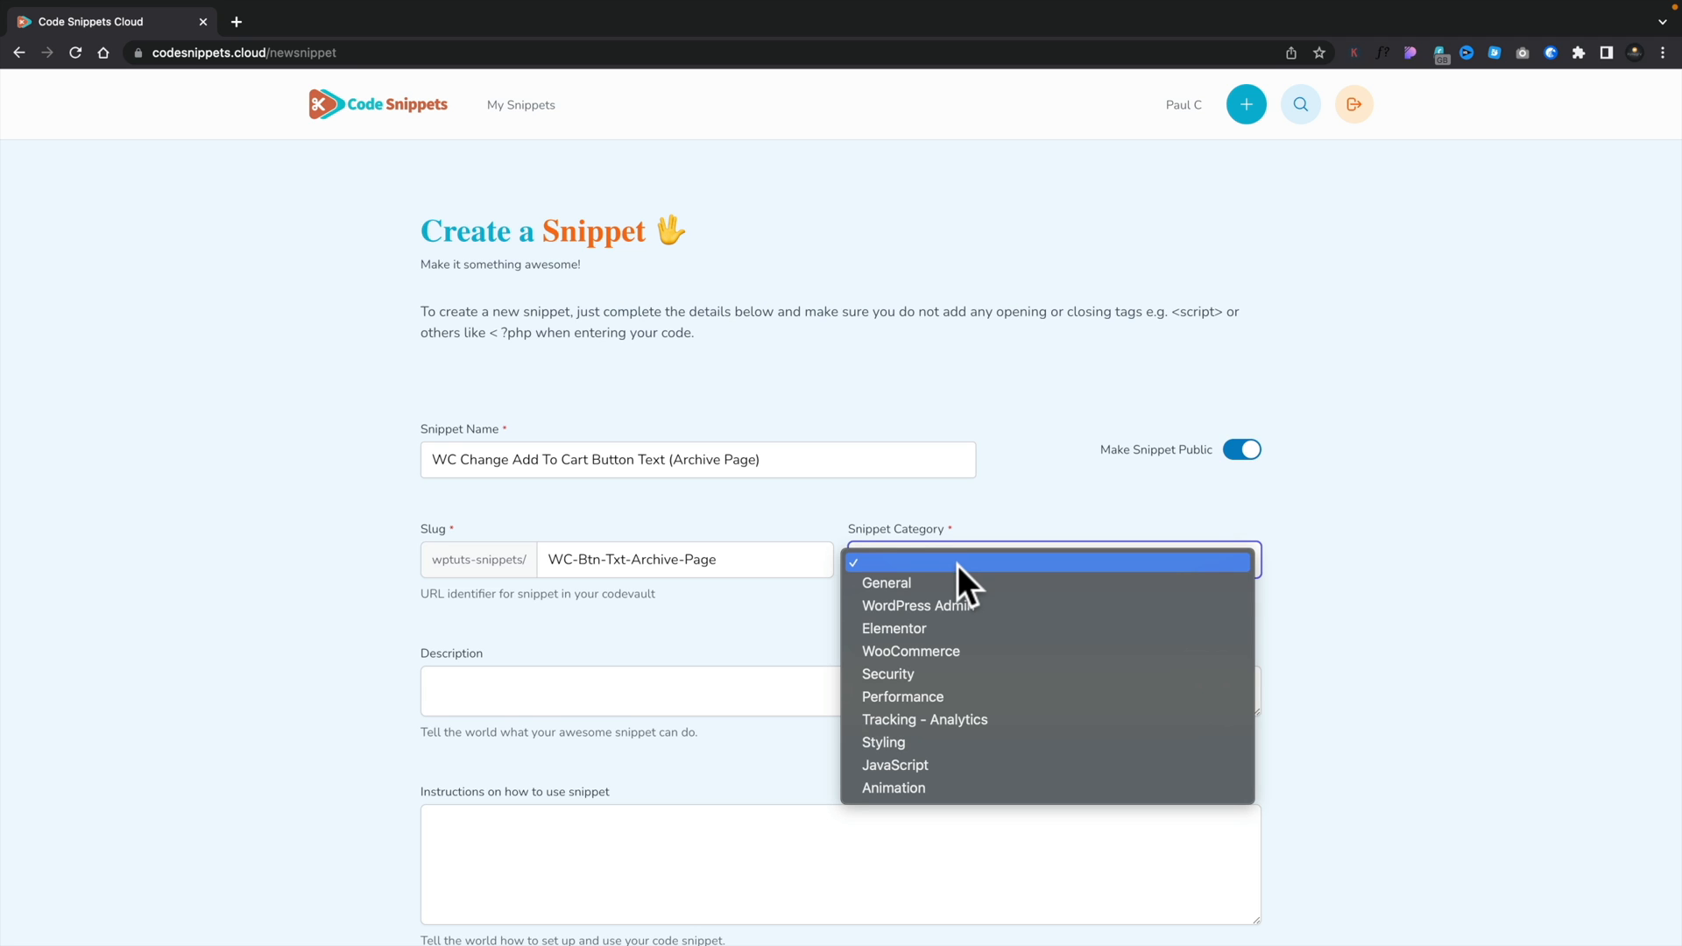
{"action": "mouse_move", "coordinate": [955, 651]}
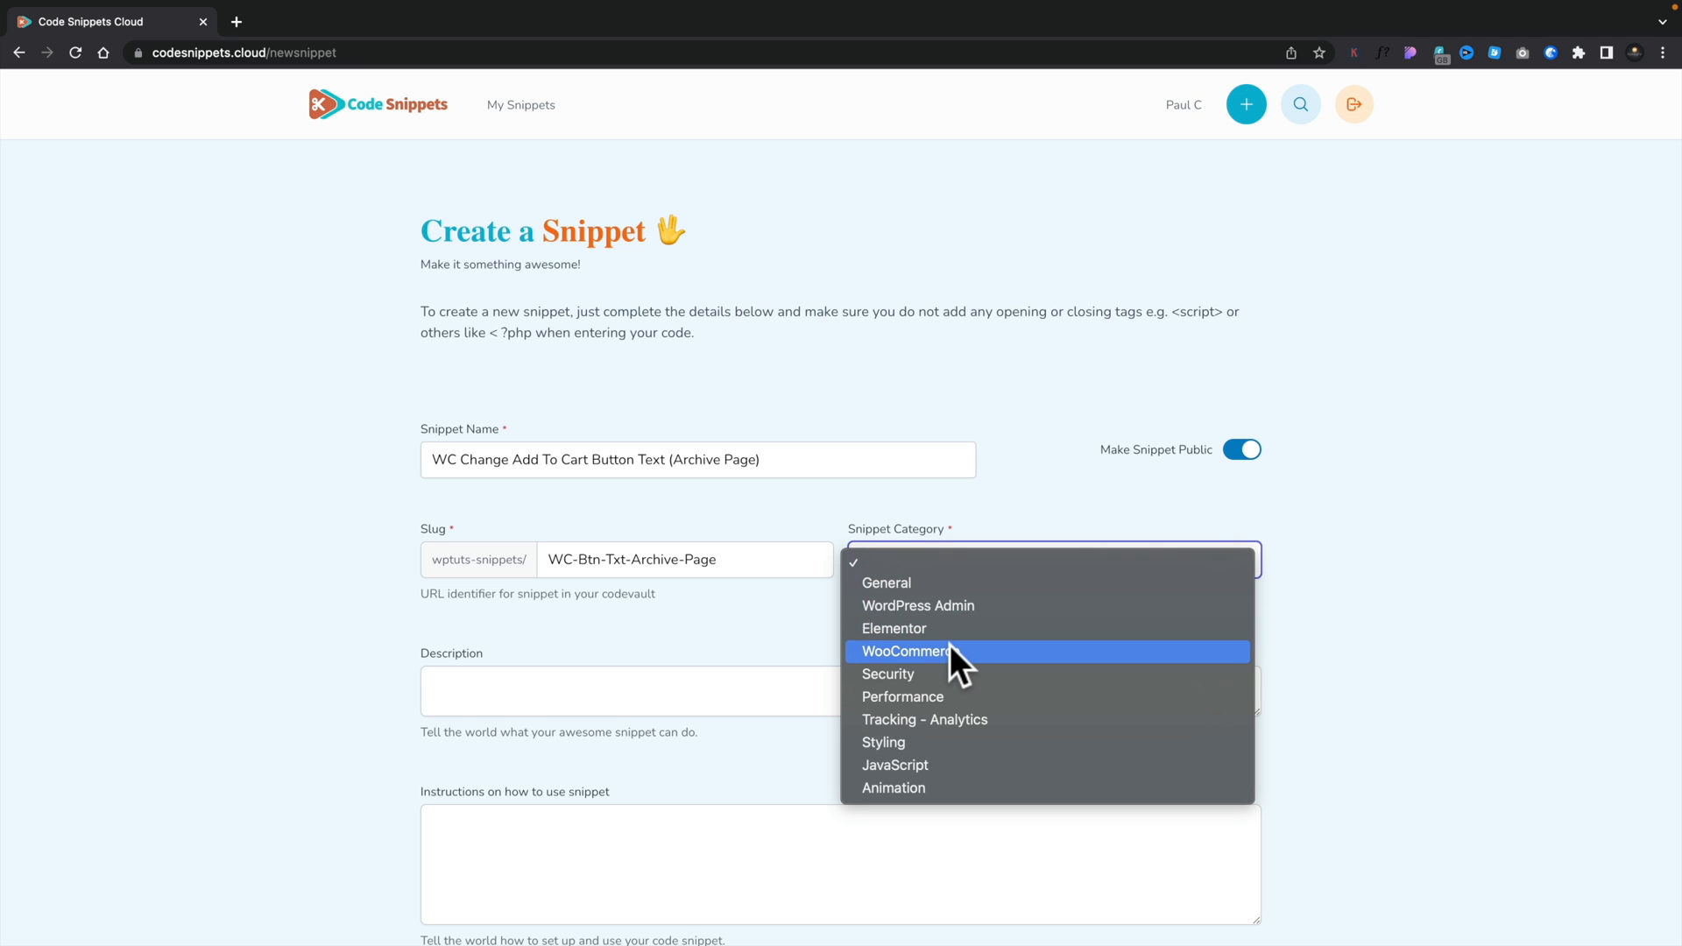
File under WooCommerce, describe changing archive-page Add To Cart text, and choose PHP - WordPress Functions.
{"action": "left_click", "coordinate": [906, 651]}
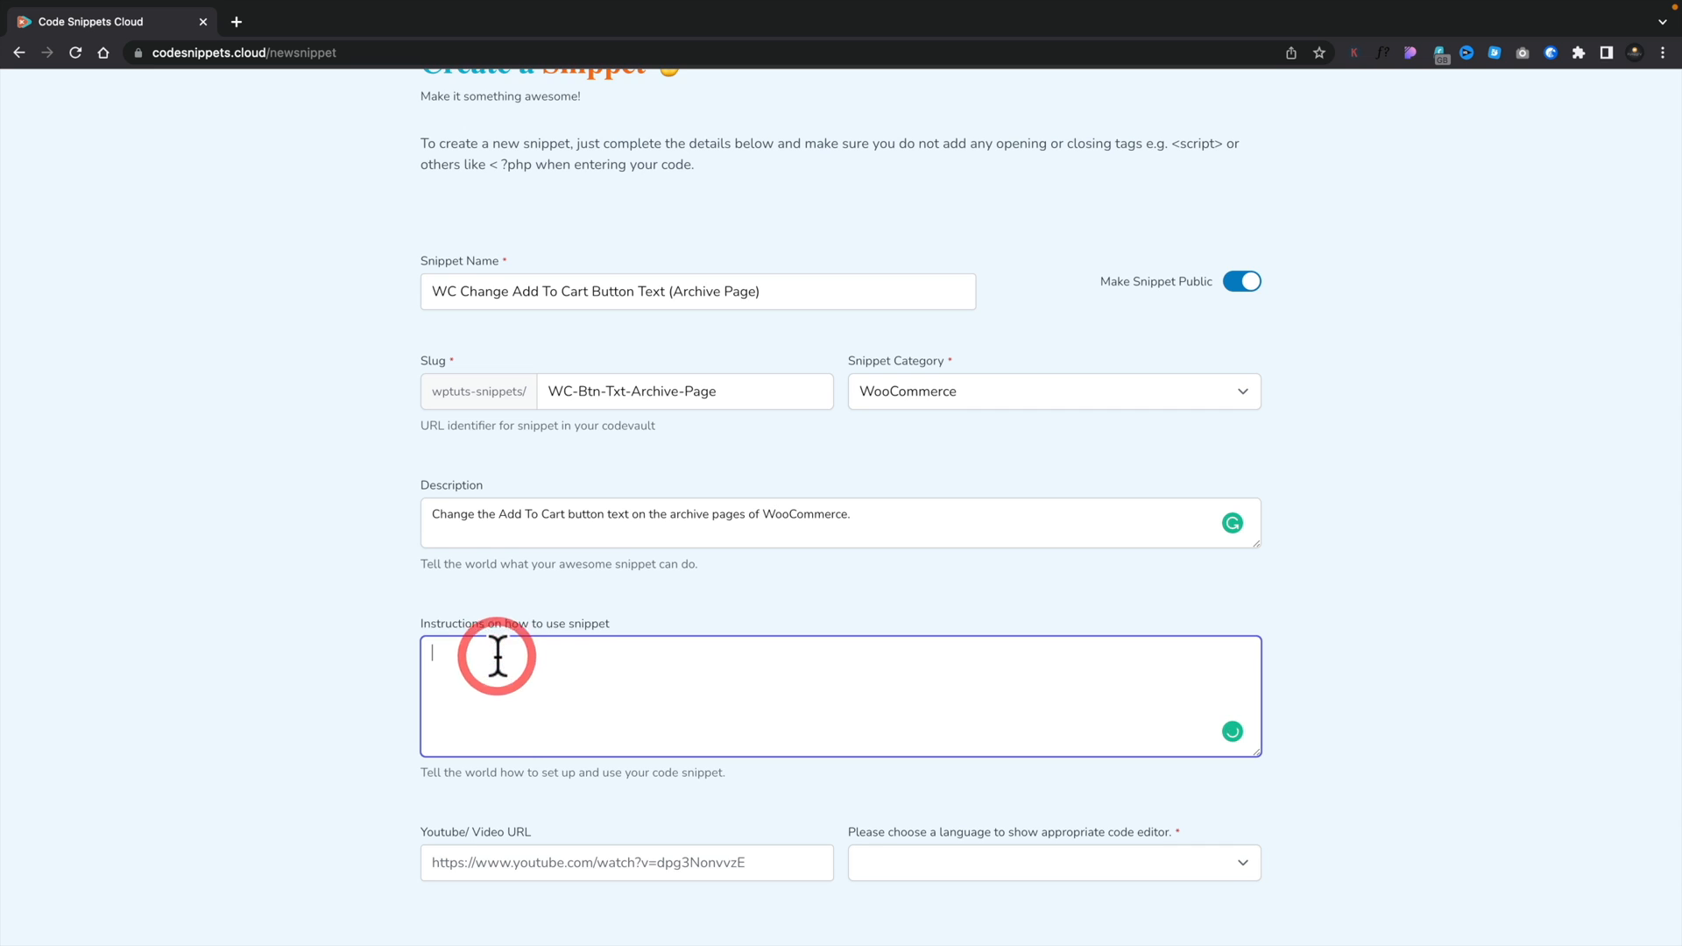
{"action": "type", "text": "Change the  Add To Cart text on the archive page of WC."}
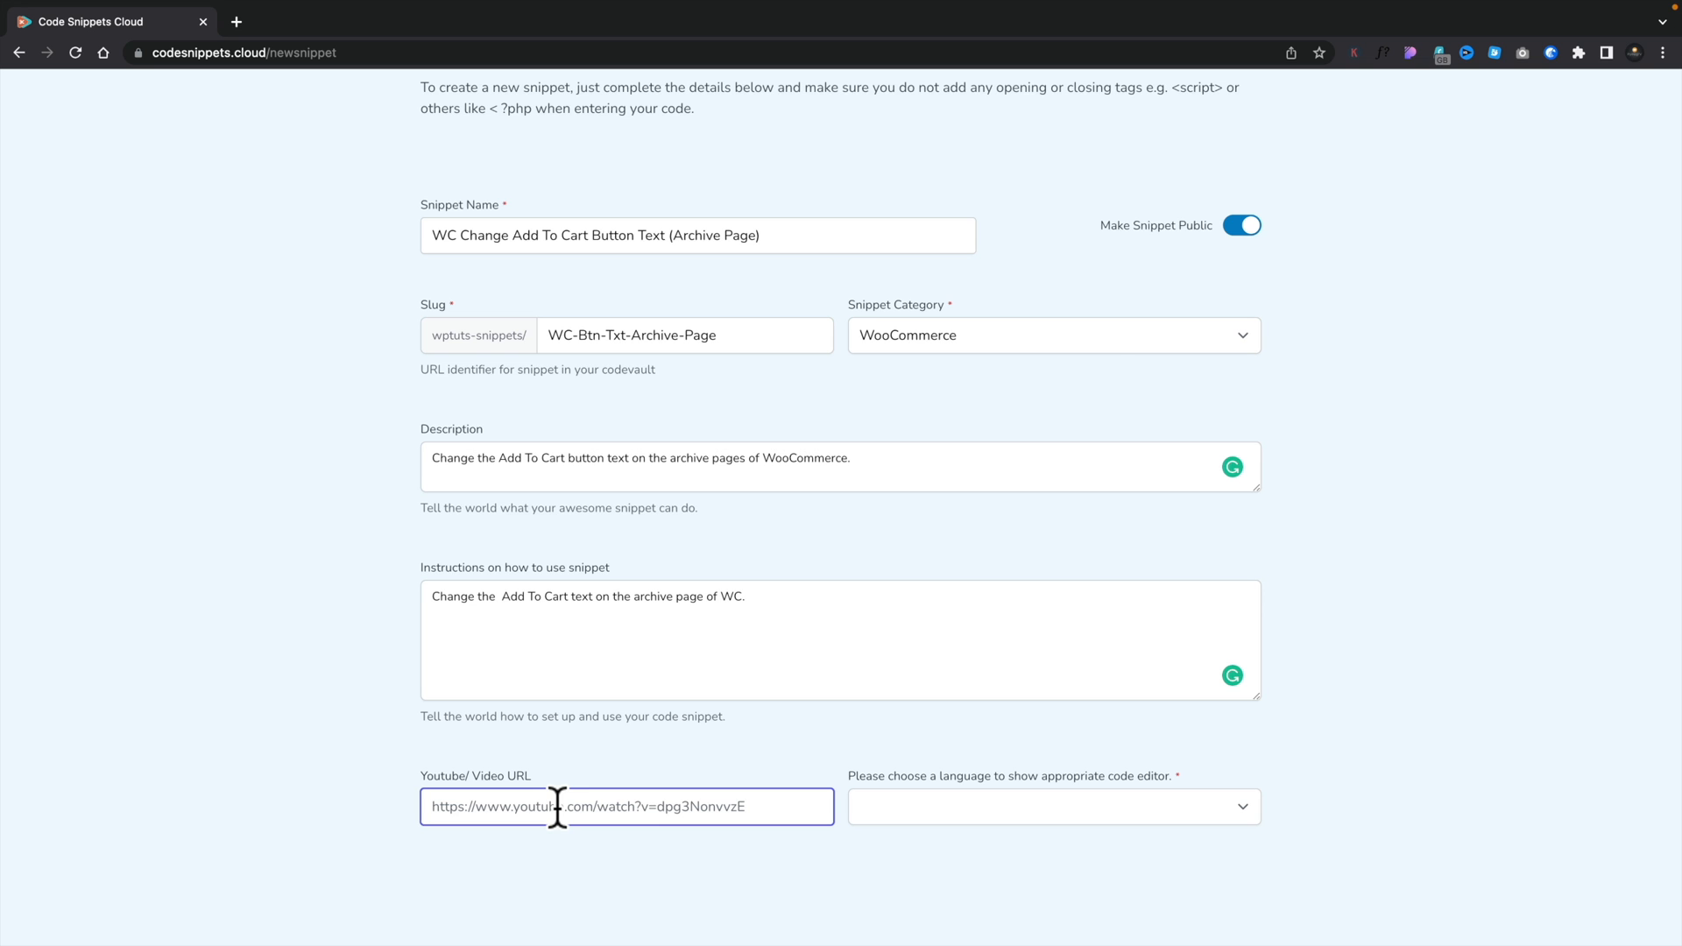
{"action": "scroll", "scroll_direction": "up", "scroll_amount": 3}
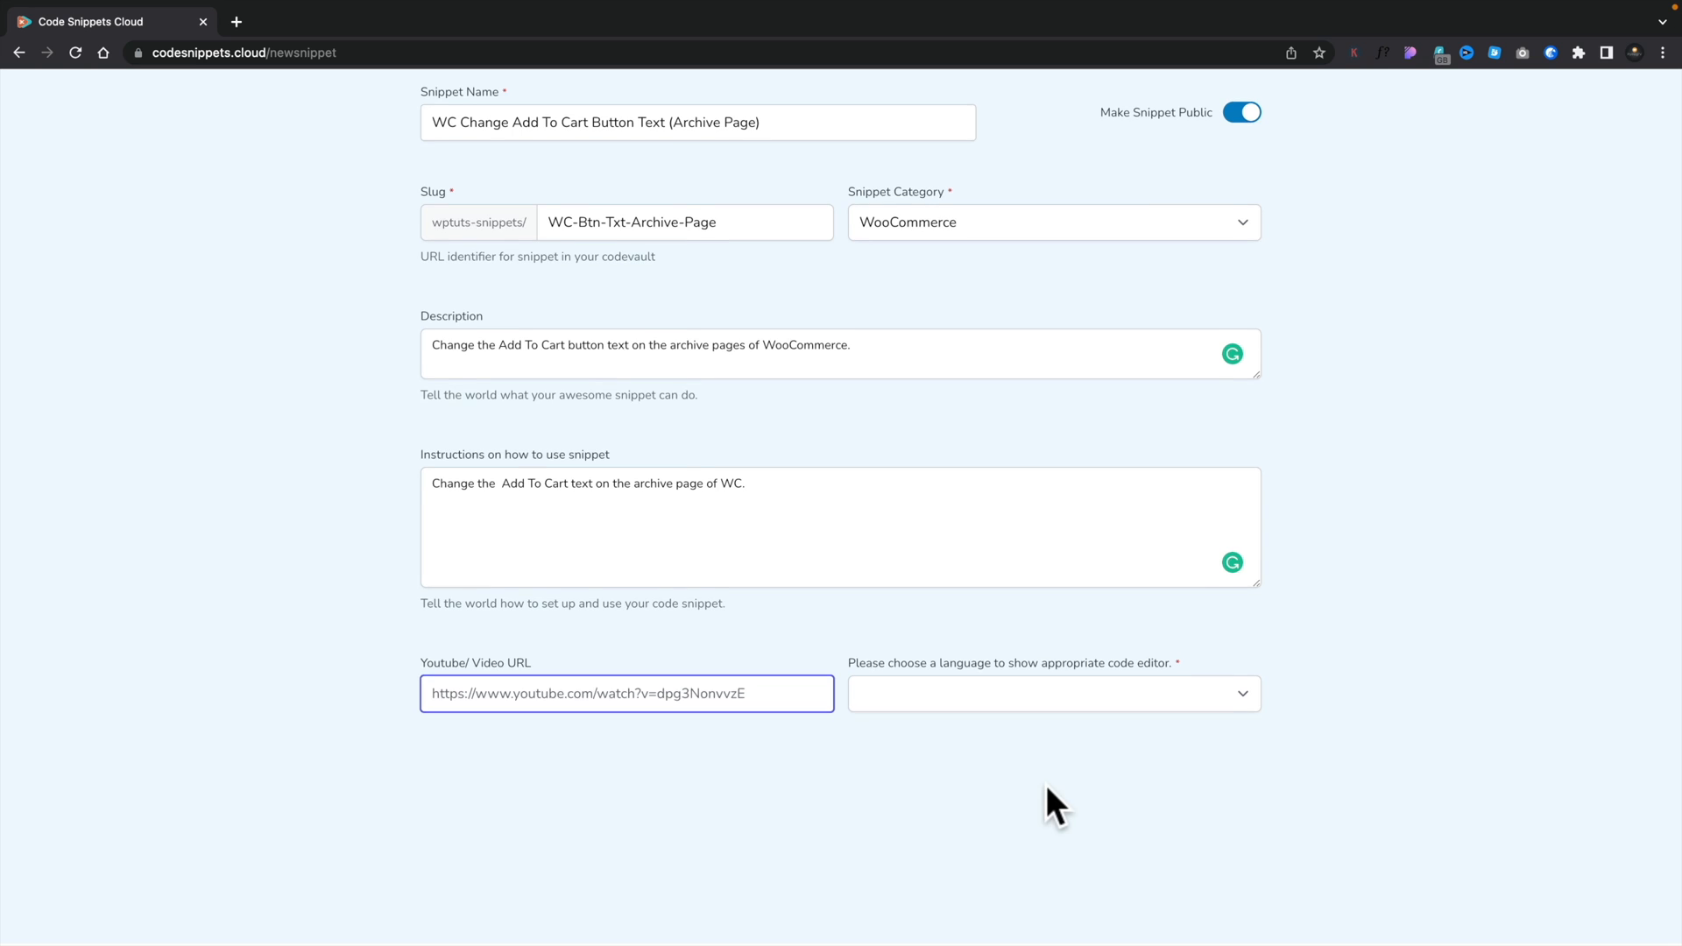
{"action": "left_click", "coordinate": [1051, 693]}
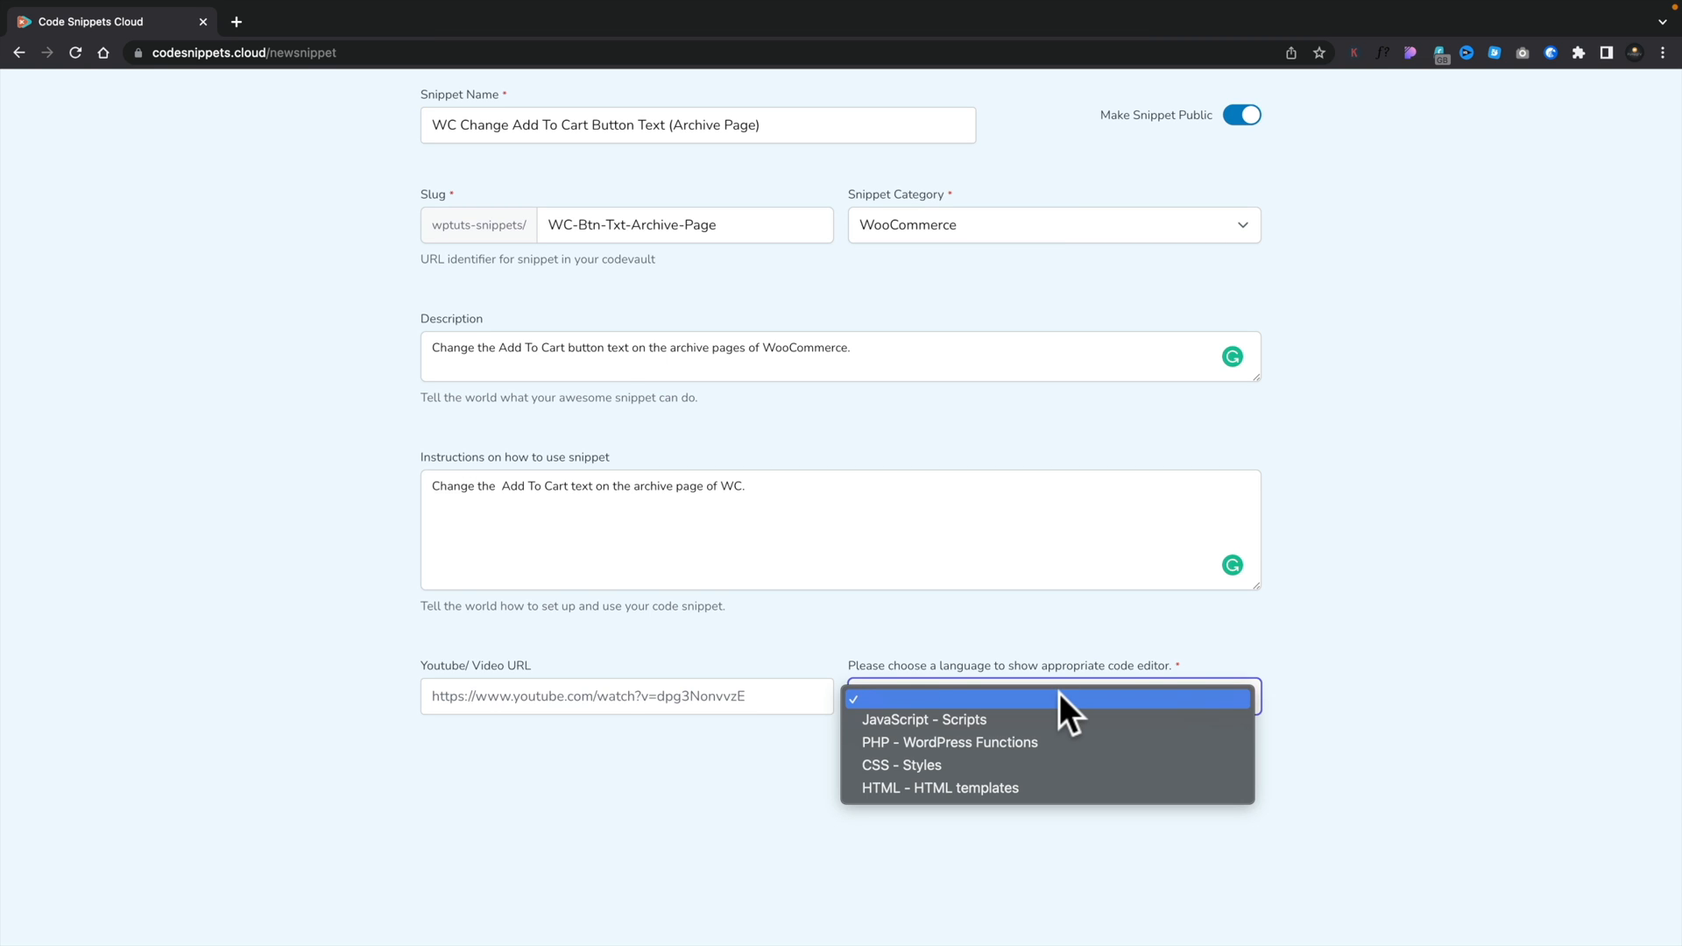
{"action": "mouse_move", "coordinate": [948, 742]}
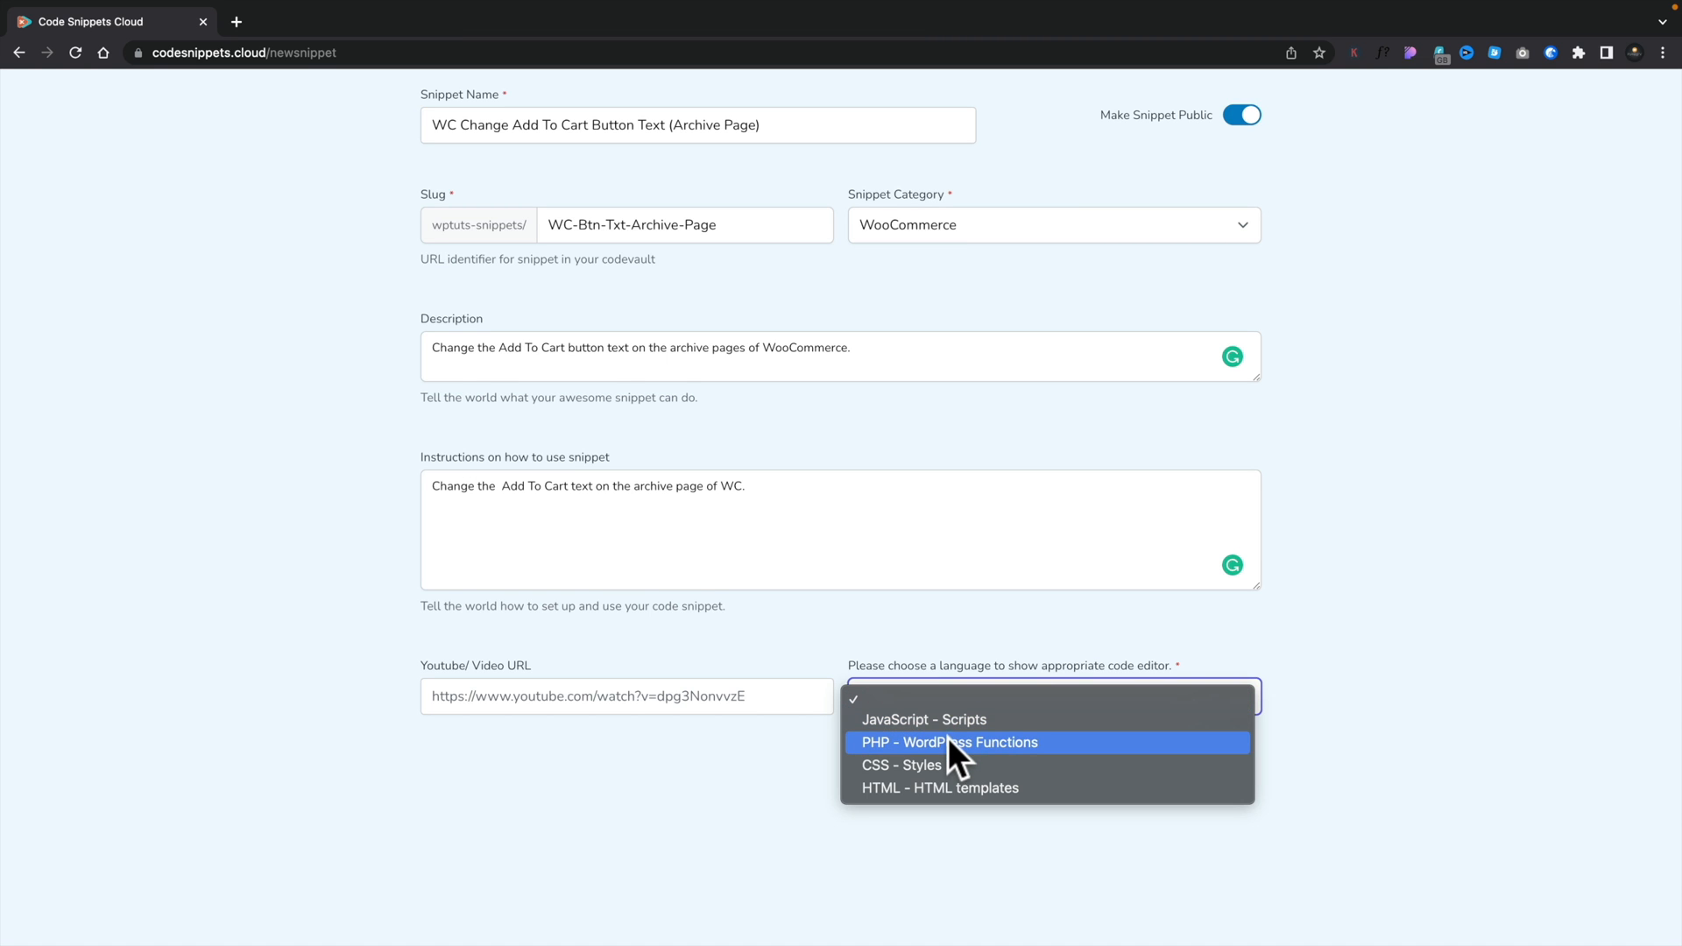
{"action": "left_click", "coordinate": [948, 742]}
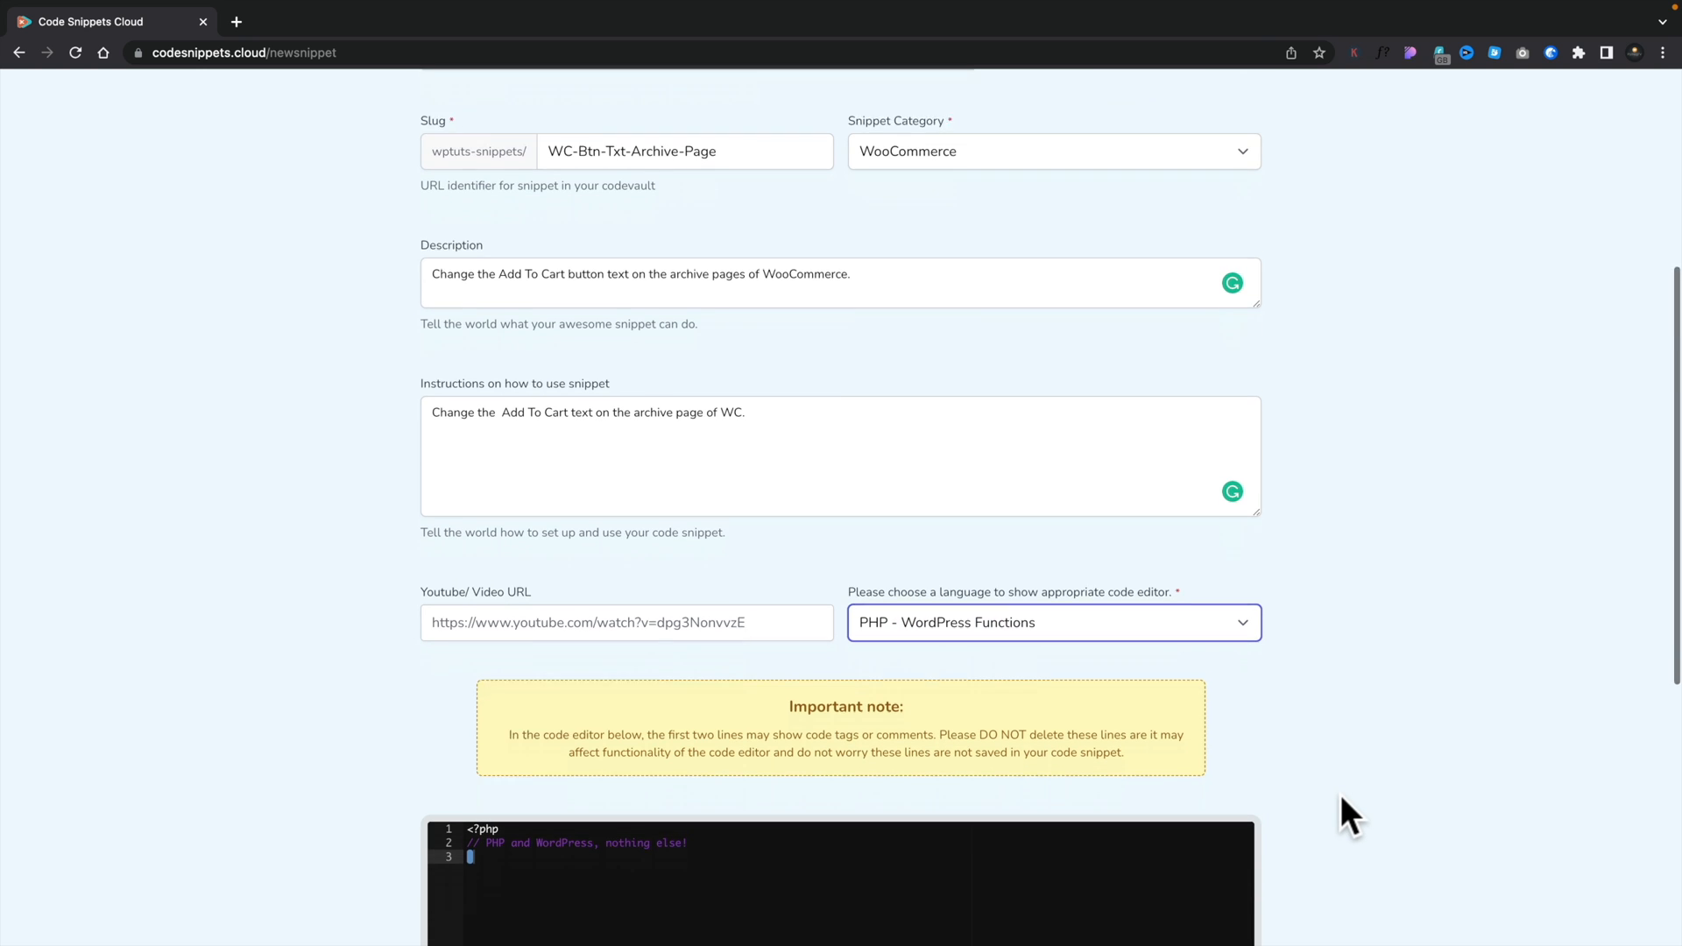
Enter the PHP add_filter code that renames the button to 'Add to Bag'.
{"action": "scroll", "scroll_direction": "down", "scroll_amount": 3}
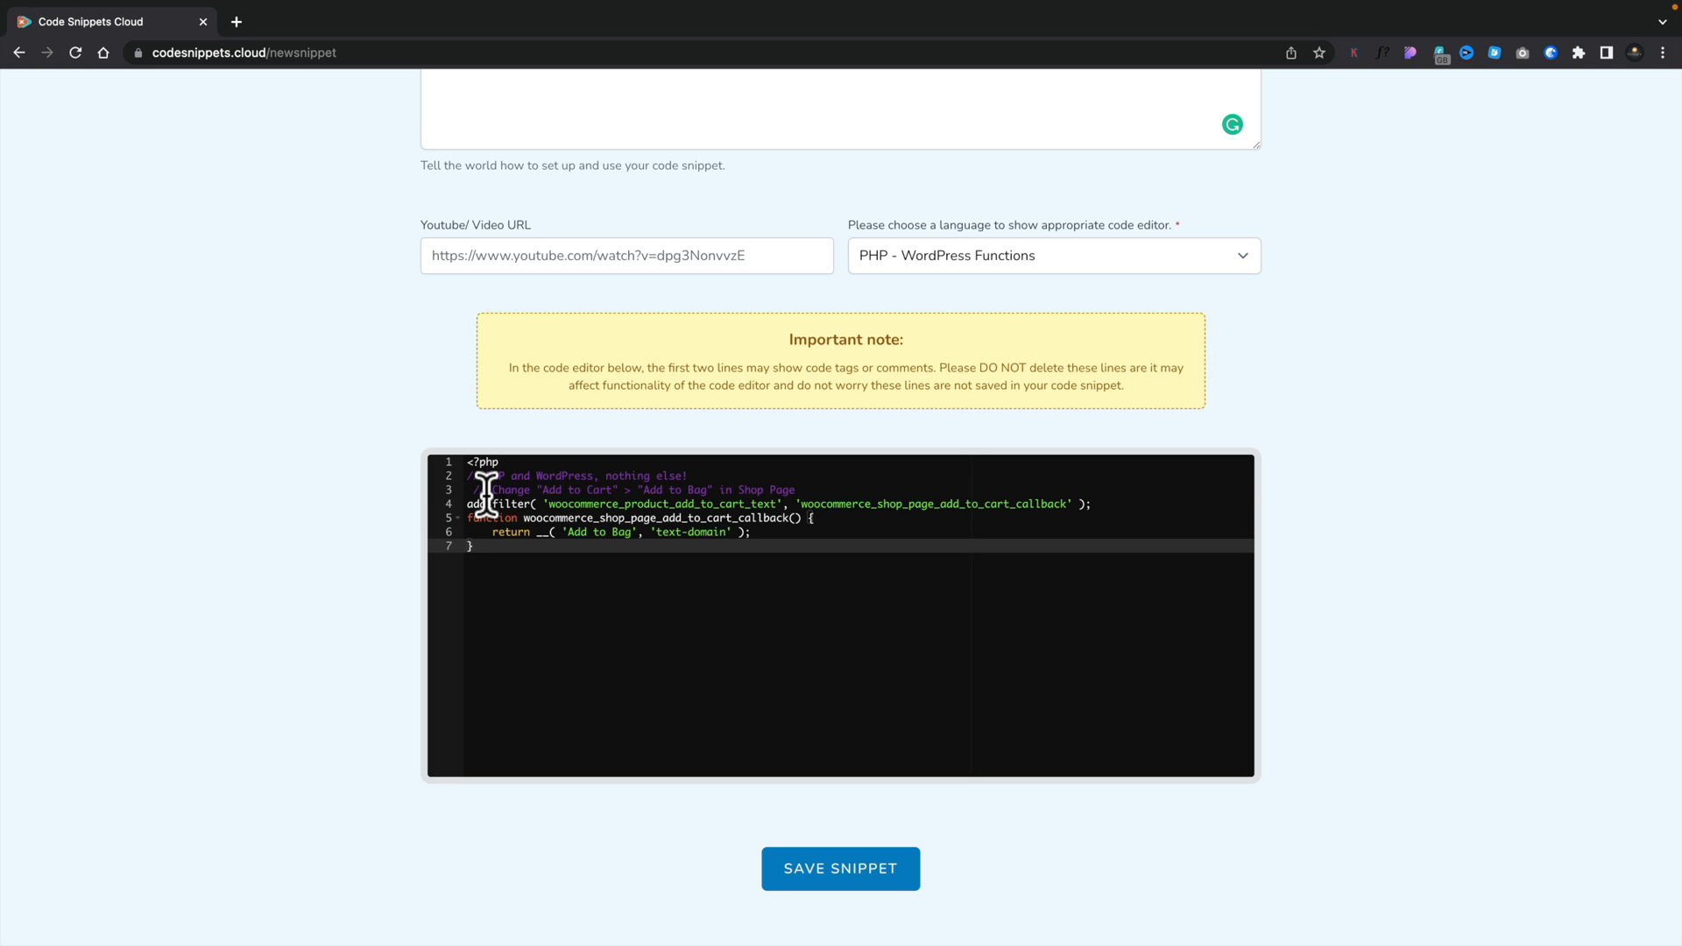
{"action": "mouse_move", "coordinate": [761, 370]}
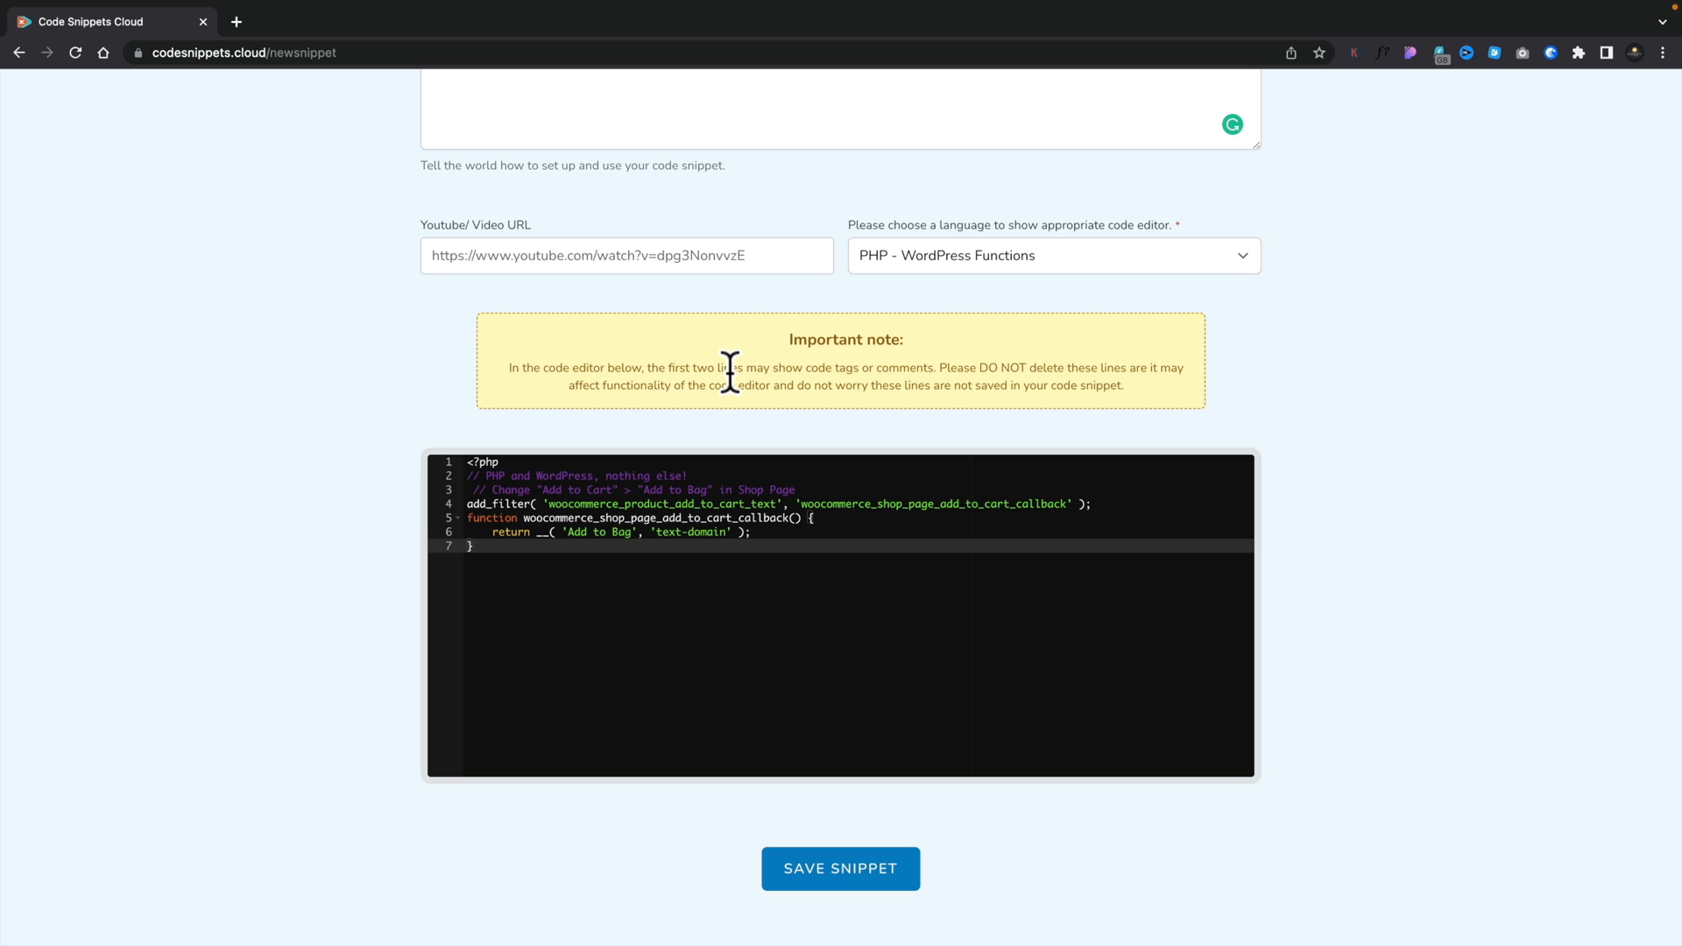
{"action": "mouse_move", "coordinate": [1391, 453]}
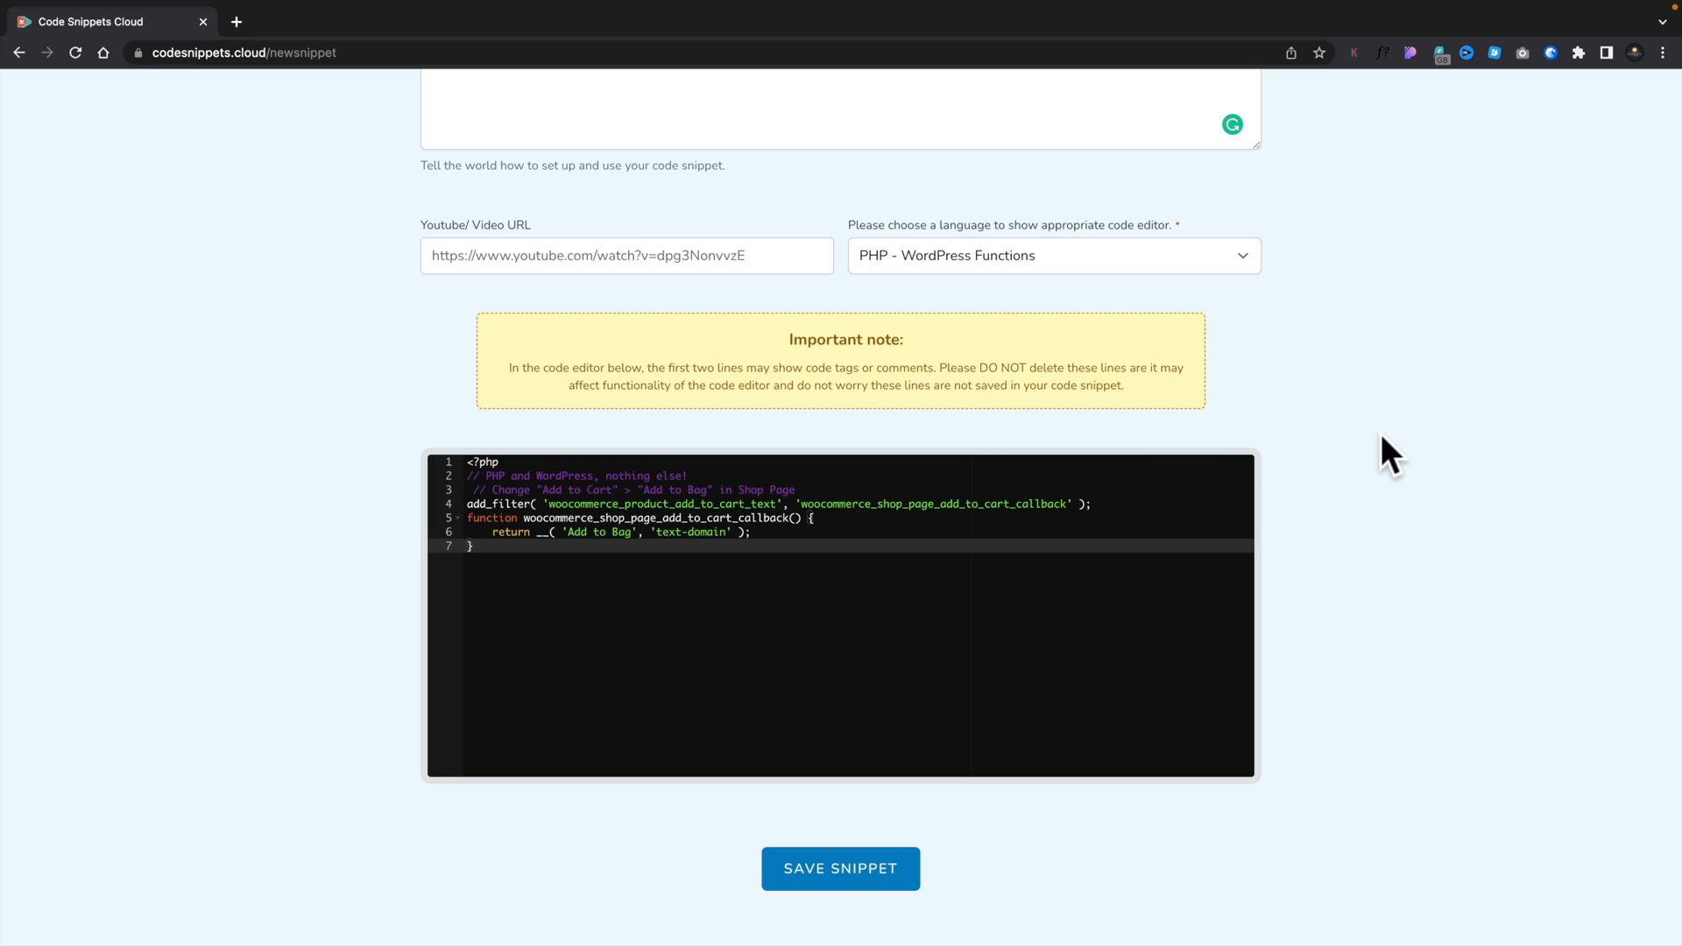
{"action": "scroll", "scroll_direction": "up", "scroll_amount": 3}
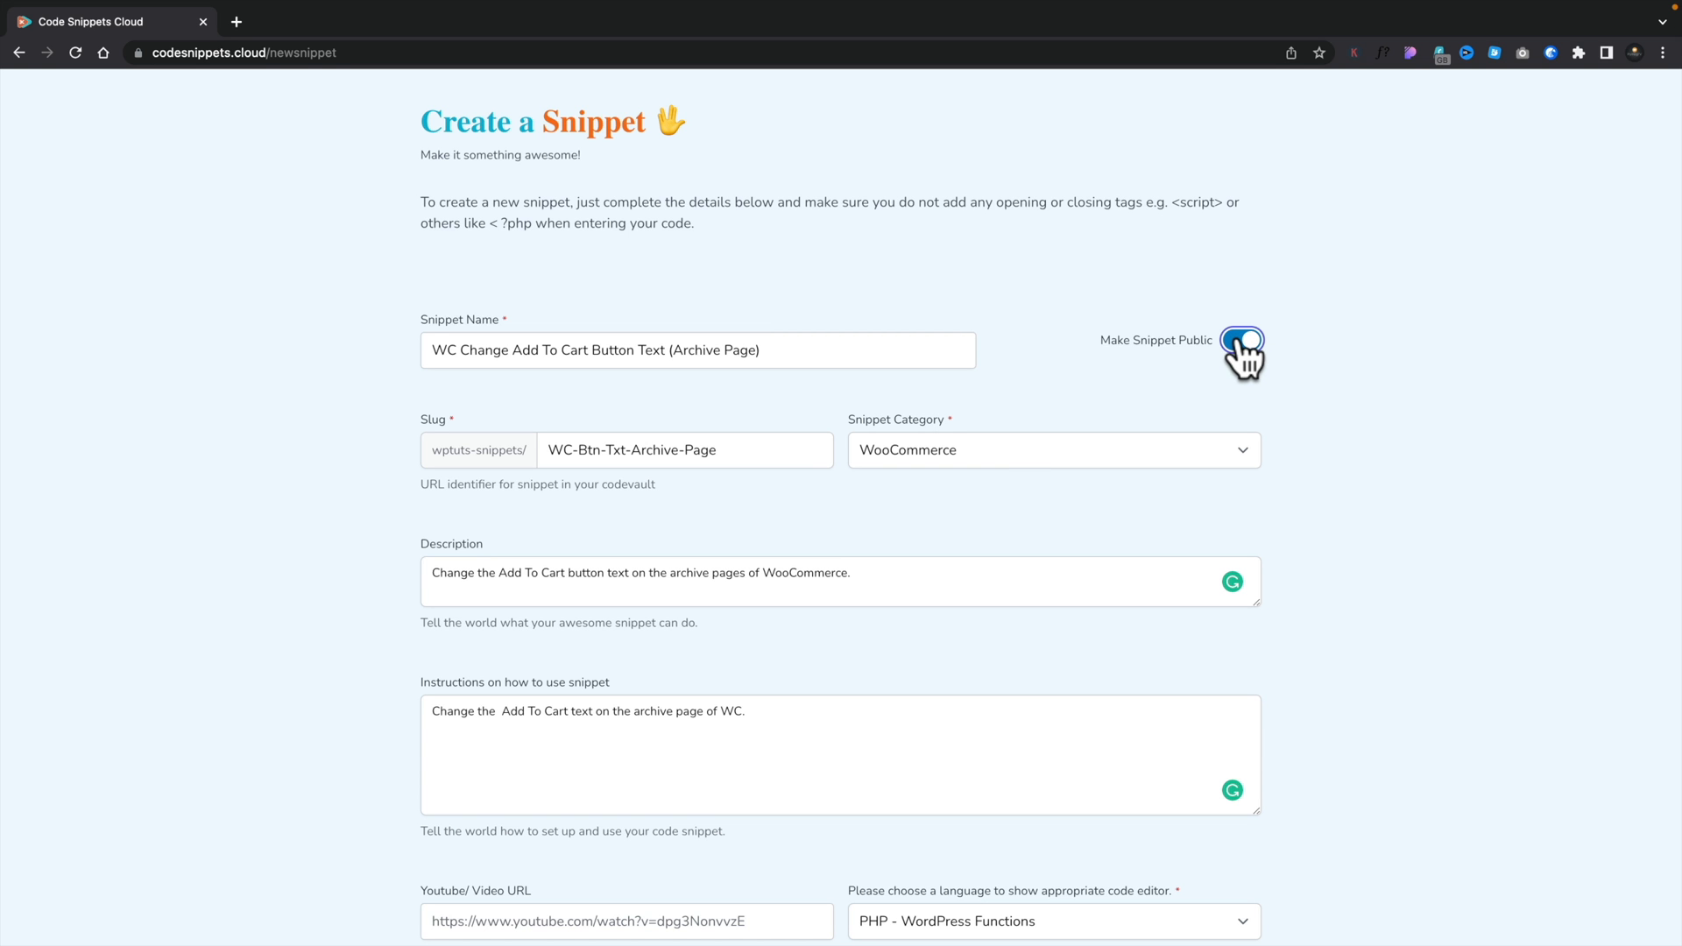
Save the finished WC-Btn-Txt-Archive-Page snippet with SAVE SNIPPET.
{"action": "scroll", "scroll_direction": "down", "scroll_amount": 3}
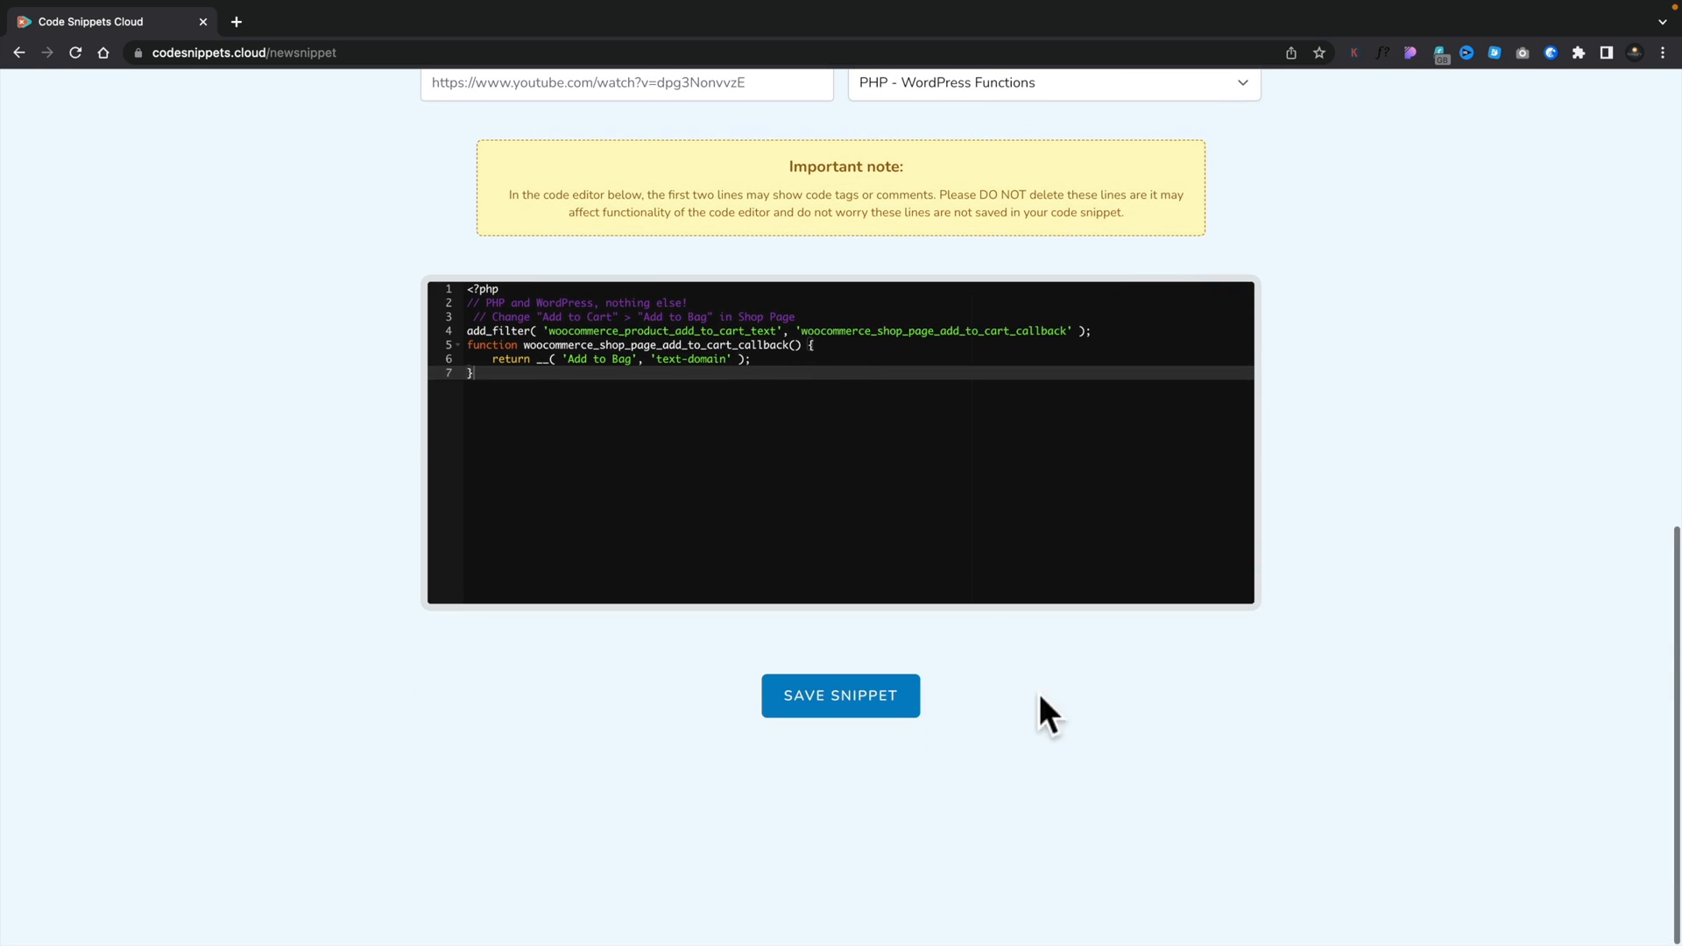
{"action": "left_click", "coordinate": [840, 695]}
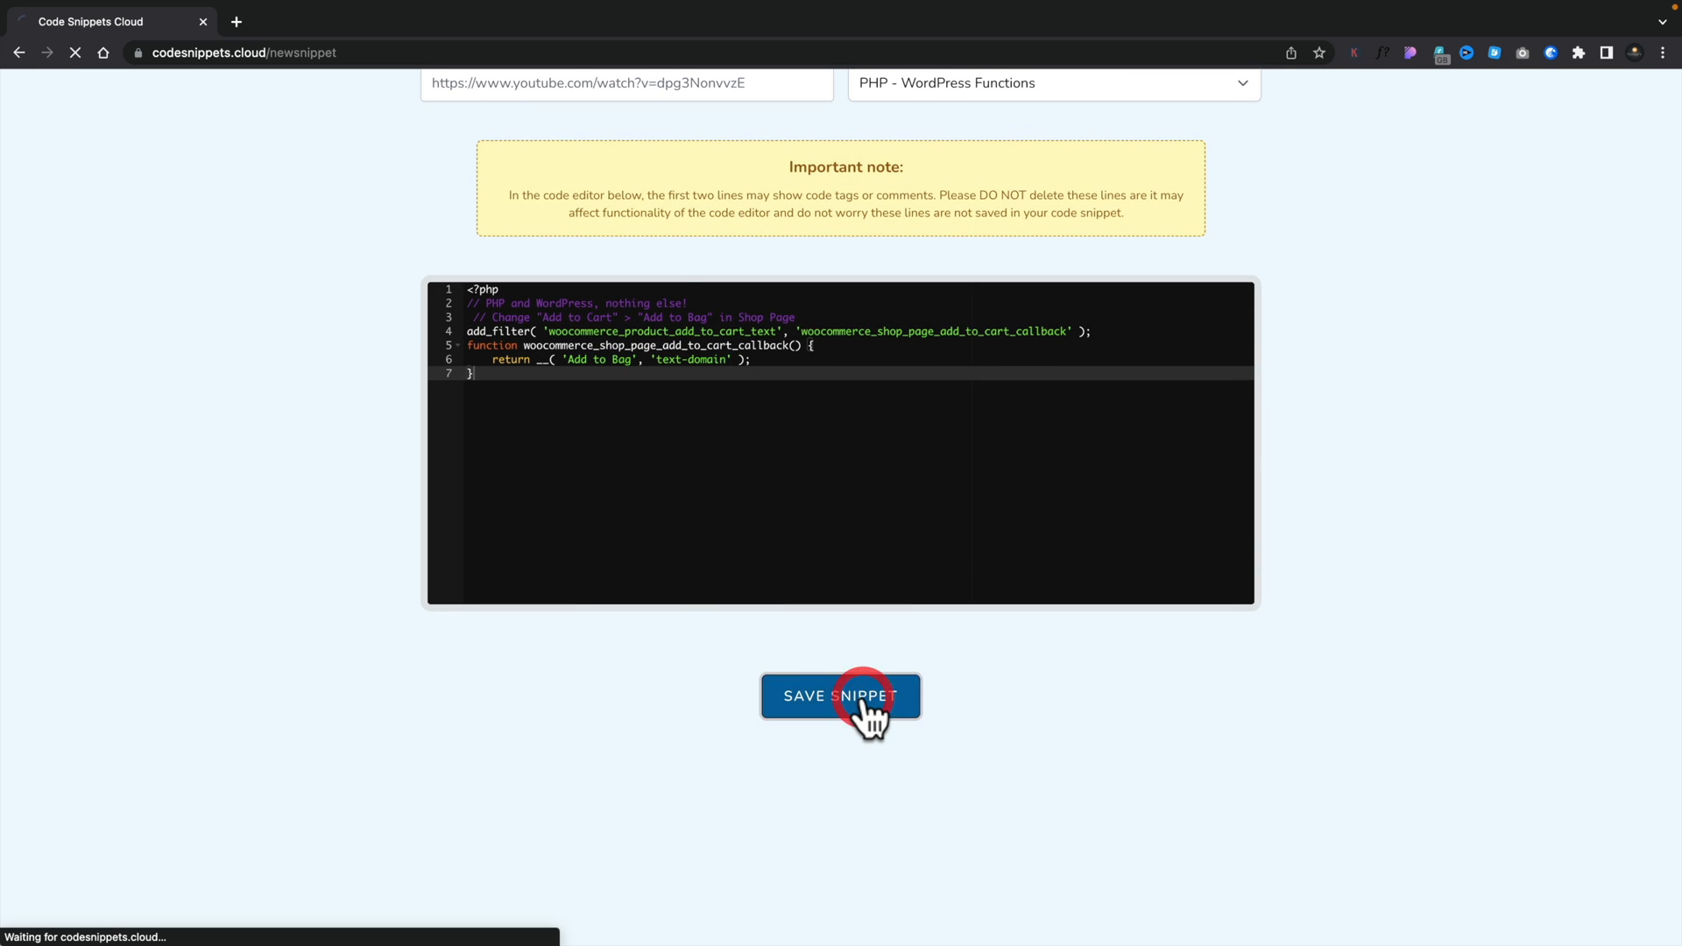
Look over the saved snippet's page and comment box, then go back to My Snippets.
{"action": "left_click", "coordinate": [840, 696]}
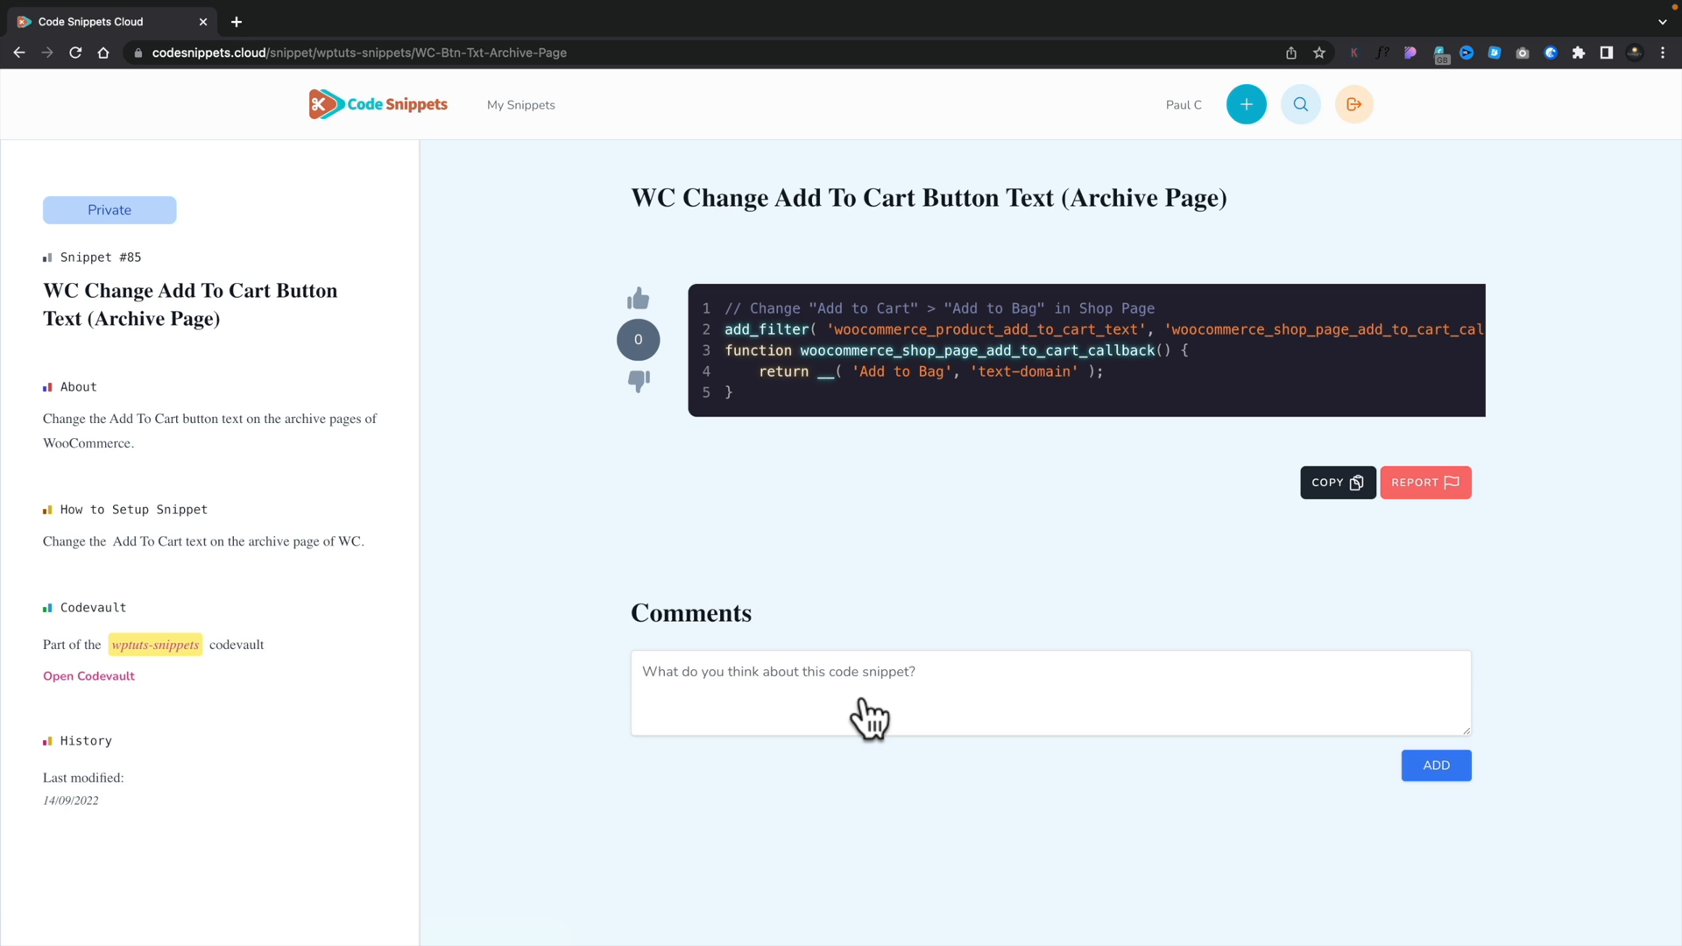
{"action": "mouse_move", "coordinate": [225, 542]}
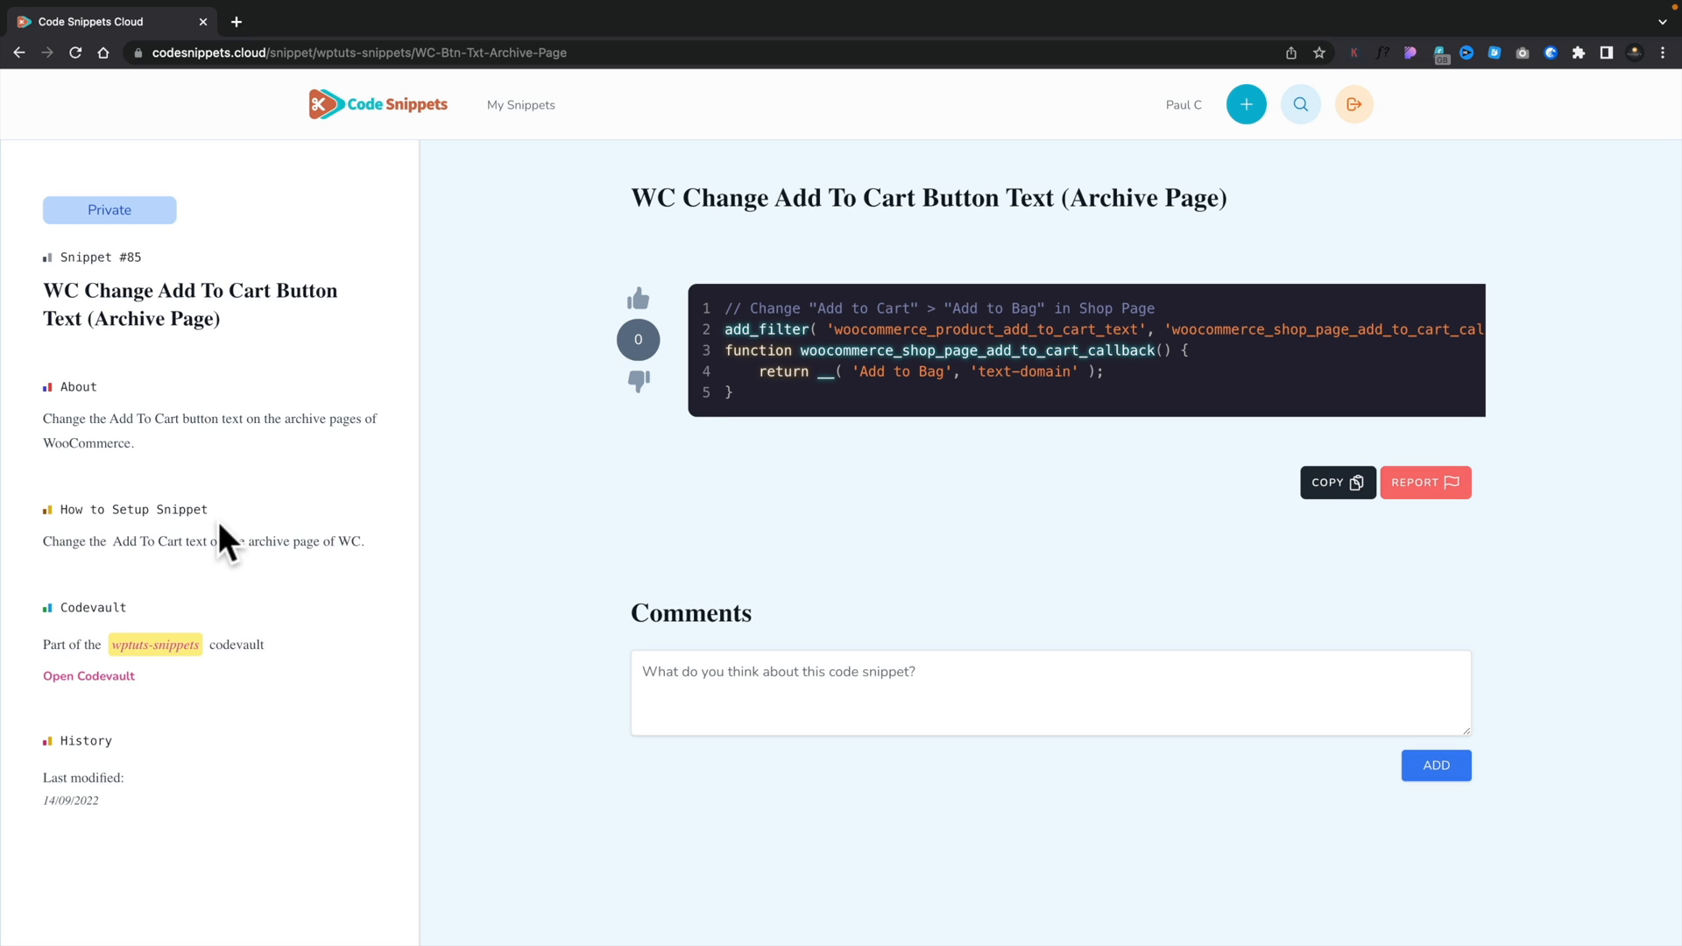
{"action": "mouse_move", "coordinate": [534, 388]}
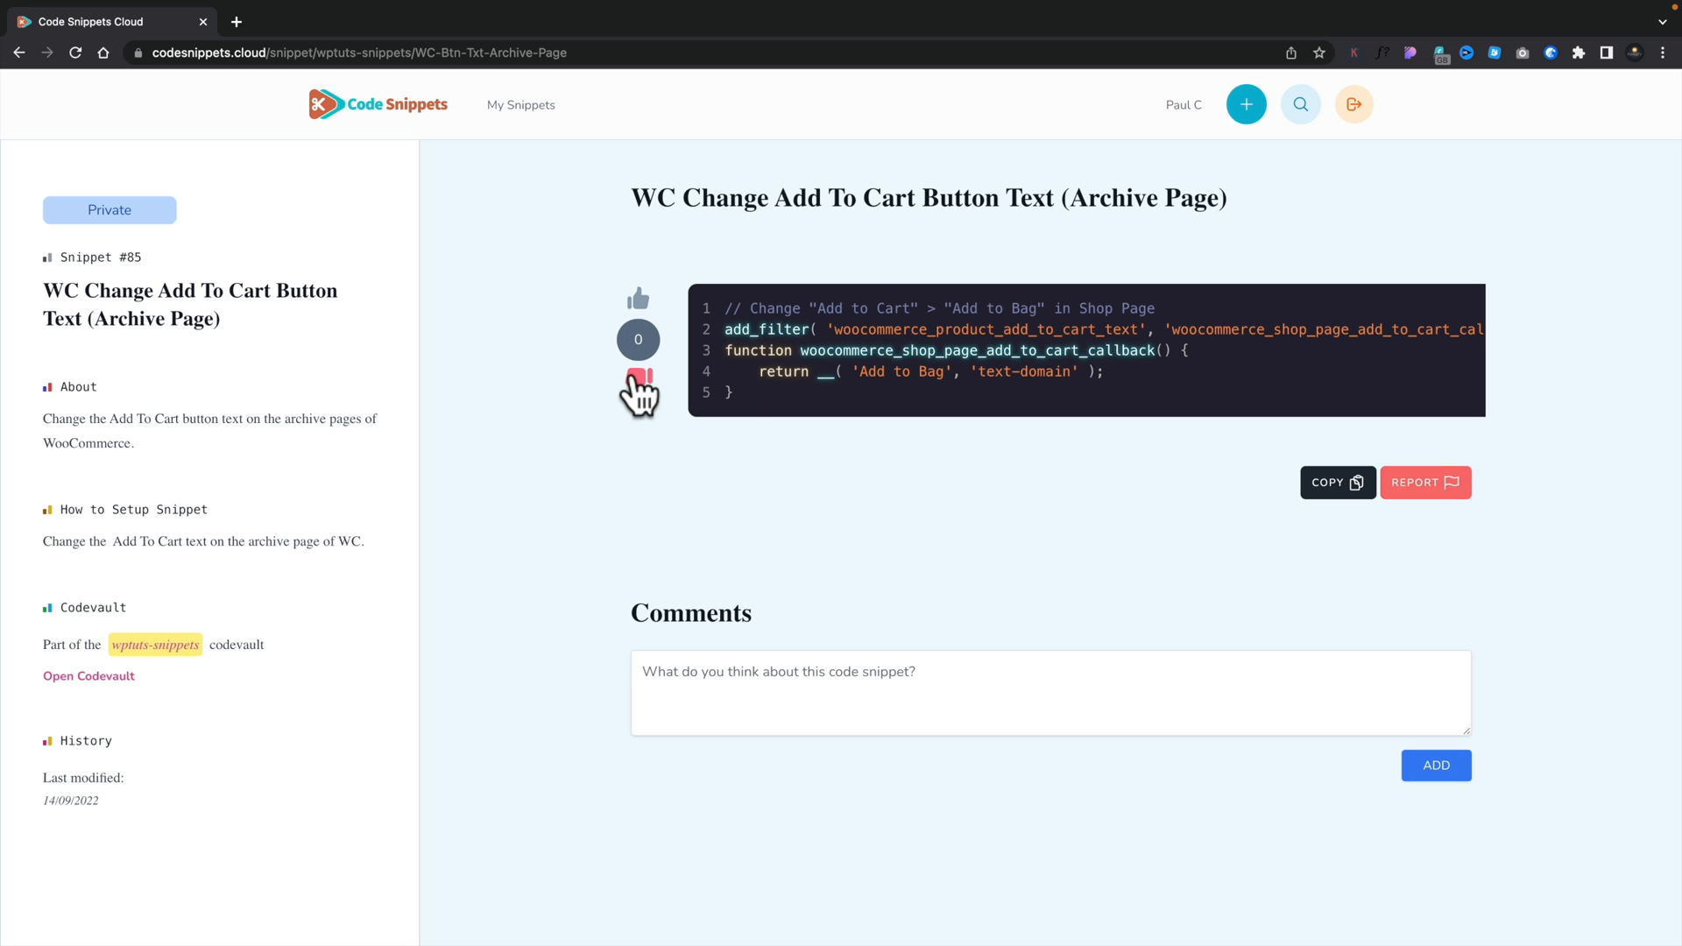
{"action": "mouse_move", "coordinate": [1325, 515]}
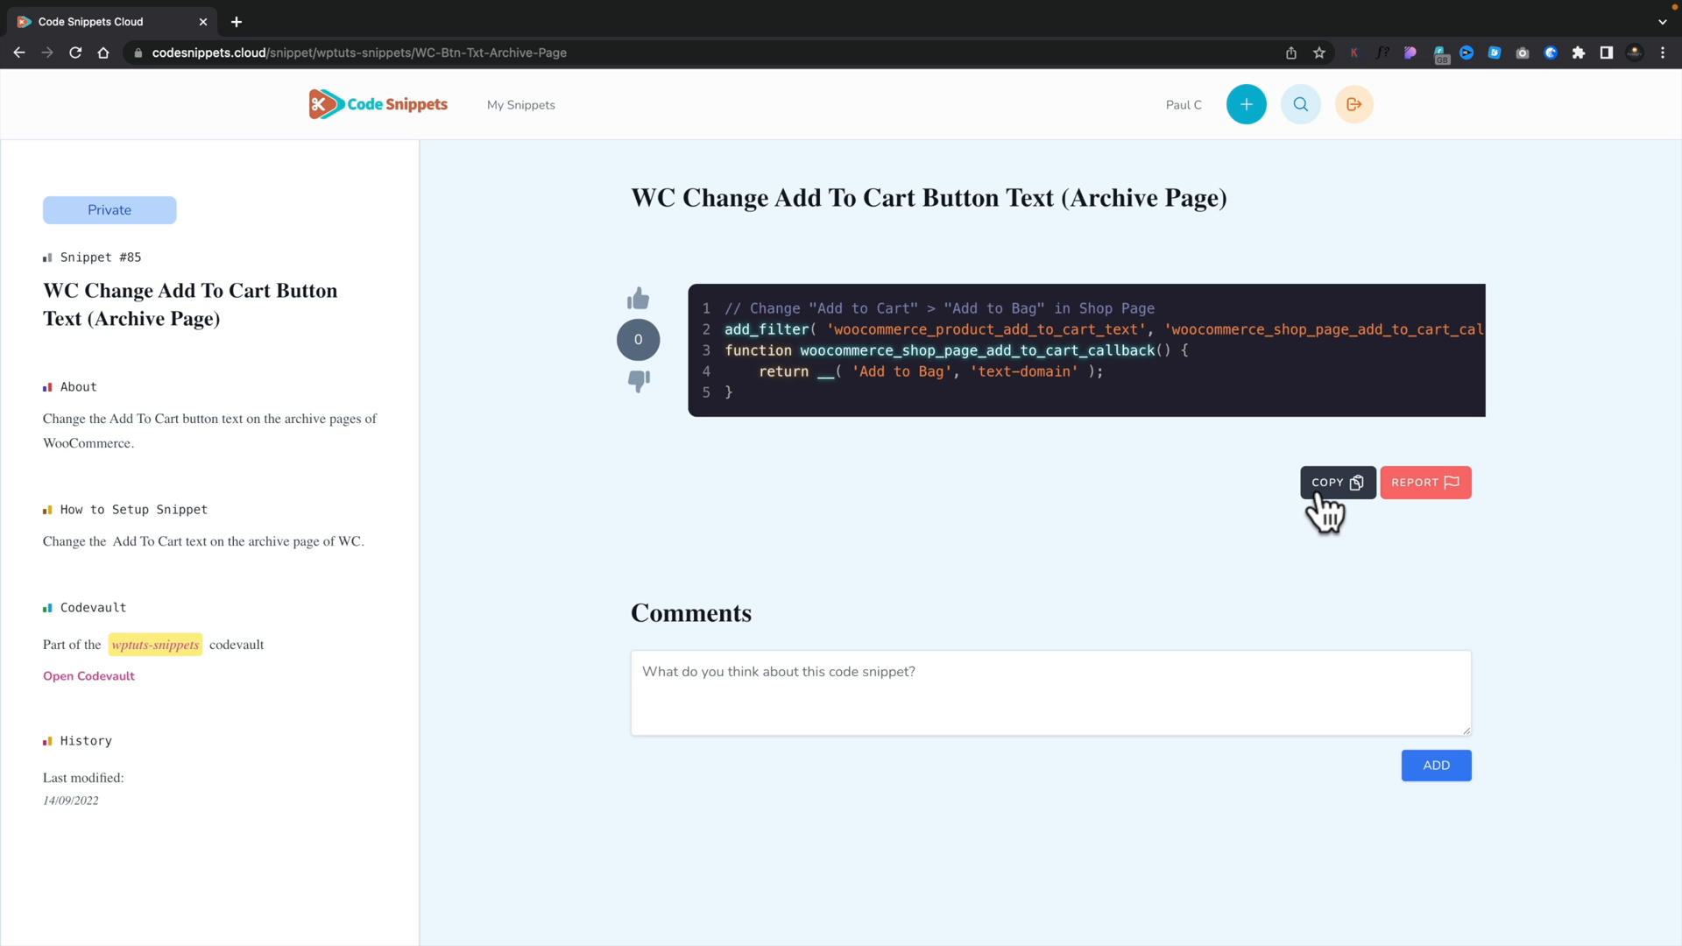
{"action": "mouse_move", "coordinate": [1444, 521]}
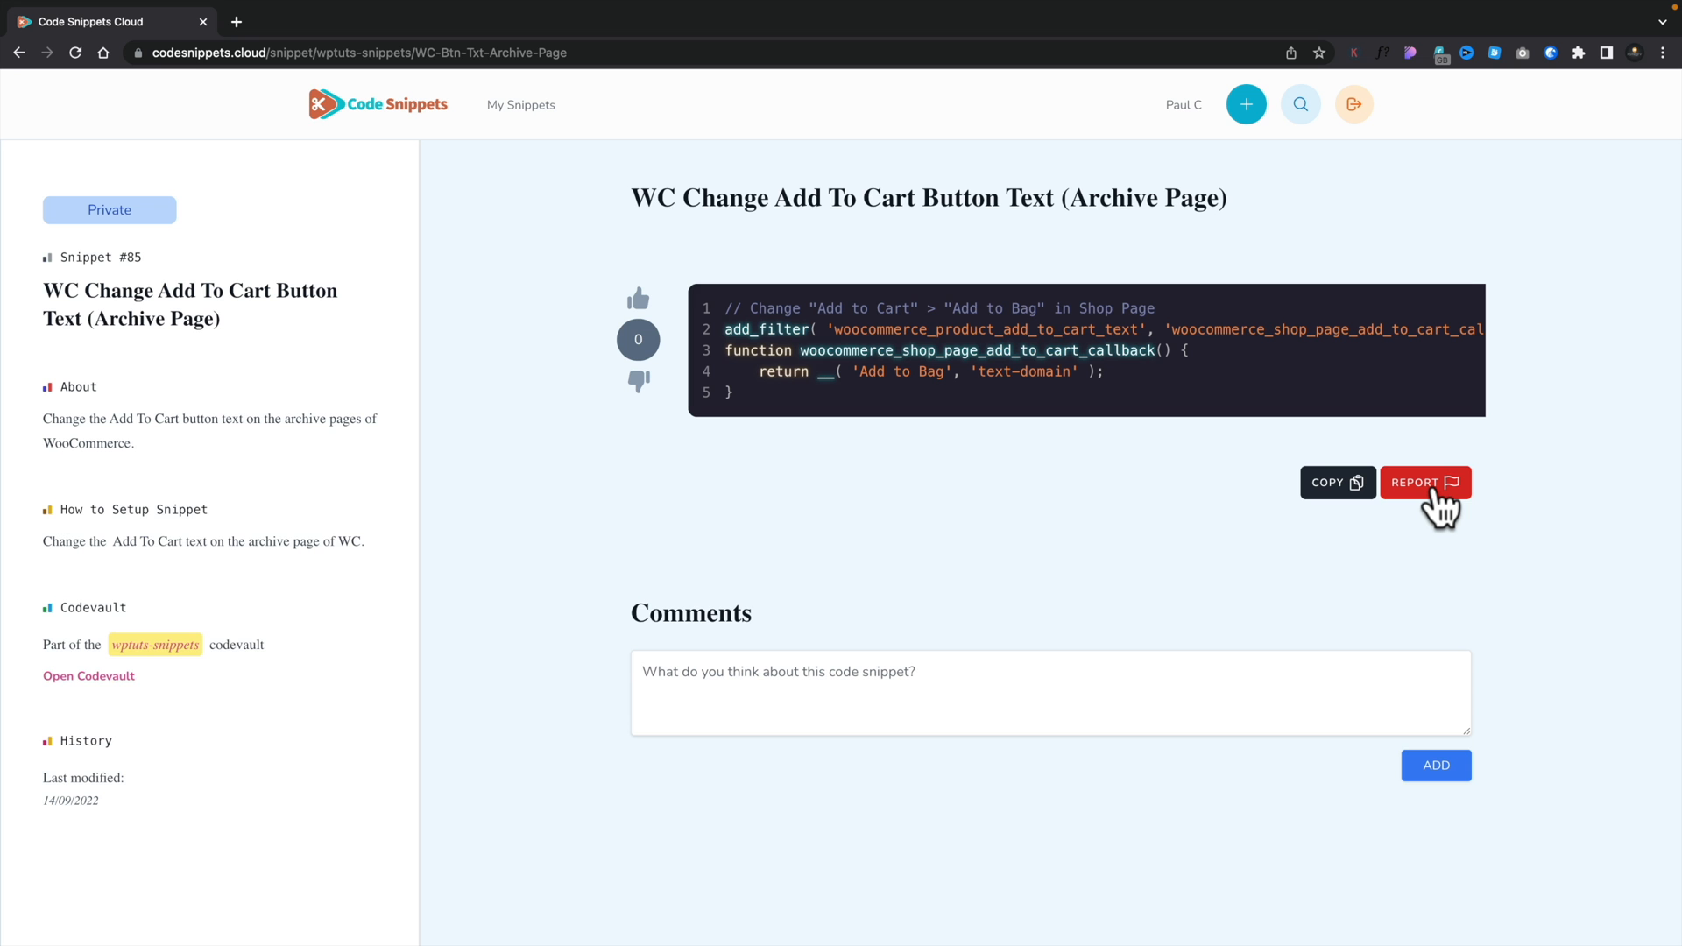
{"action": "mouse_move", "coordinate": [1134, 582]}
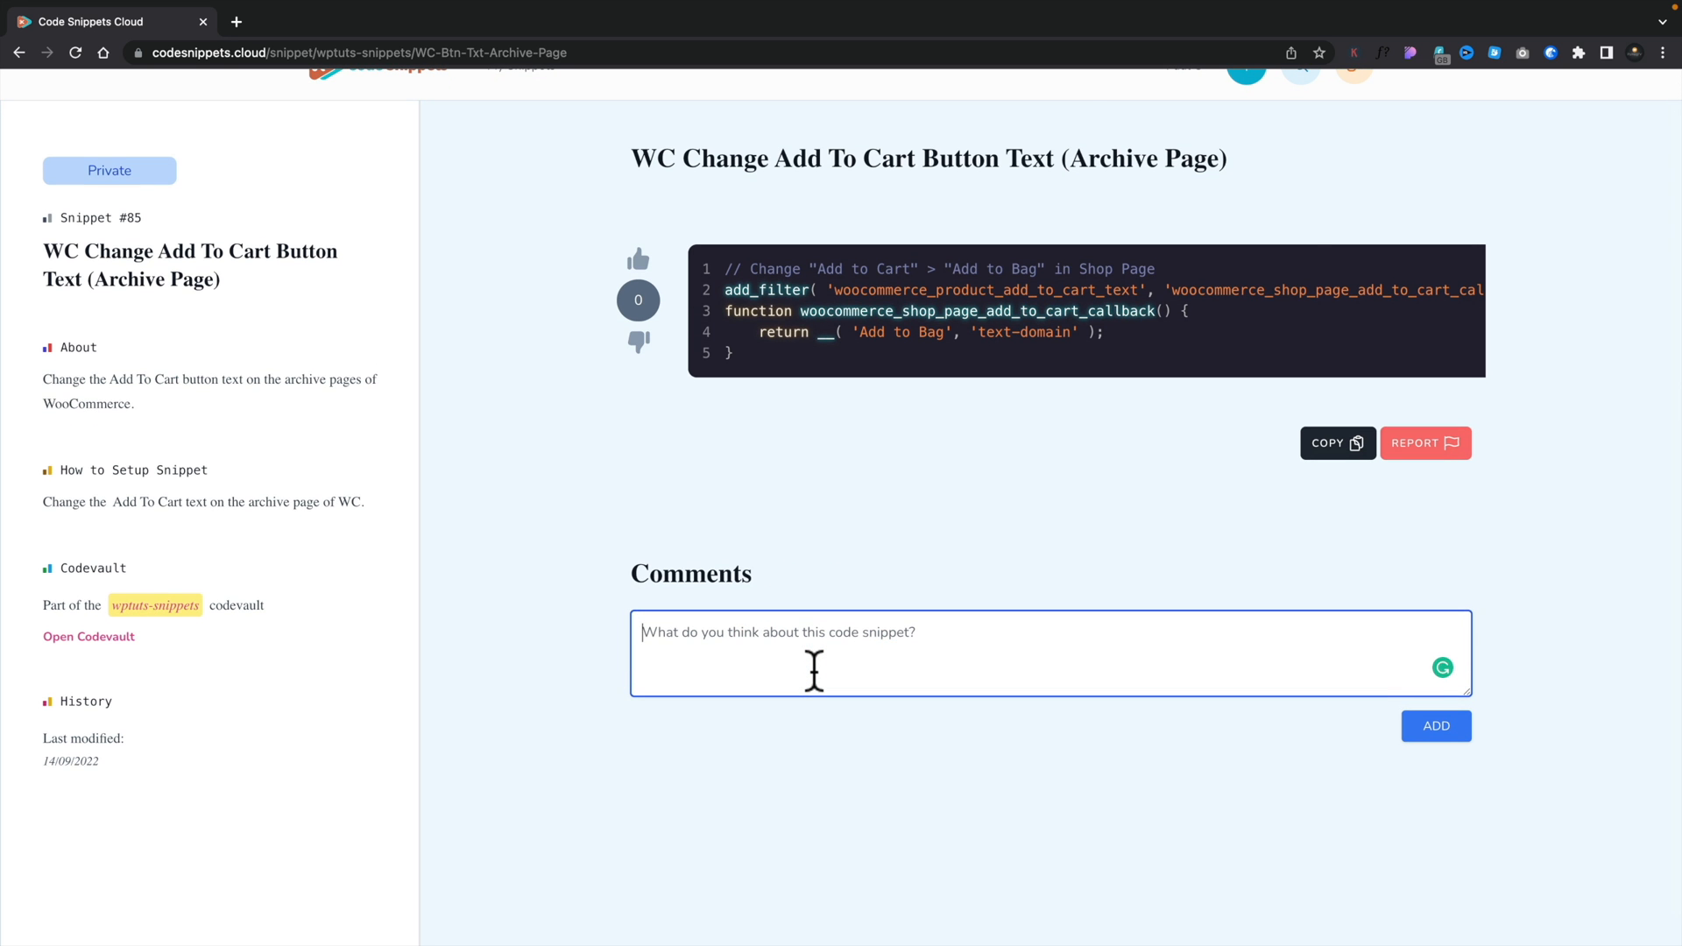
{"action": "scroll", "scroll_direction": "up", "scroll_amount": 3}
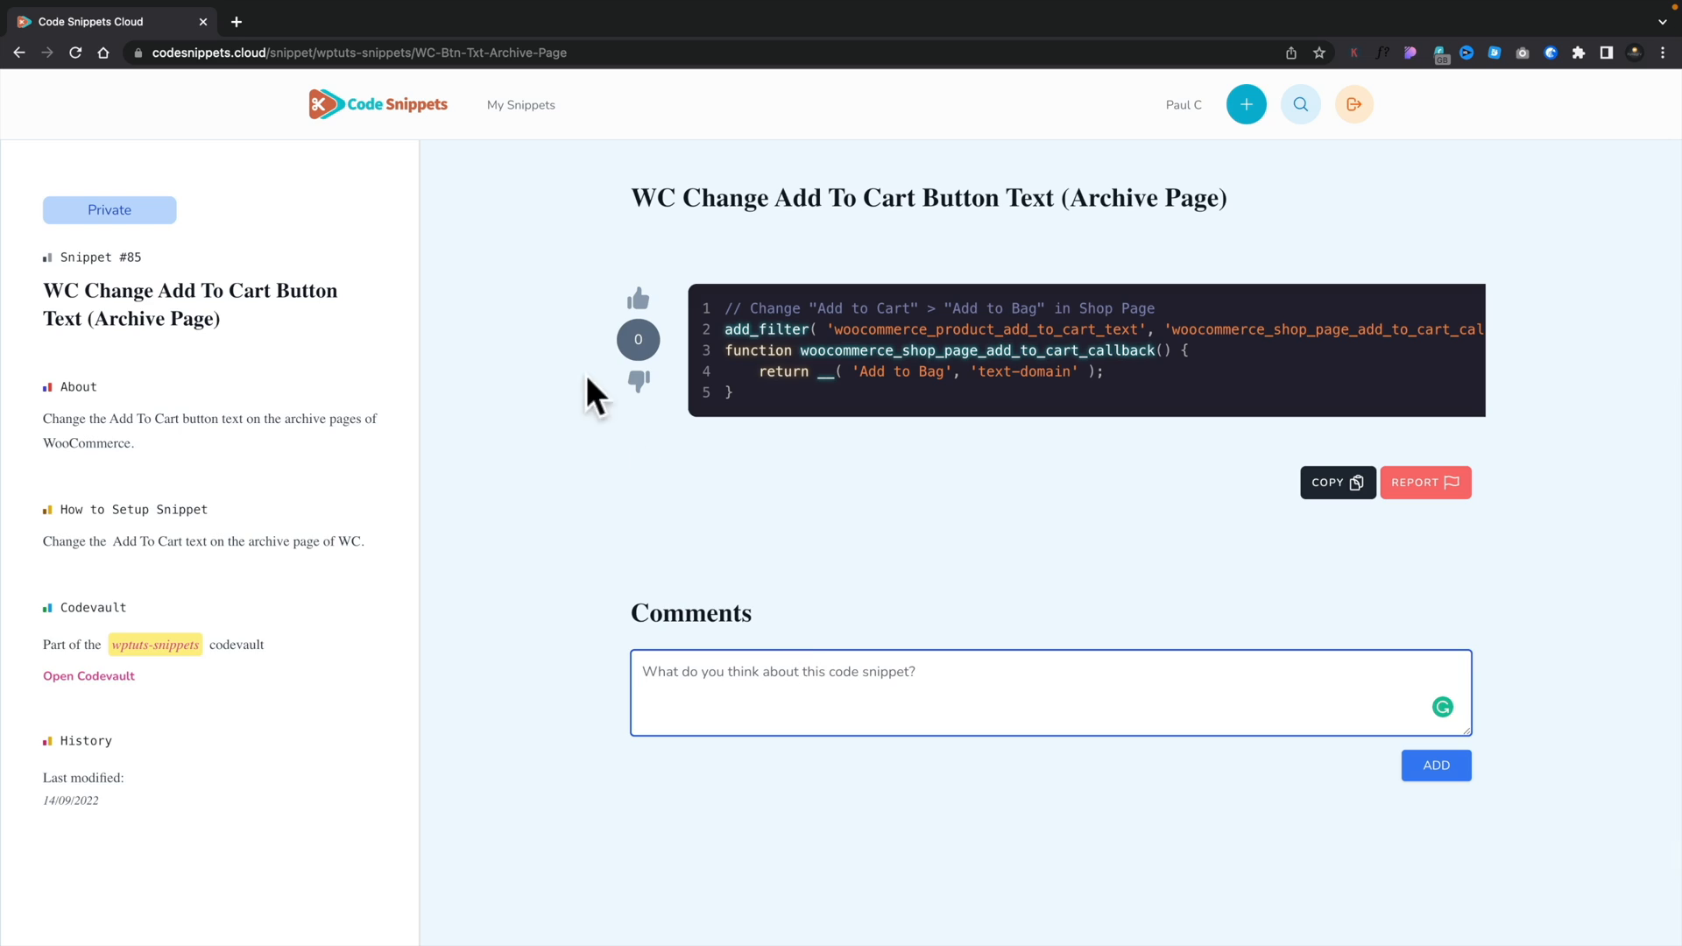
{"action": "left_click", "coordinate": [521, 104]}
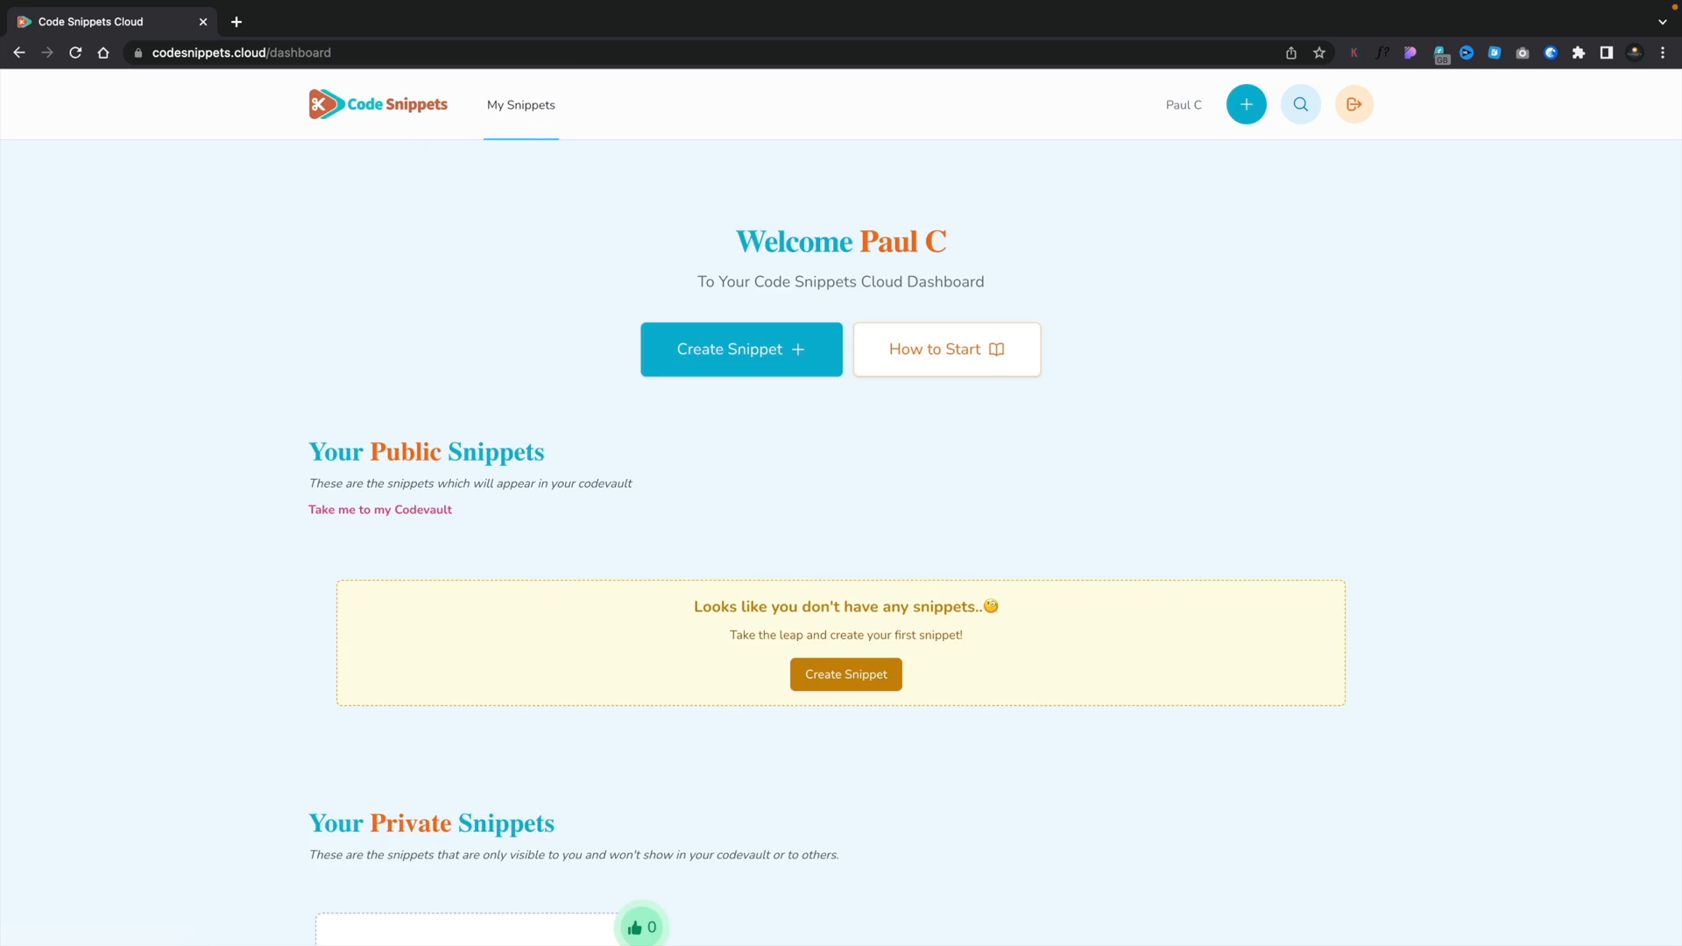
{"action": "mouse_move", "coordinate": [284, 724]}
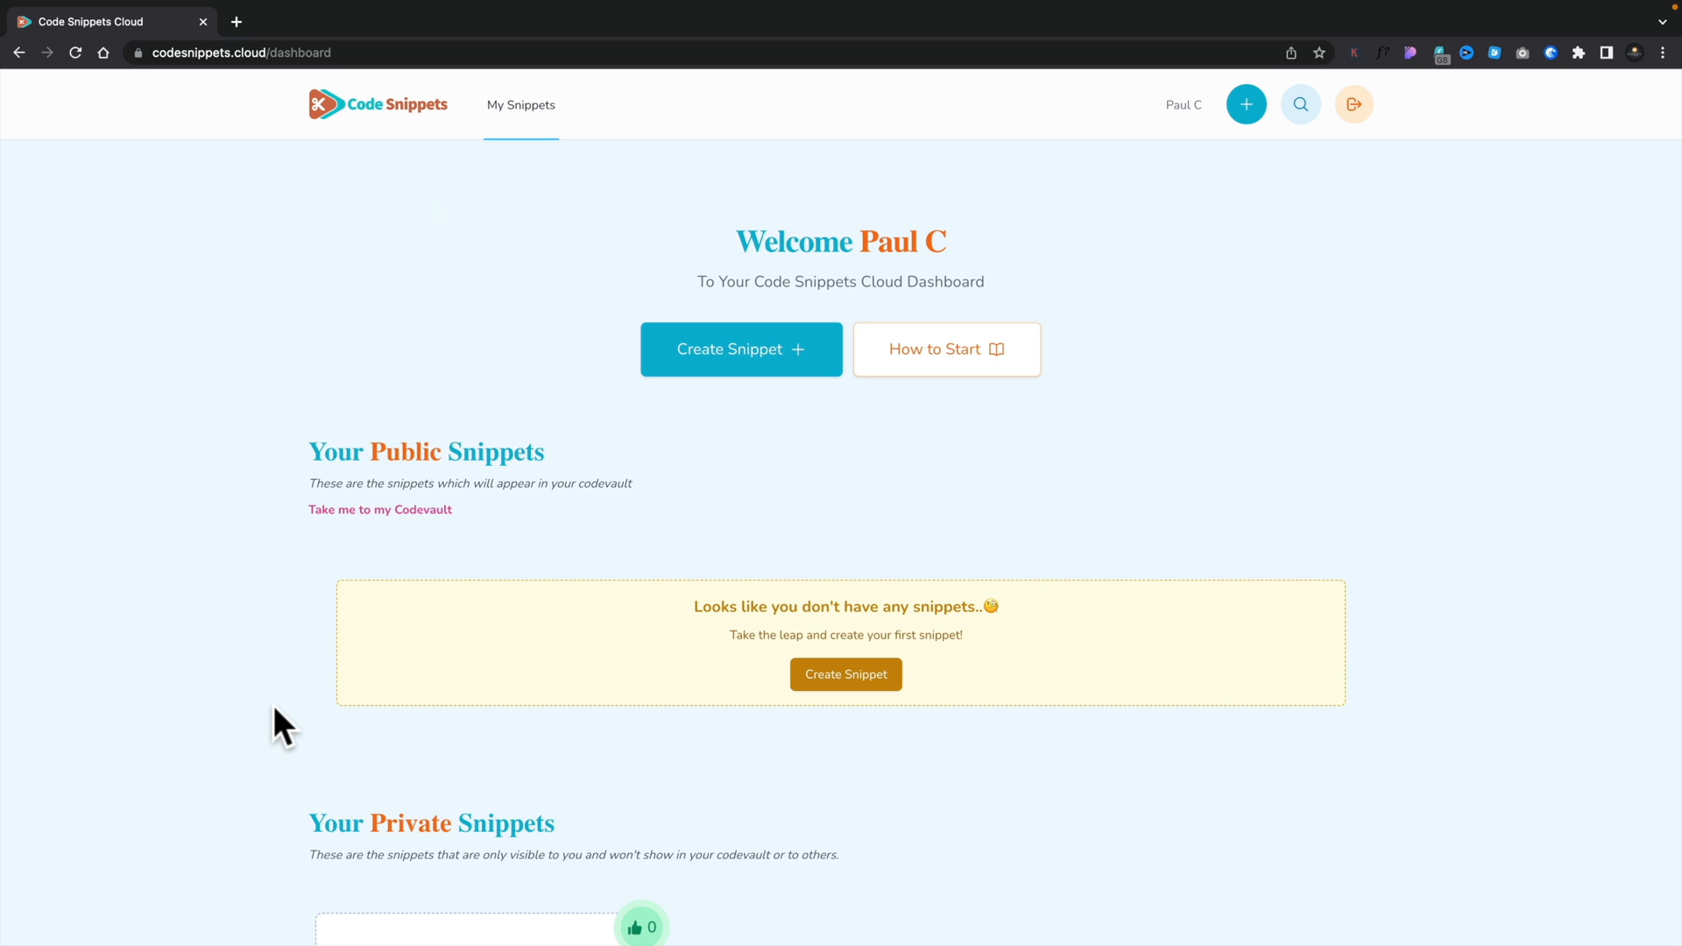
View the WC Change Add To Cart Button Text snippet's page, then edit it from its card.
{"action": "scroll", "scroll_direction": "down", "scroll_amount": 3}
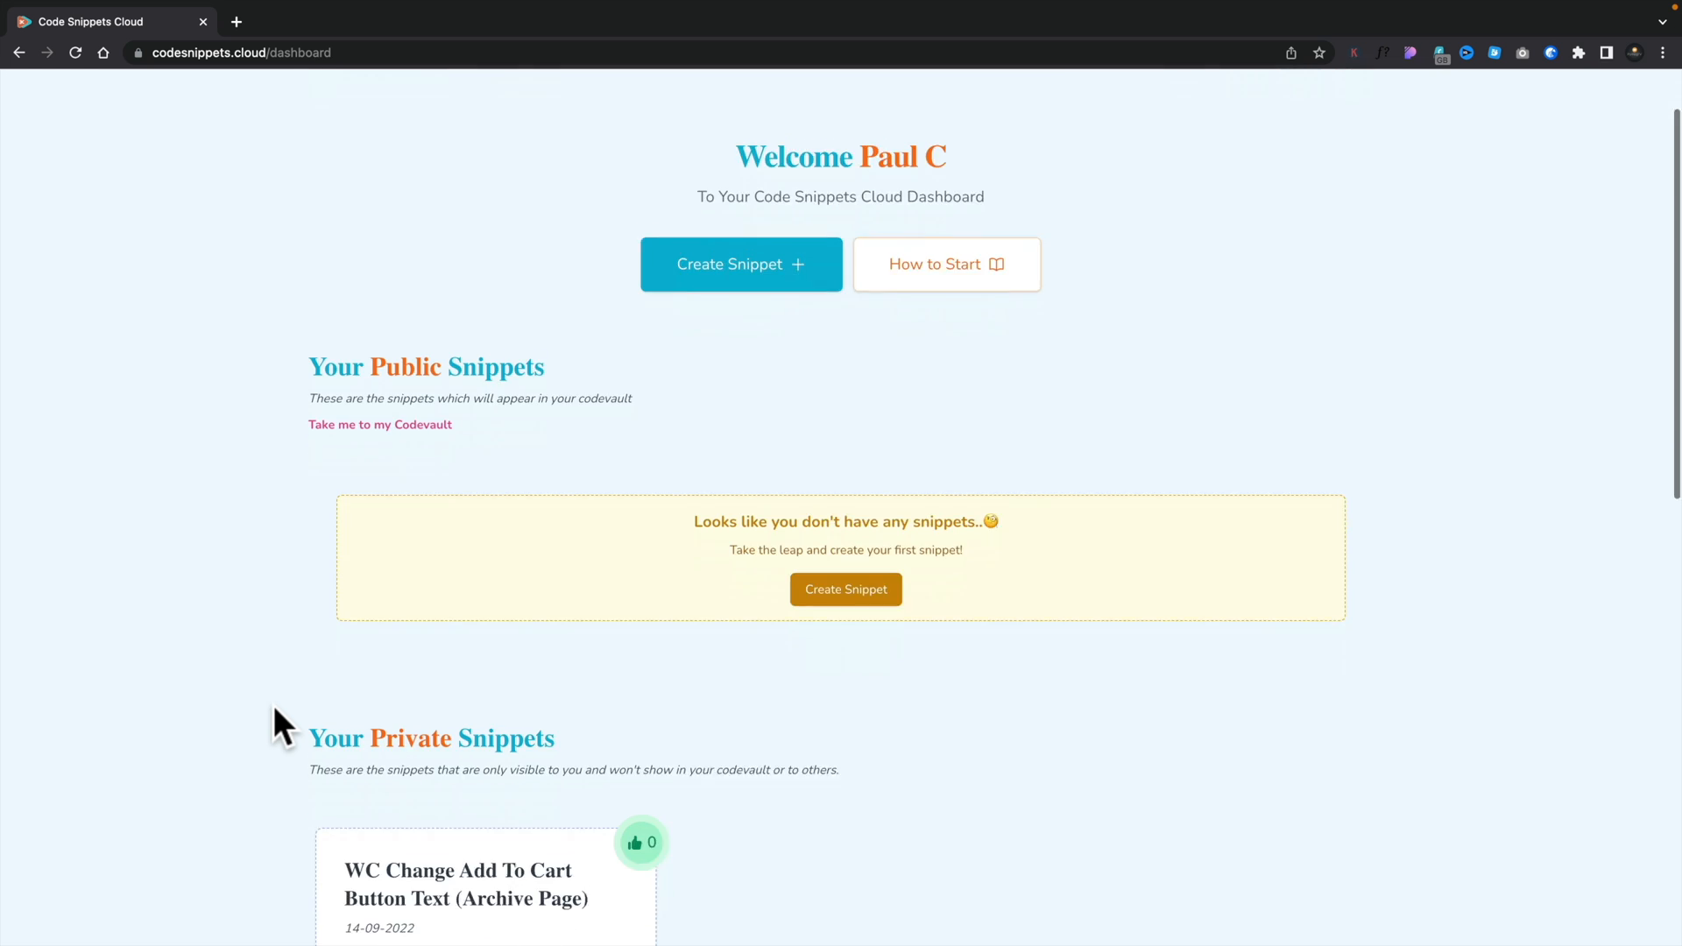
{"action": "scroll", "scroll_direction": "down", "scroll_amount": 3}
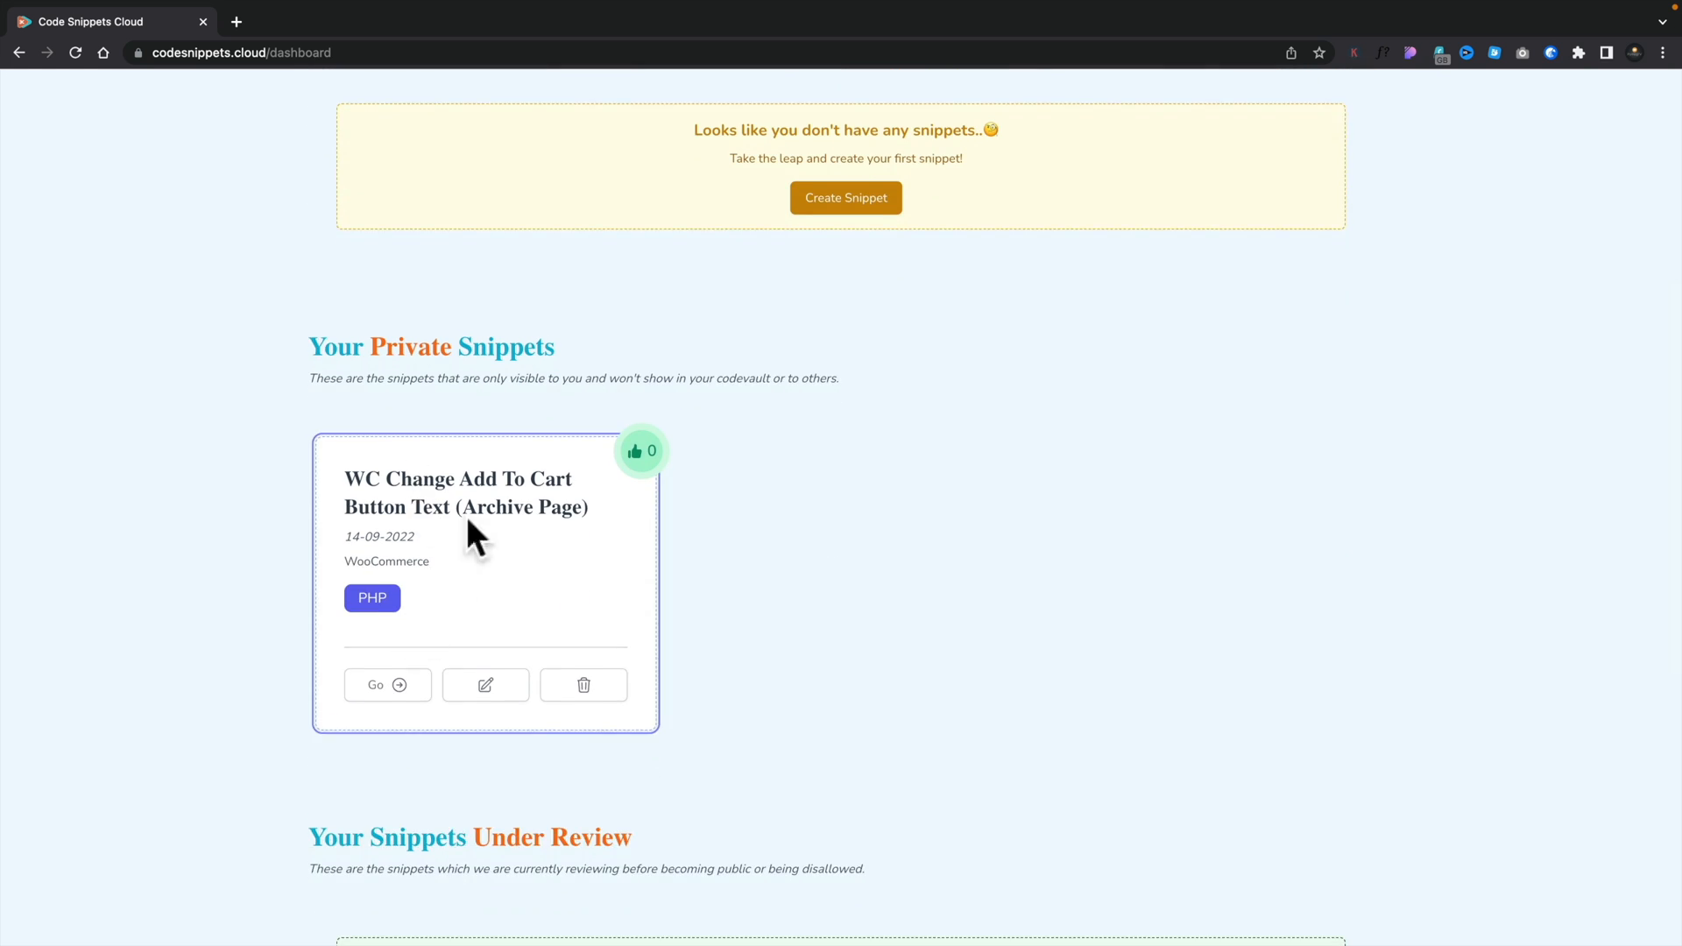
{"action": "mouse_move", "coordinate": [298, 606]}
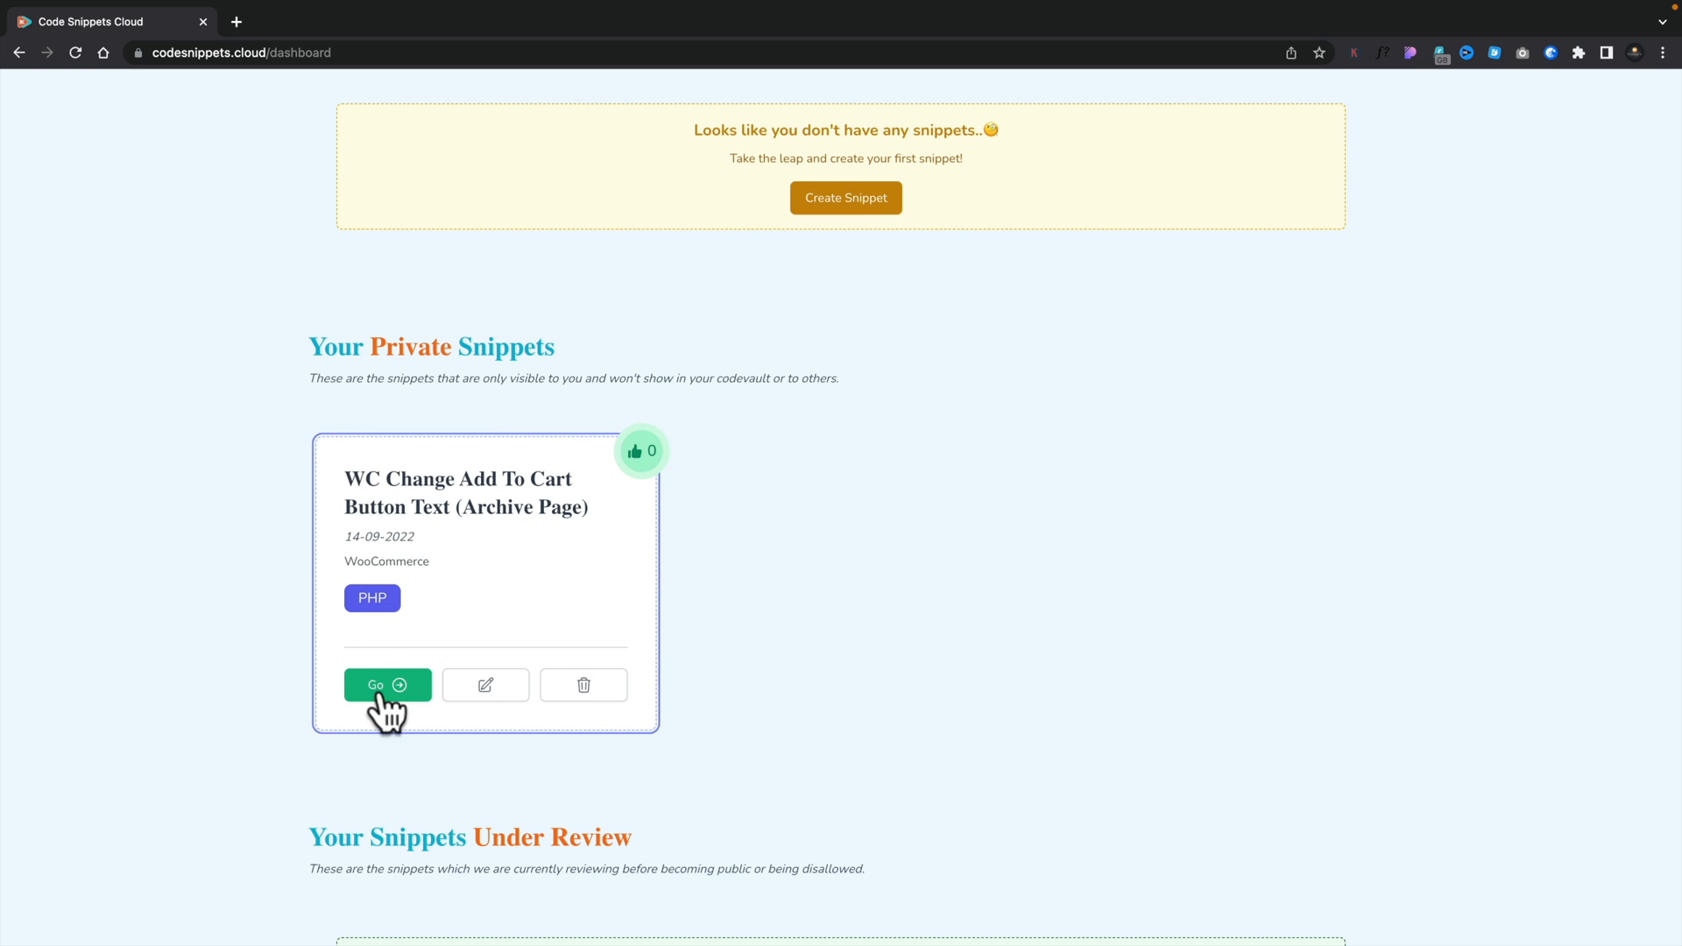
{"action": "mouse_move", "coordinate": [583, 684]}
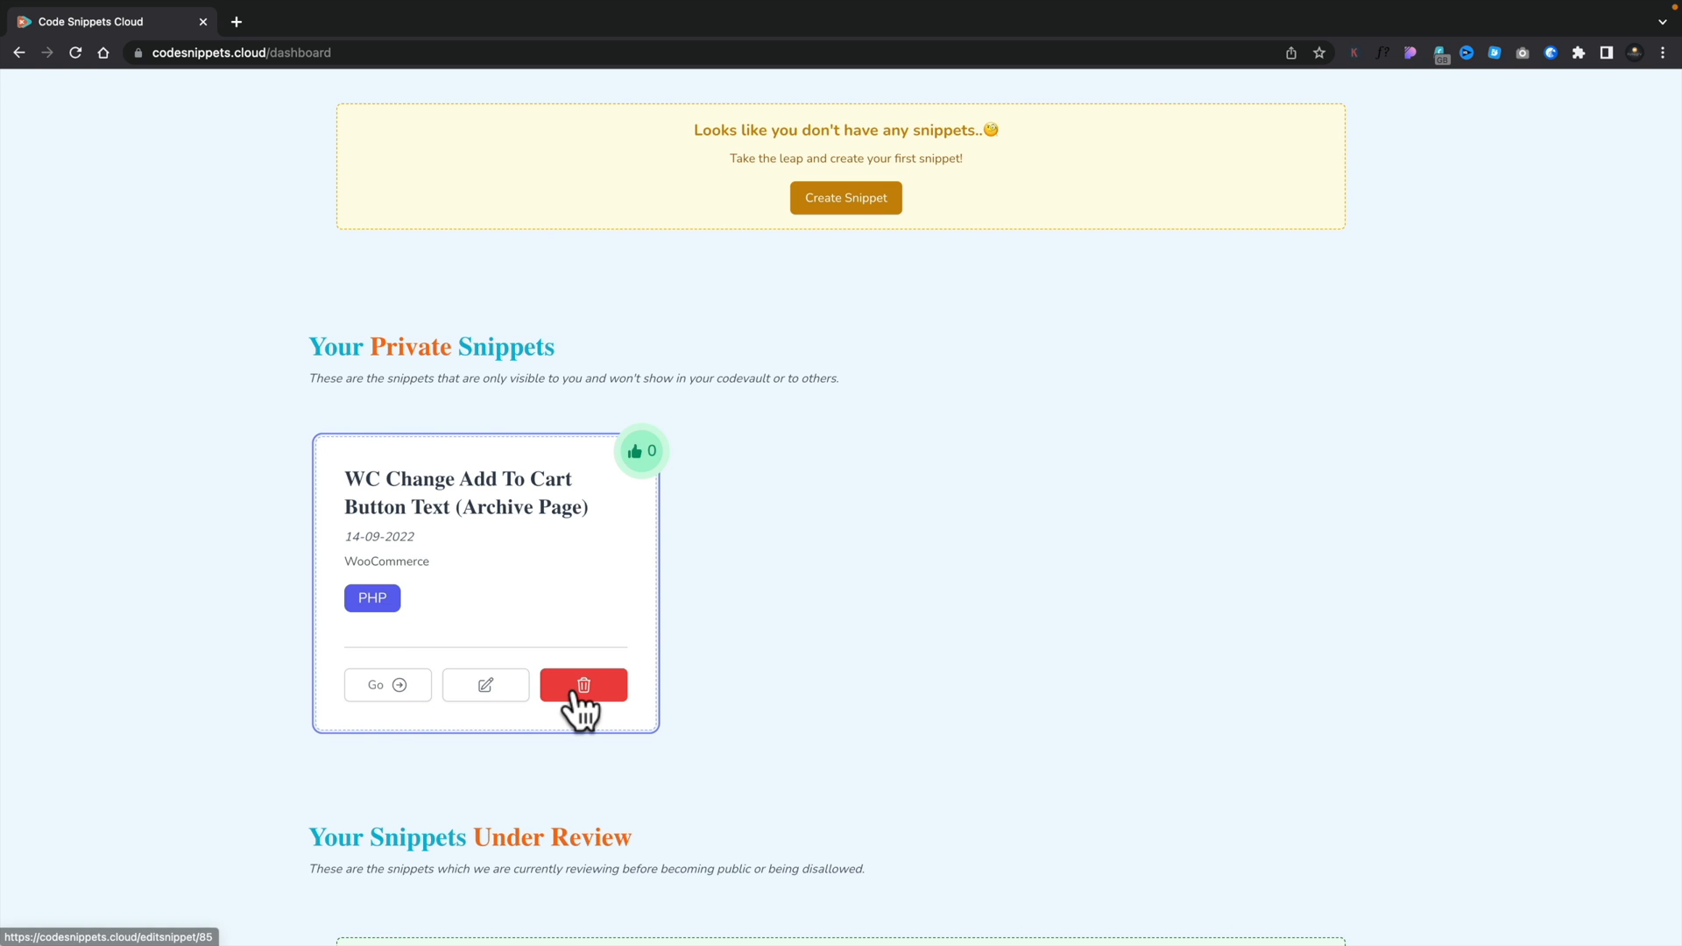
{"action": "scroll", "scroll_direction": "down", "scroll_amount": 3}
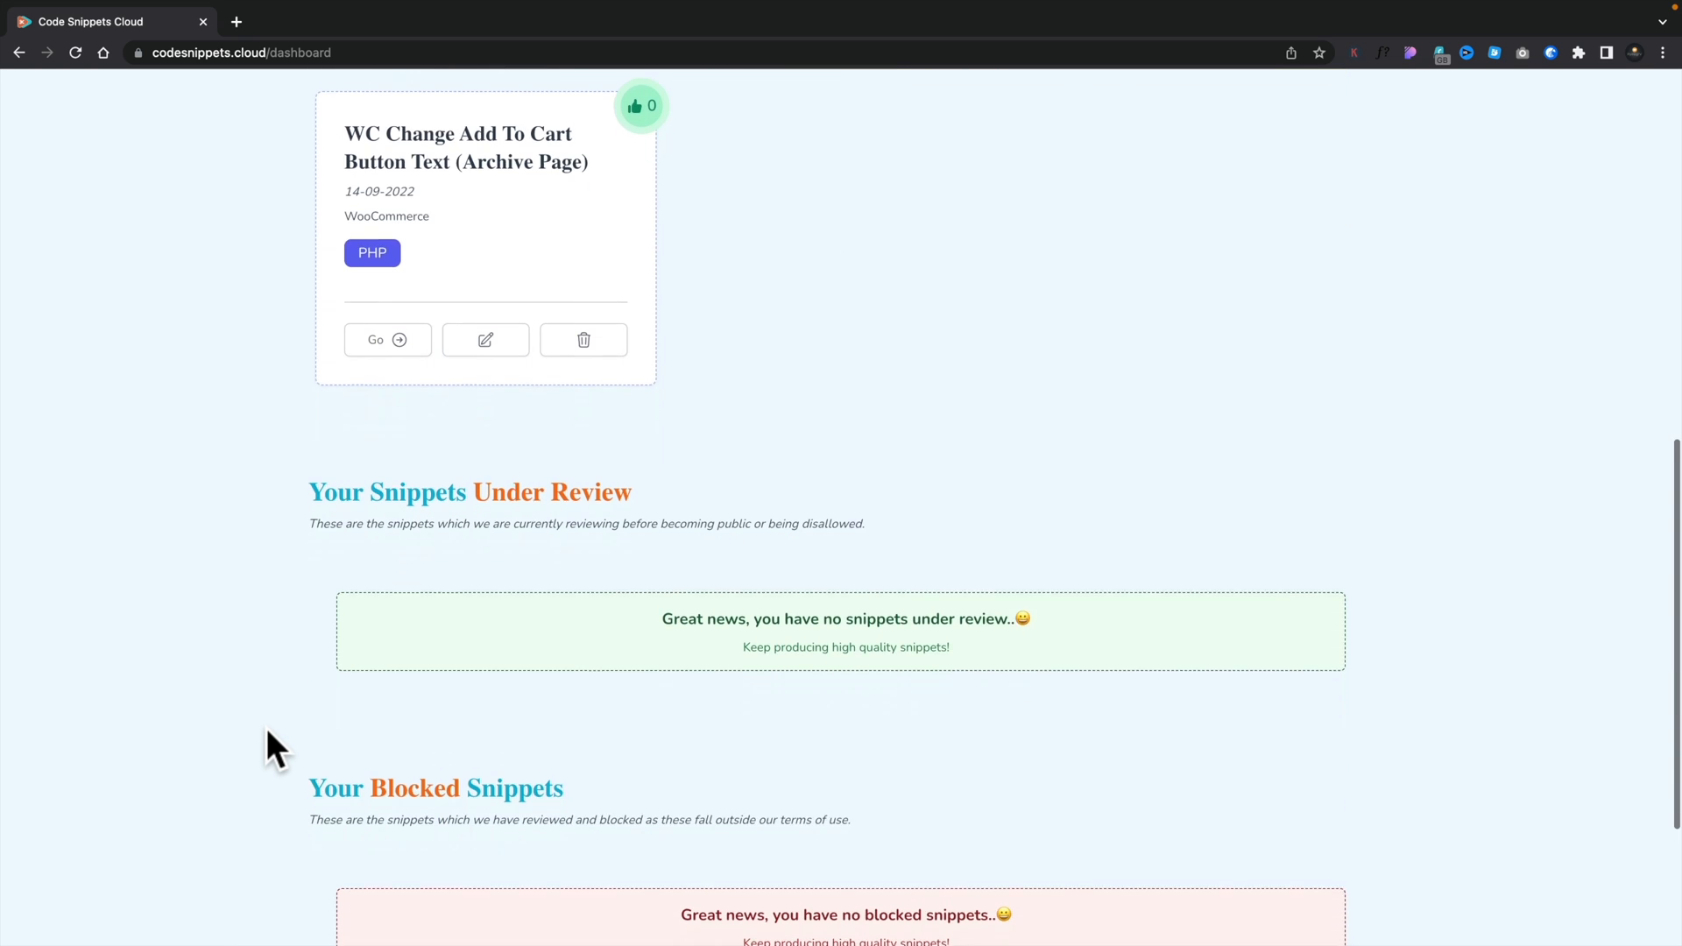
{"action": "scroll", "scroll_direction": "down", "scroll_amount": 3}
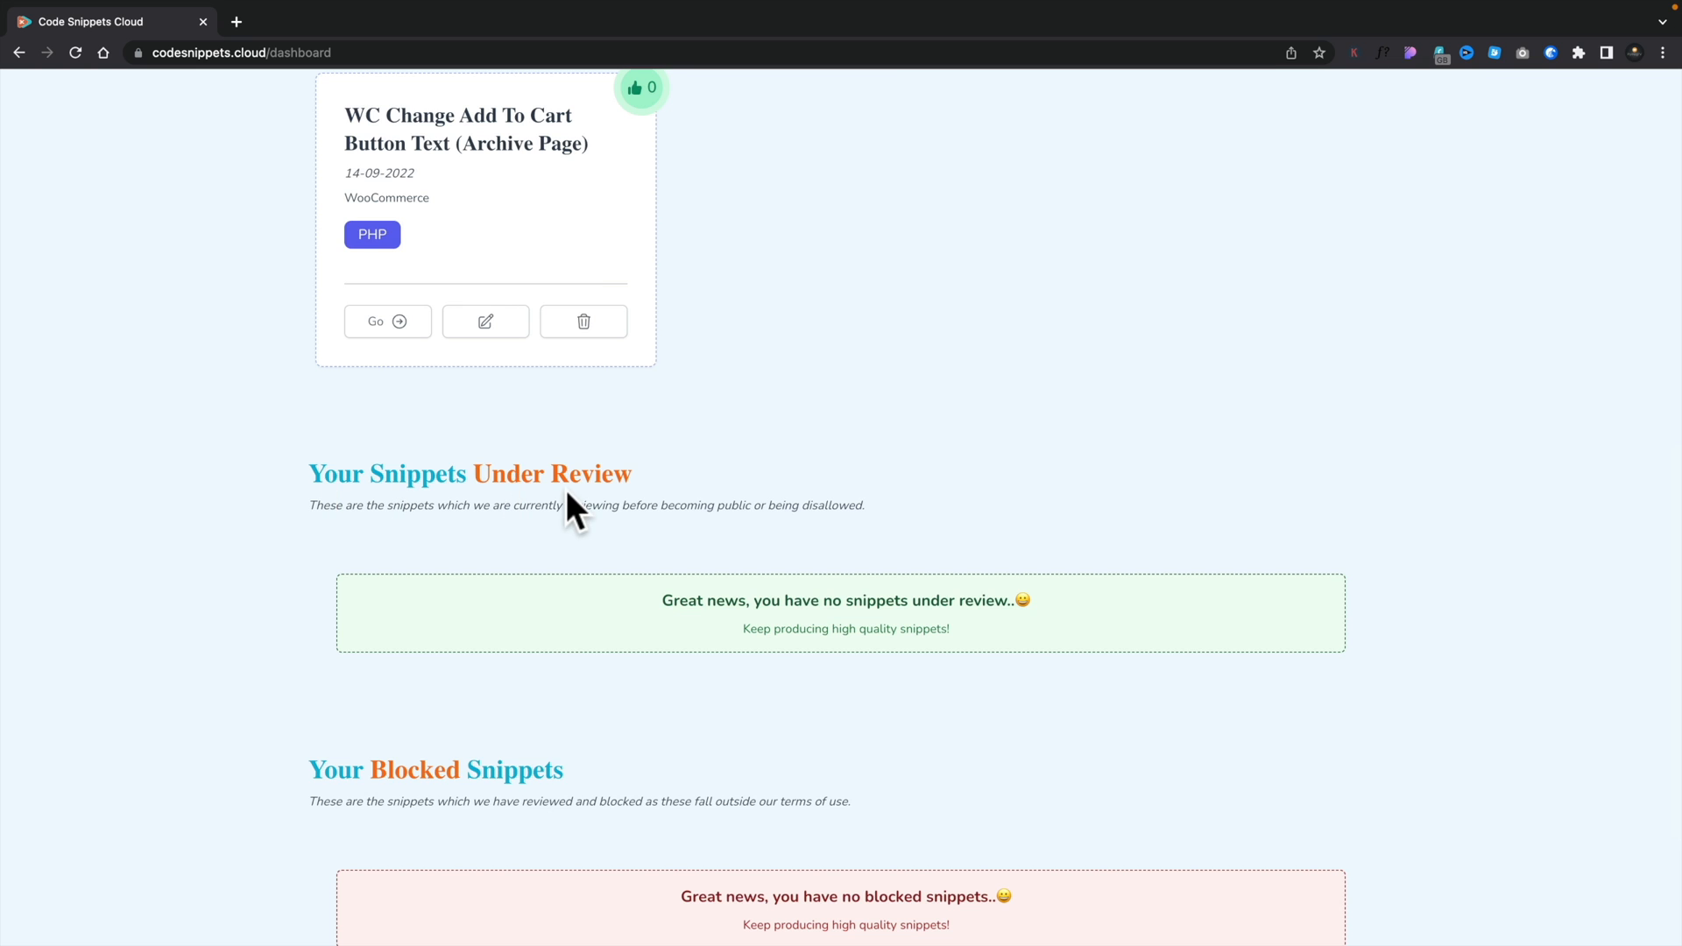
{"action": "scroll", "scroll_direction": "up", "scroll_amount": 3}
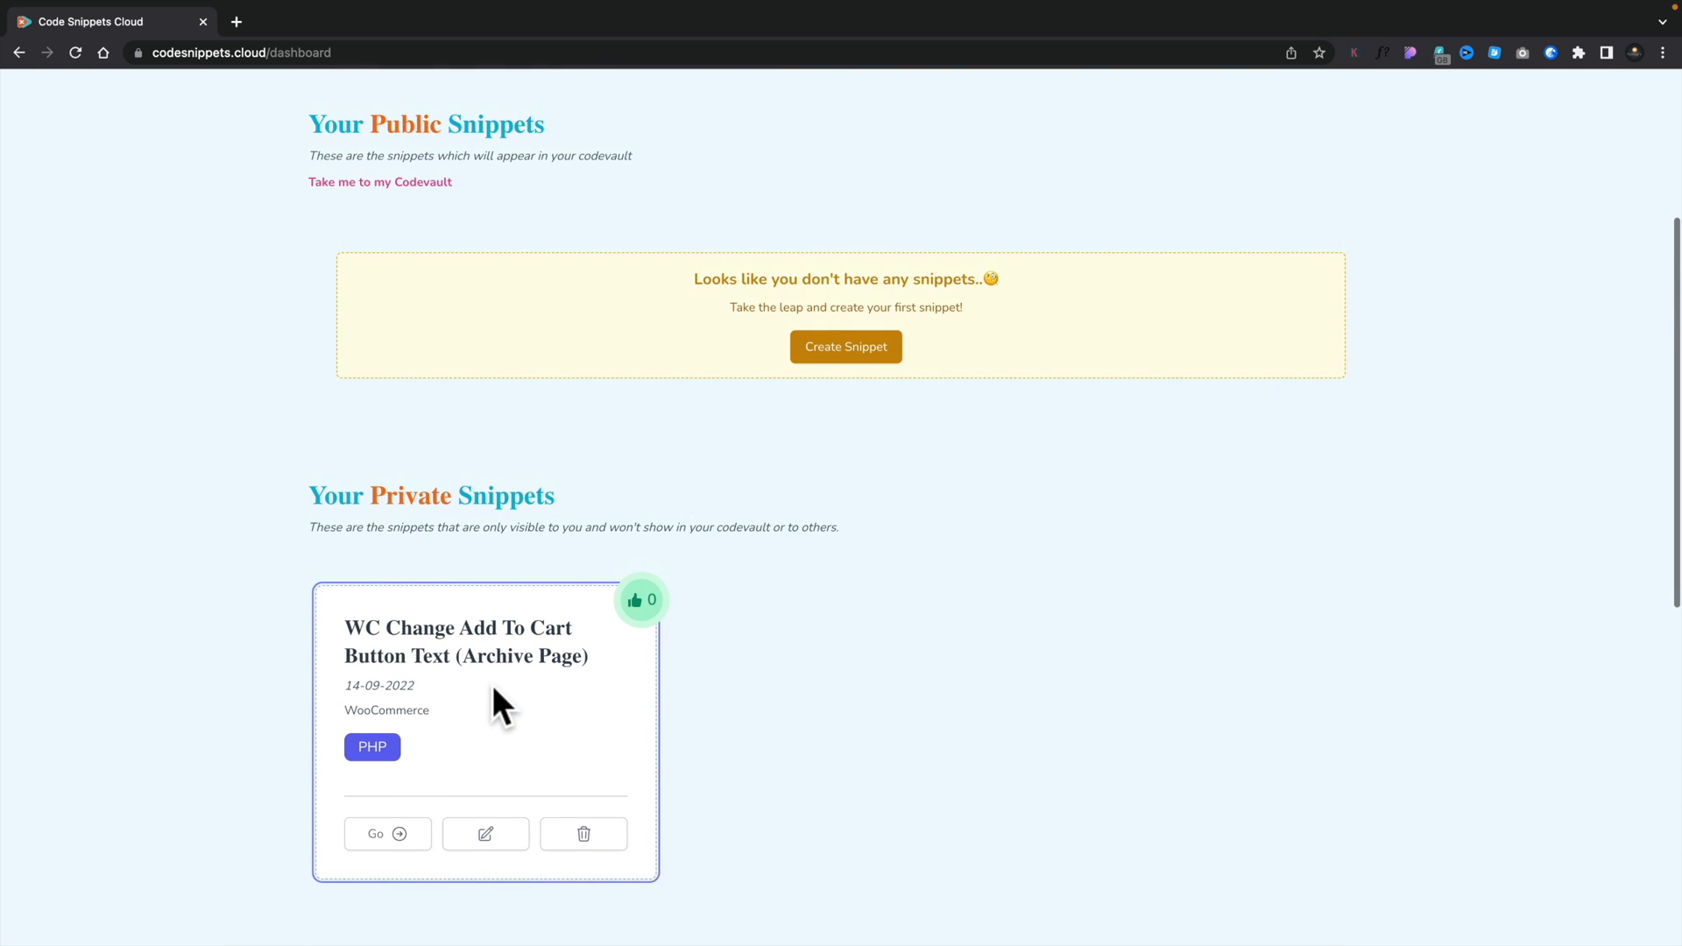
{"action": "mouse_move", "coordinate": [601, 711]}
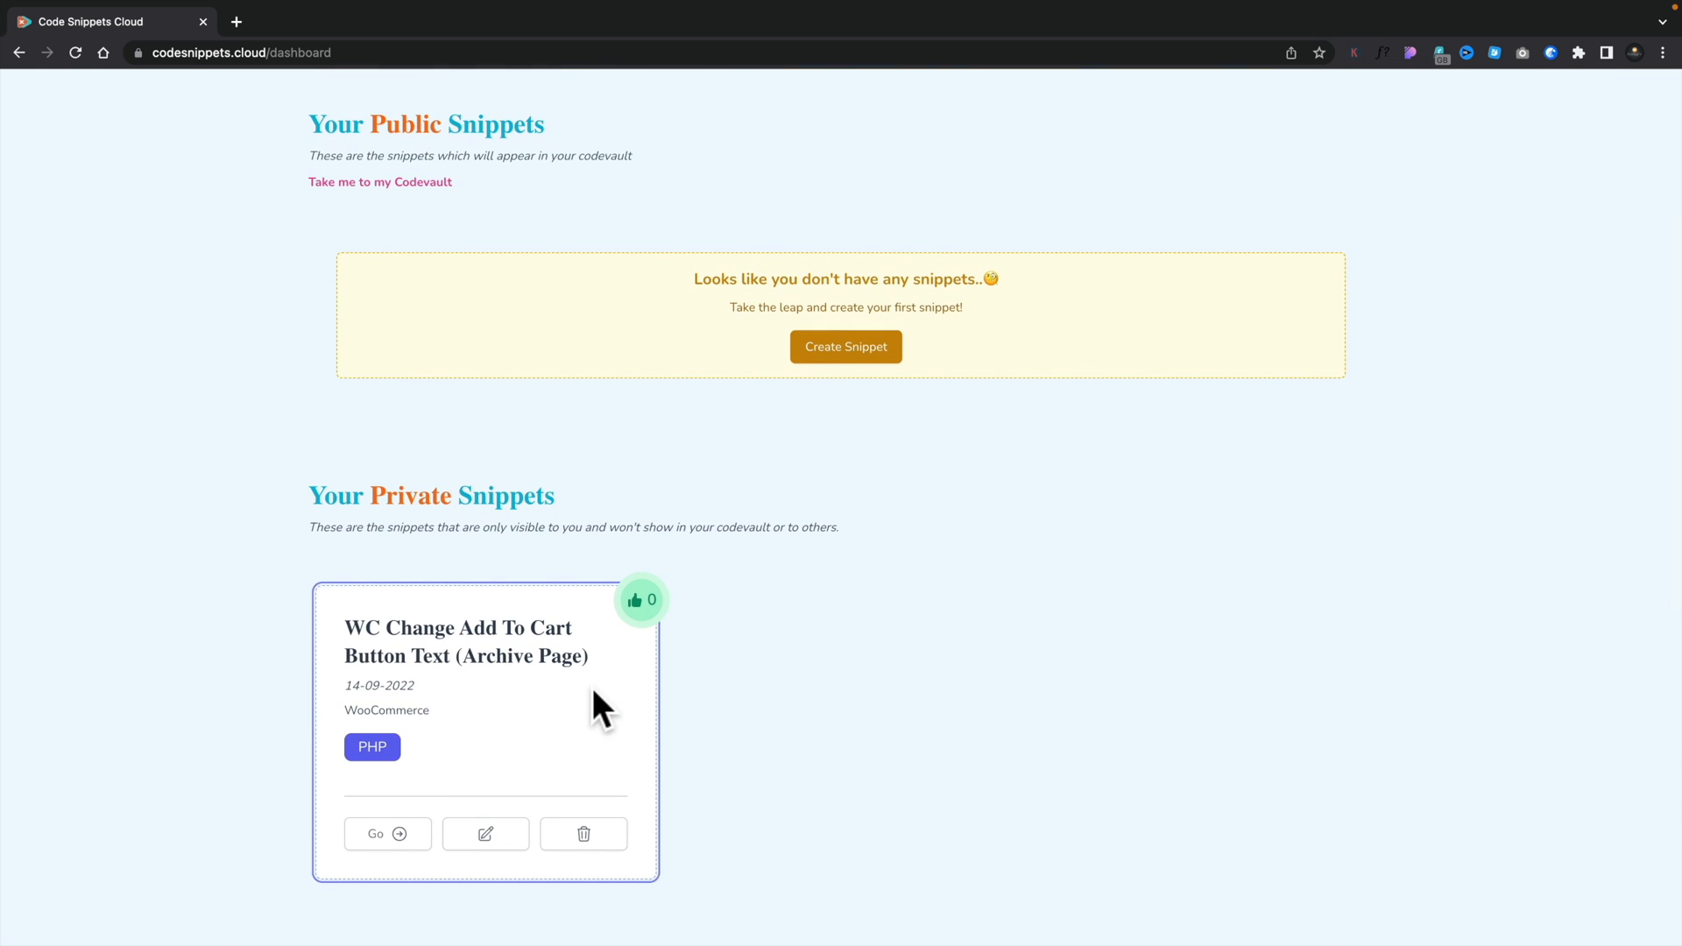
{"action": "left_click", "coordinate": [387, 833]}
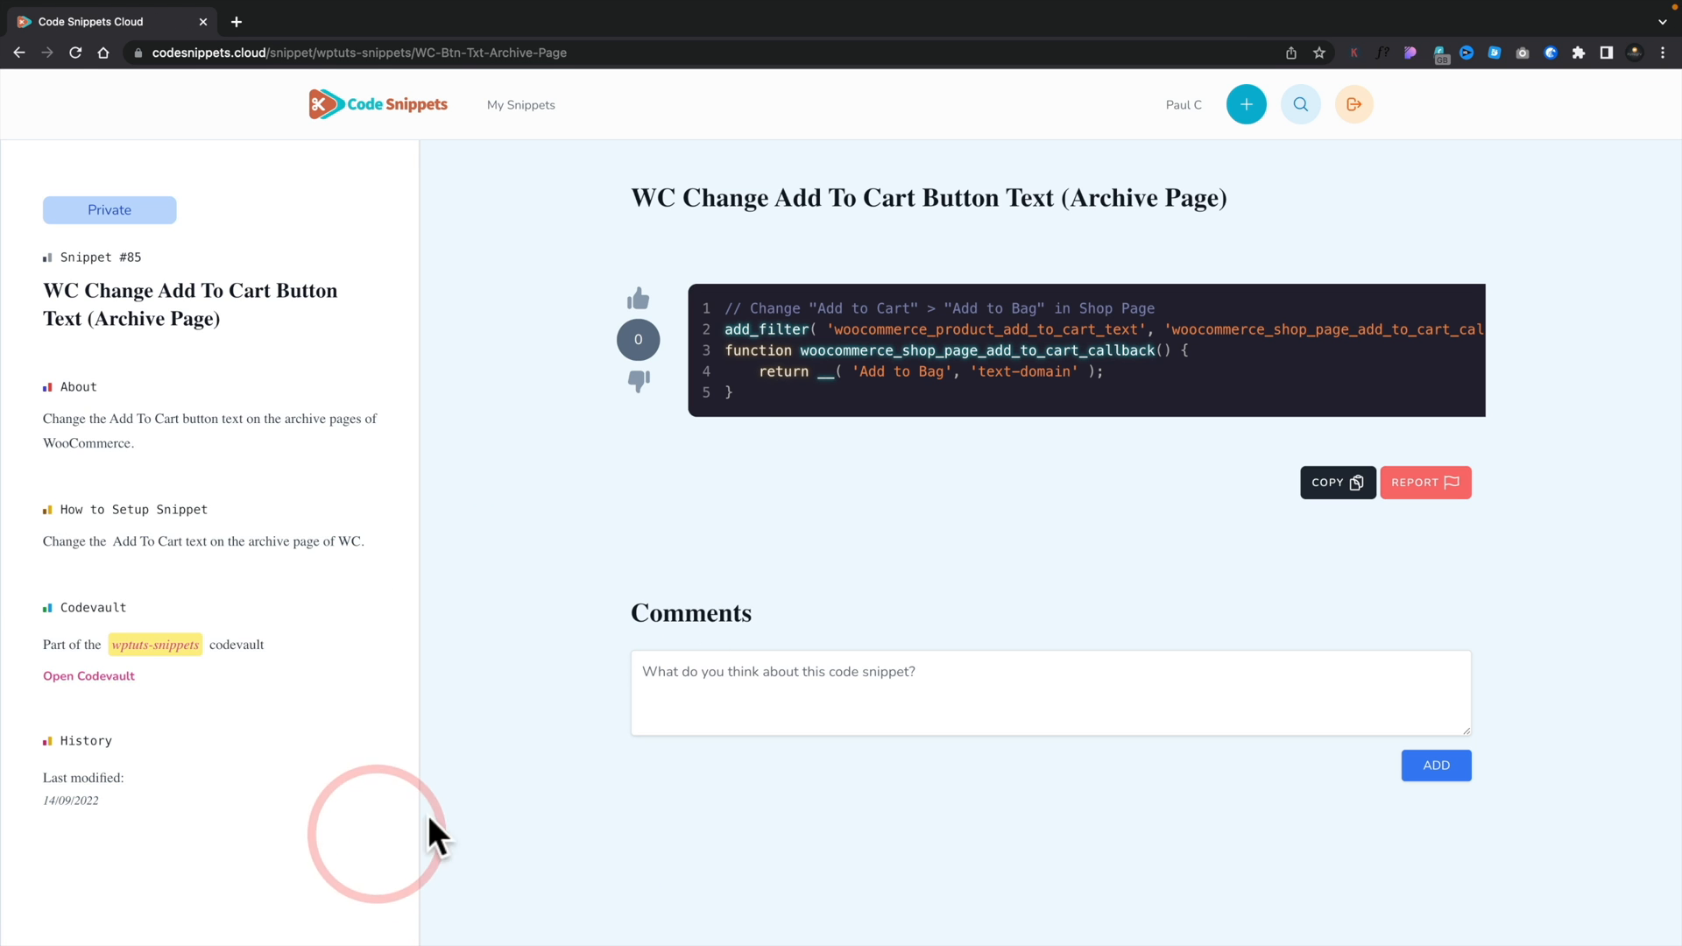
{"action": "mouse_move", "coordinate": [620, 542]}
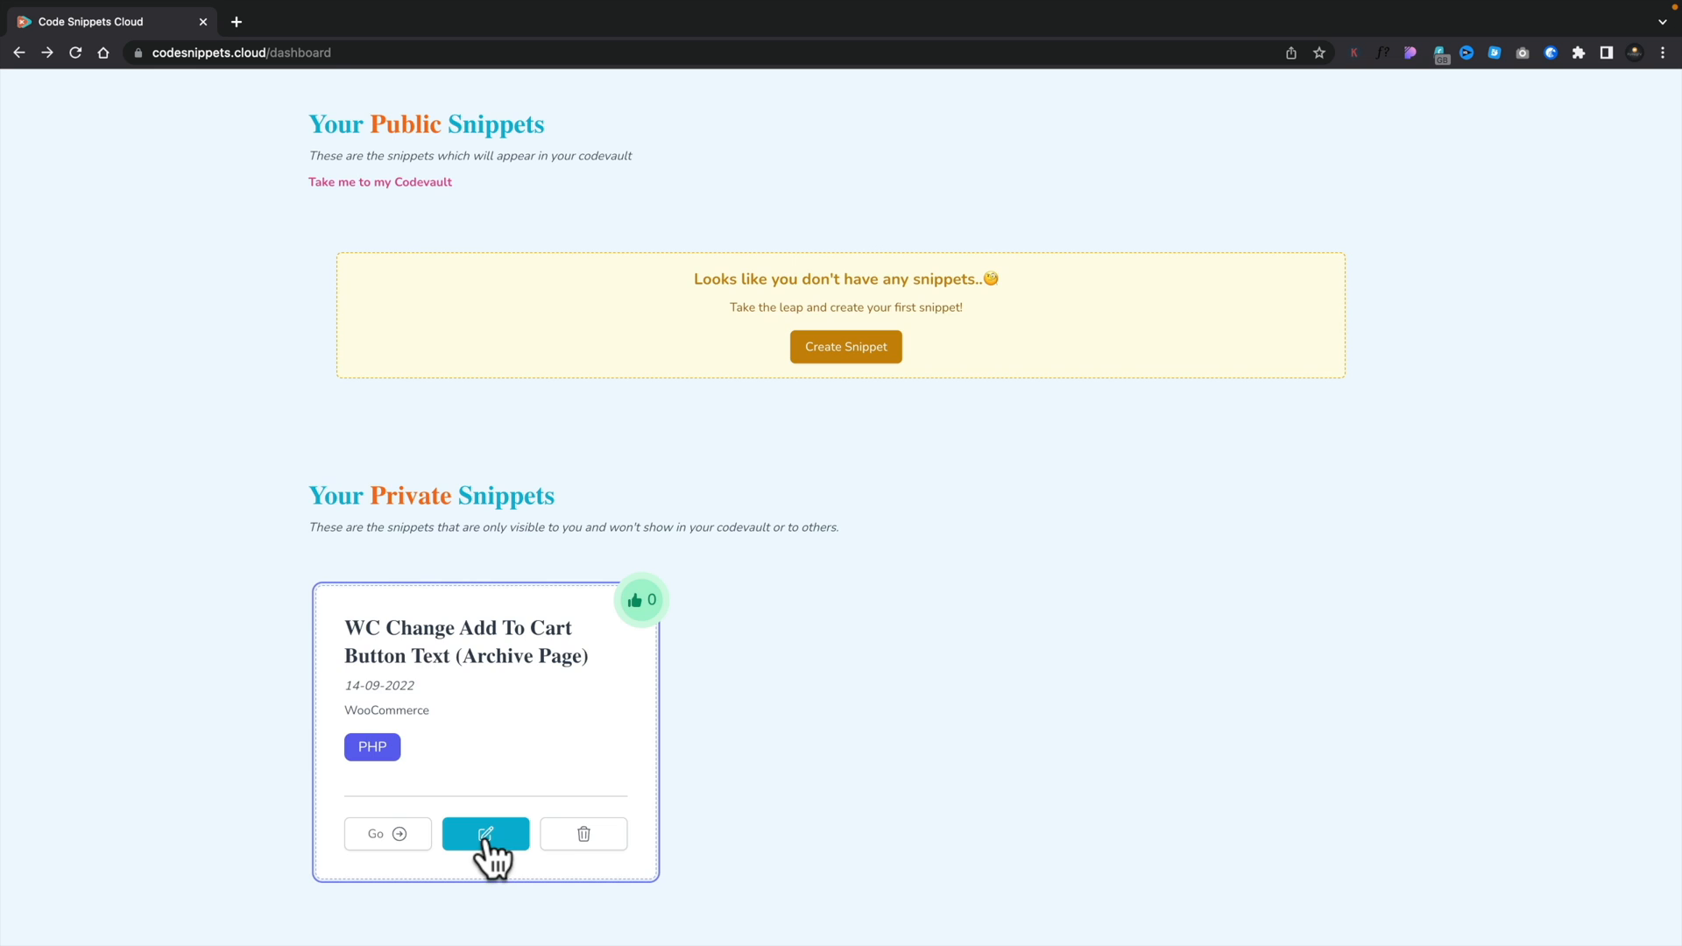
{"action": "left_click", "coordinate": [485, 833]}
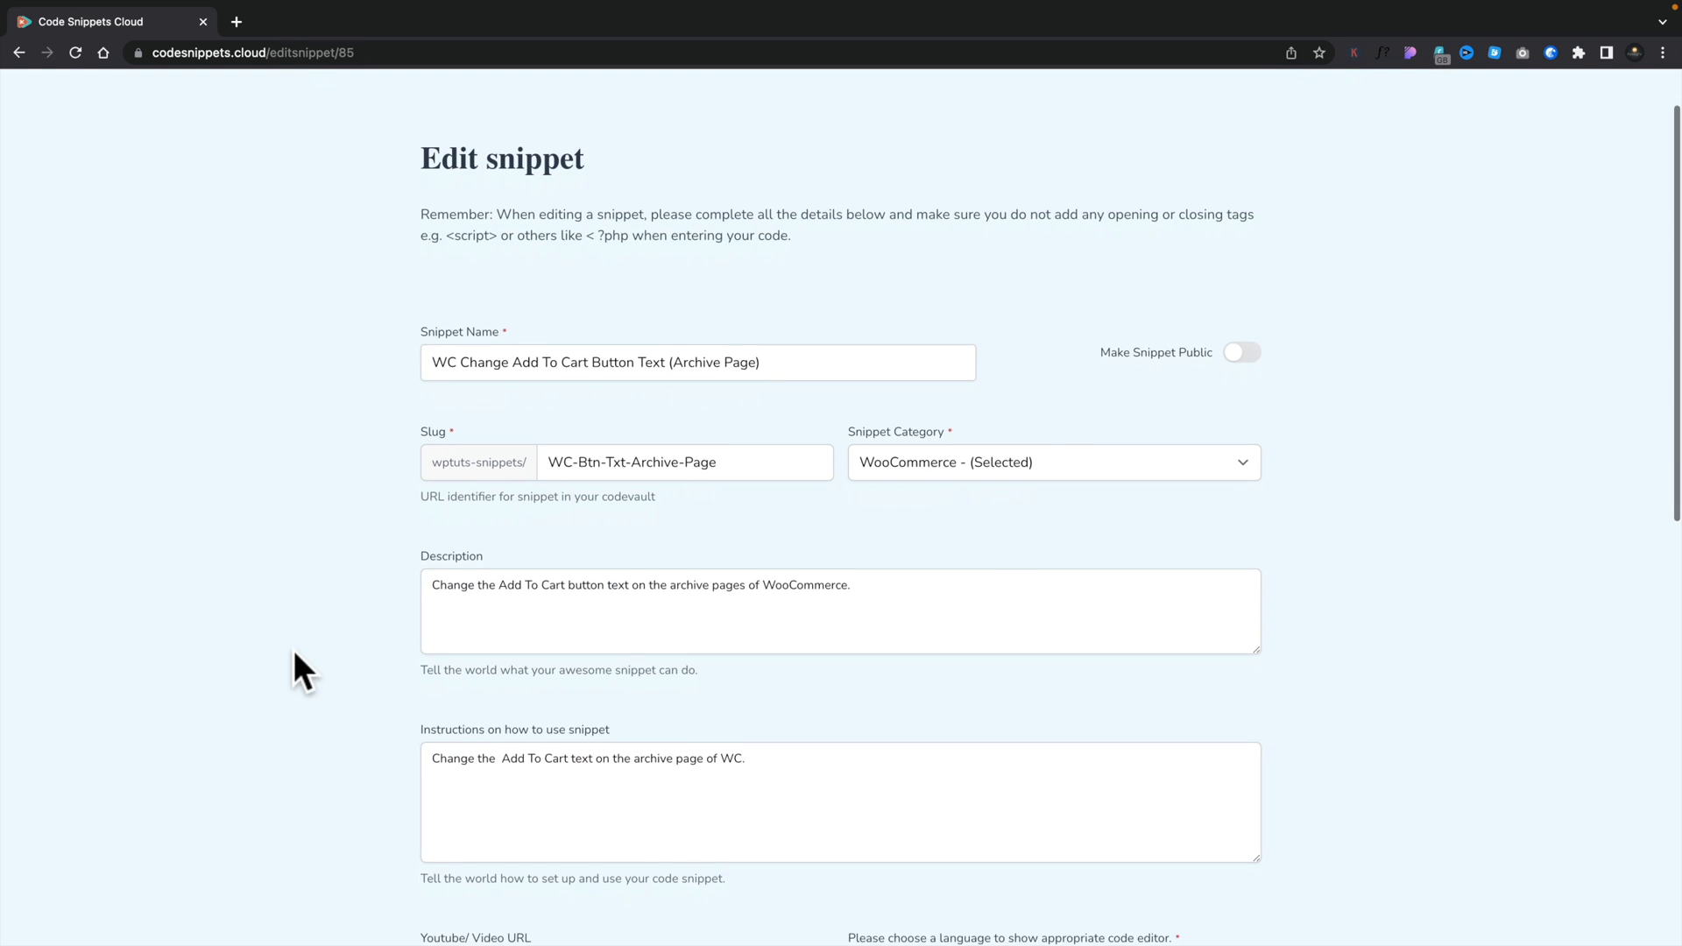
Save the Add To Cart snippet from the bottom of the Edit snippet form.
{"action": "scroll", "scroll_direction": "down", "scroll_amount": 3}
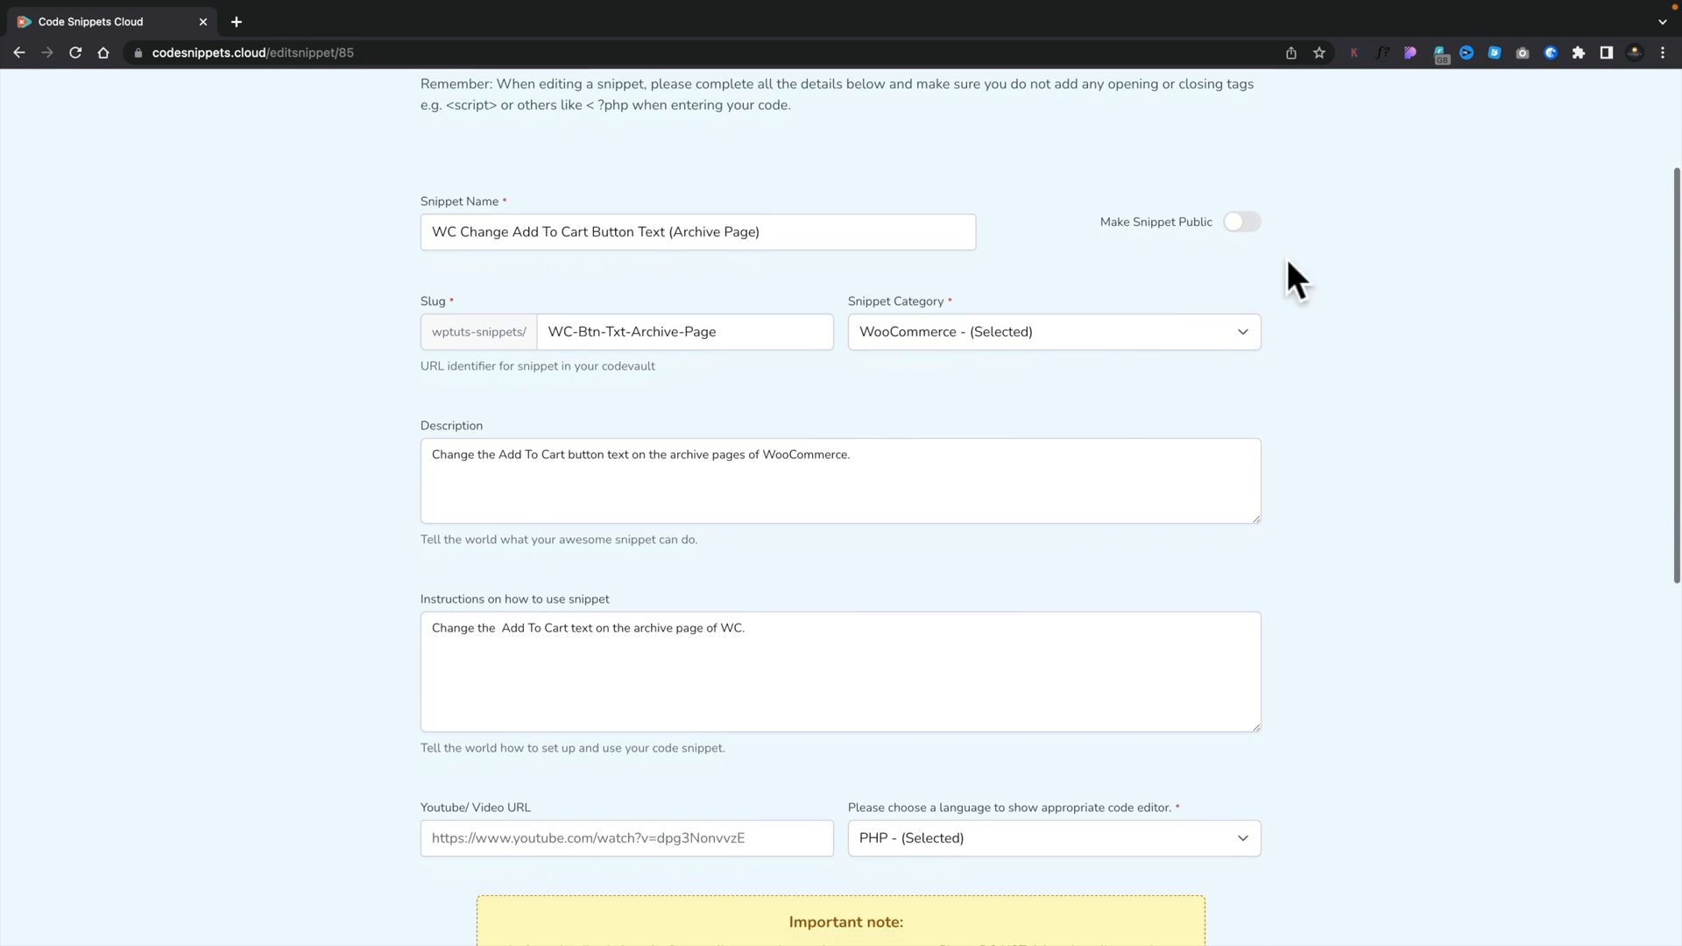
{"action": "scroll", "scroll_direction": "down", "scroll_amount": 3}
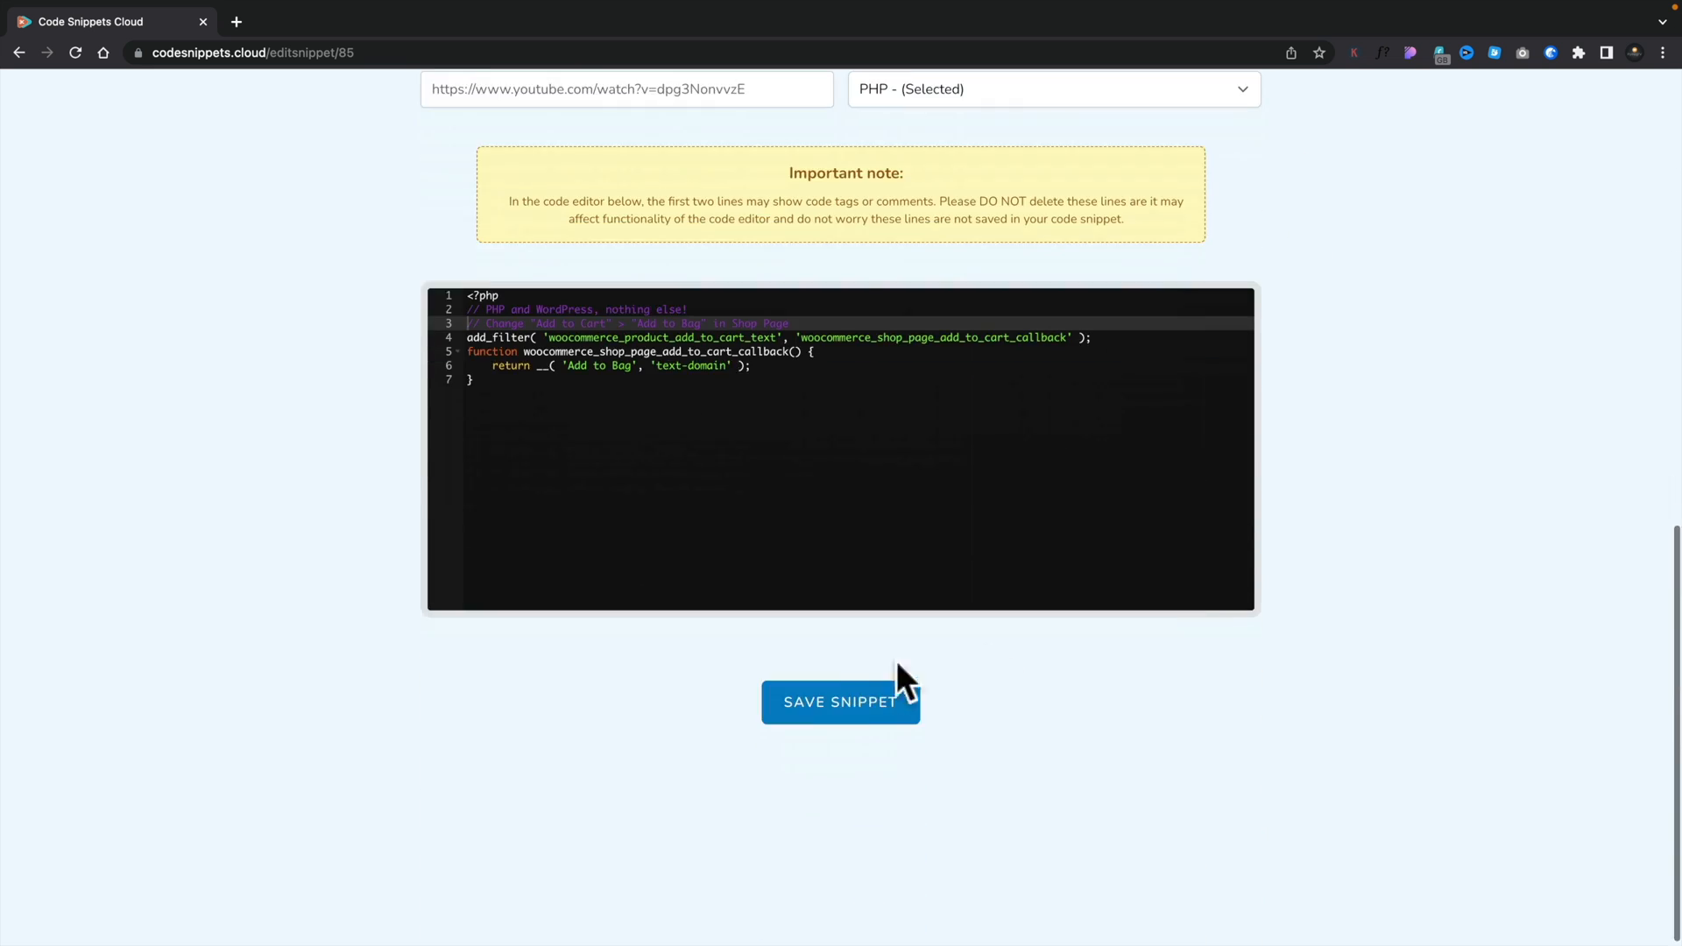
{"action": "left_click", "coordinate": [840, 701]}
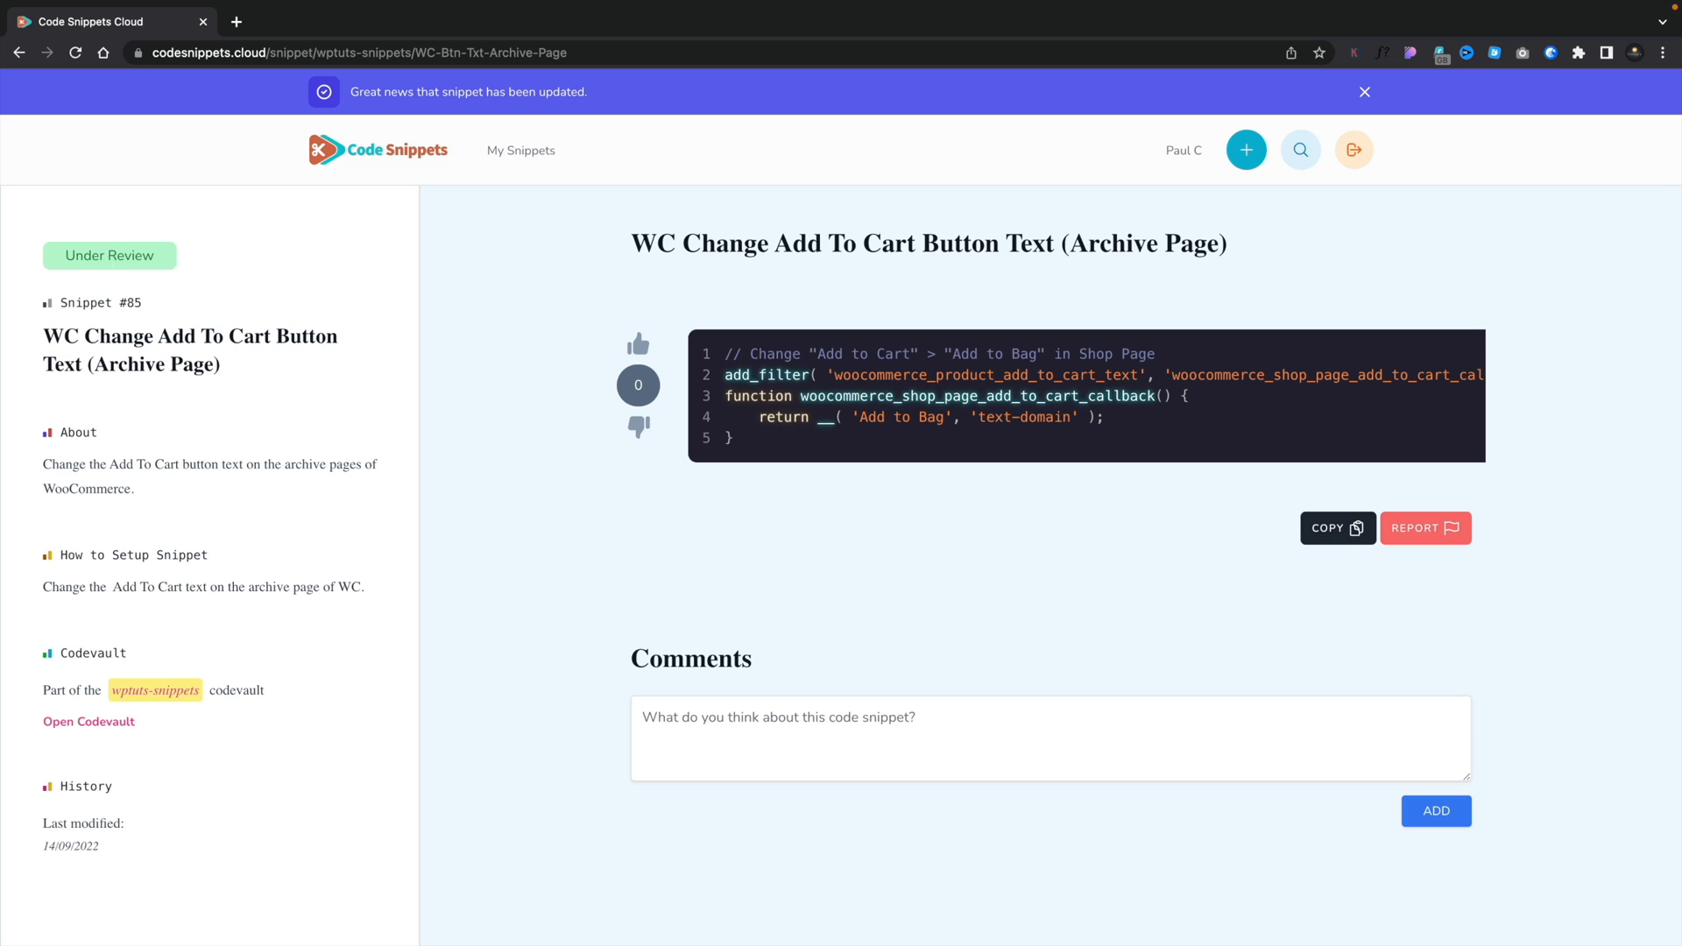
{"action": "mouse_move", "coordinate": [114, 255]}
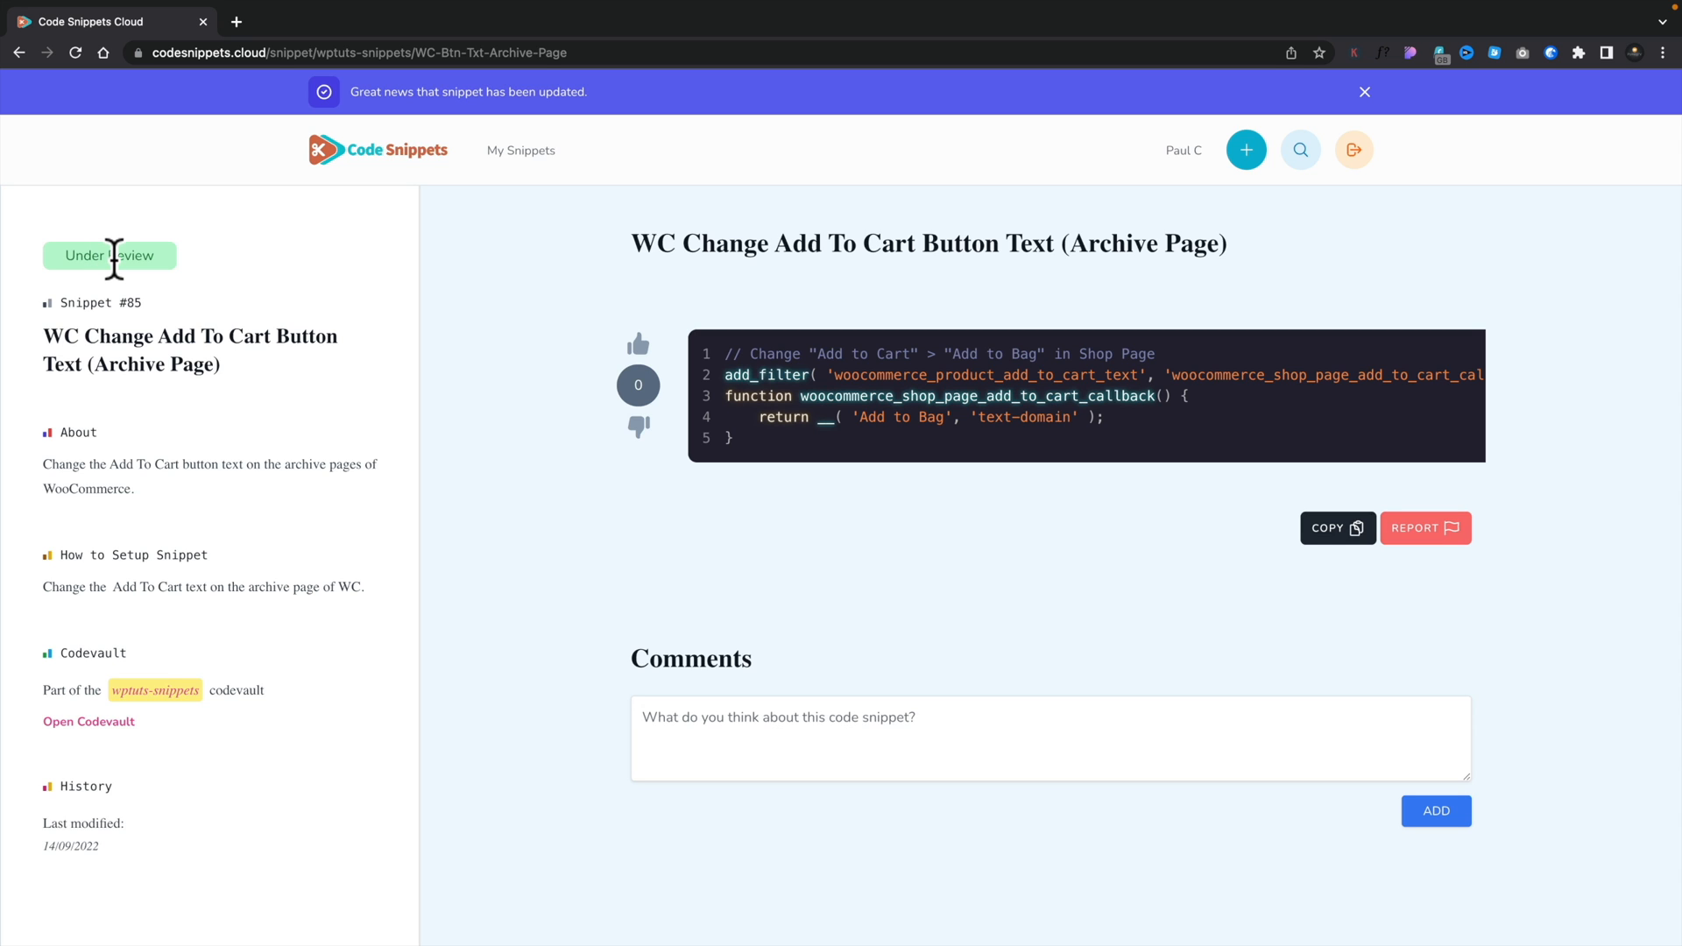
Return to My Snippets and check the Add To Cart snippet under Your Snippets Under Review.
{"action": "left_click", "coordinate": [520, 150]}
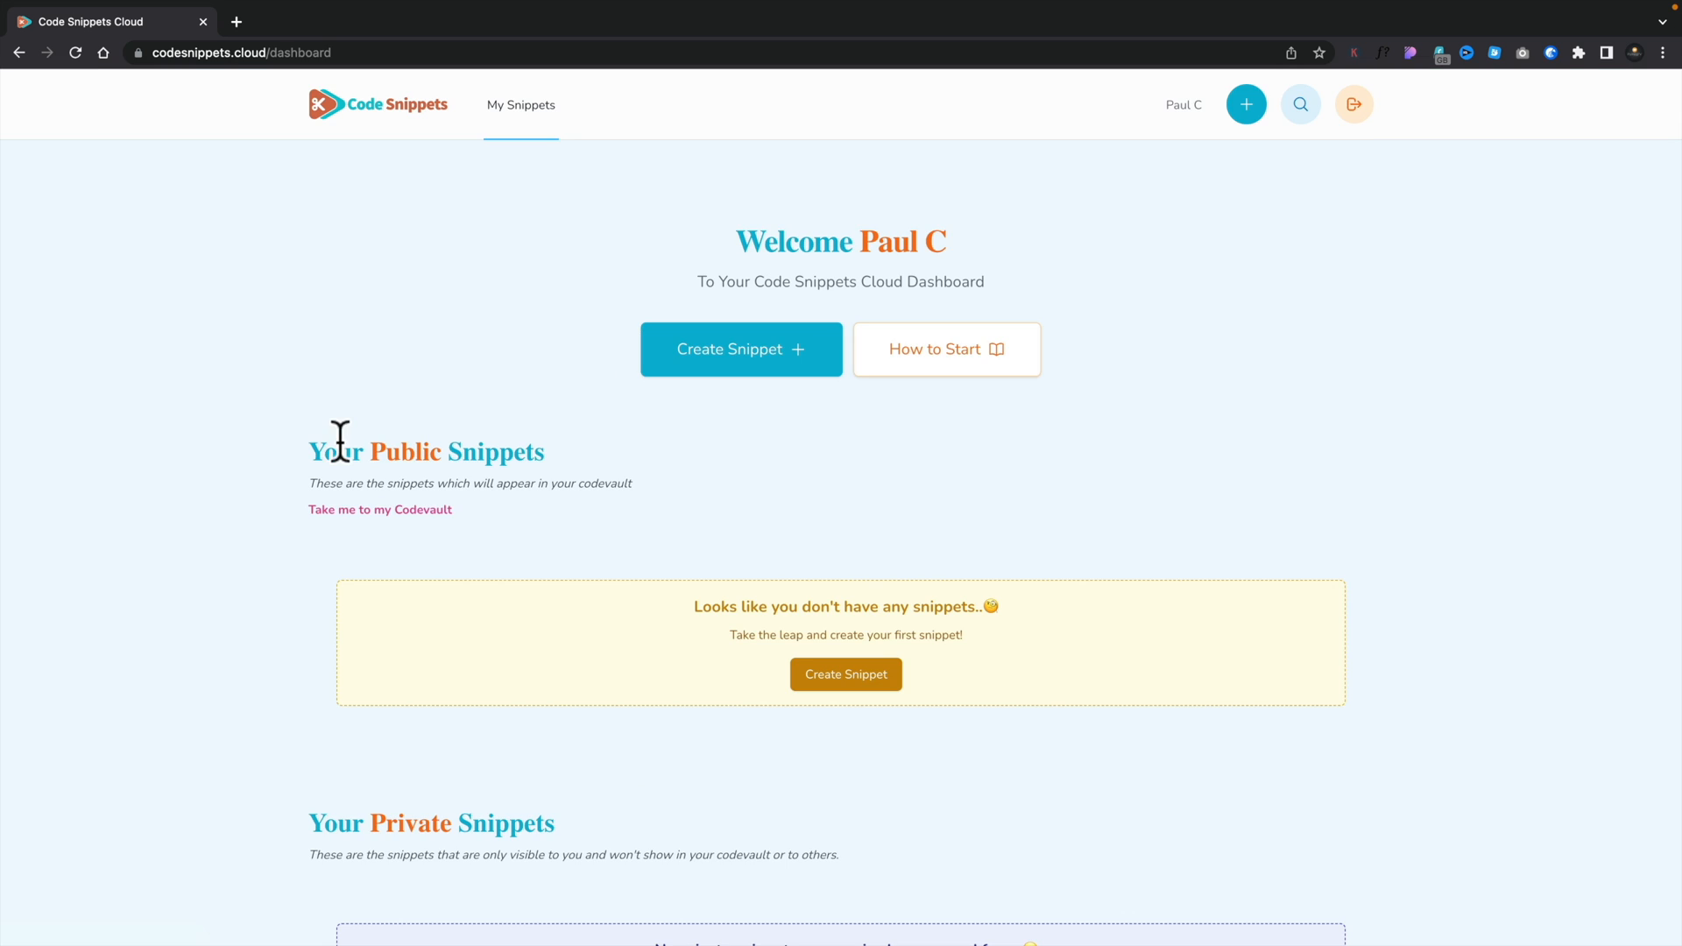
{"action": "scroll", "scroll_direction": "down", "scroll_amount": 3}
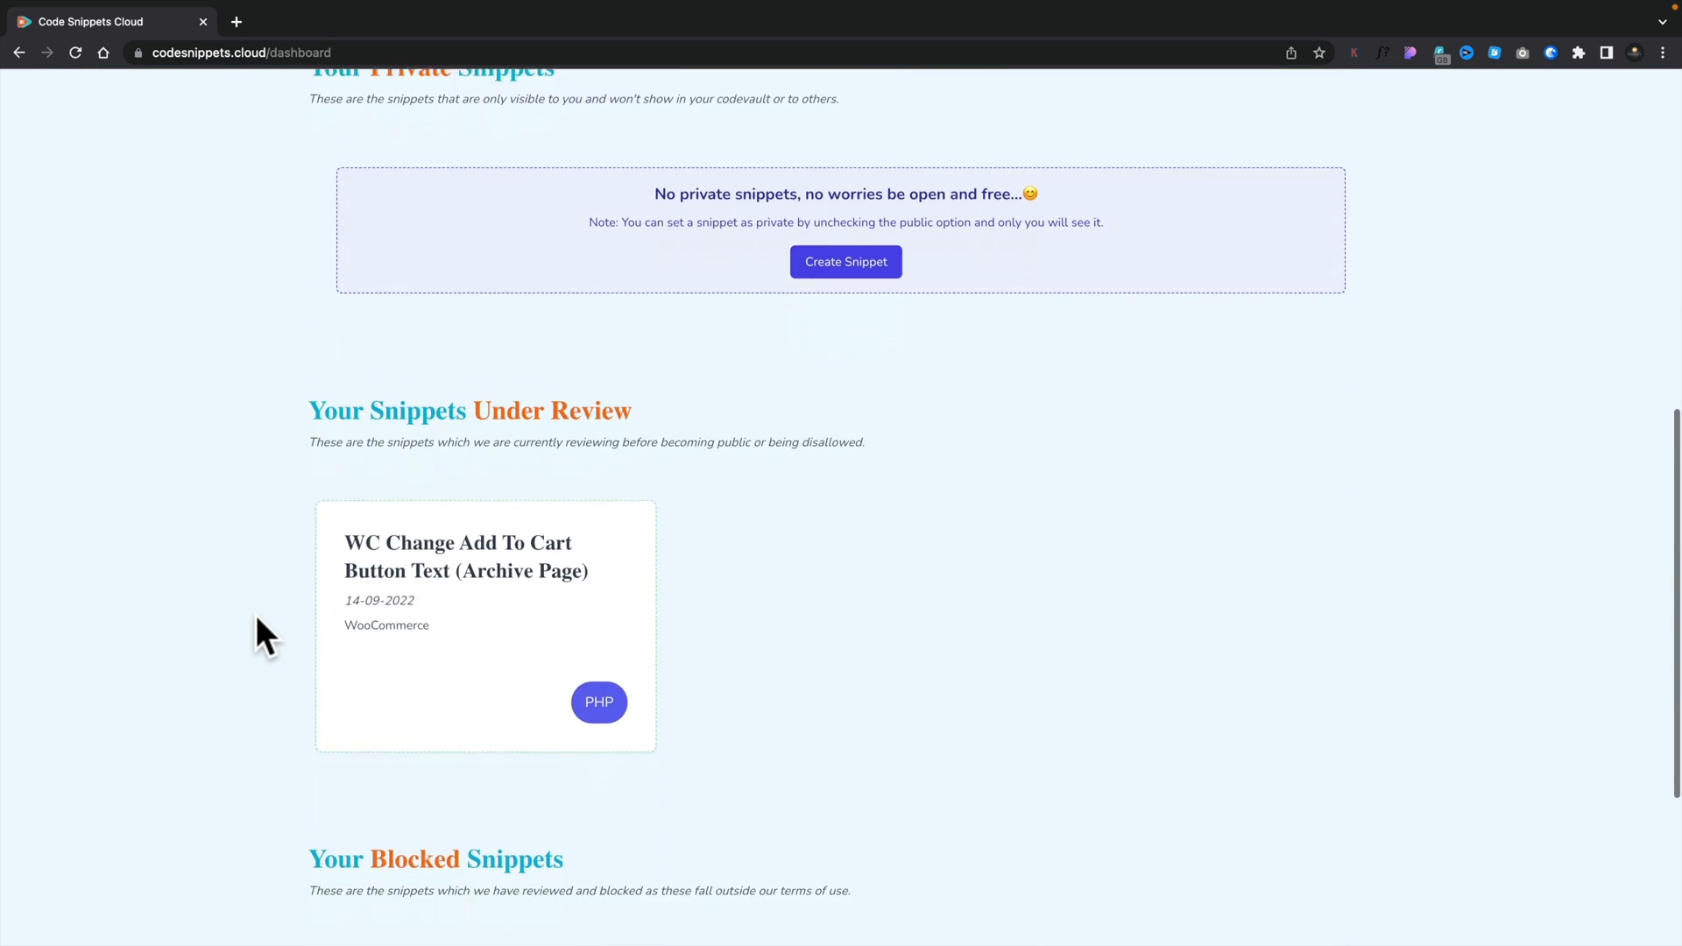
{"action": "scroll", "scroll_direction": "down", "scroll_amount": 3}
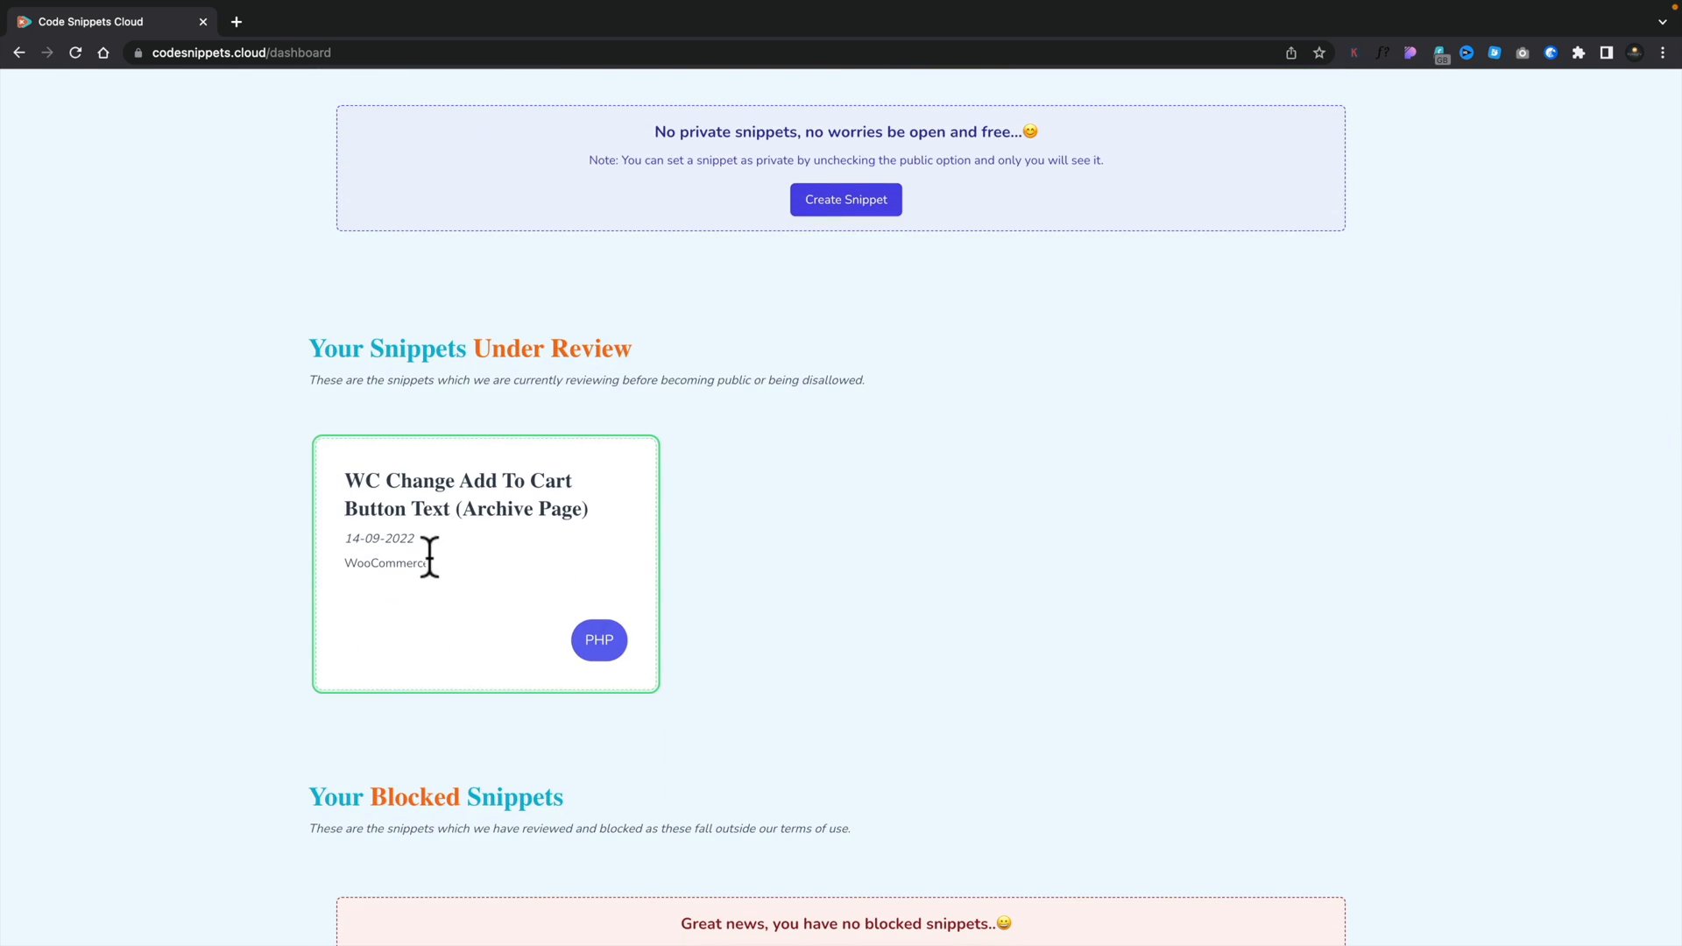
{"action": "scroll", "scroll_direction": "up", "scroll_amount": 3}
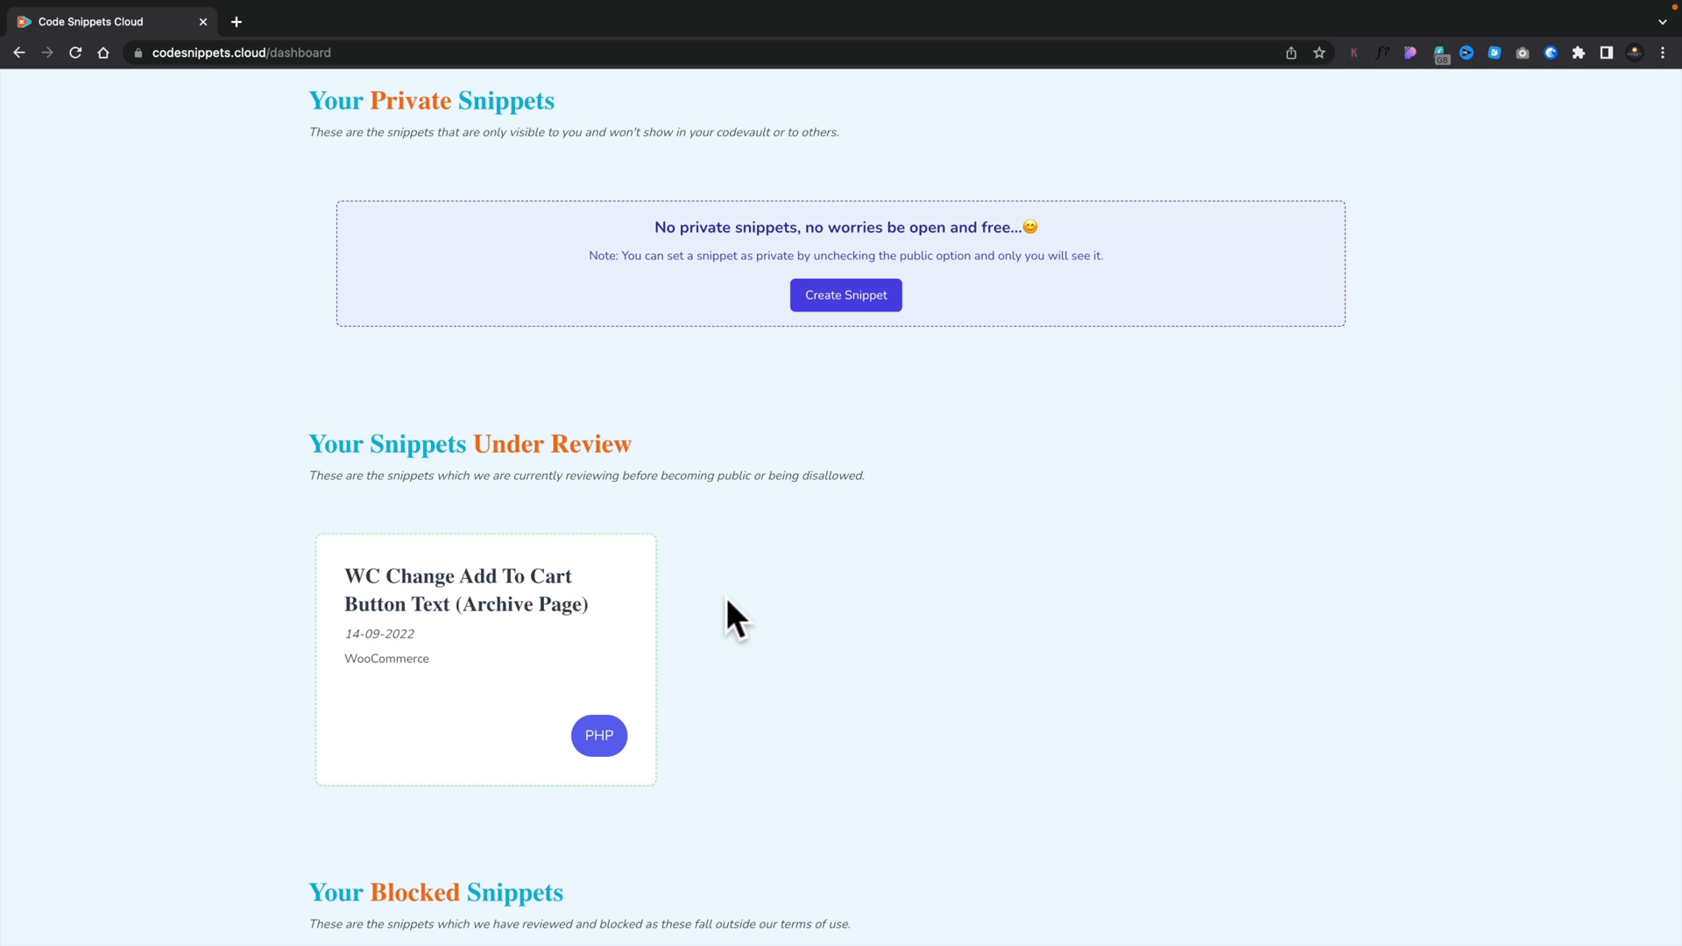
{"action": "scroll", "scroll_direction": "down", "scroll_amount": 3}
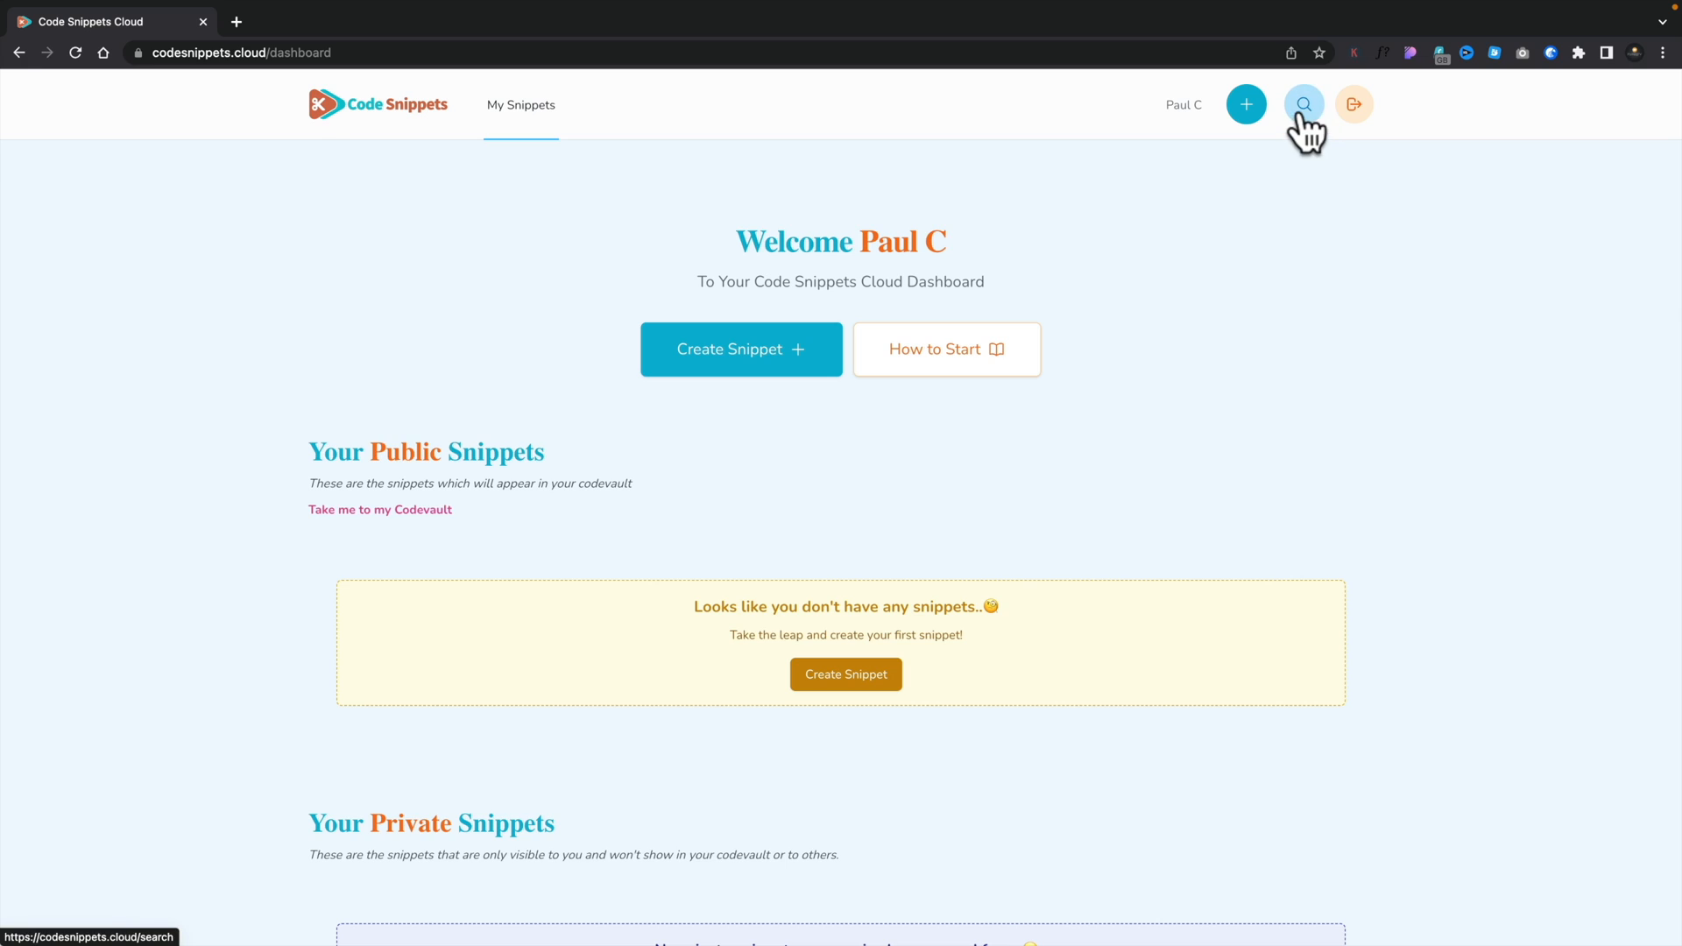
Search public snippets for 'cart', then for 'woocom' to list WooCommerce results.
{"action": "left_click", "coordinate": [1301, 104]}
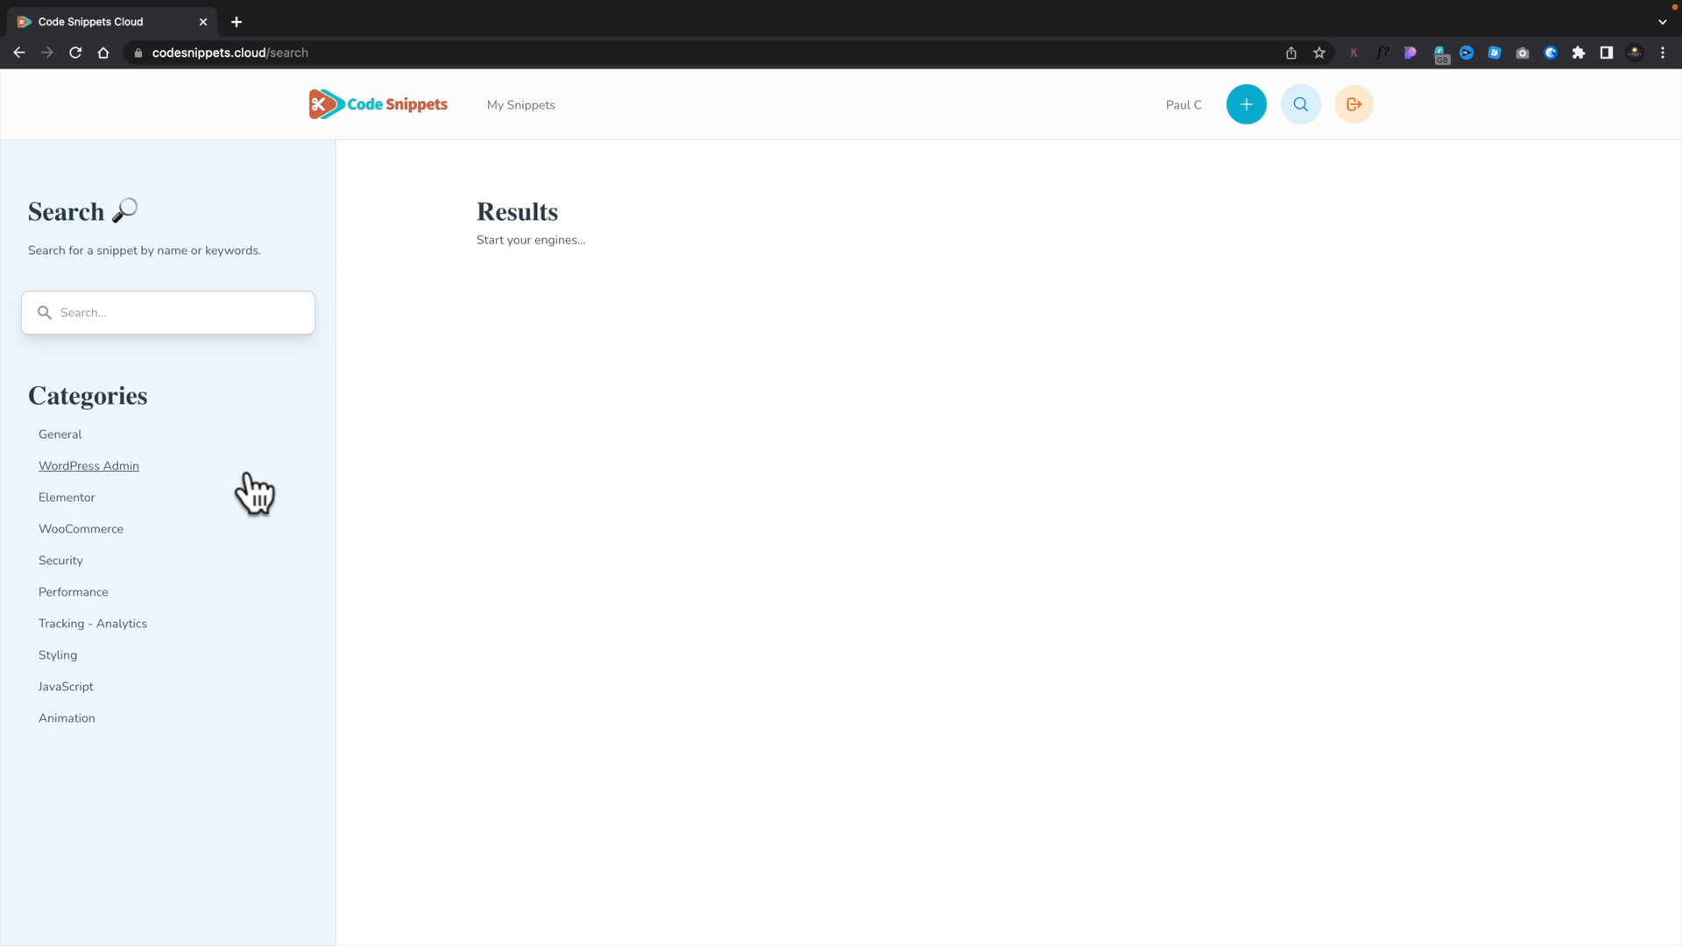
{"action": "mouse_move", "coordinate": [252, 493]}
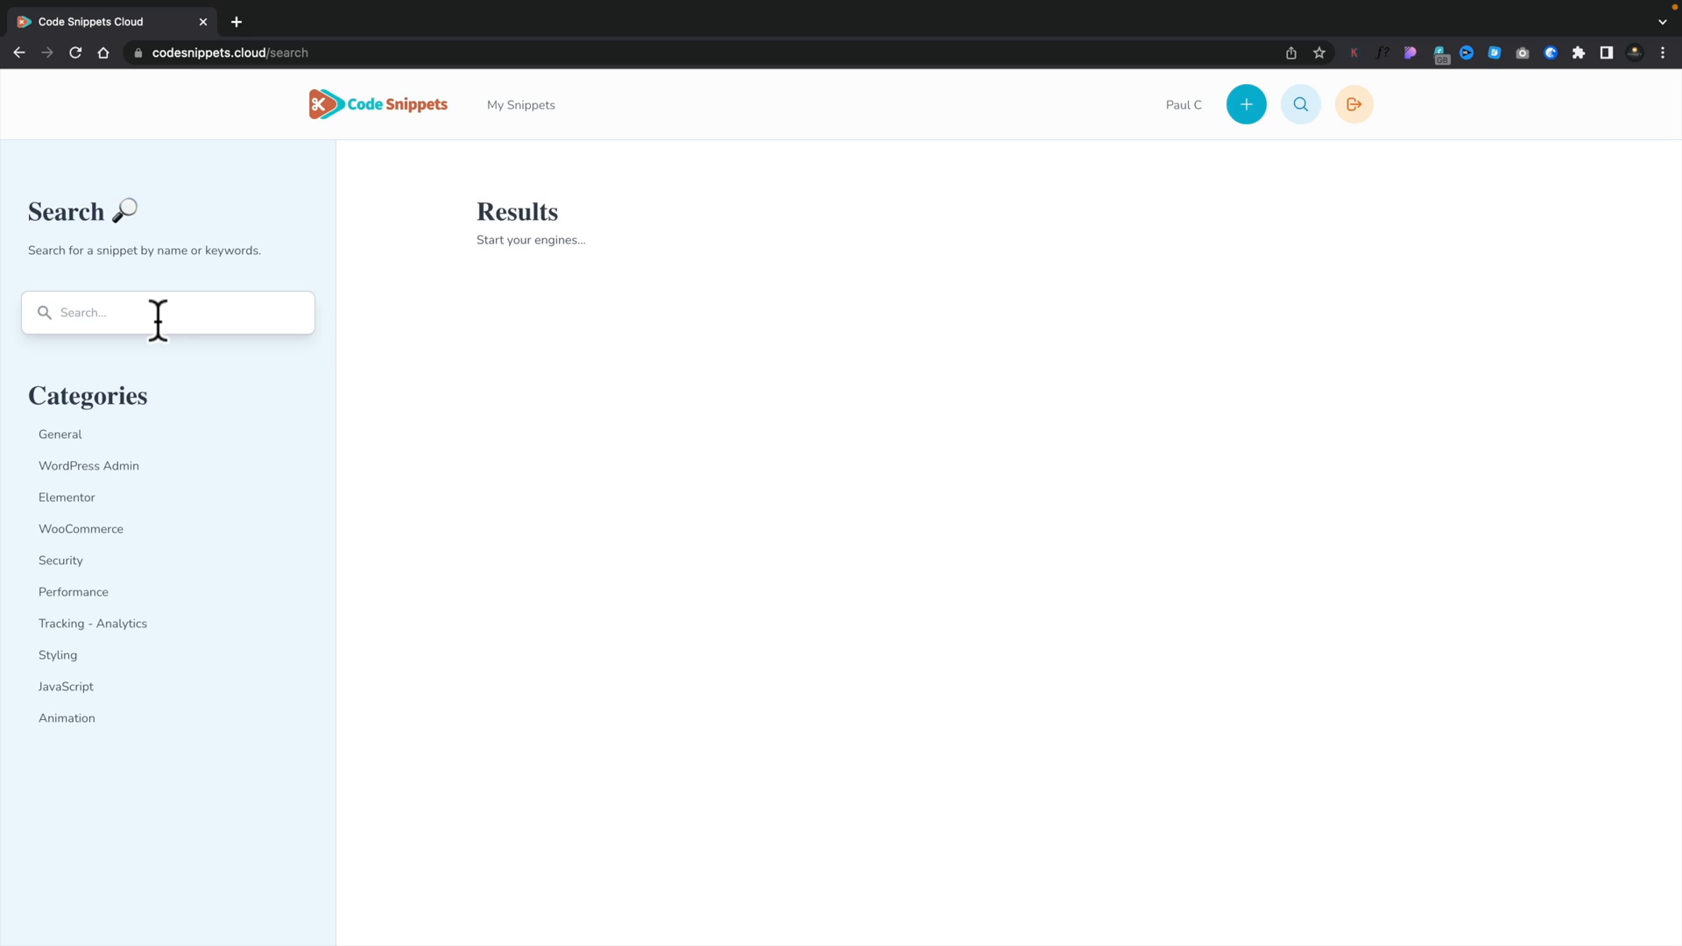
{"action": "type", "text": "cart"}
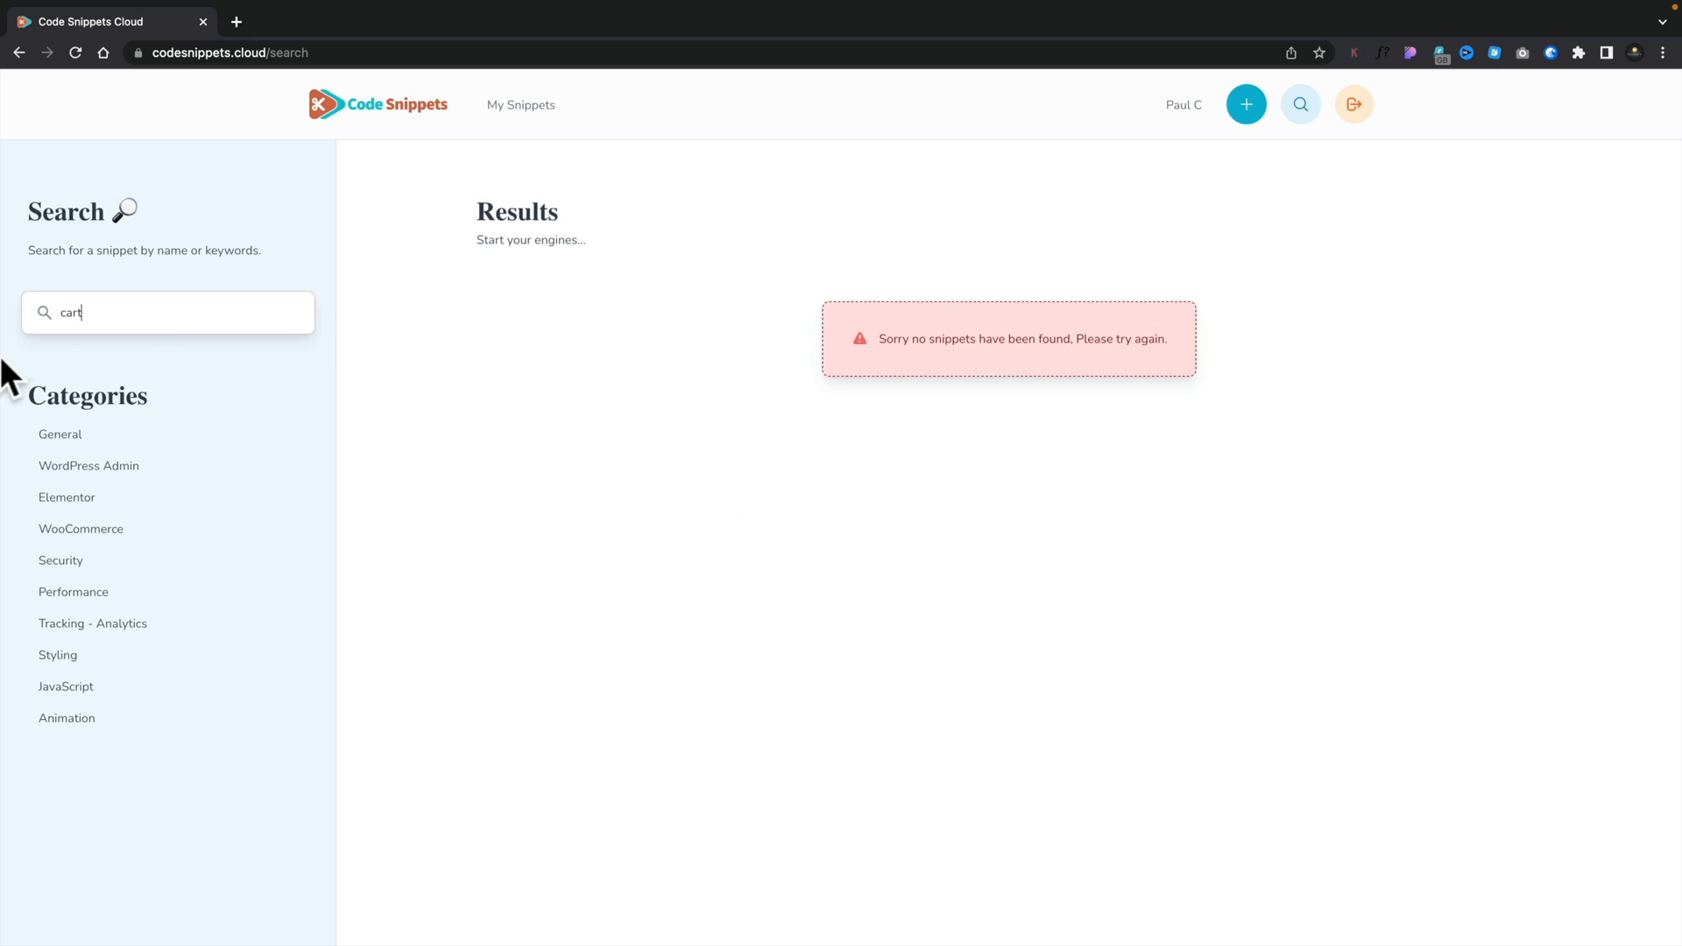
{"action": "type", "text": "woocom"}
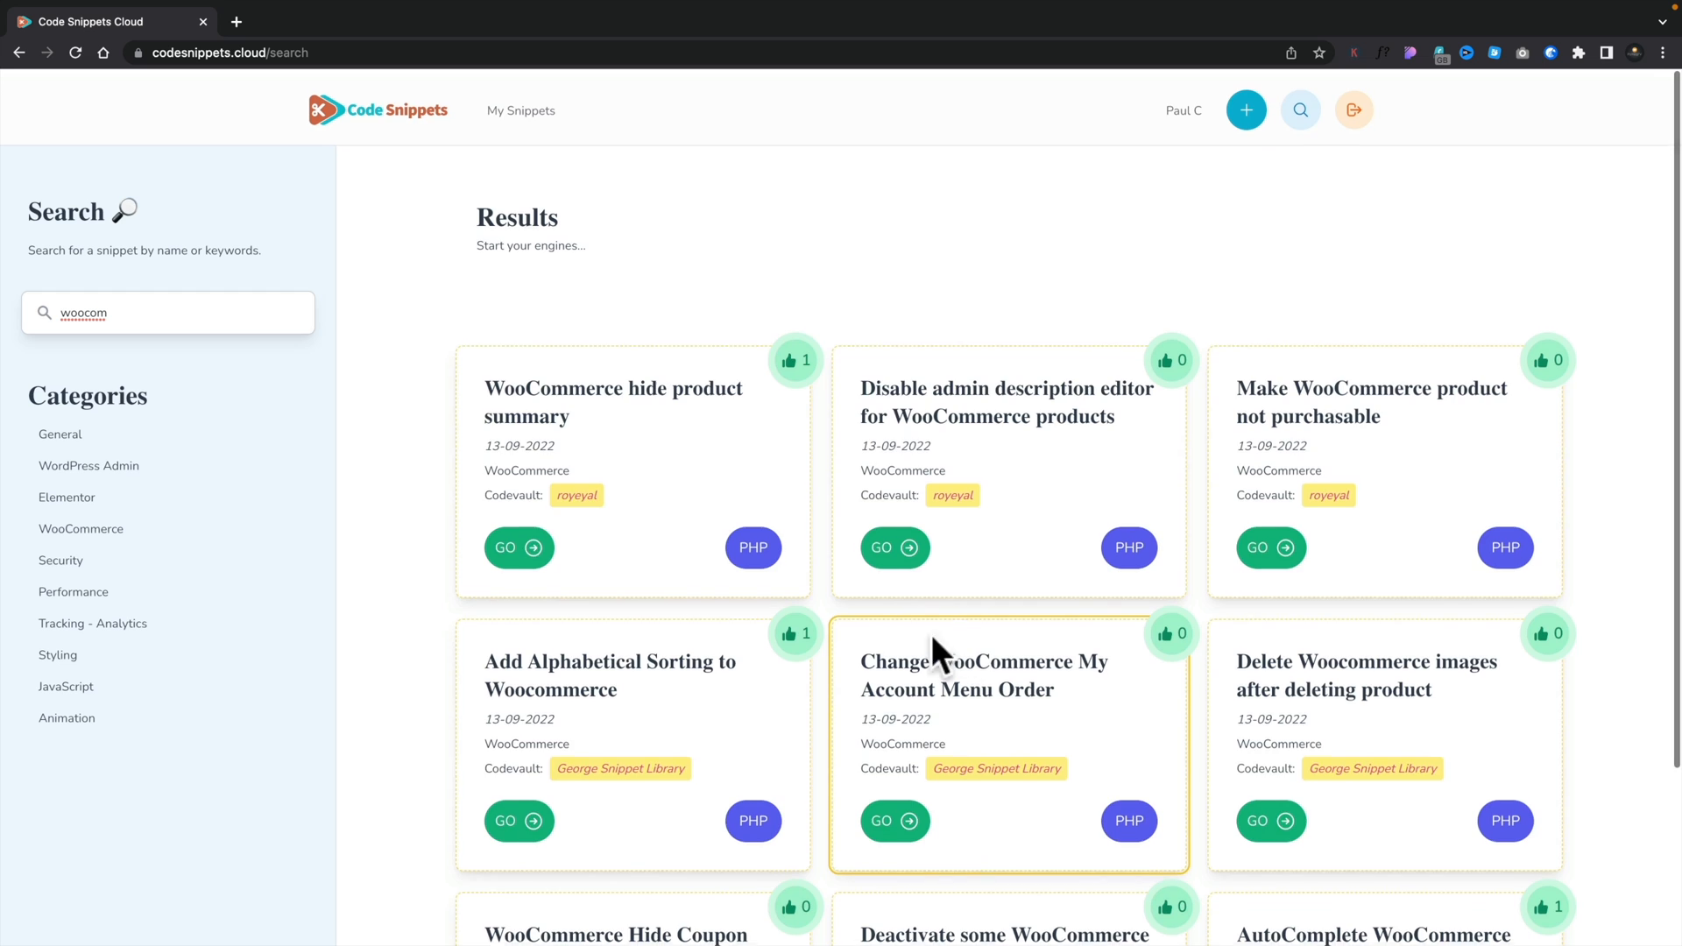
{"action": "left_click", "coordinate": [518, 547]}
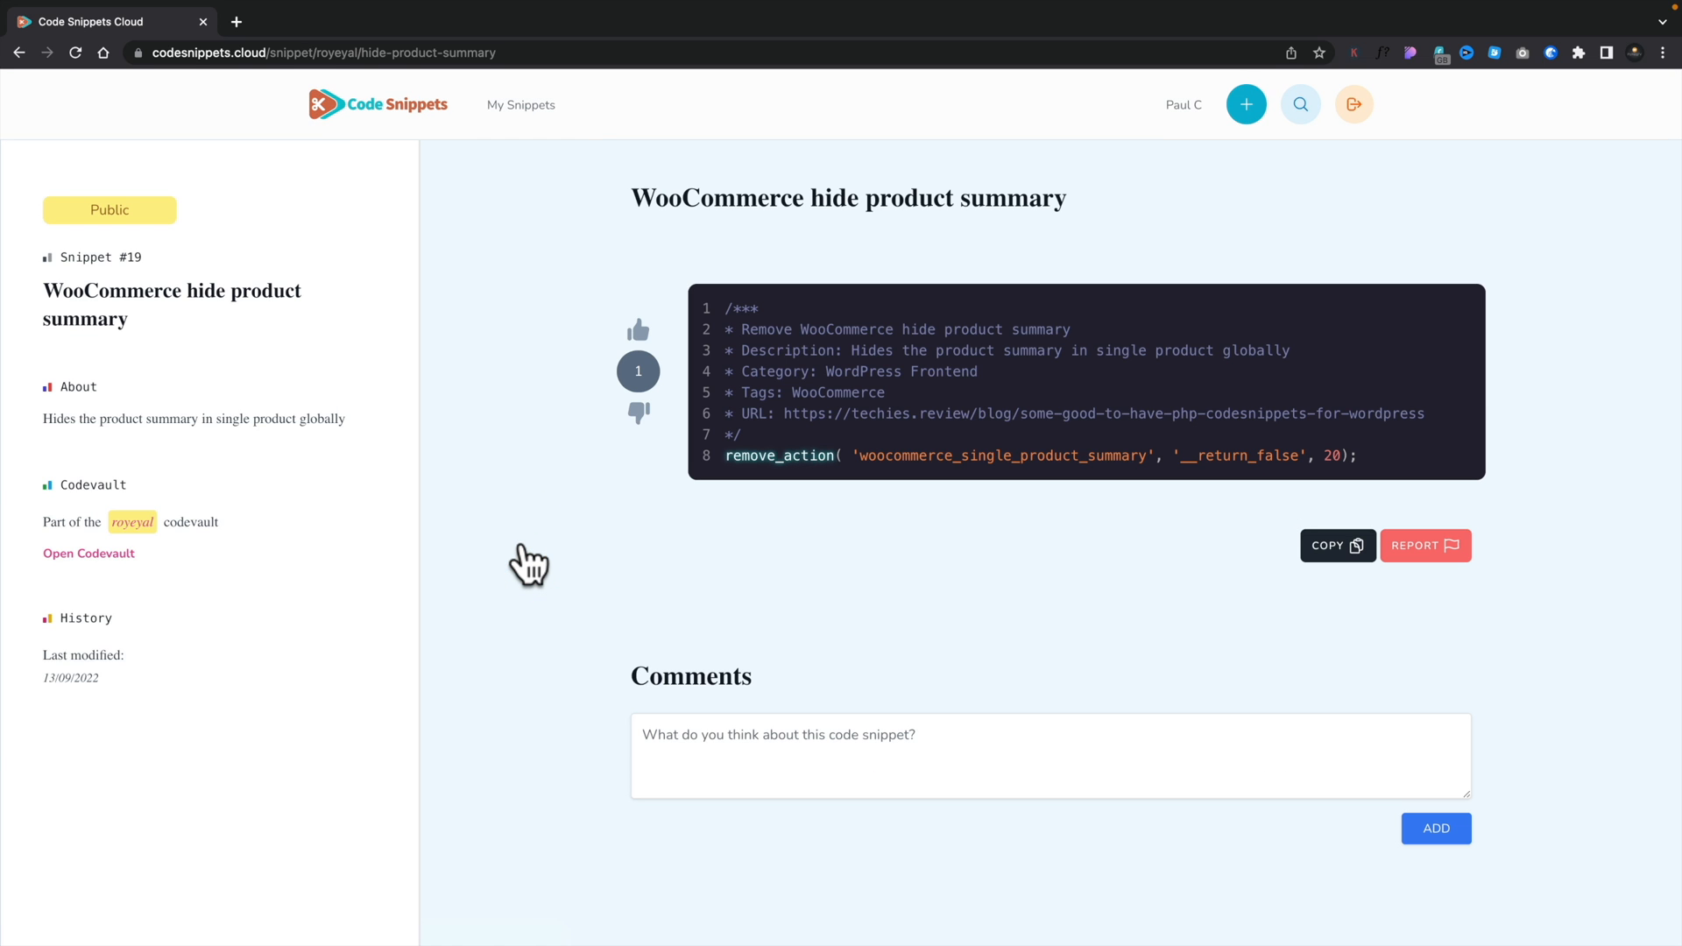
{"action": "mouse_move", "coordinate": [147, 329]}
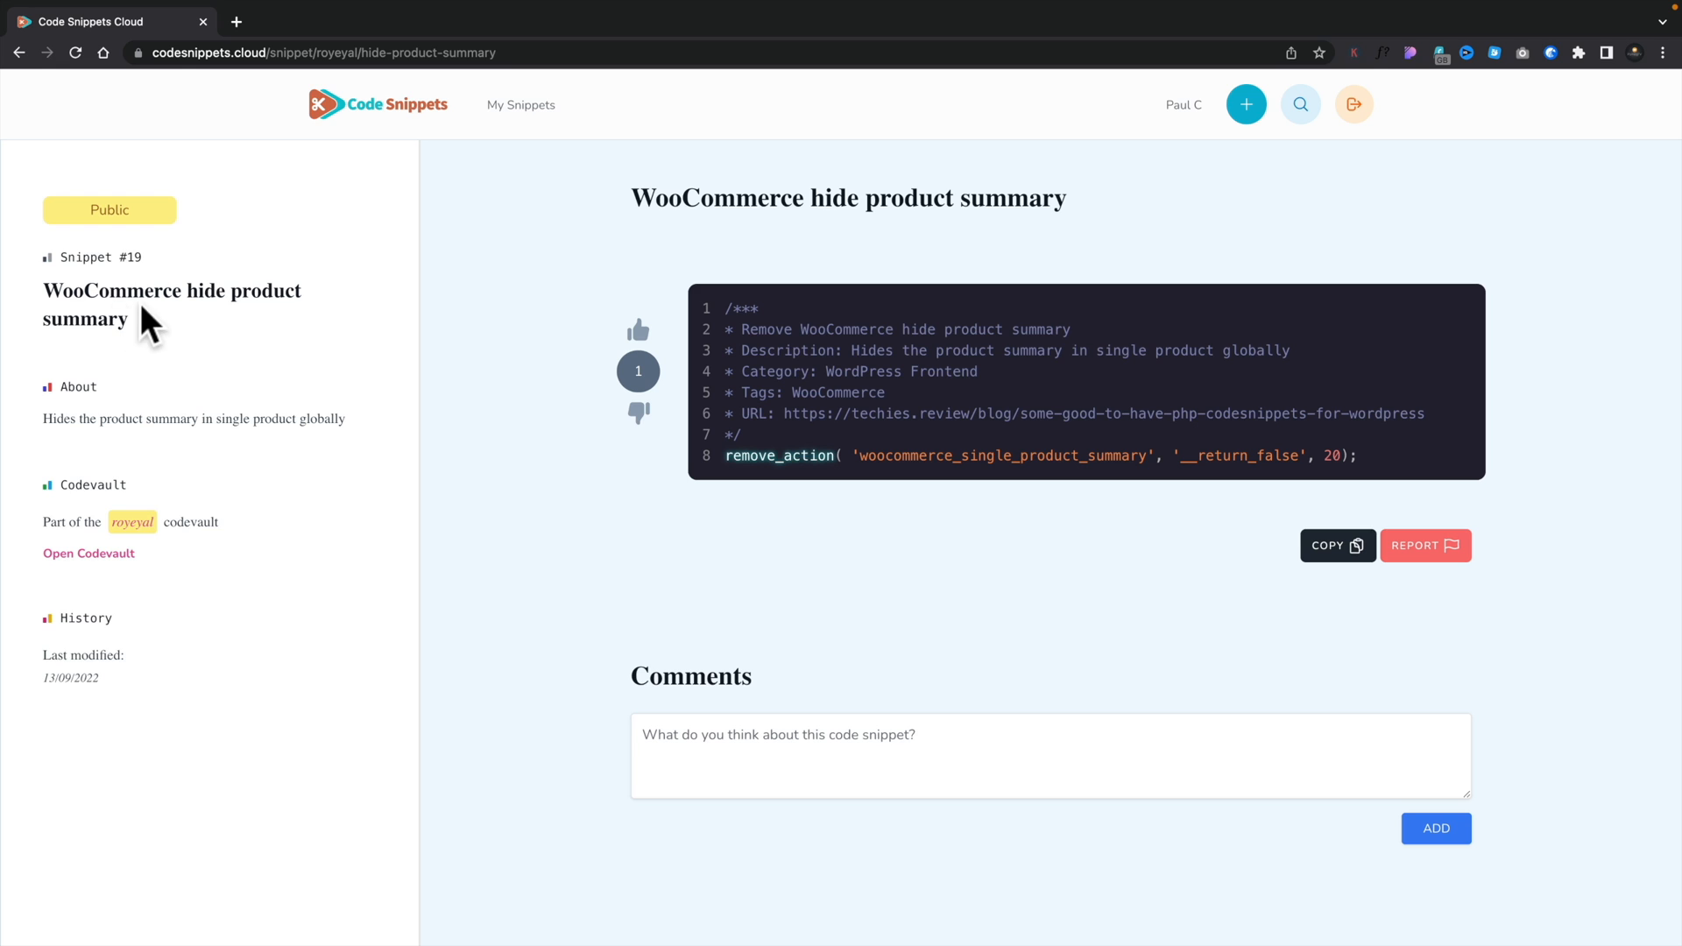
{"action": "mouse_move", "coordinate": [128, 258]}
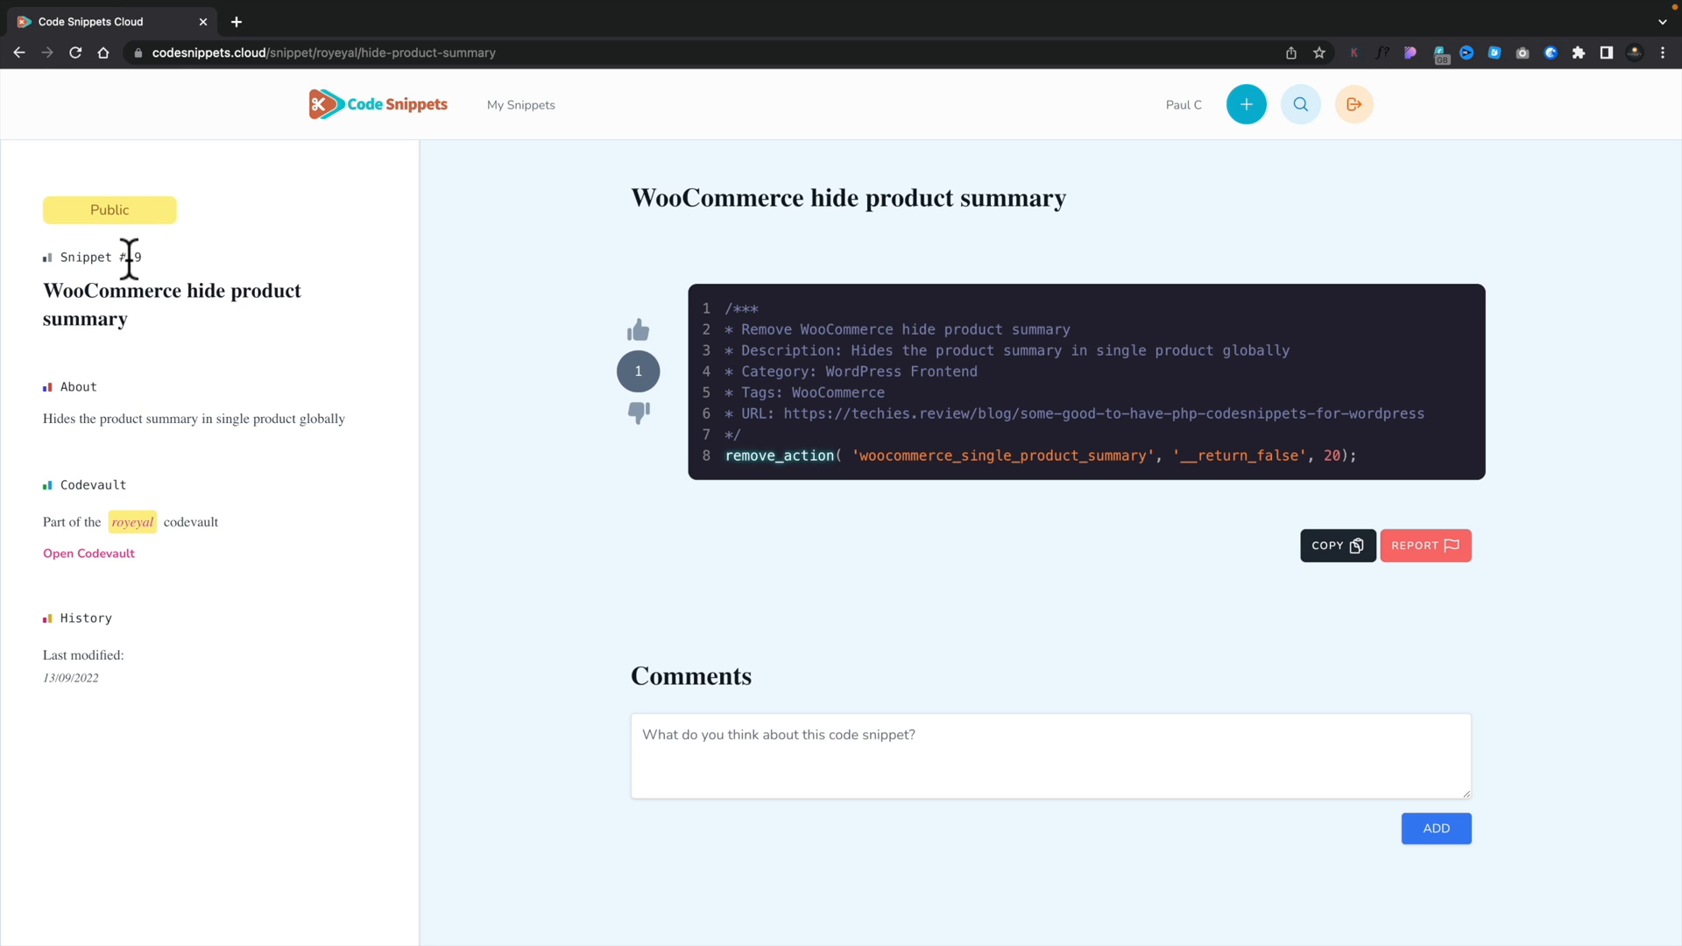
{"action": "mouse_move", "coordinate": [134, 382]}
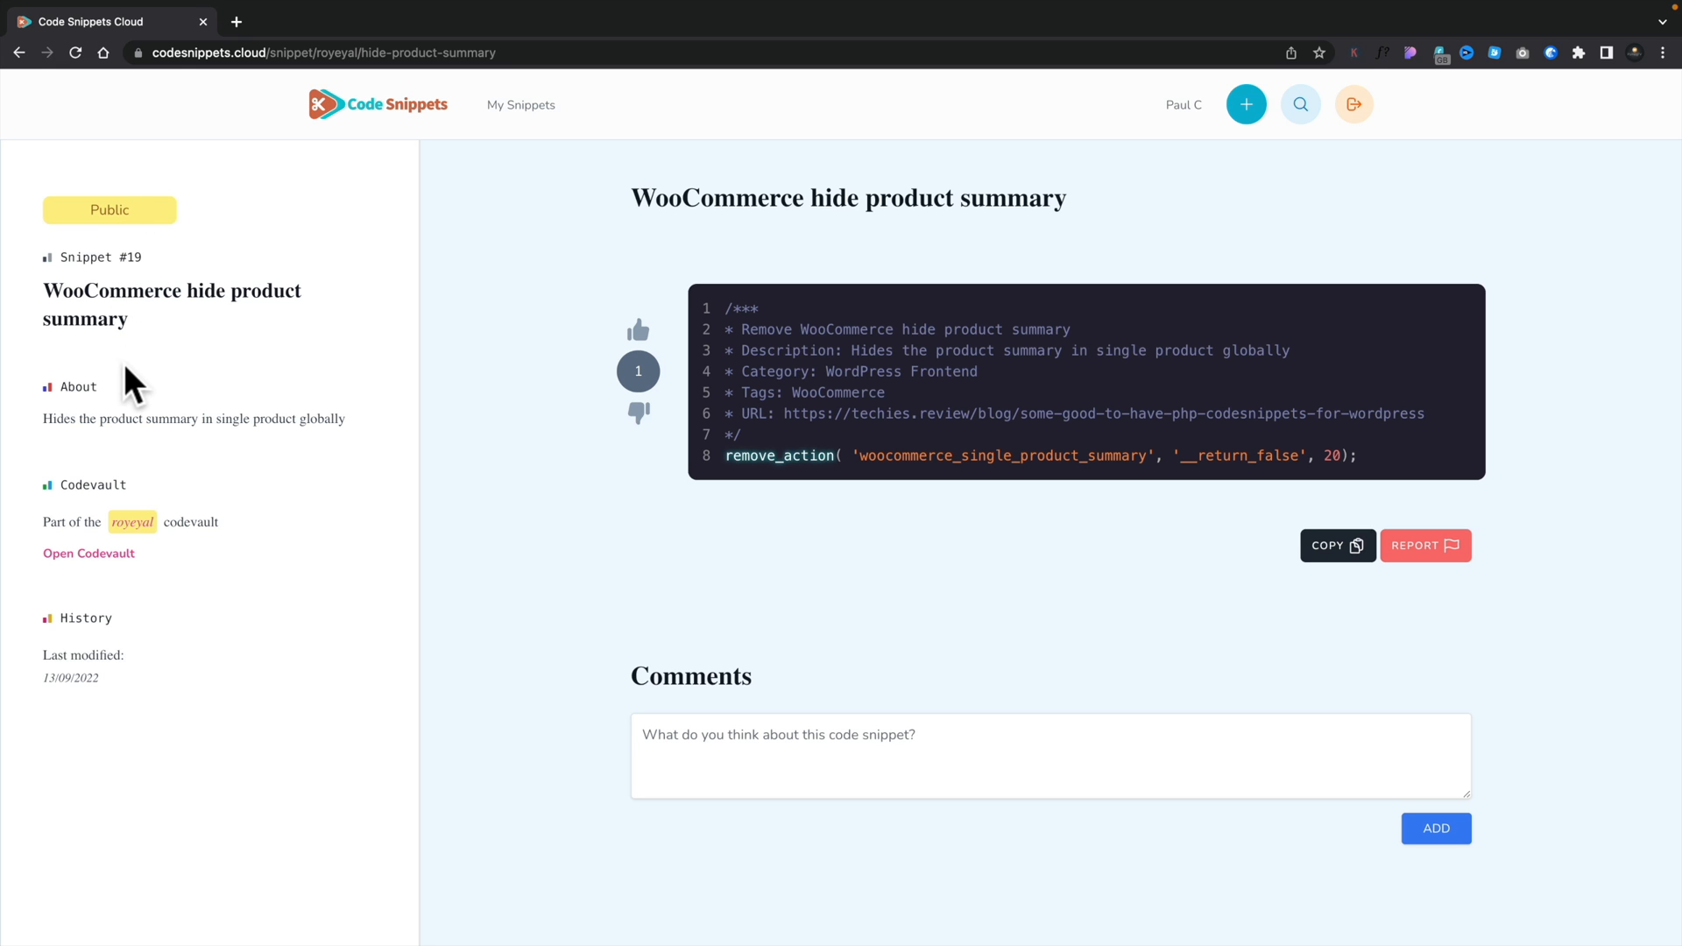
{"action": "mouse_move", "coordinate": [88, 658]}
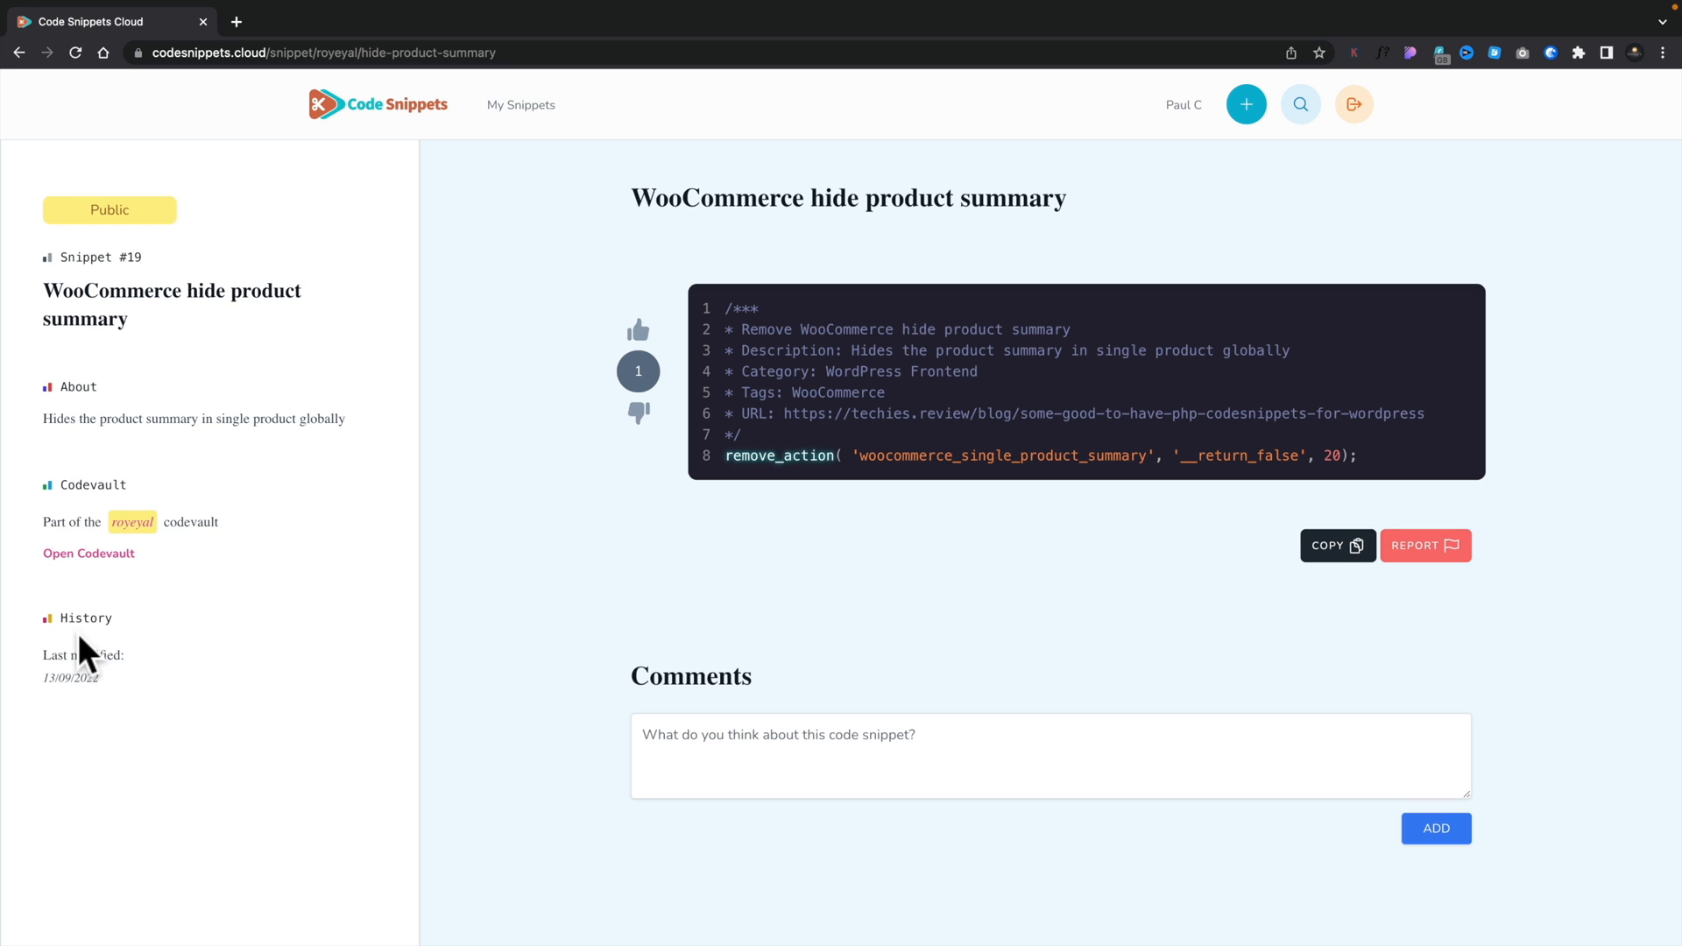
{"action": "mouse_move", "coordinate": [206, 459]}
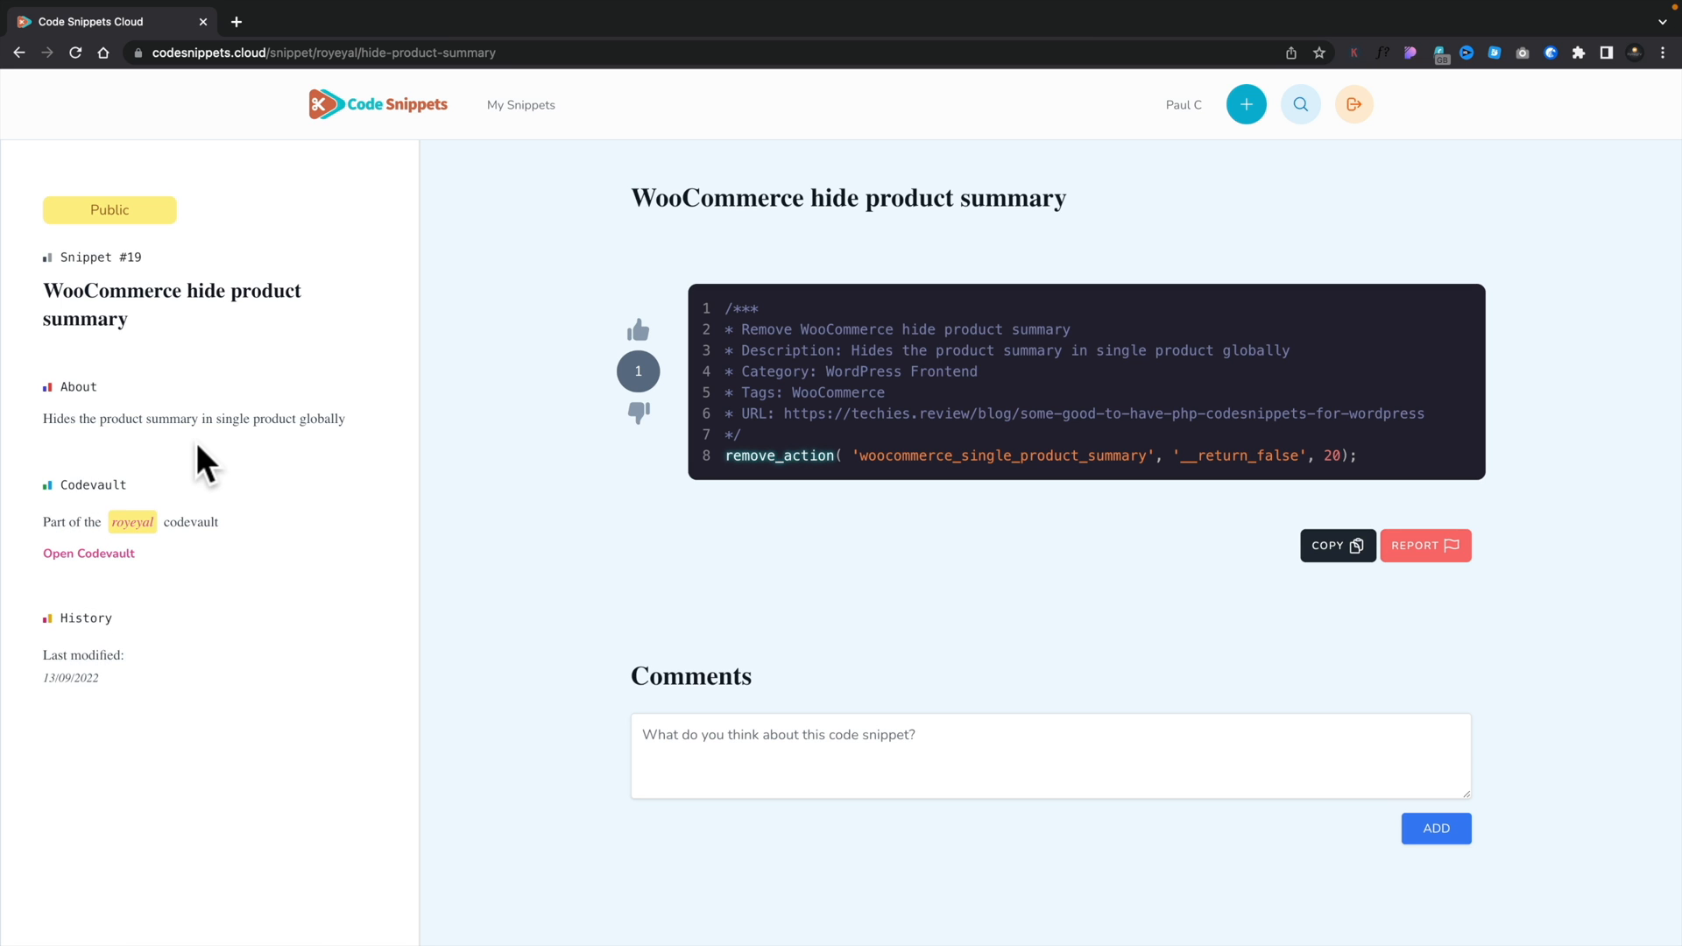
Filter the snippet search to the WordPress Admin category.
{"action": "left_click", "coordinate": [1300, 104]}
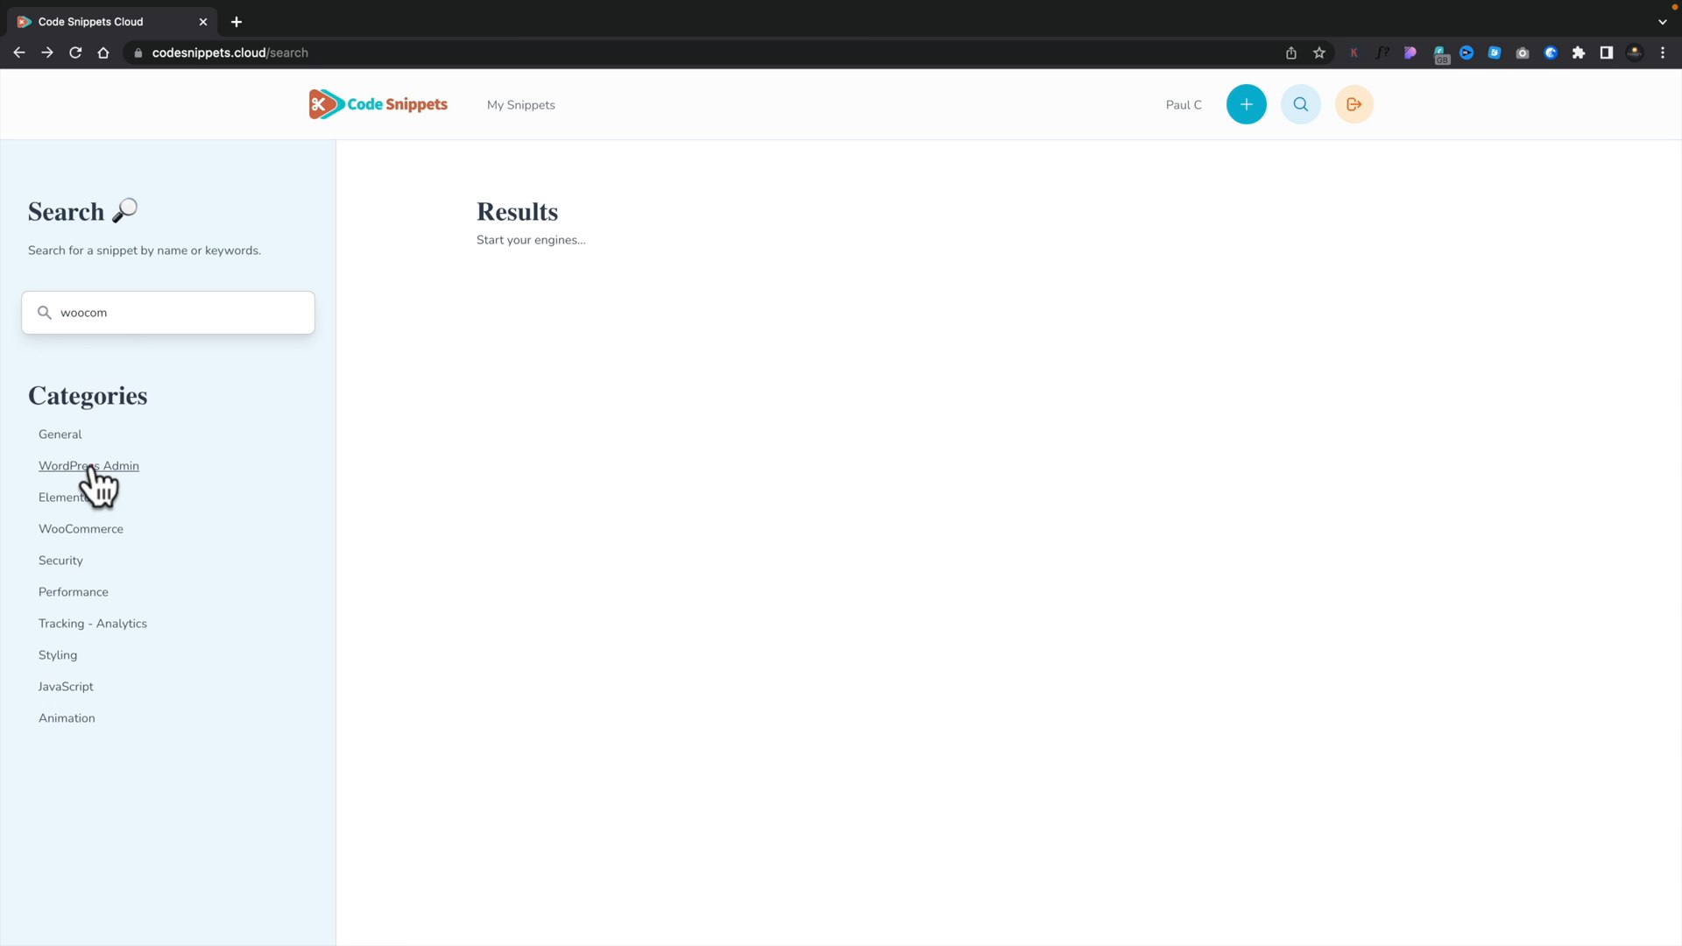
{"action": "left_click", "coordinate": [88, 466]}
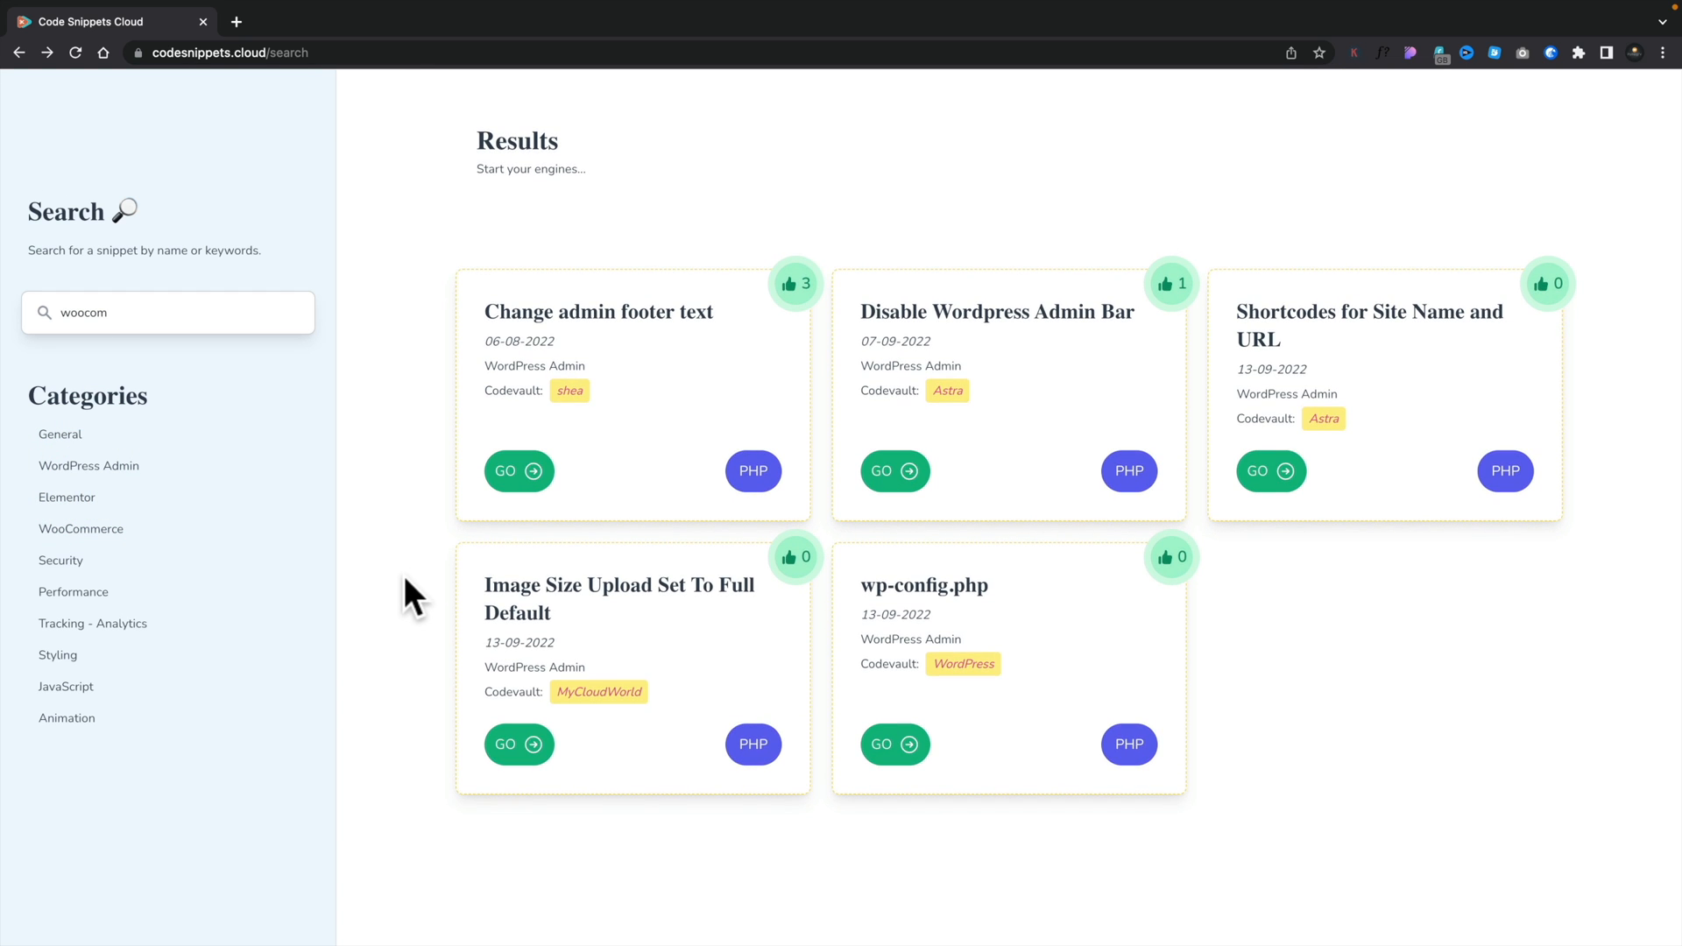
{"action": "mouse_move", "coordinate": [761, 498]}
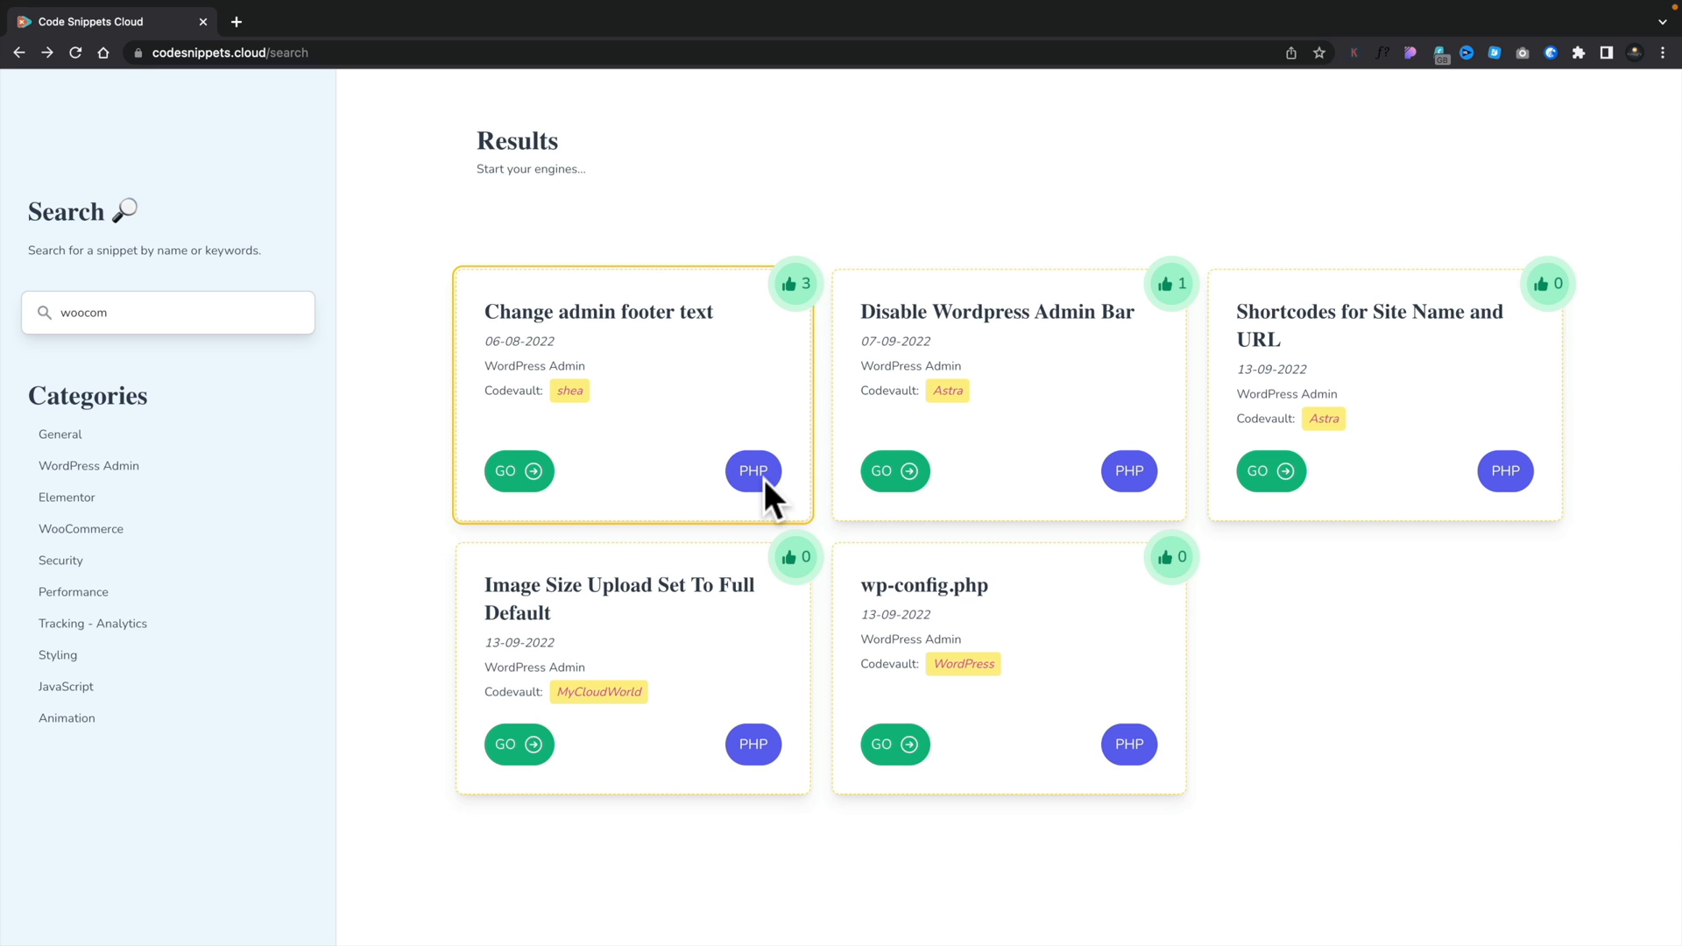
{"action": "mouse_move", "coordinate": [949, 318]}
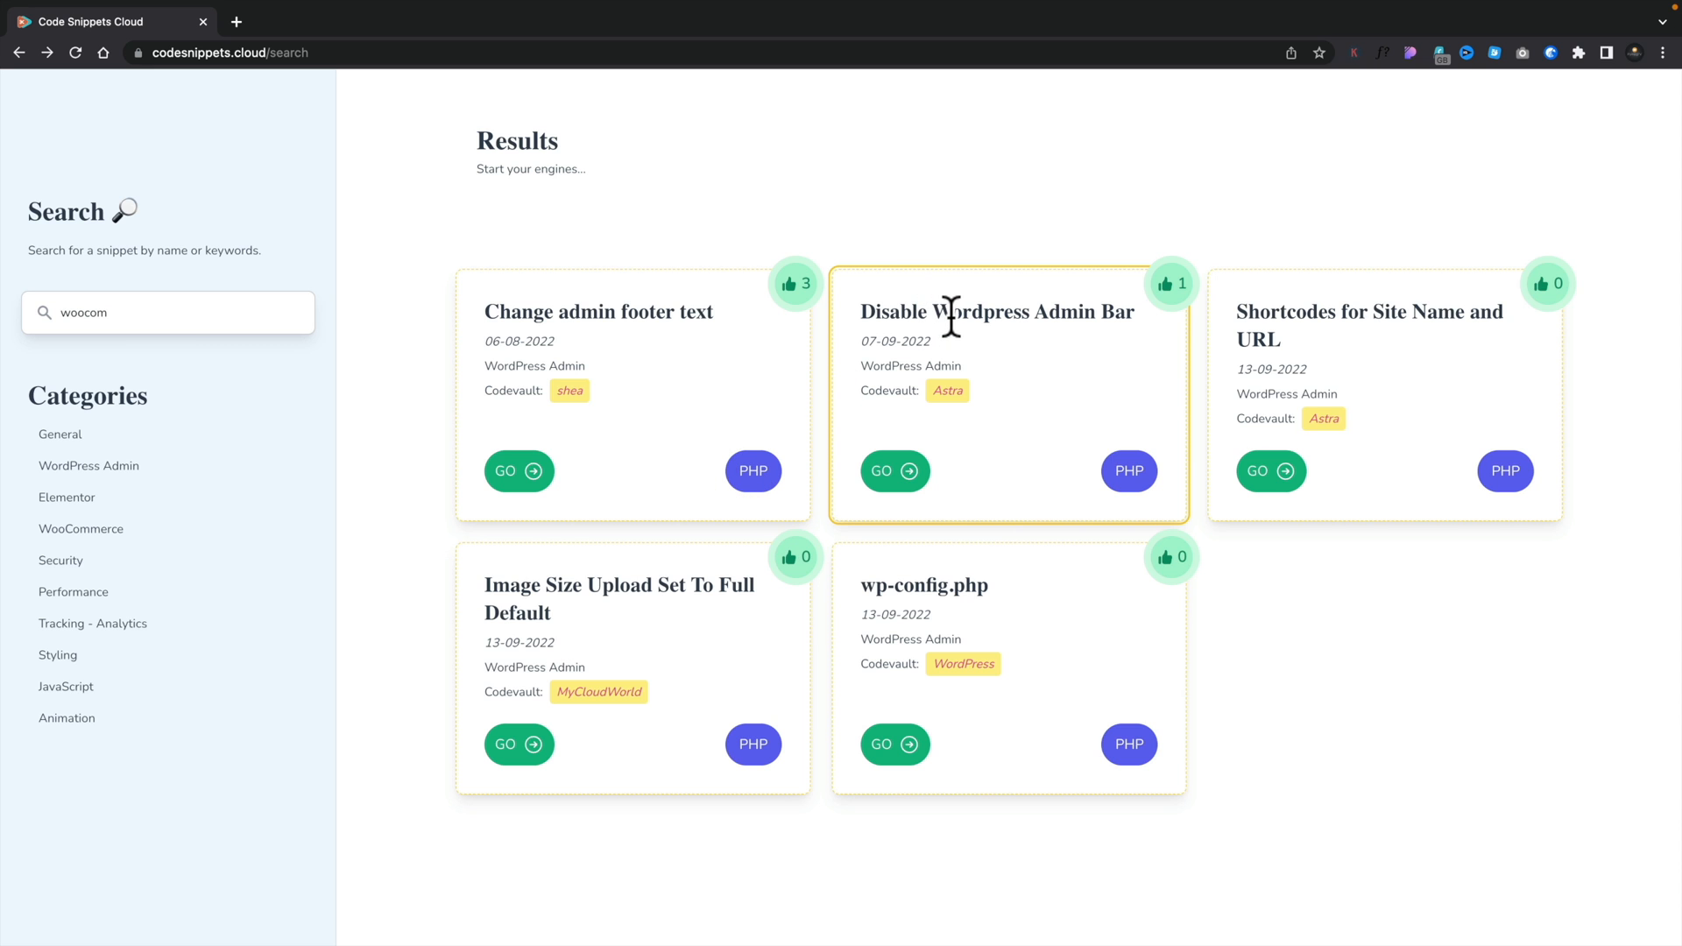
{"action": "mouse_move", "coordinate": [627, 378]}
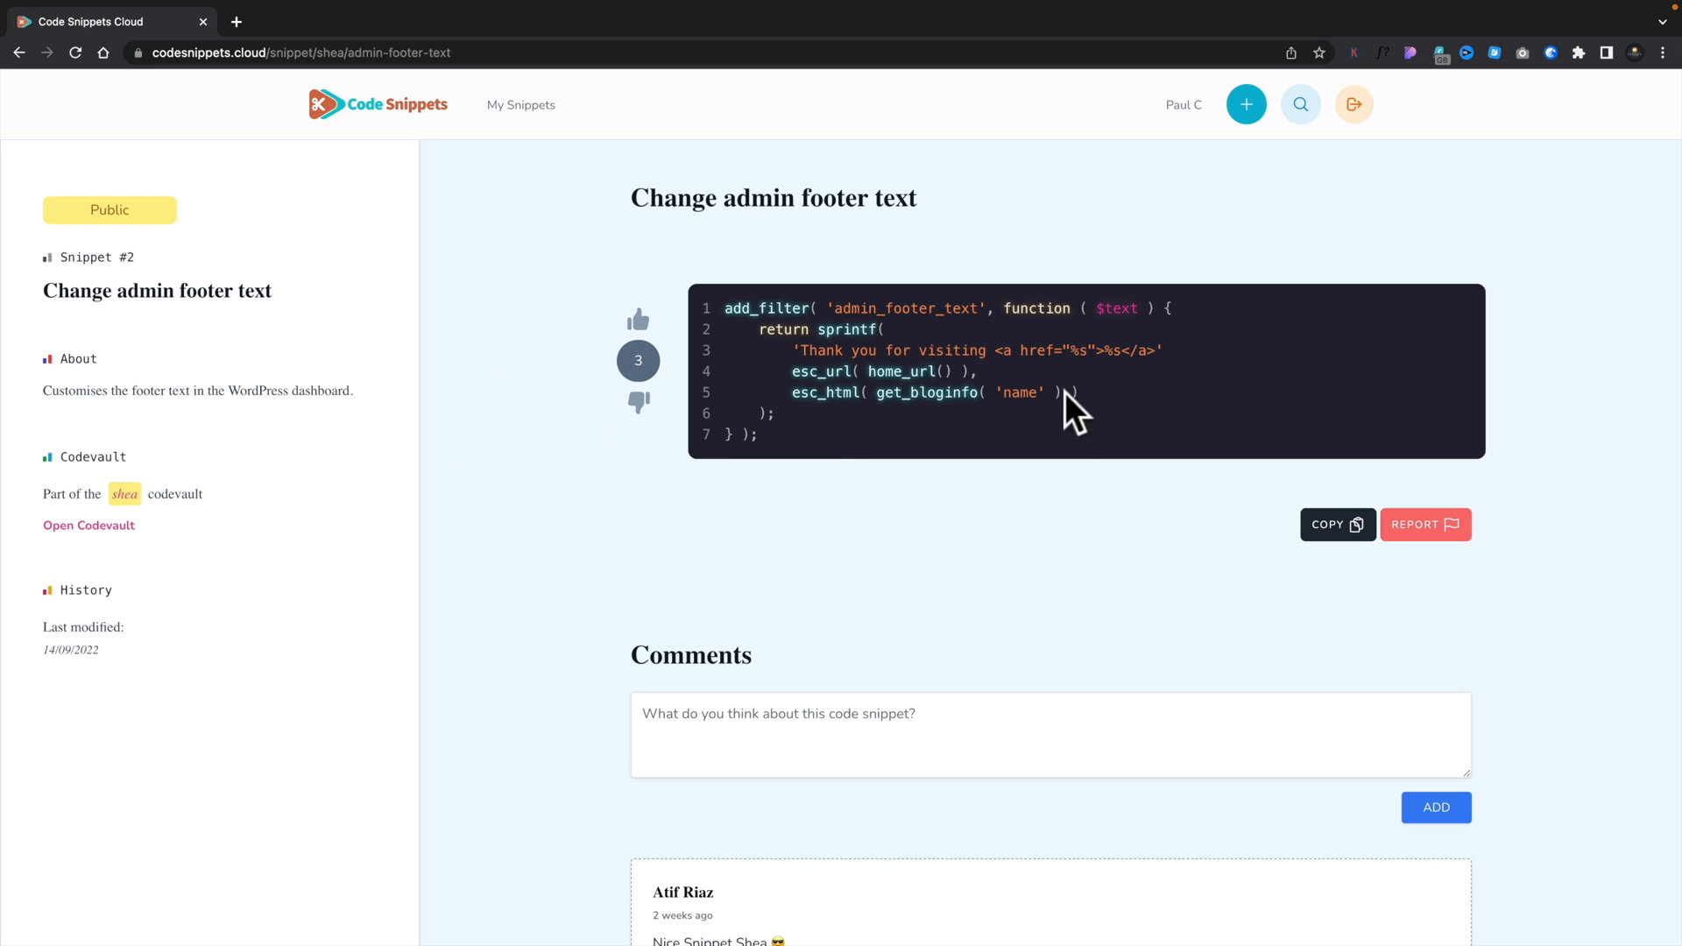
Copy the Change admin footer text code until CODE COPIED appears.
{"action": "left_click", "coordinate": [1330, 524]}
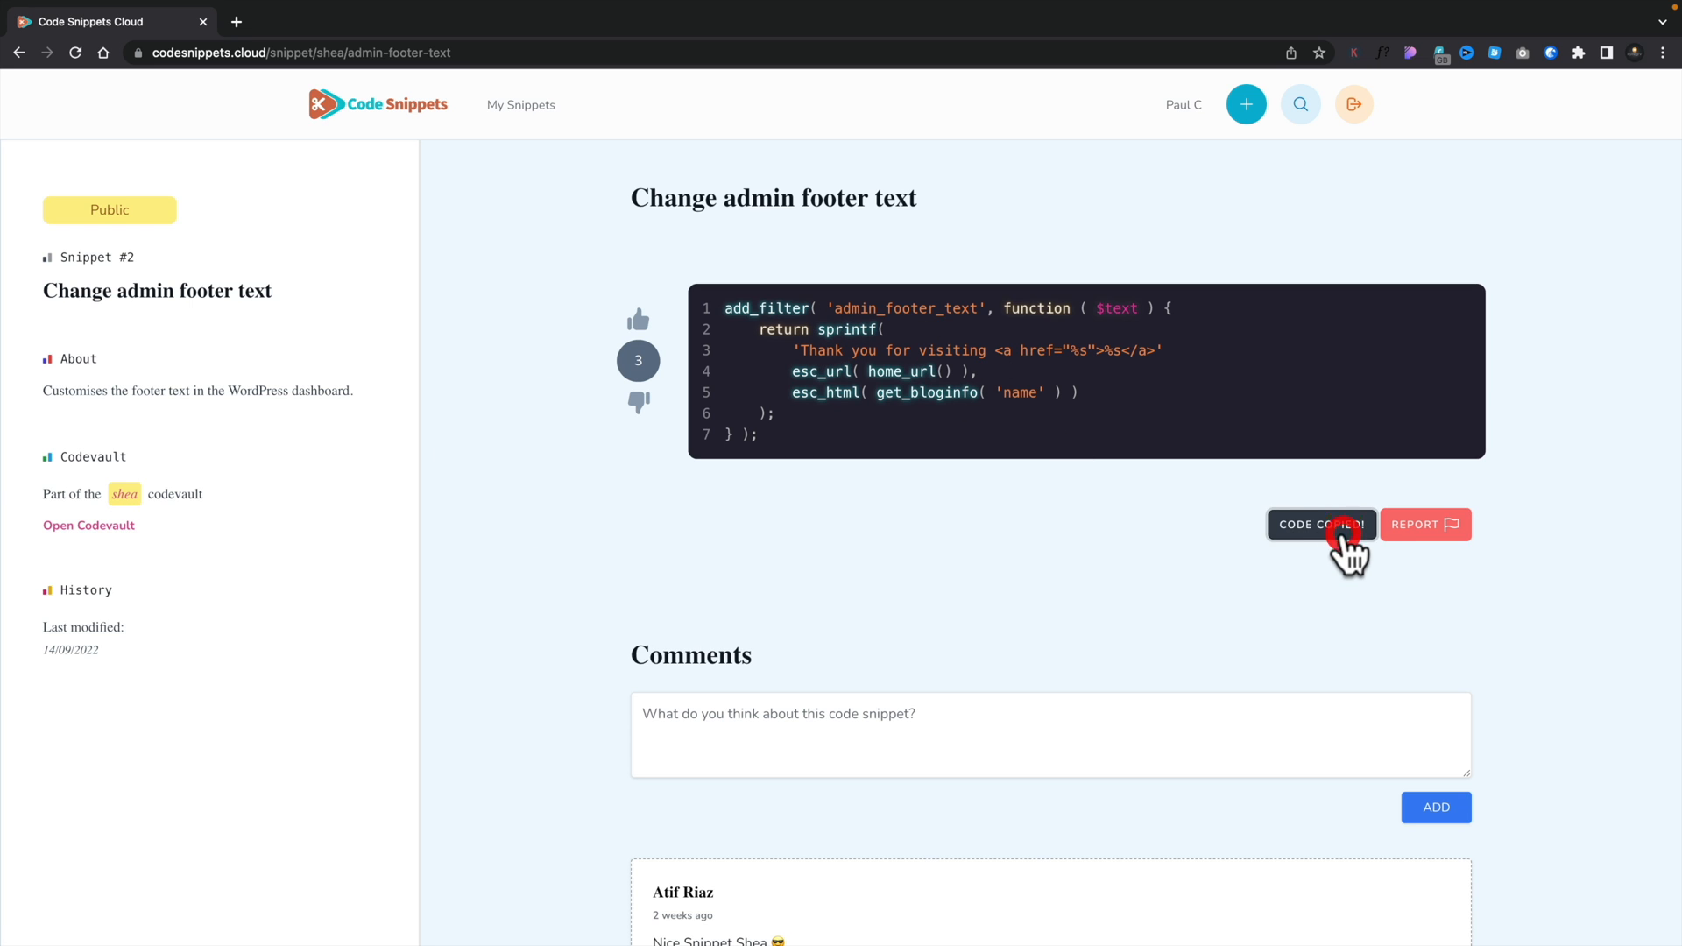
{"action": "left_click", "coordinate": [1321, 525]}
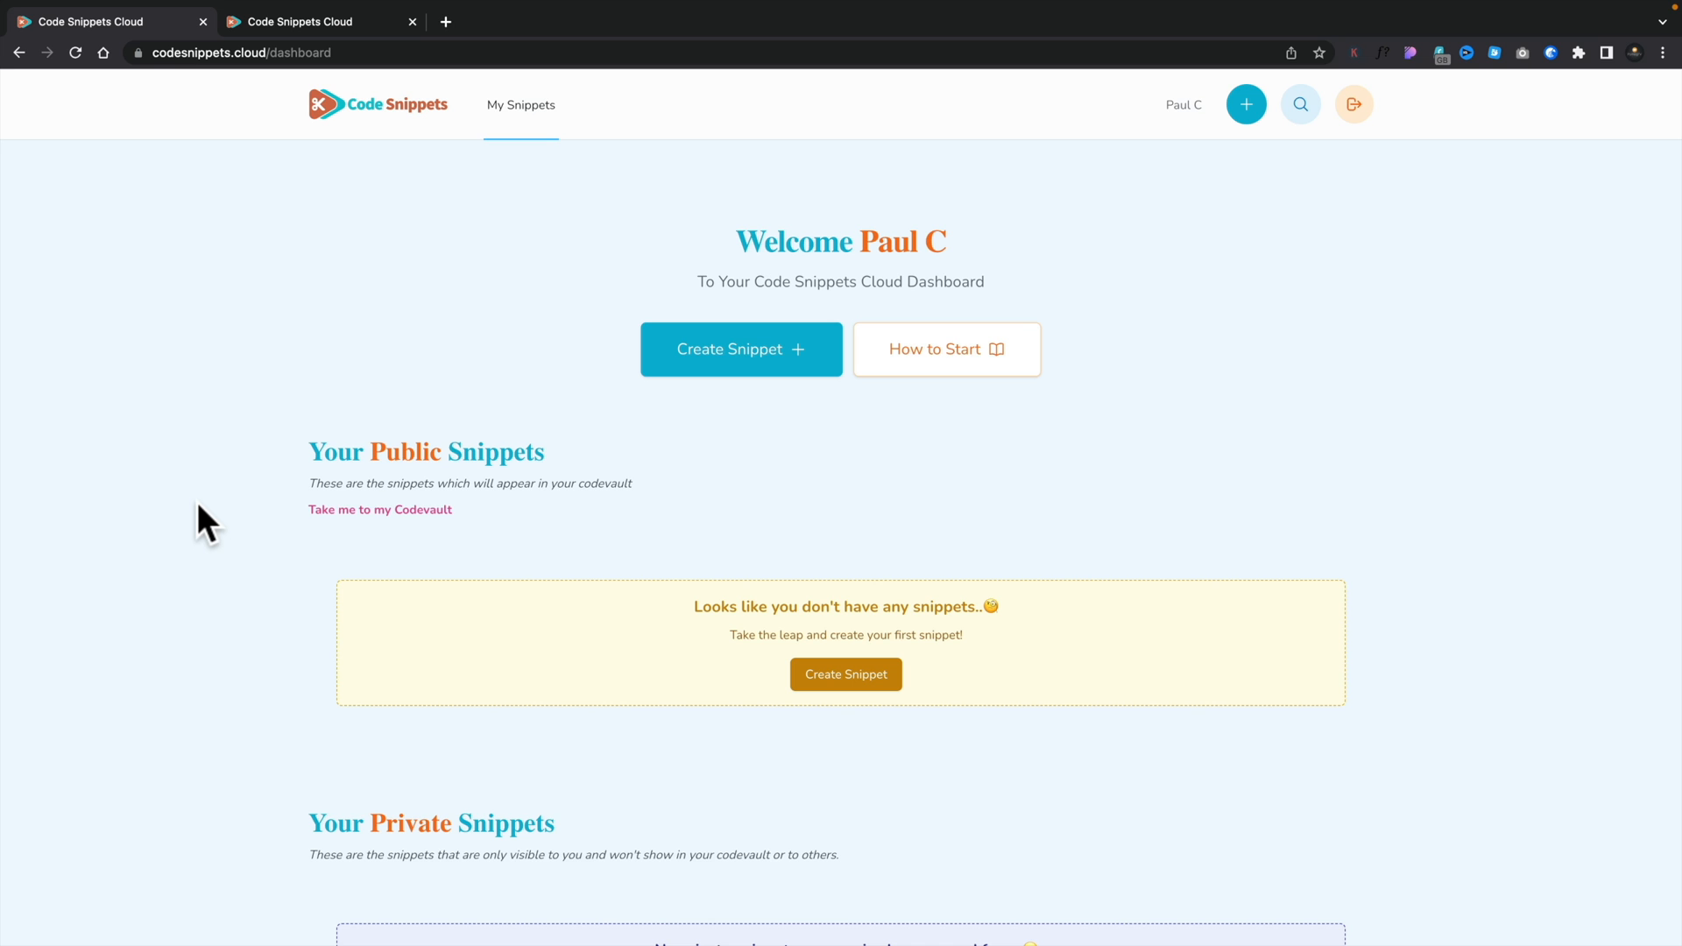
{"action": "mouse_move", "coordinate": [159, 463]}
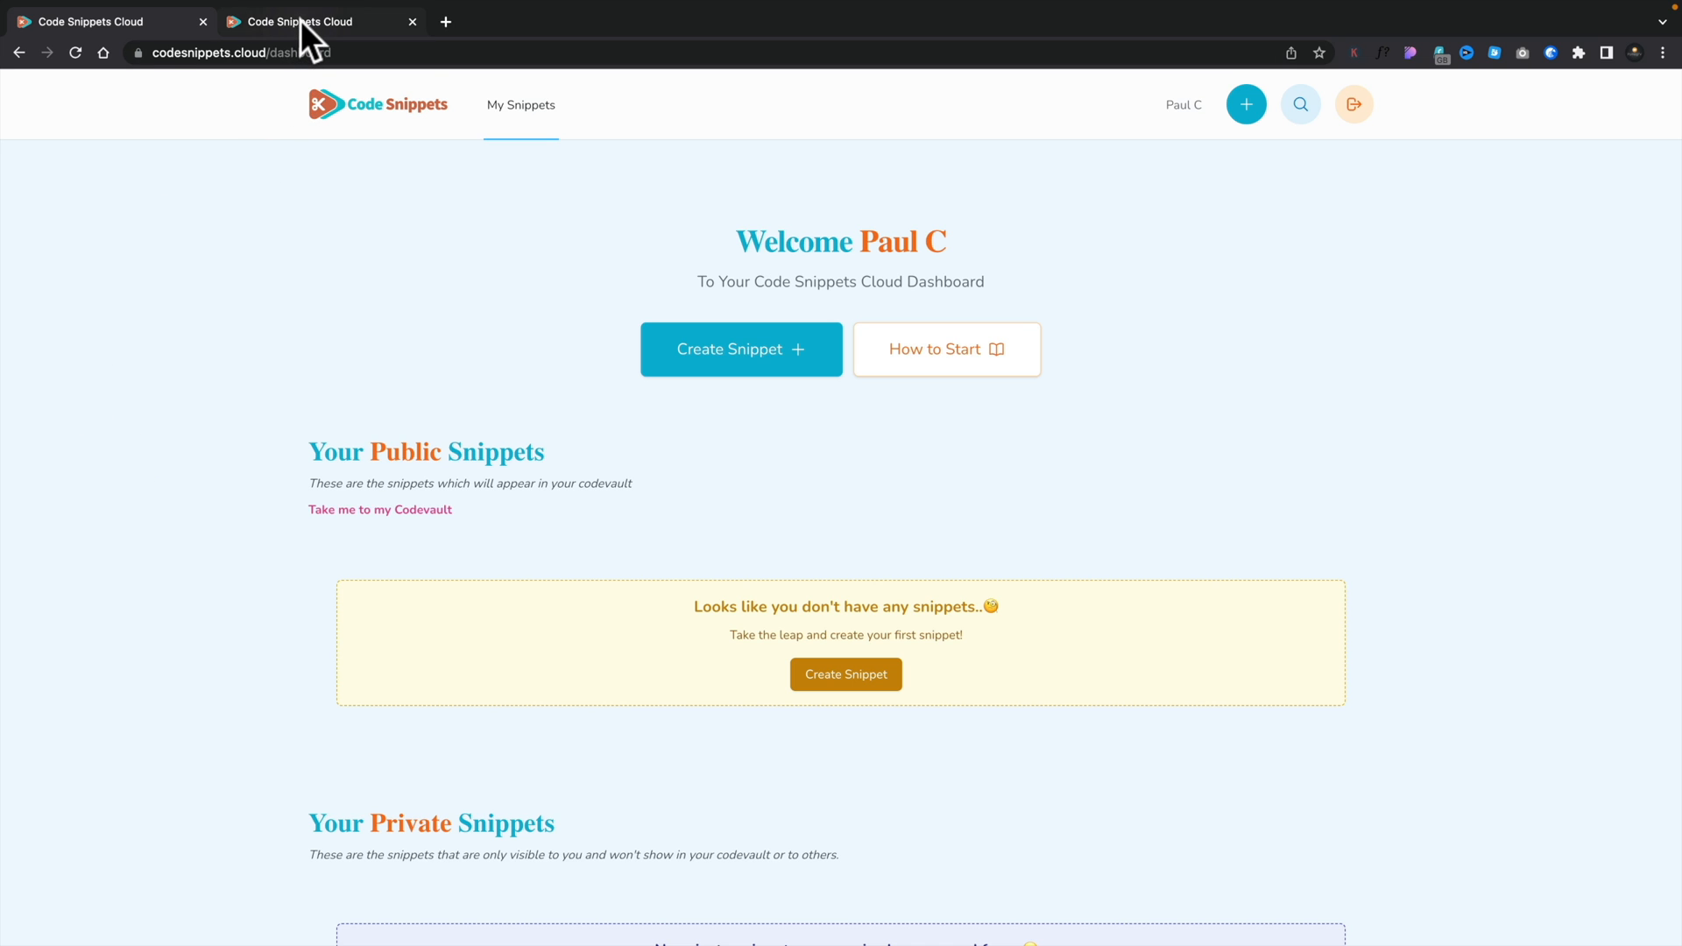
{"action": "mouse_move", "coordinate": [311, 21]}
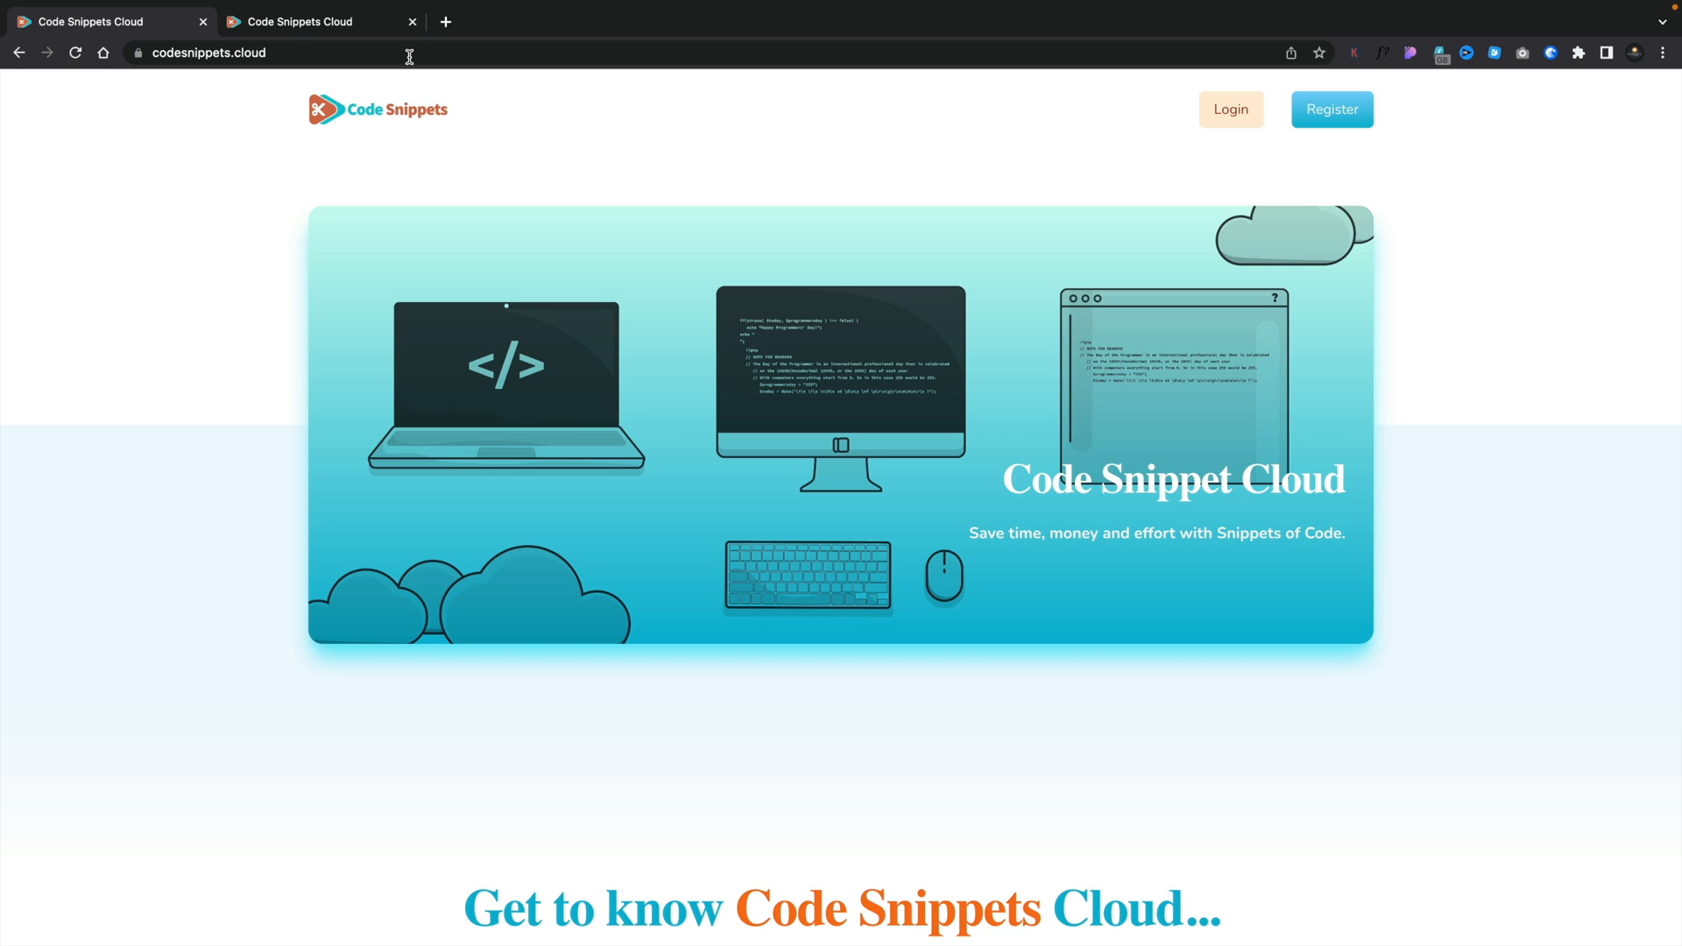
{"action": "mouse_move", "coordinate": [278, 284]}
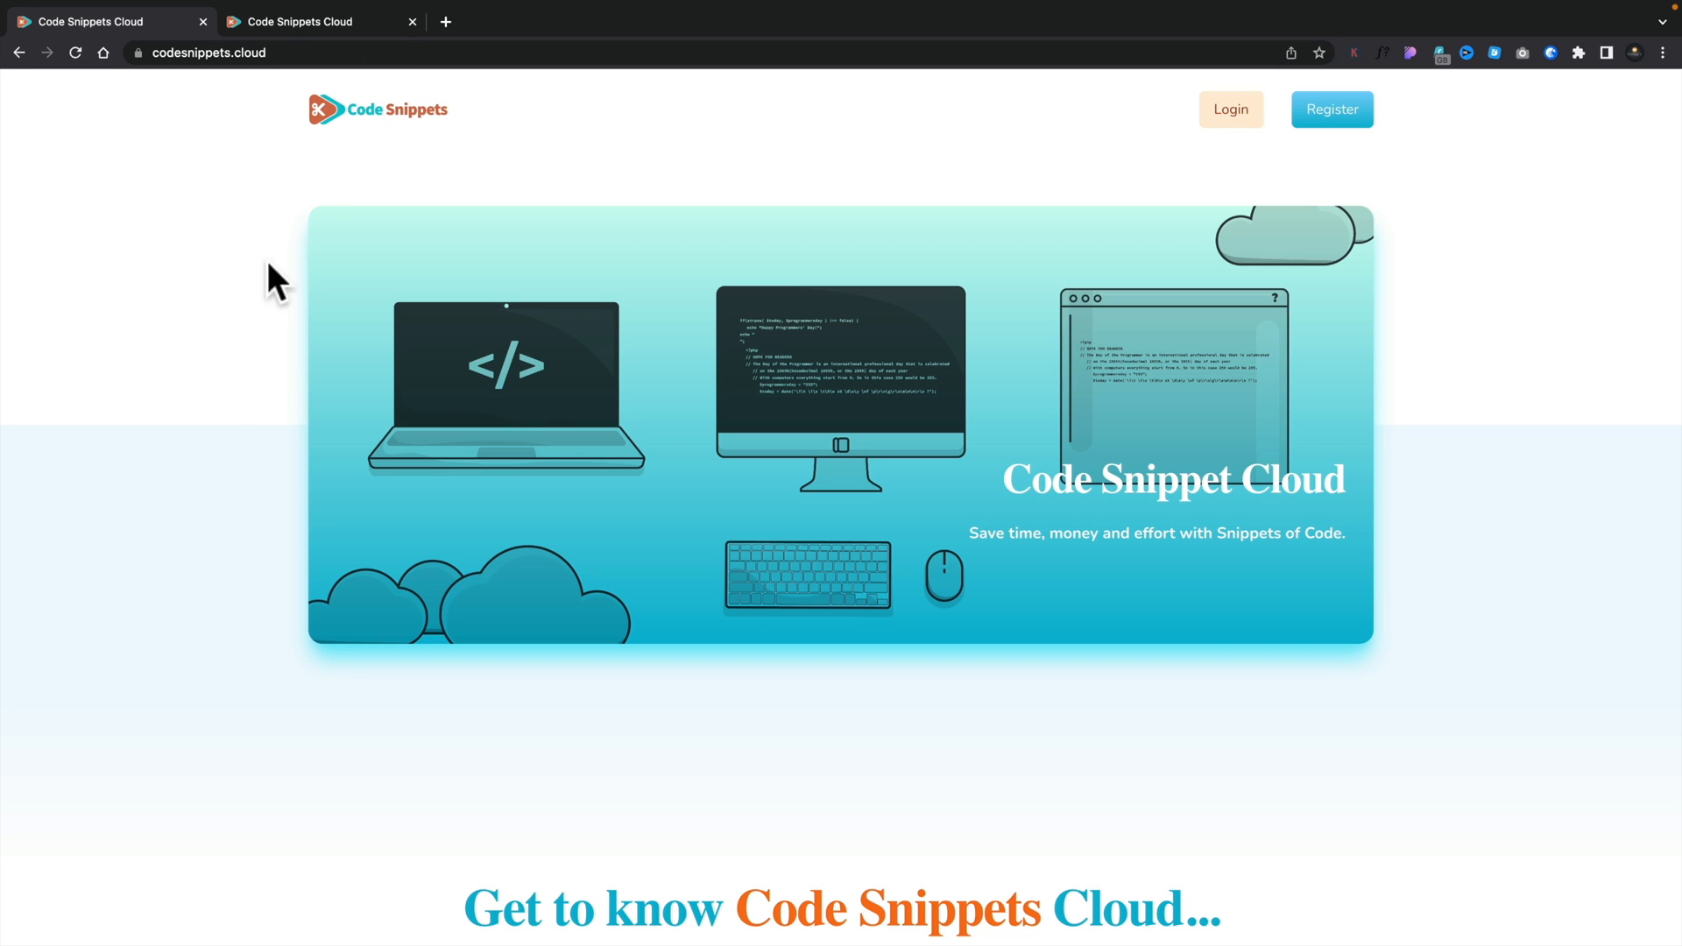
Scroll the landing page down to 'All of your Code Snippets in one place'.
{"action": "scroll", "scroll_direction": "down", "scroll_amount": 3}
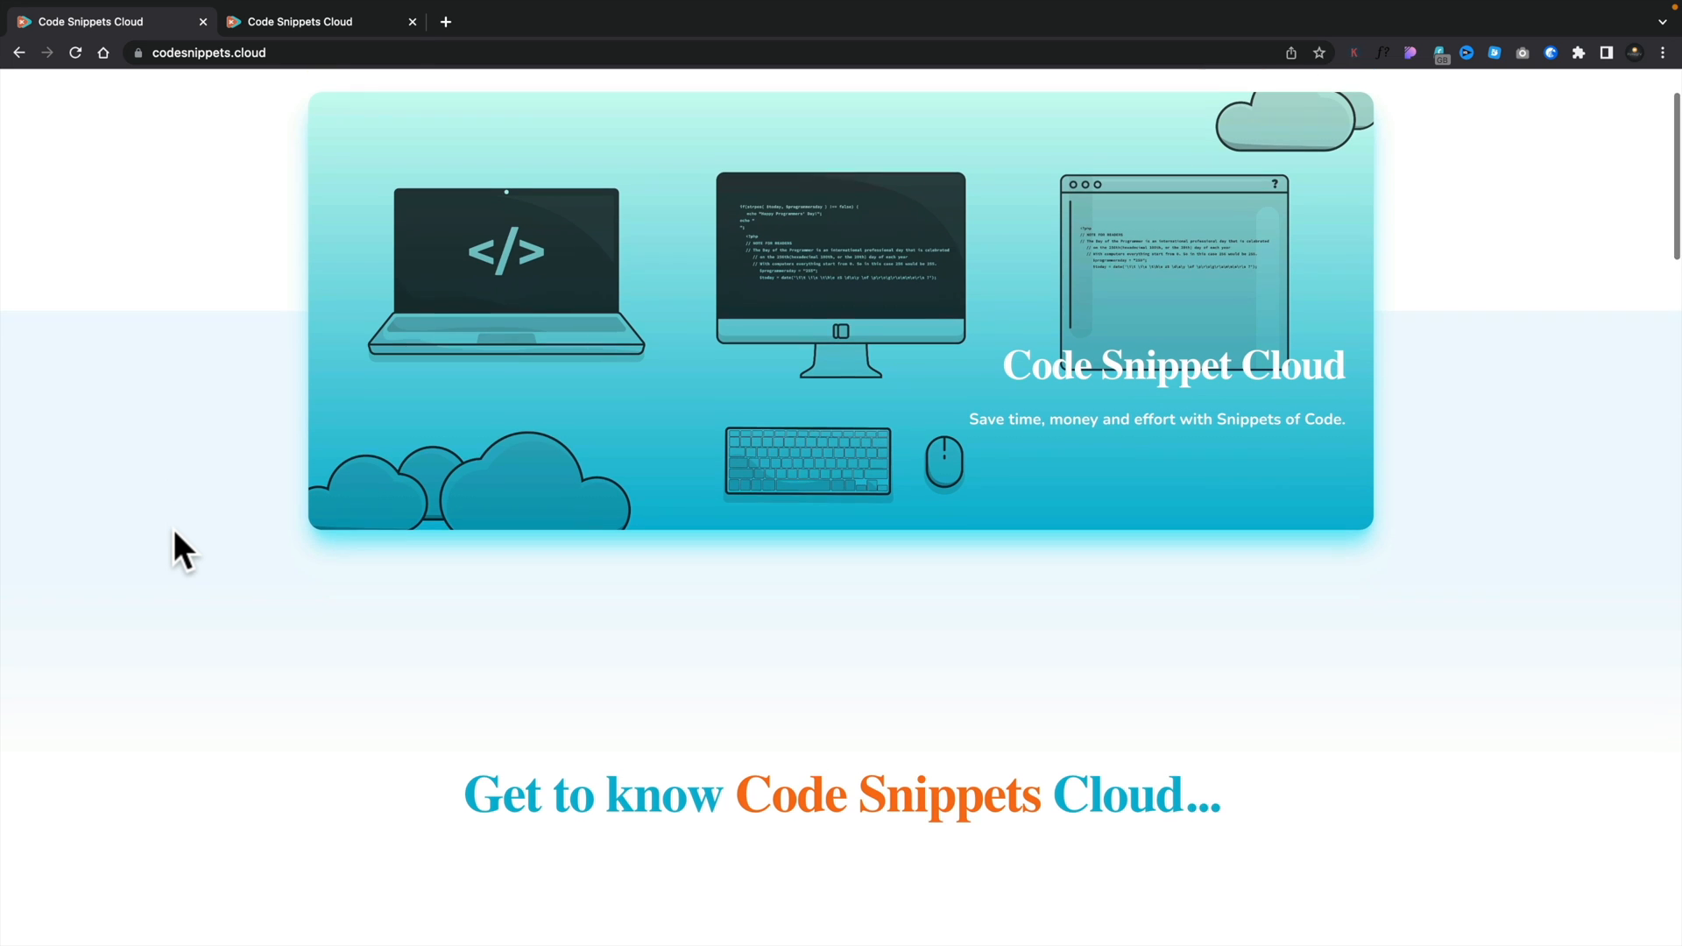
{"action": "scroll", "scroll_direction": "down", "scroll_amount": 3}
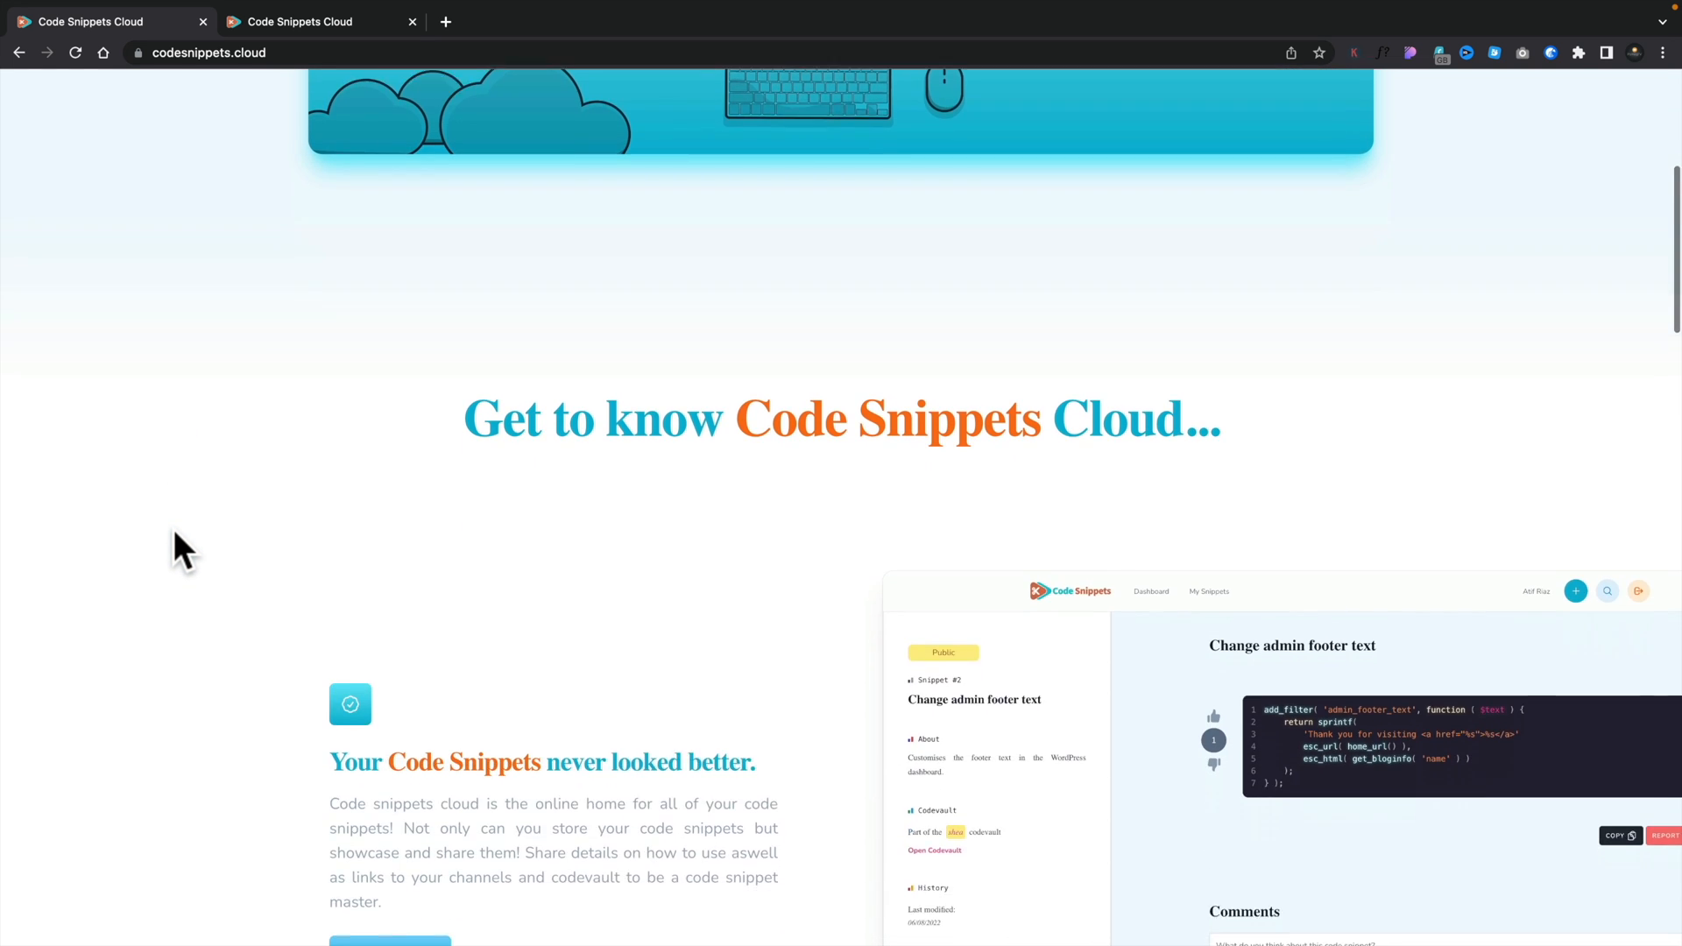
{"action": "scroll", "scroll_direction": "down", "scroll_amount": 3}
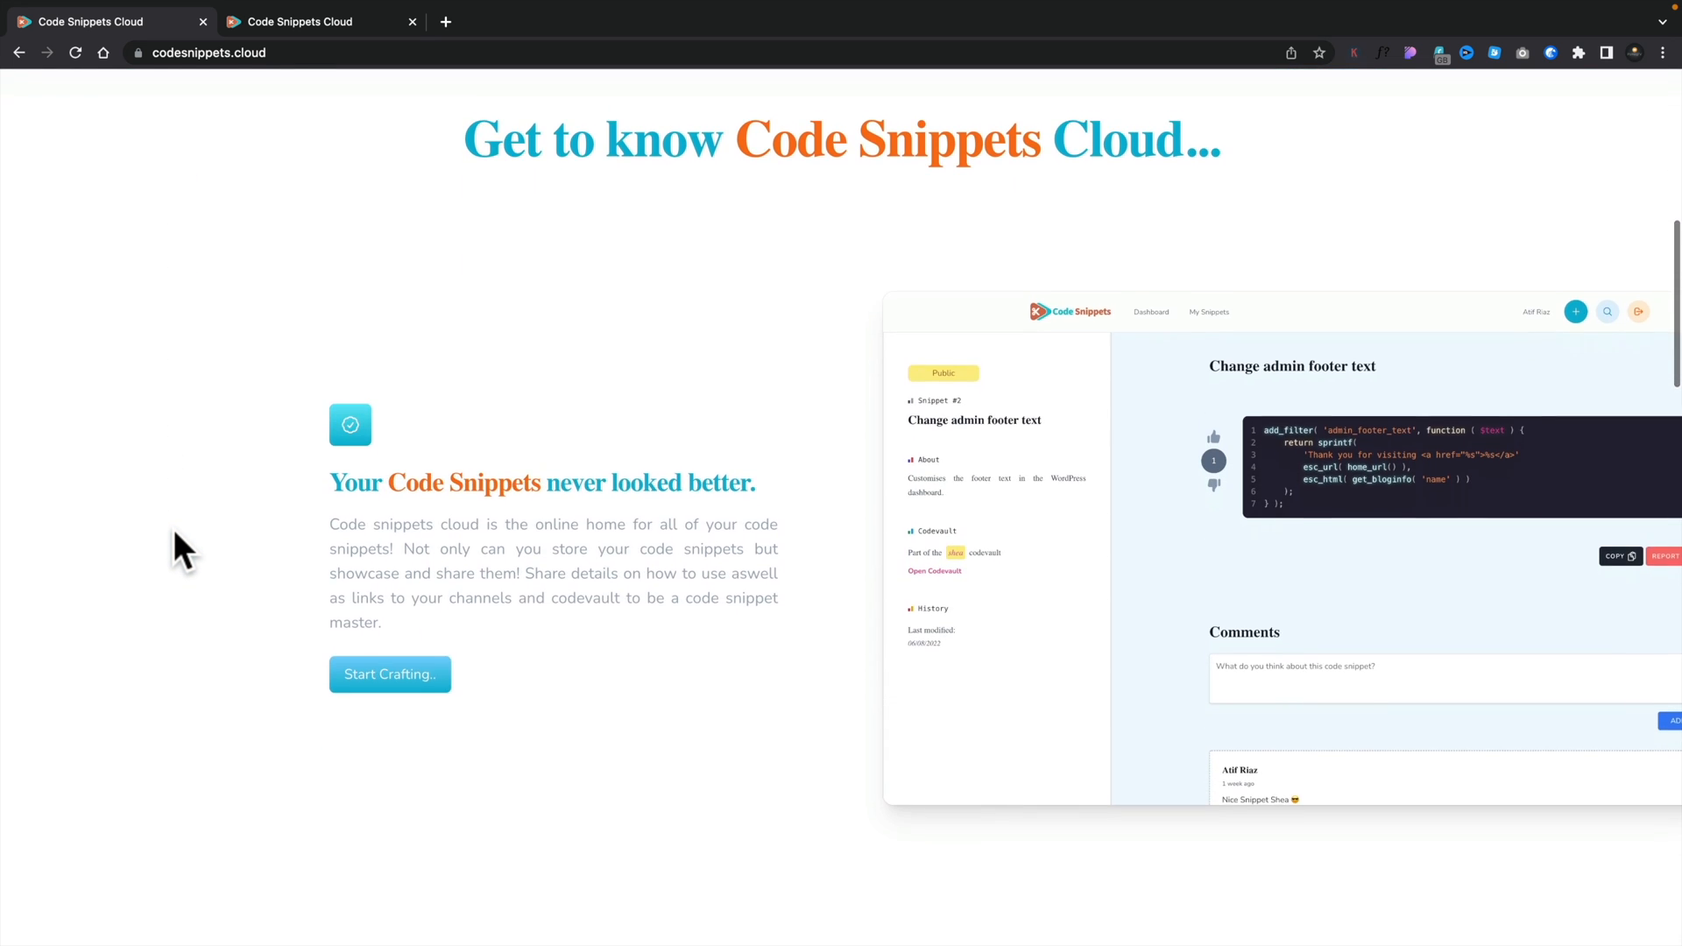
{"action": "scroll", "scroll_direction": "down", "scroll_amount": 3}
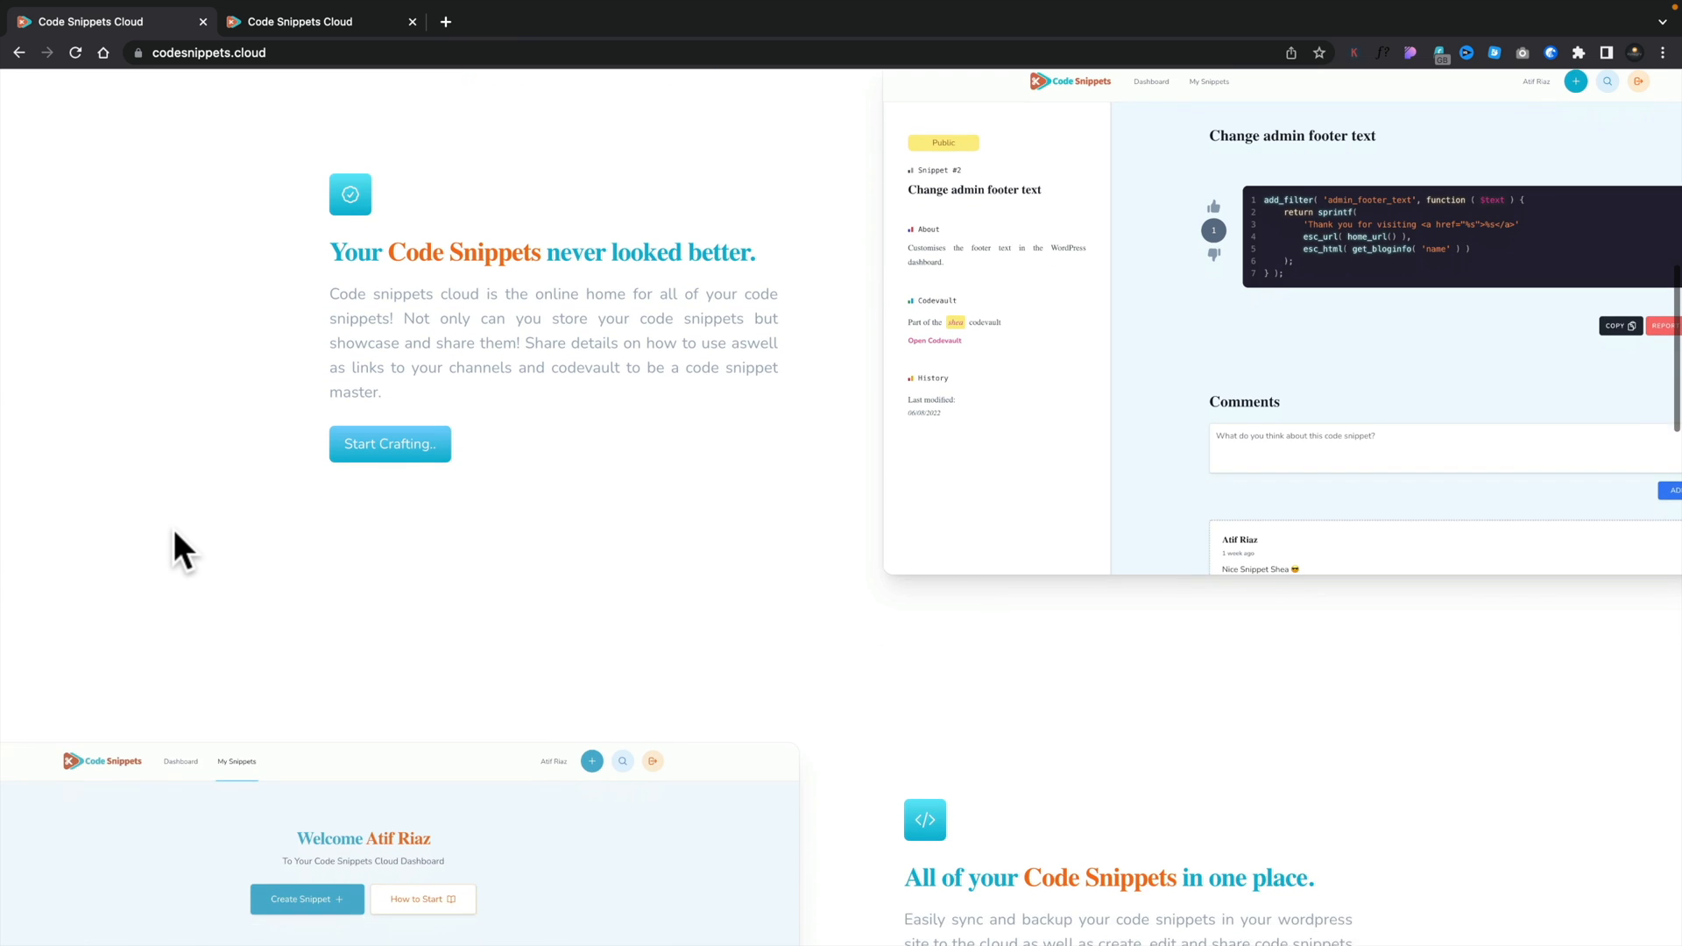
{"action": "scroll", "scroll_direction": "down", "scroll_amount": 3}
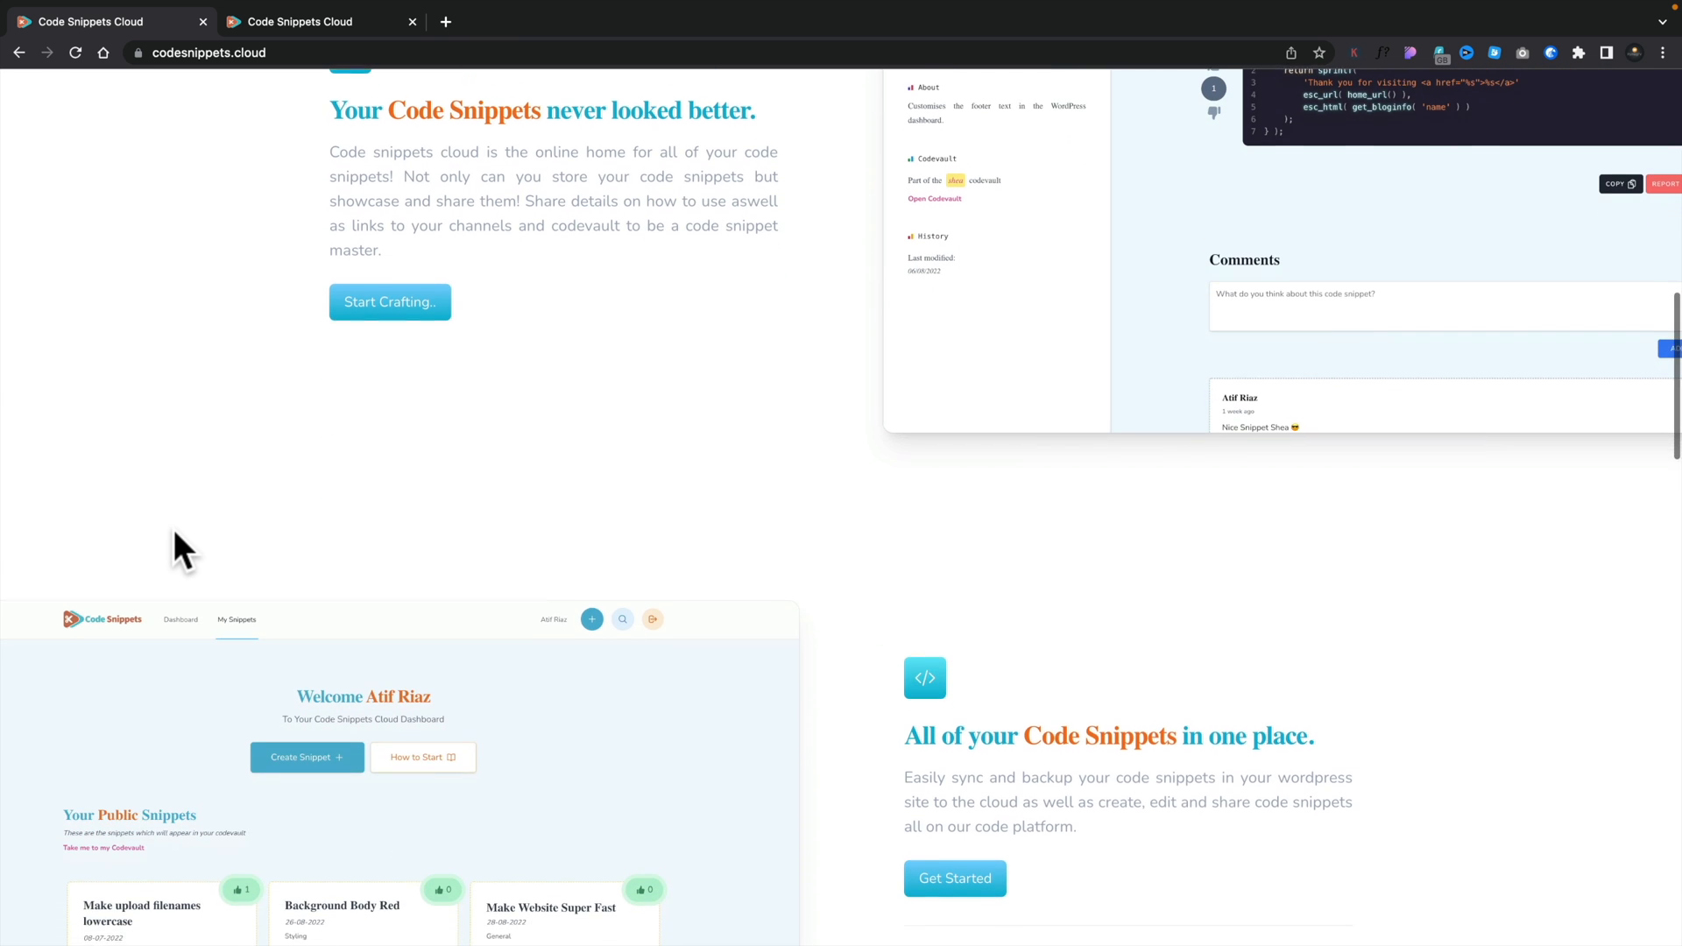
{"action": "scroll", "scroll_direction": "down", "scroll_amount": 3}
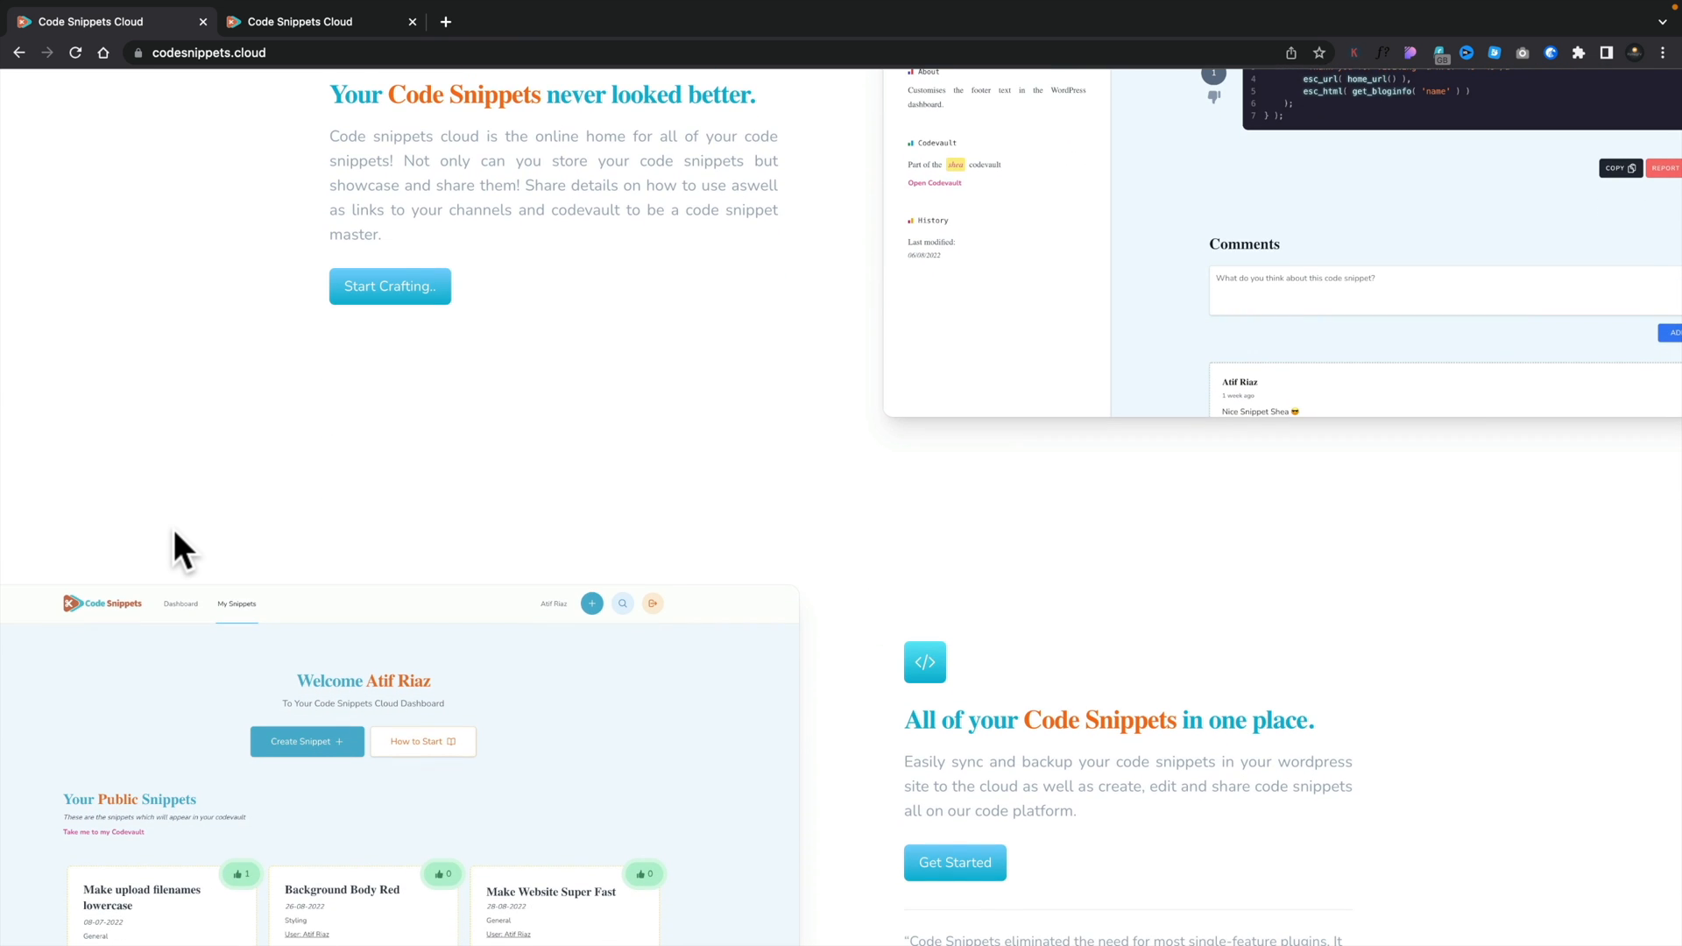
{"action": "scroll", "scroll_direction": "down", "scroll_amount": 3}
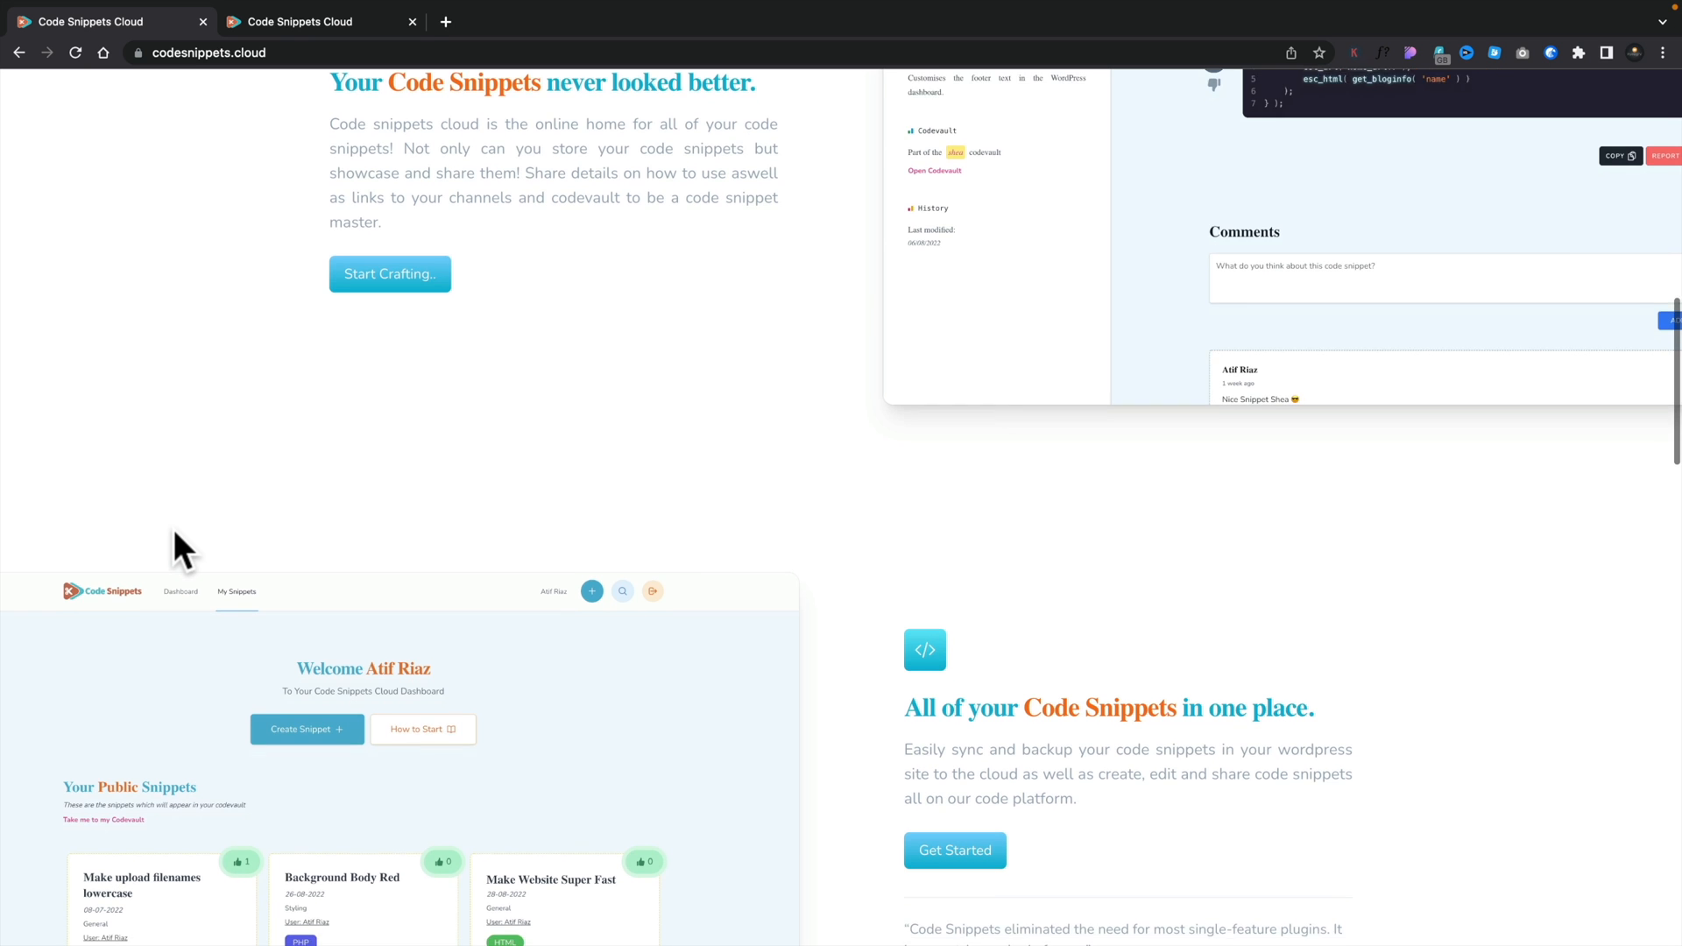
{"action": "scroll", "scroll_direction": "down", "scroll_amount": 3}
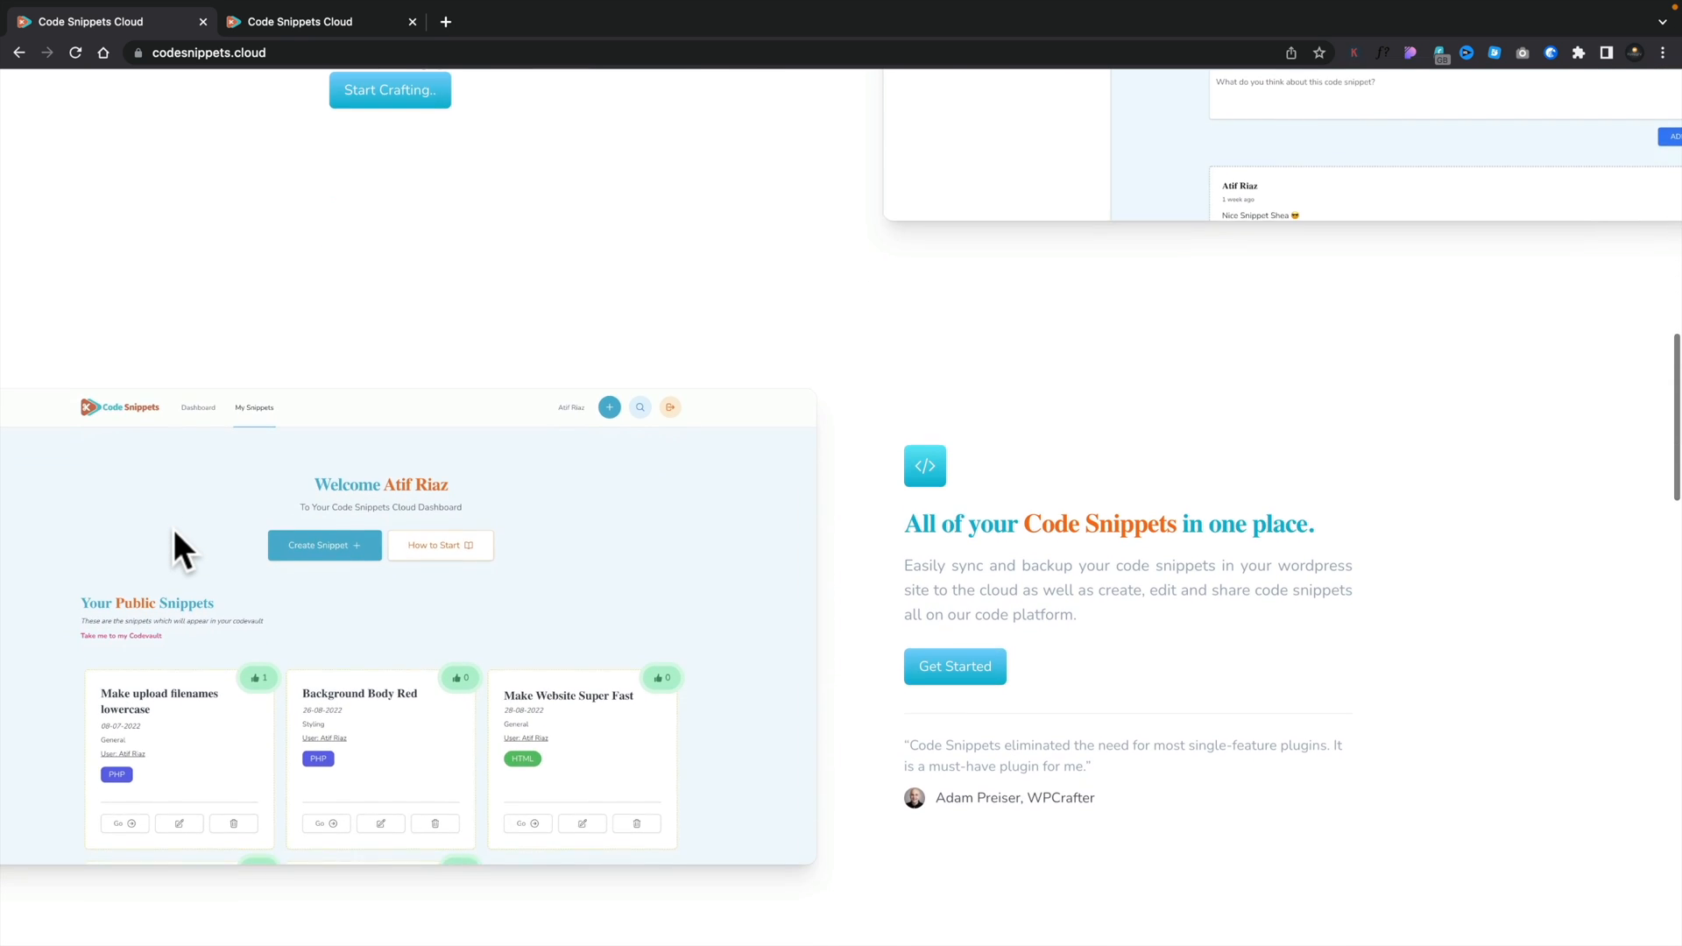
{"action": "scroll", "scroll_direction": "down", "scroll_amount": 3}
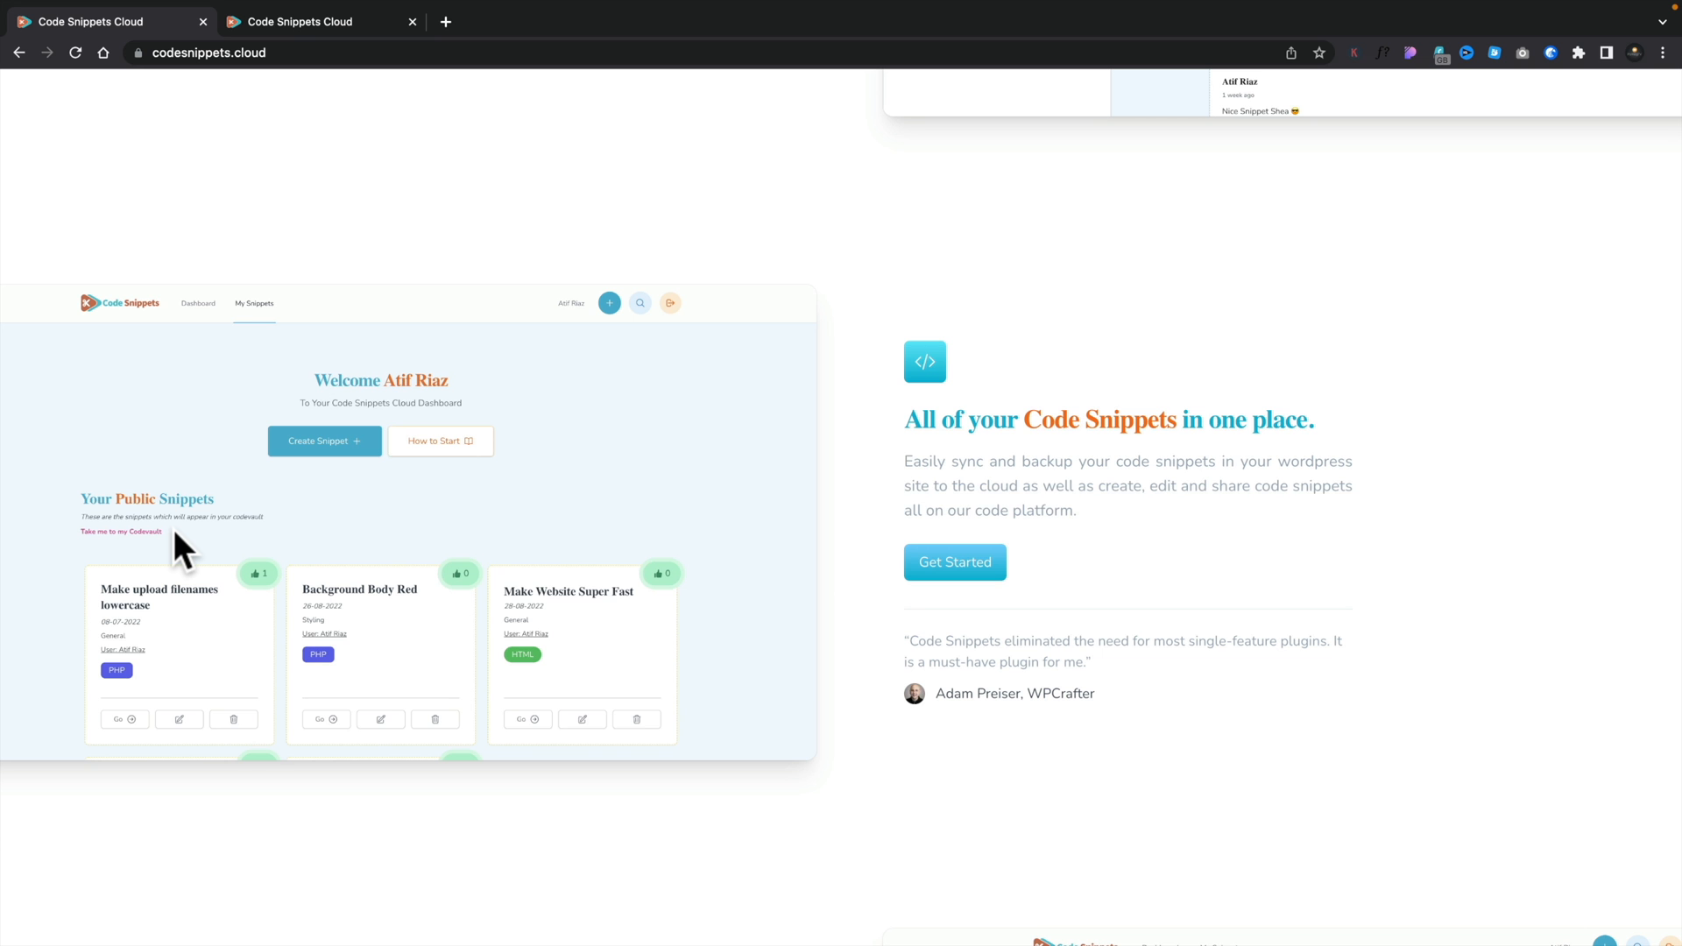